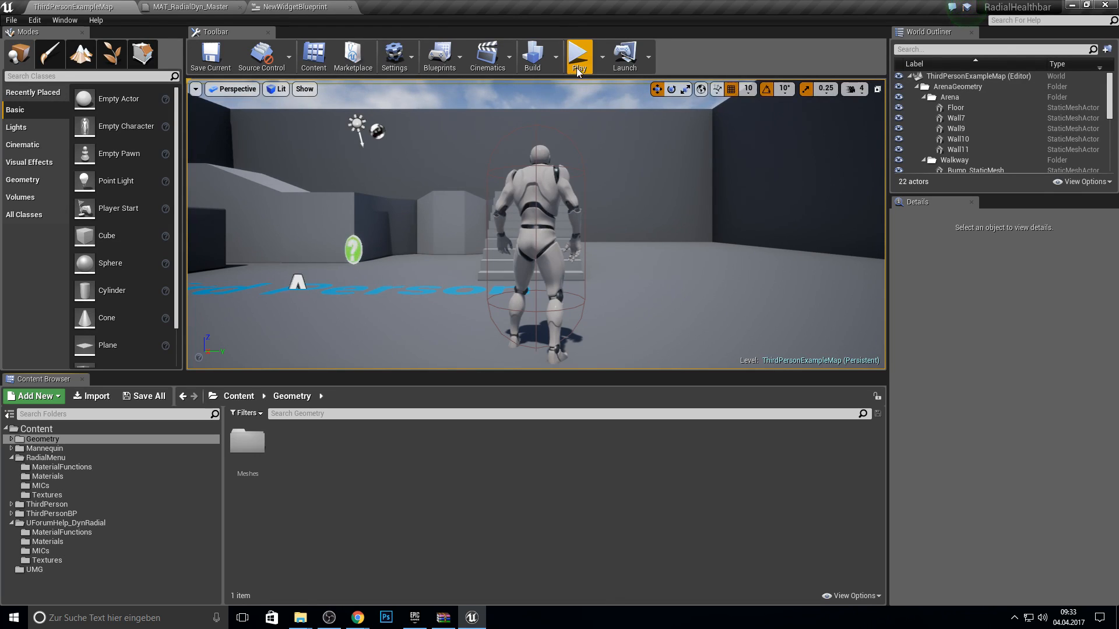
After a brief level preview, search 'unreal engine radial umg health bar' and open the HP bar thread
left_click(578, 58)
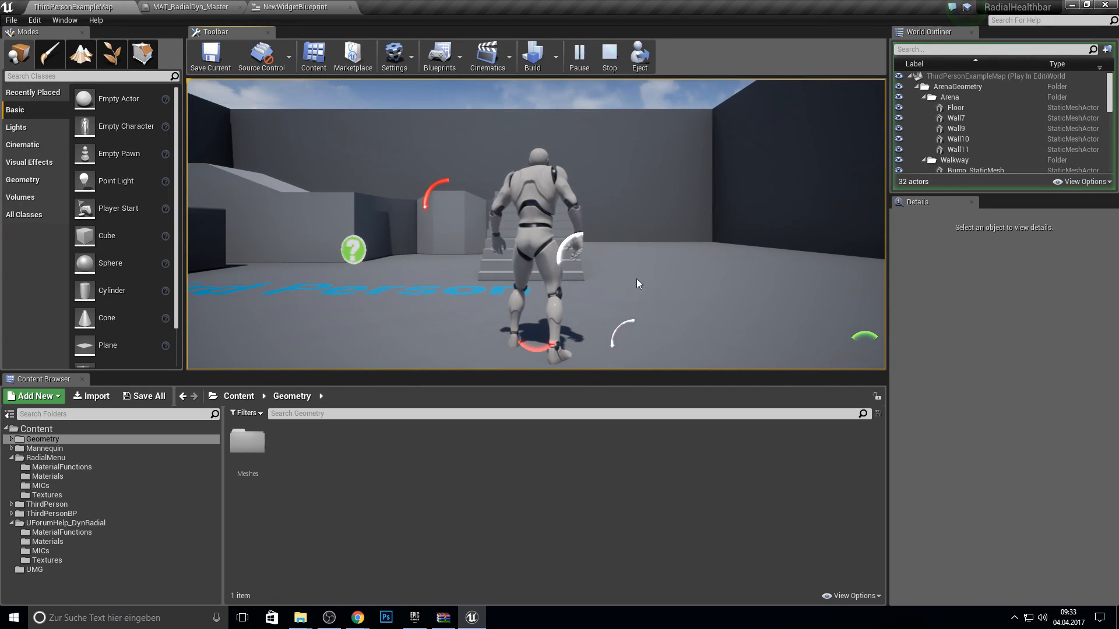
left_click(608, 56)
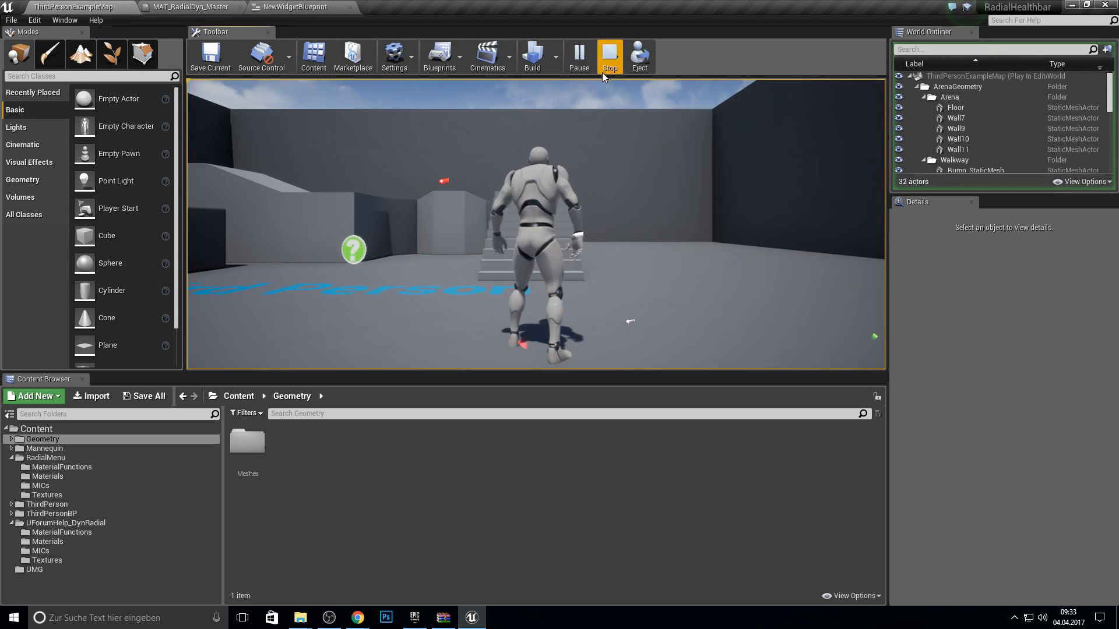
left_click(609, 56)
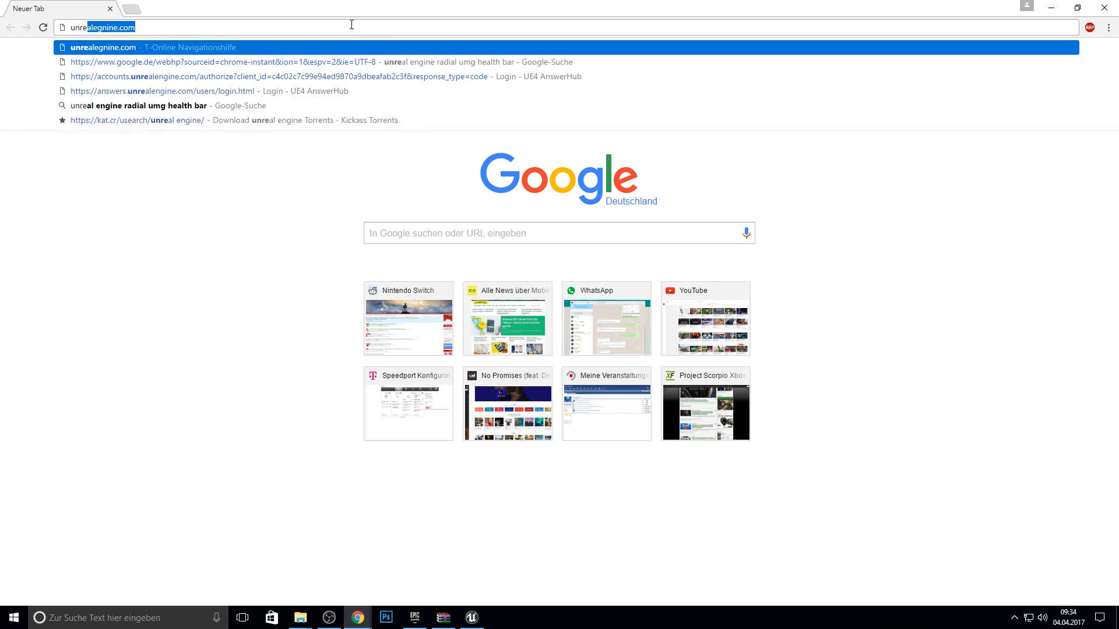
type("unreal engine radial umg health bar")
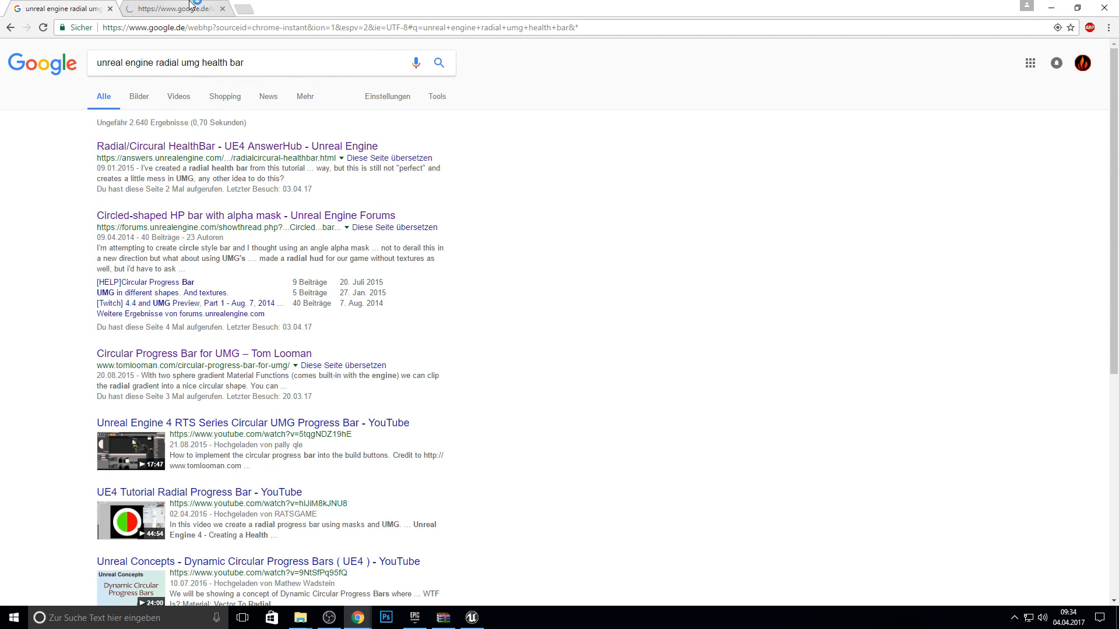
left_click(246, 215)
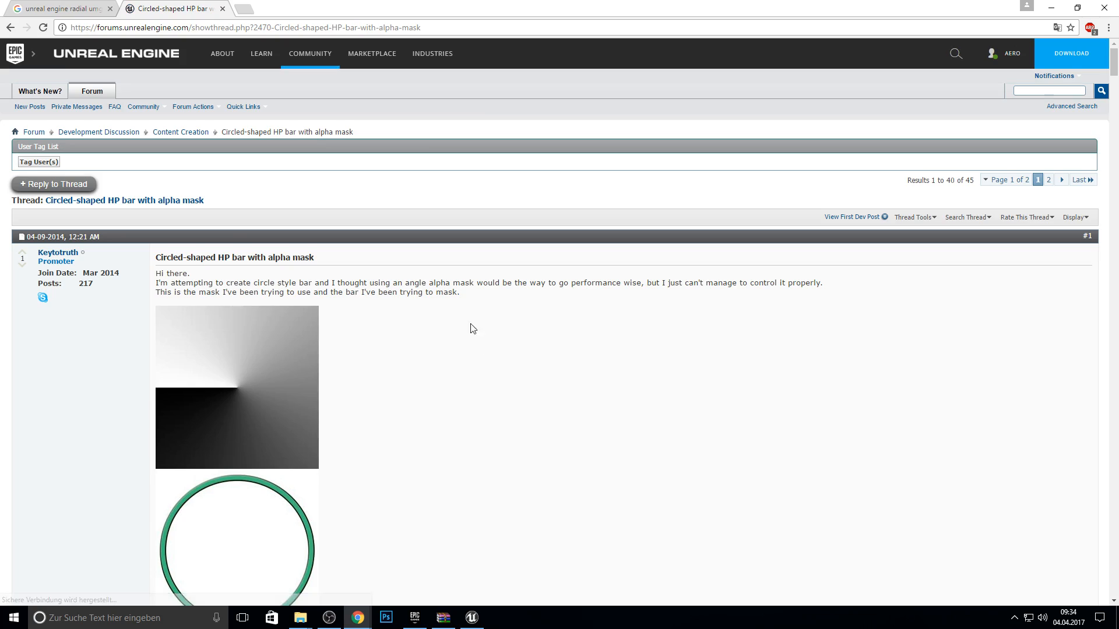
Scroll the thread down to post #23 and follow the TransLu version's Dropbox link
scroll("down", 3)
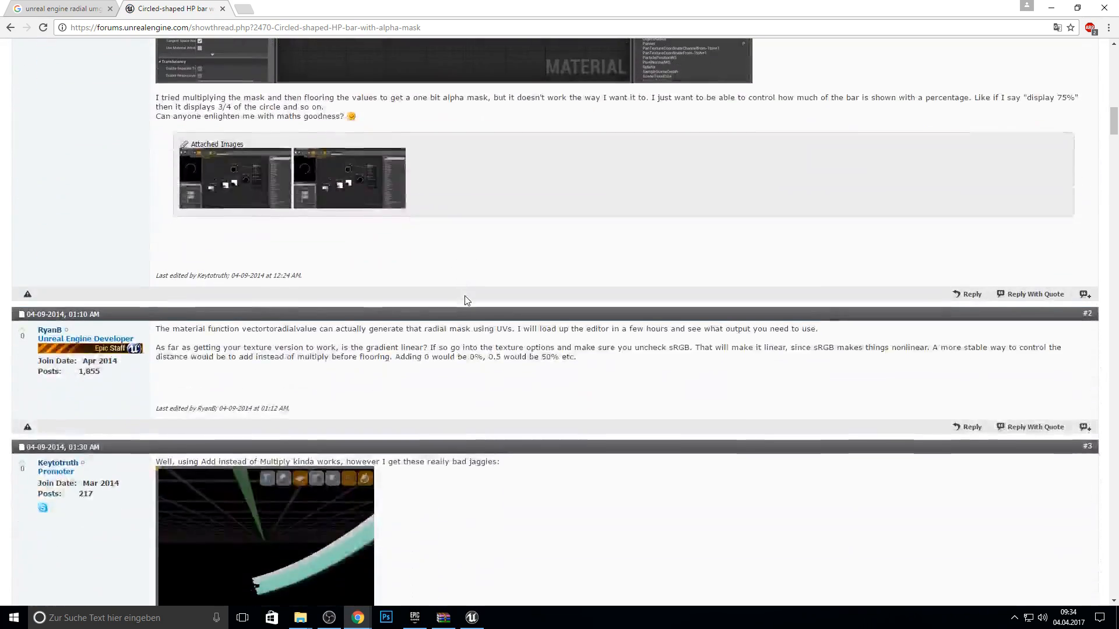
scroll("down", 3)
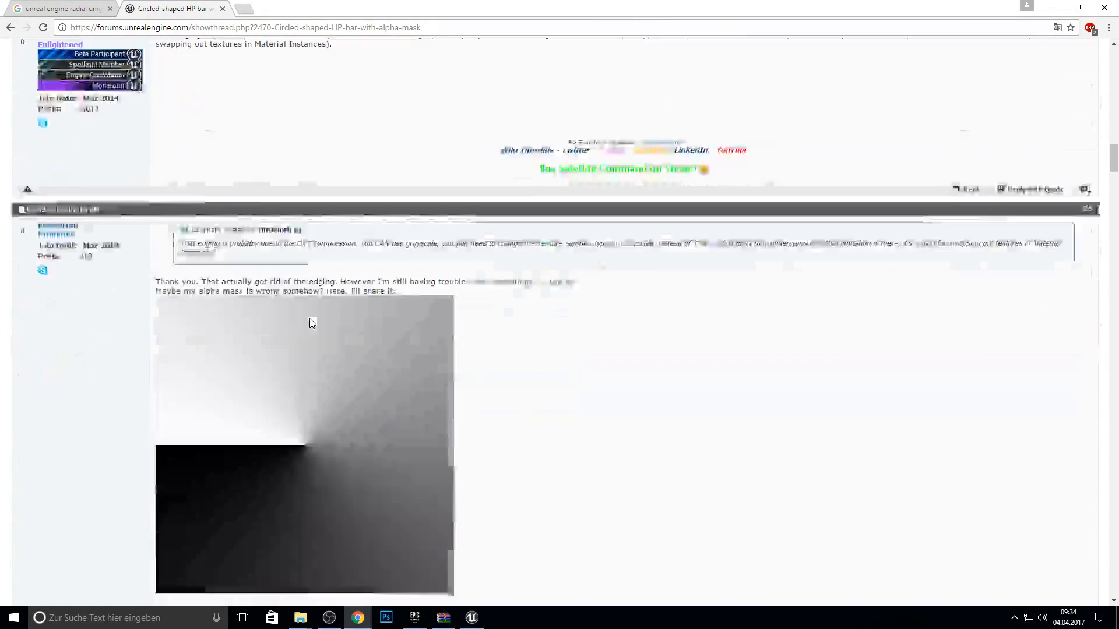
scroll("down", 3)
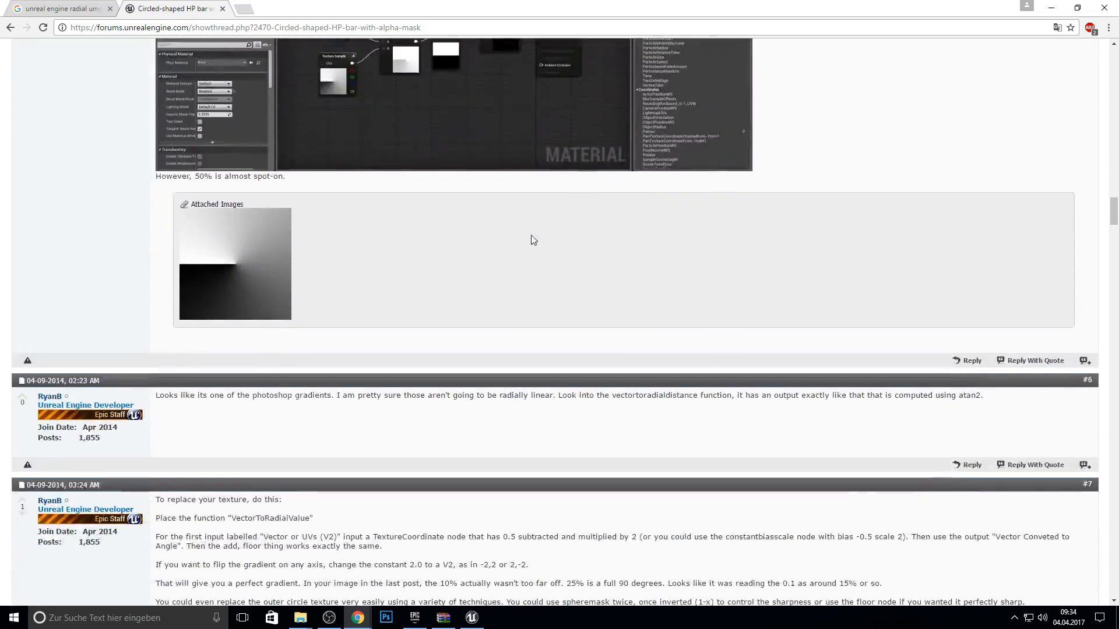
scroll("down", 3)
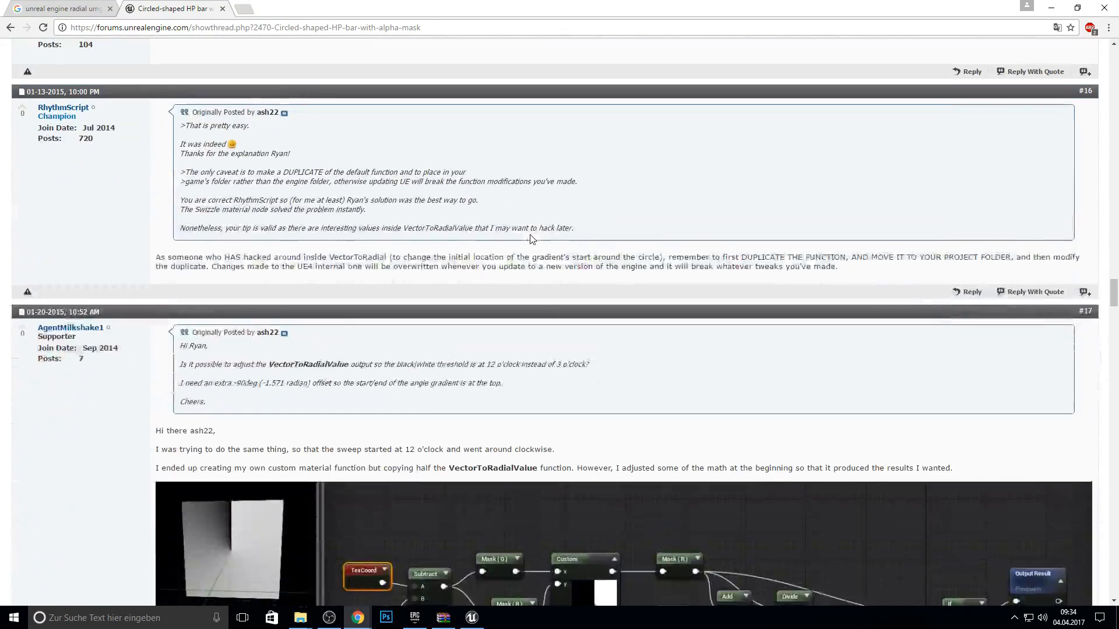
scroll("down", 3)
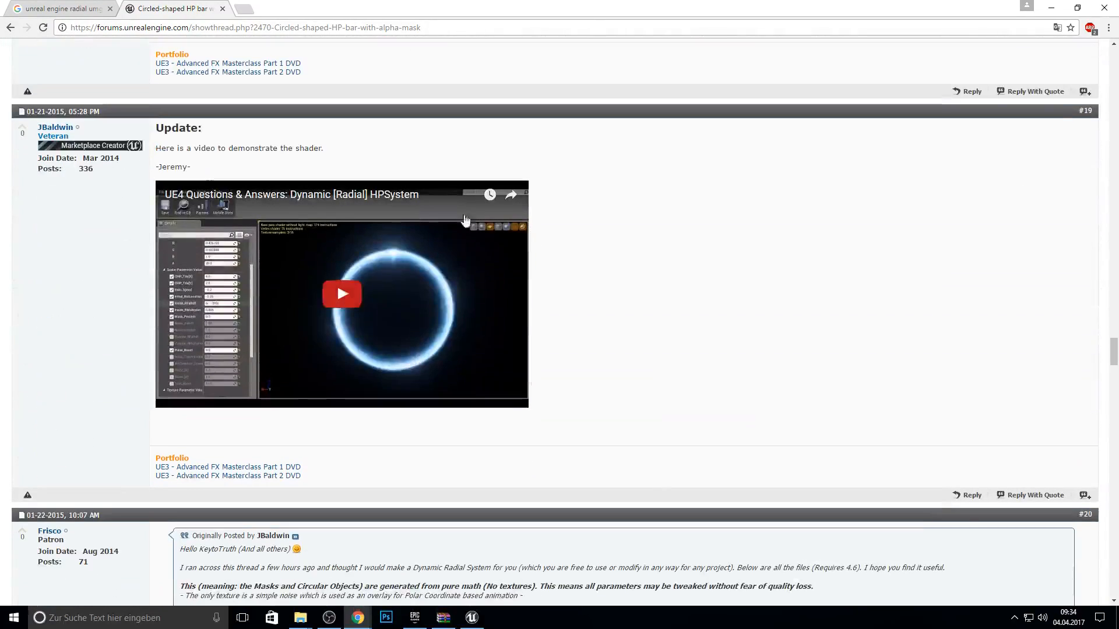
mouse_move(610, 204)
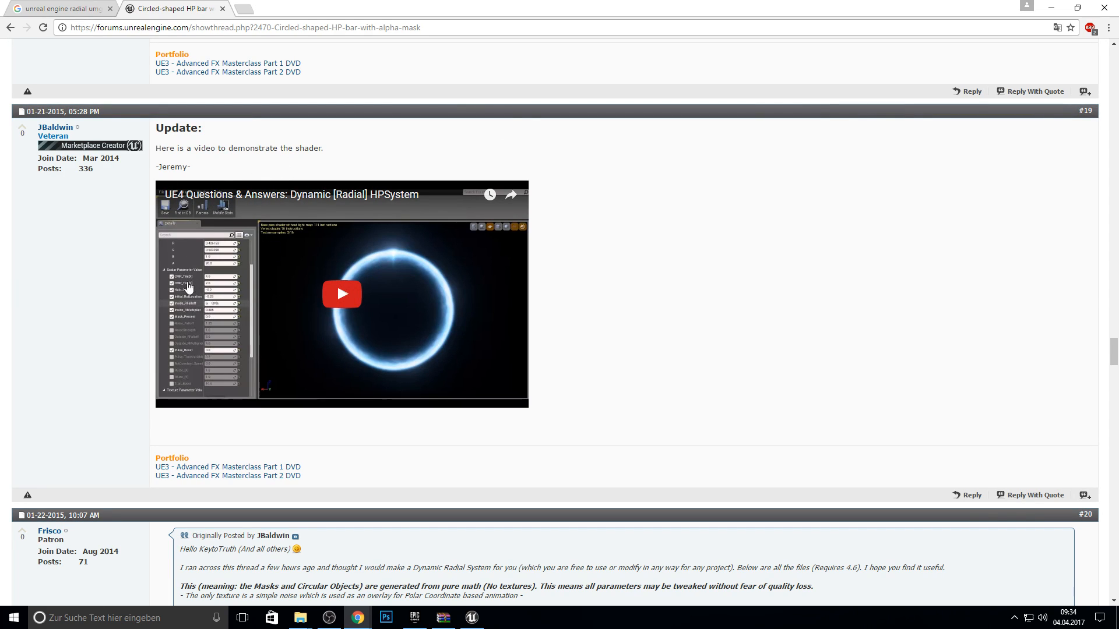
mouse_move(428, 290)
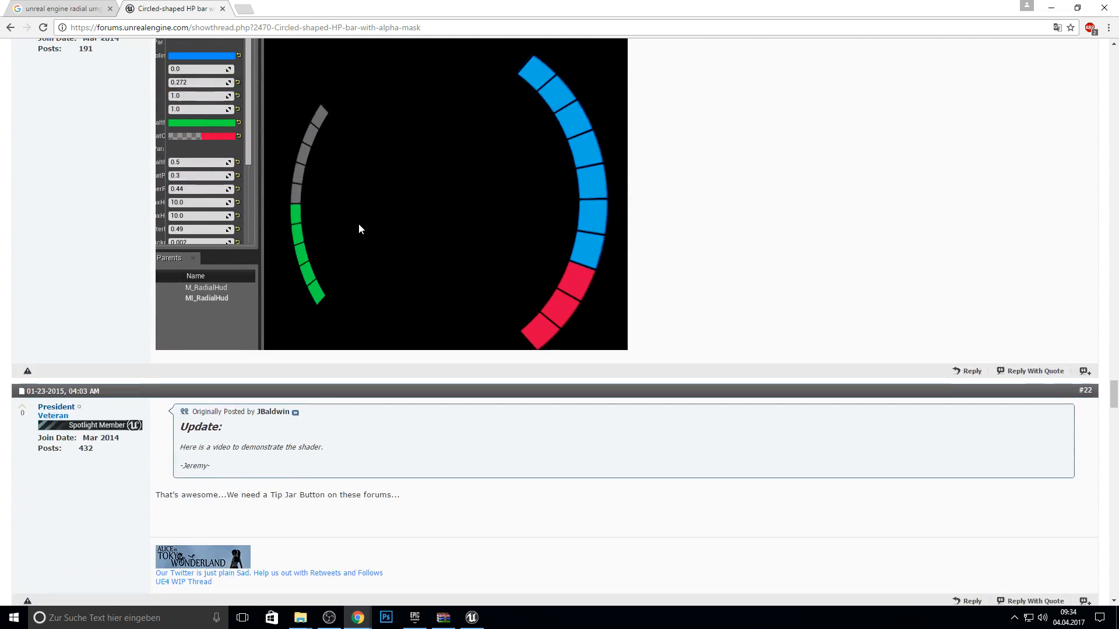
scroll("down", 3)
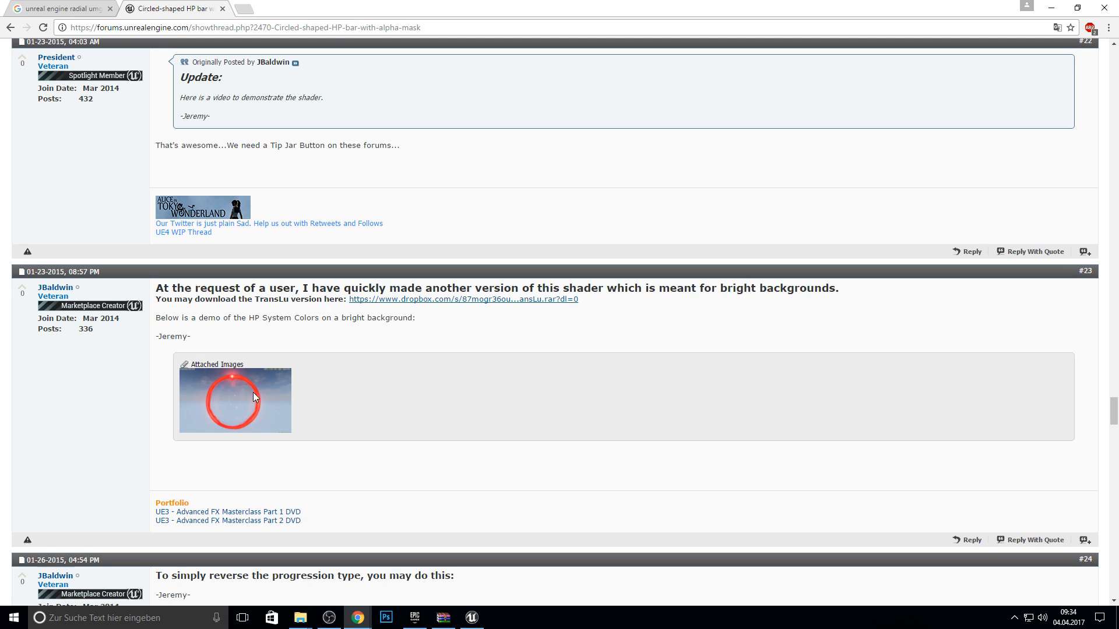
mouse_move(319, 335)
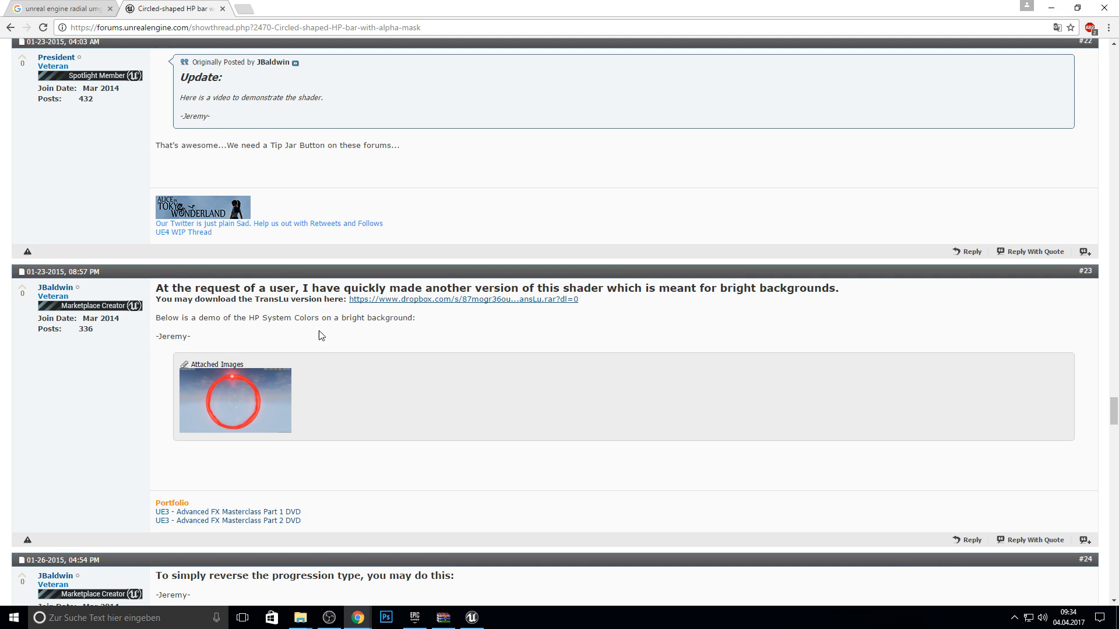
mouse_move(385, 308)
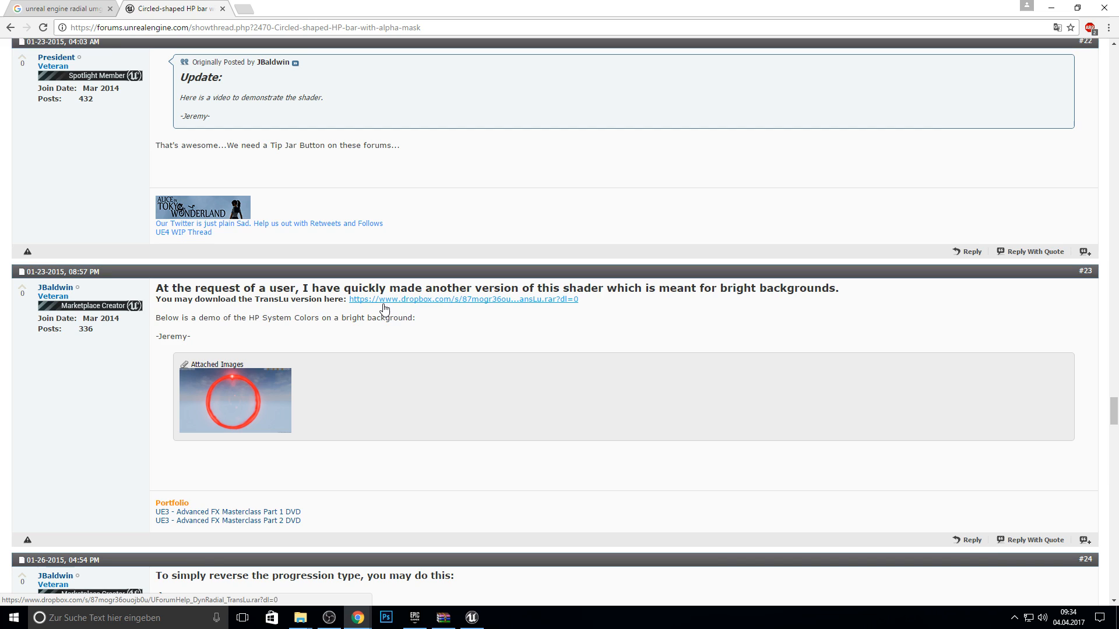
left_click(462, 299)
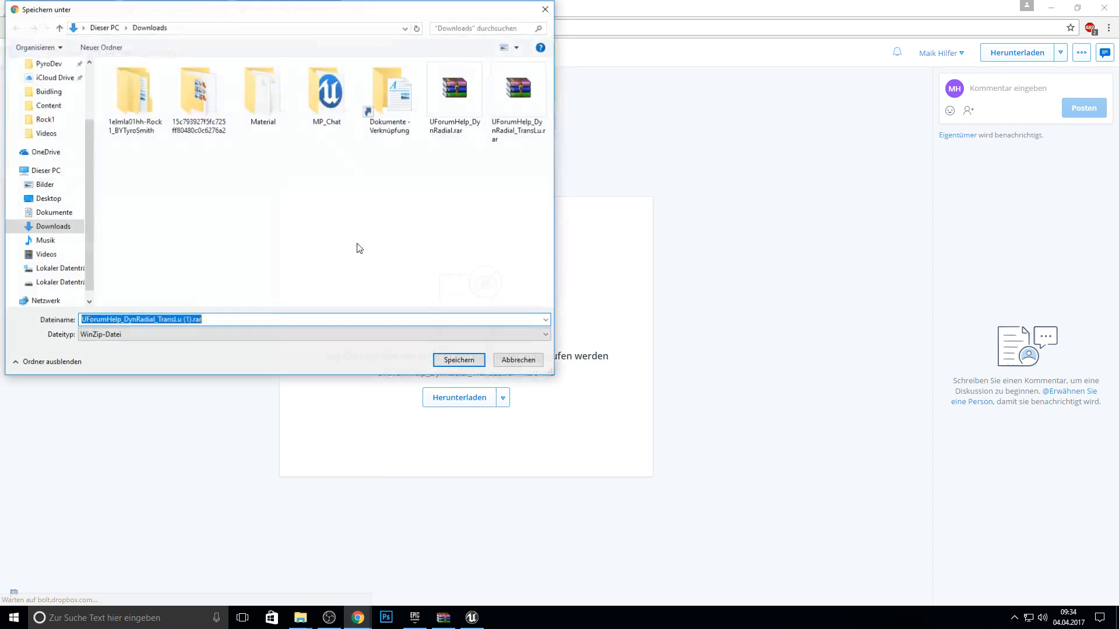
Save UForumHelp_DynRadial_TransLu.rar into Downloads and switch to the Epic Games Launcher
left_click(458, 359)
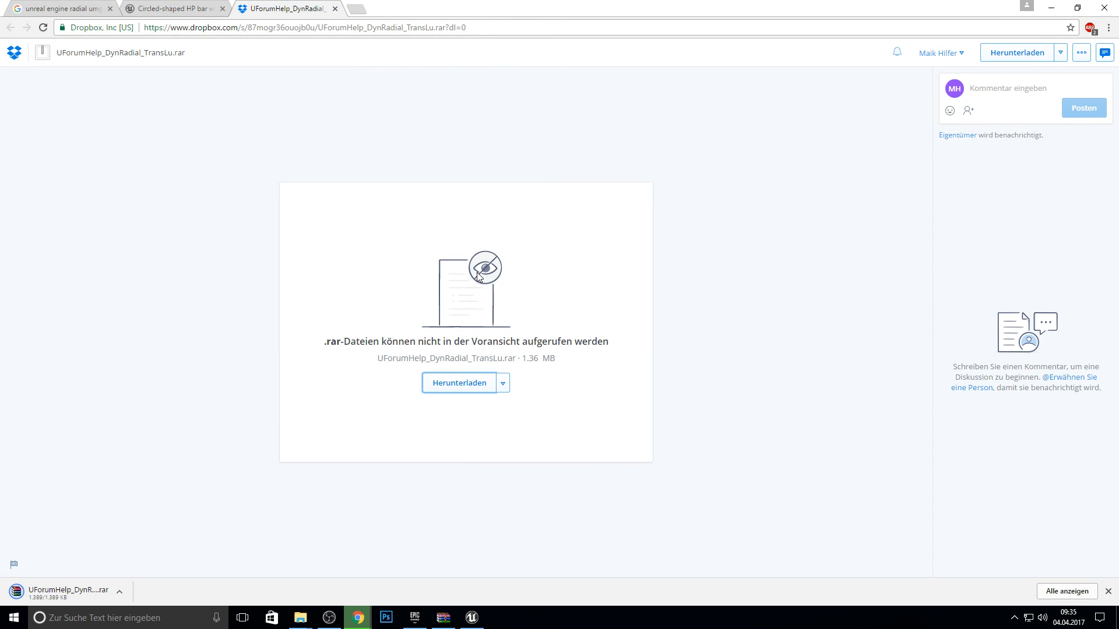
left_click(413, 617)
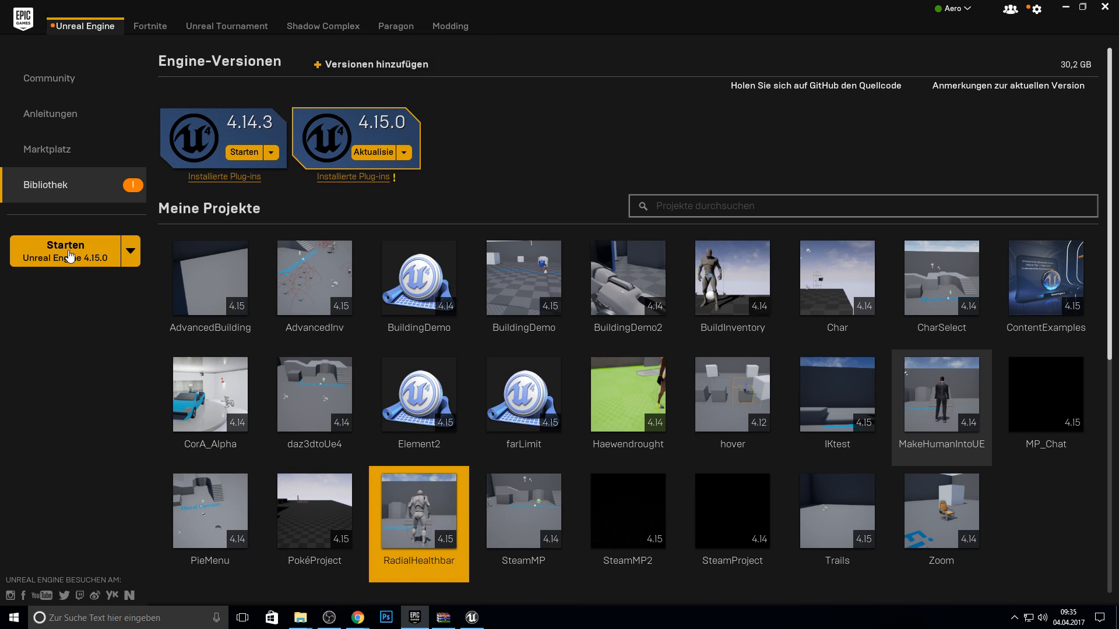
Launch UE 4.15 and create a Third Person project named RadialUMG
left_click(64, 250)
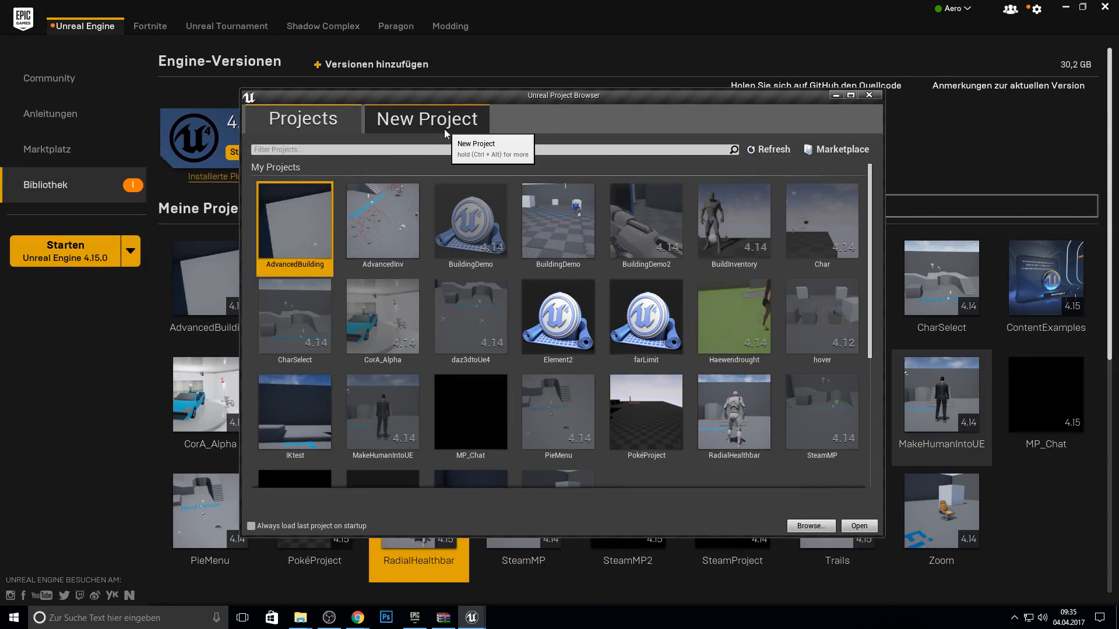
left_click(426, 118)
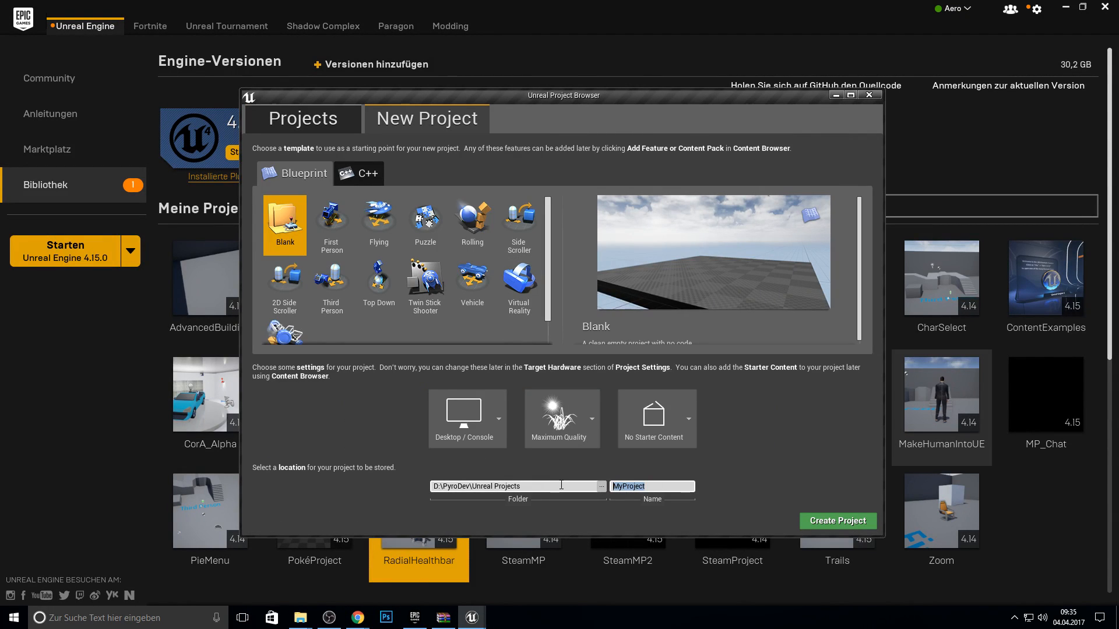
type("Radial UMG")
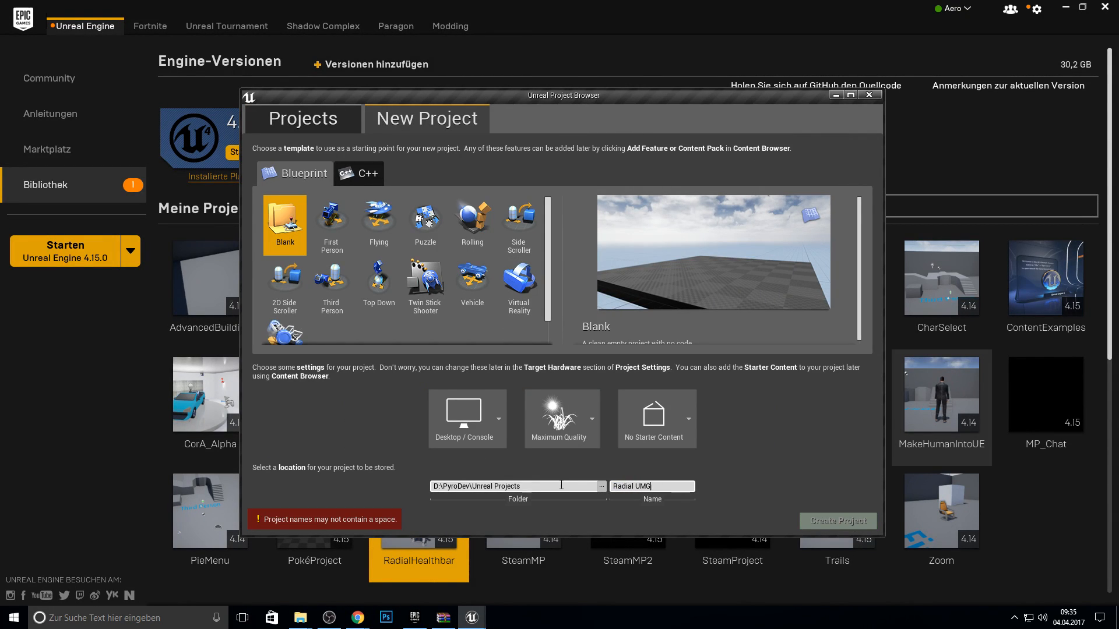
key("Backspace")
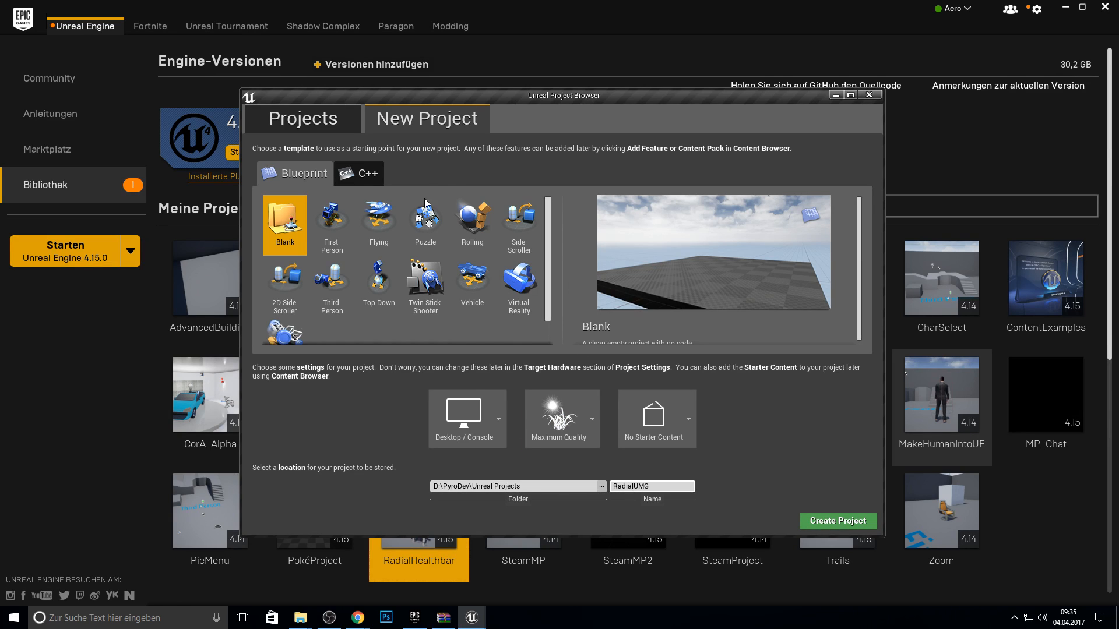
left_click(331, 283)
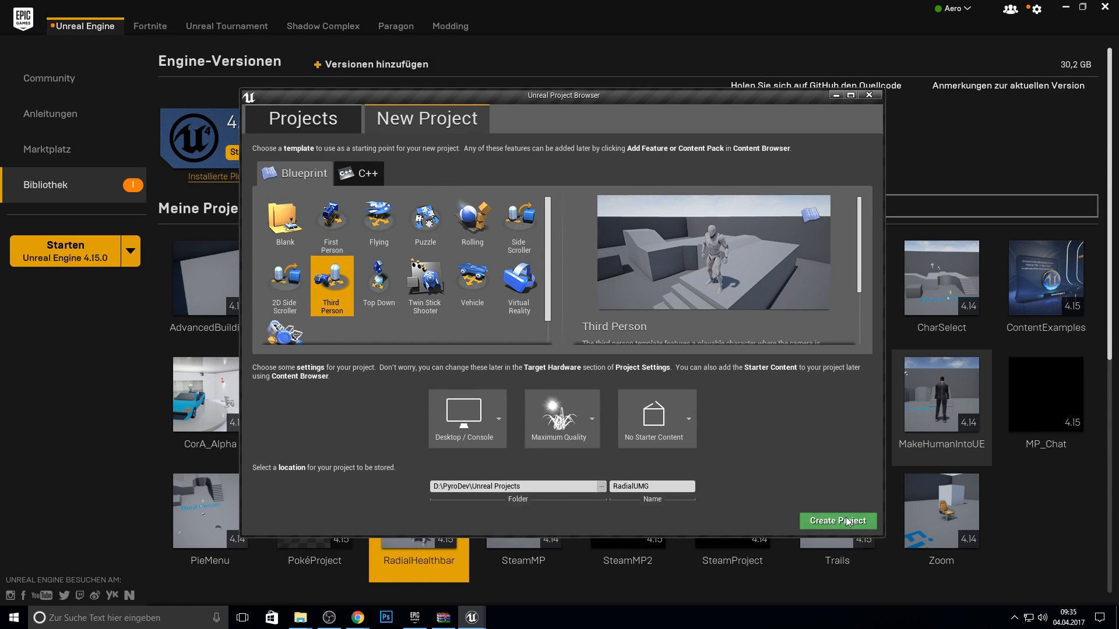
left_click(836, 521)
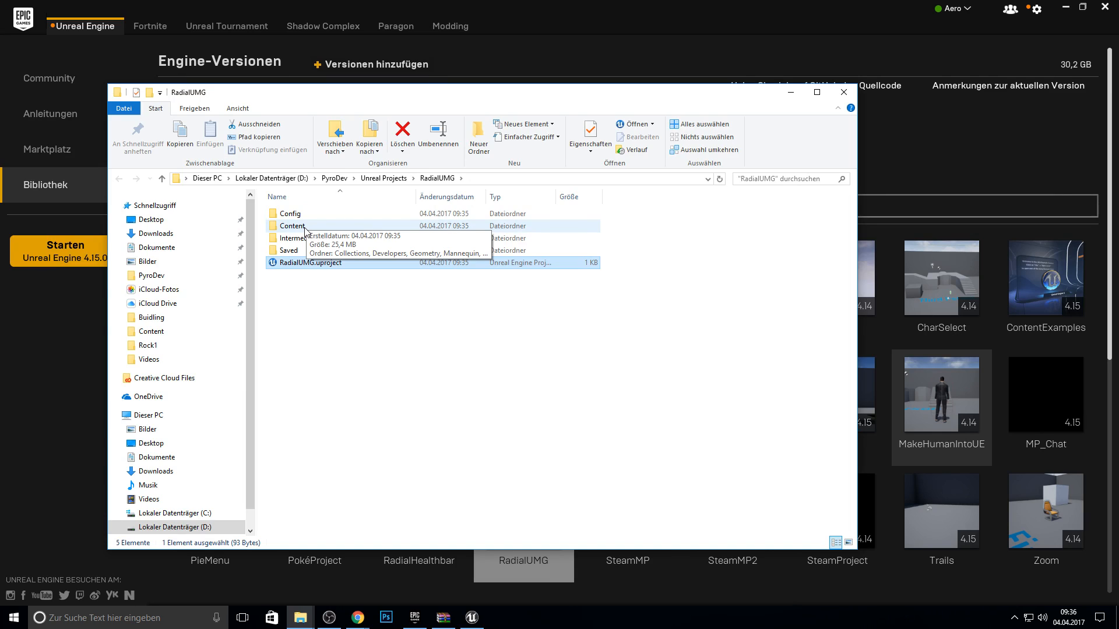
Open RadialUMG's Content folder and bring up the downloaded TransLu archive in WinRAR
double_click(293, 226)
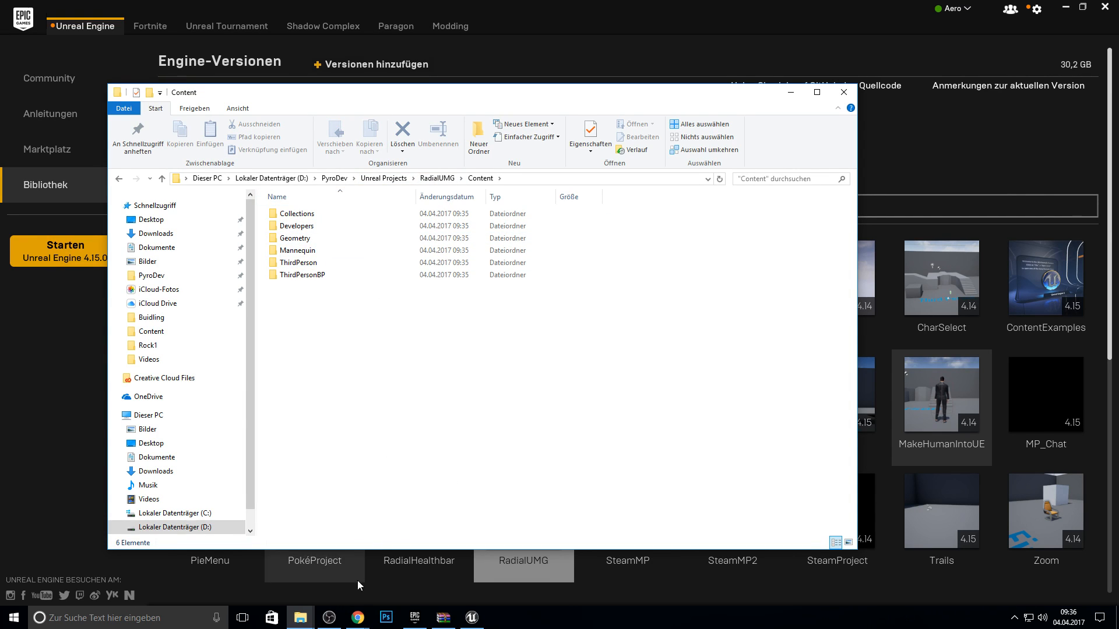
left_click(356, 618)
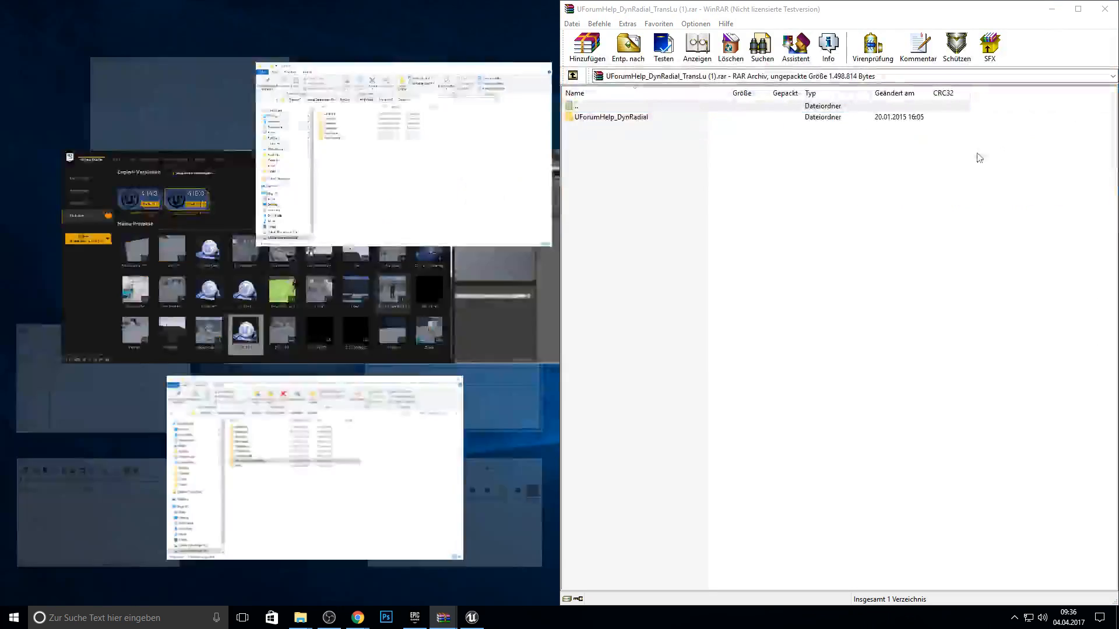
Place the project folder beside WinRAR and drag UForumHelp_DynRadial into Content
left_click(610, 117)
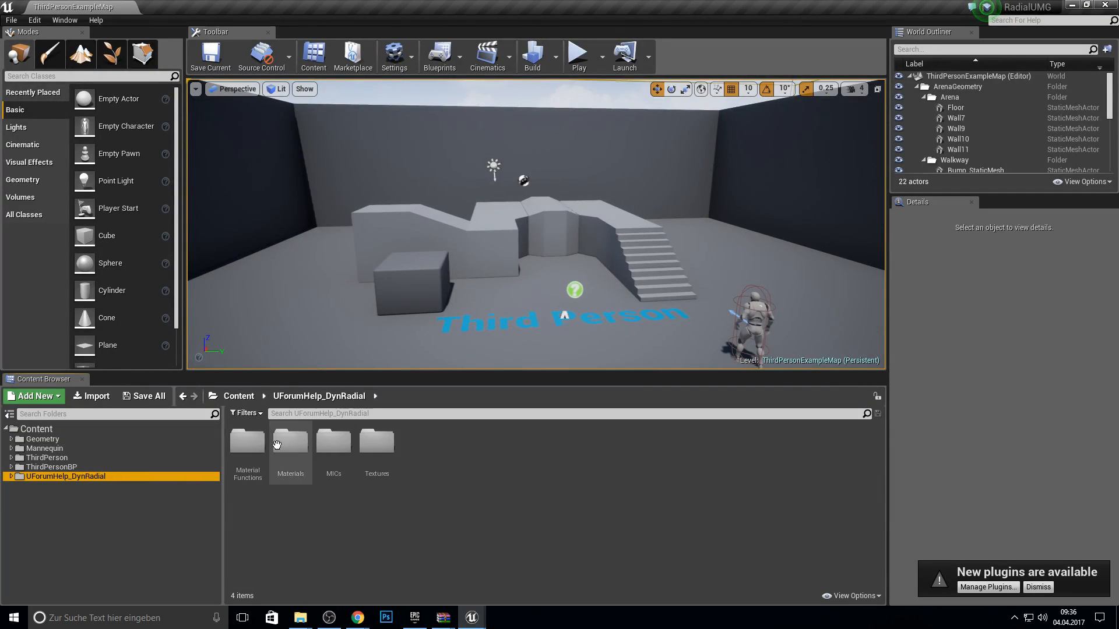
mouse_move(110, 493)
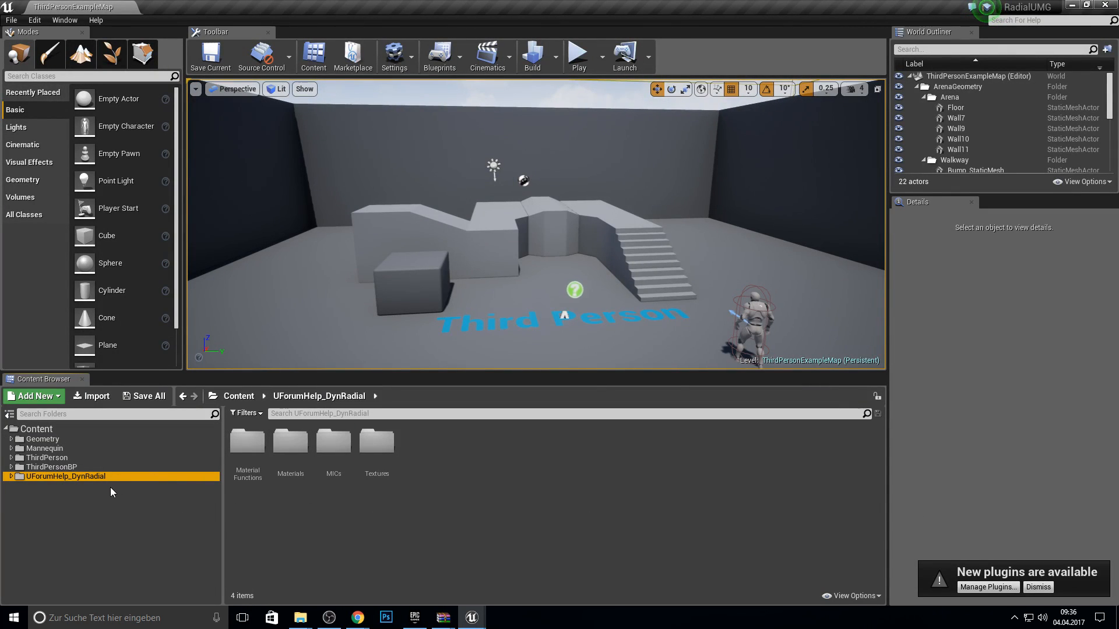
mouse_move(181, 438)
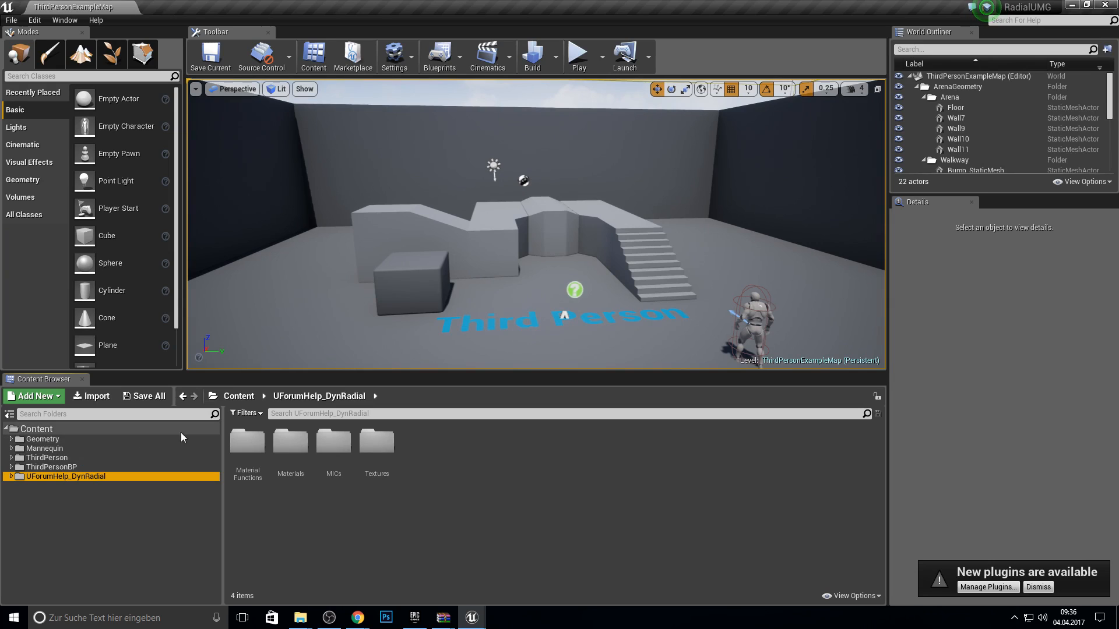
Expand UForumHelp_DynRadial in the Content Browser tree and open MaterialFunctions
left_click(12, 476)
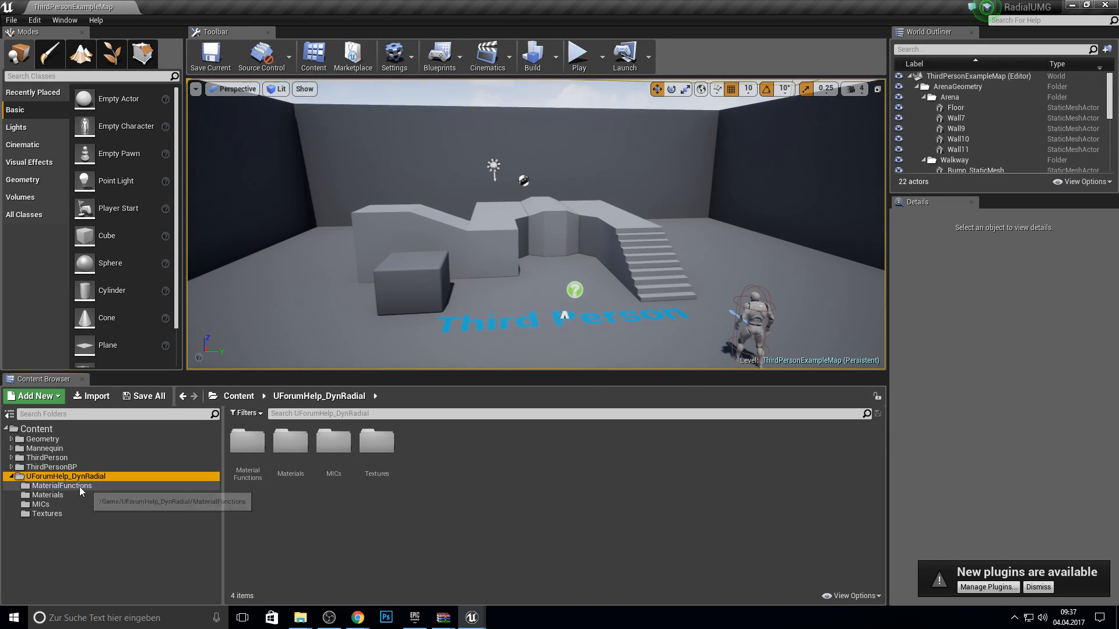
double_click(61, 485)
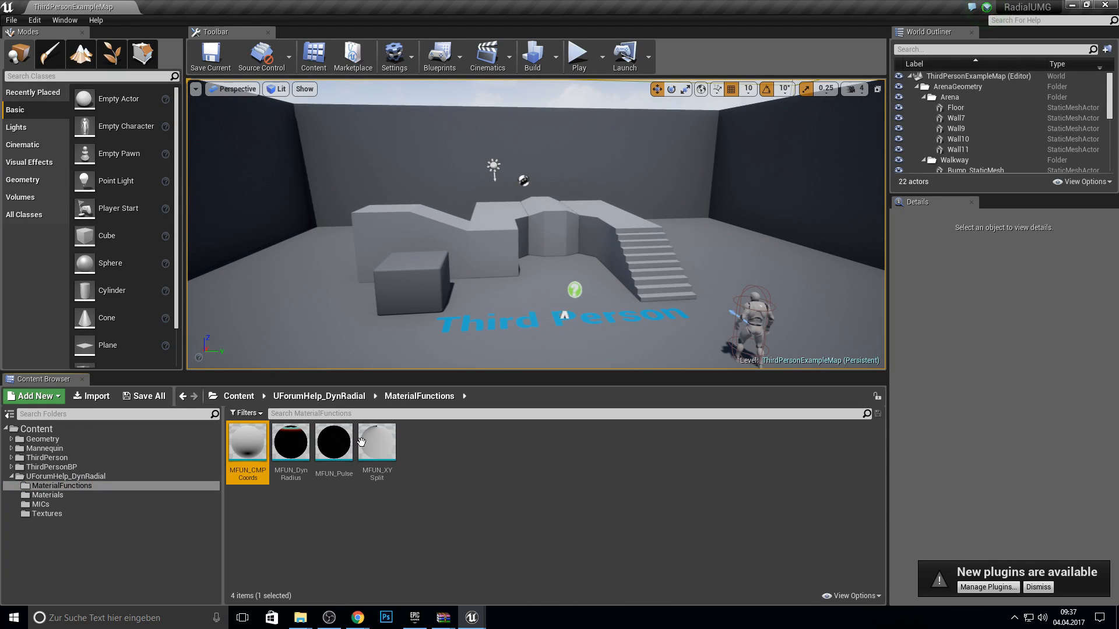
double_click(247, 439)
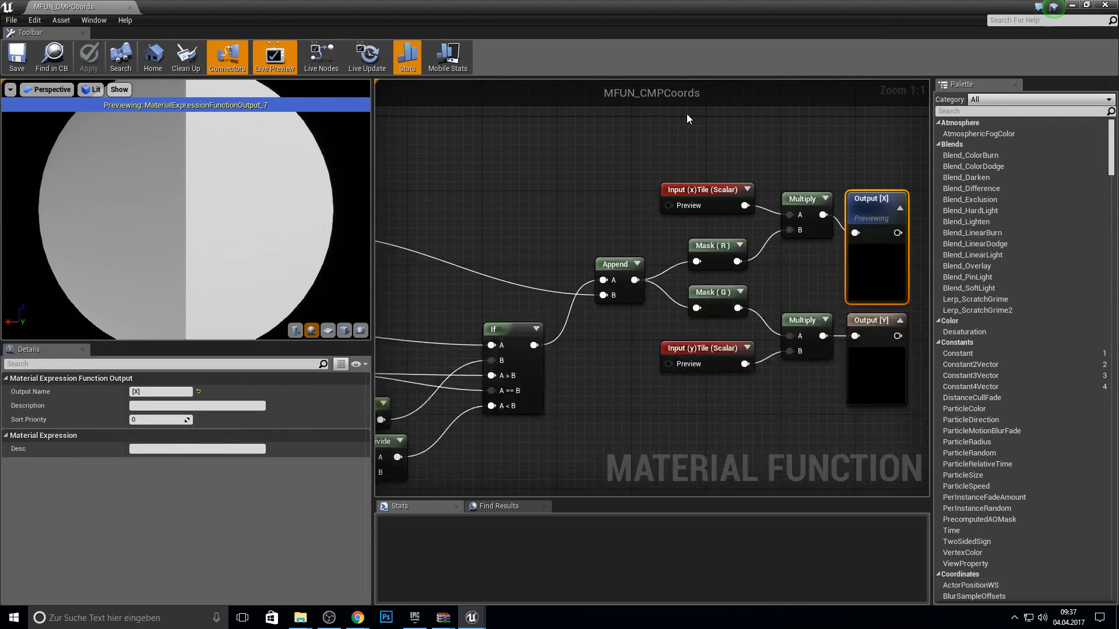
scroll("down", 3)
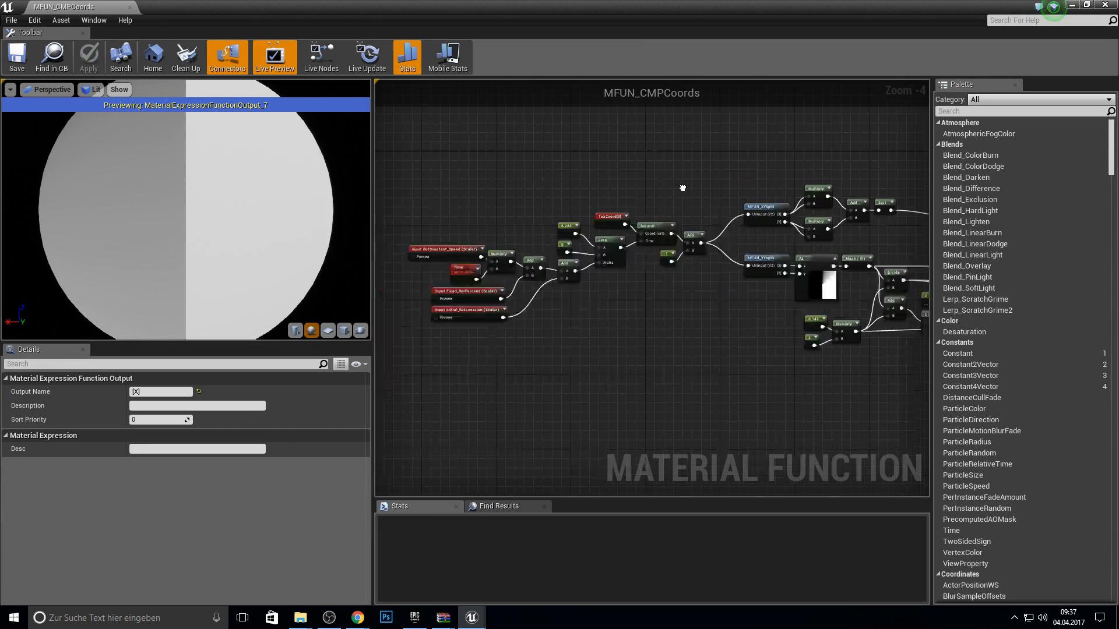
scroll("down", 3)
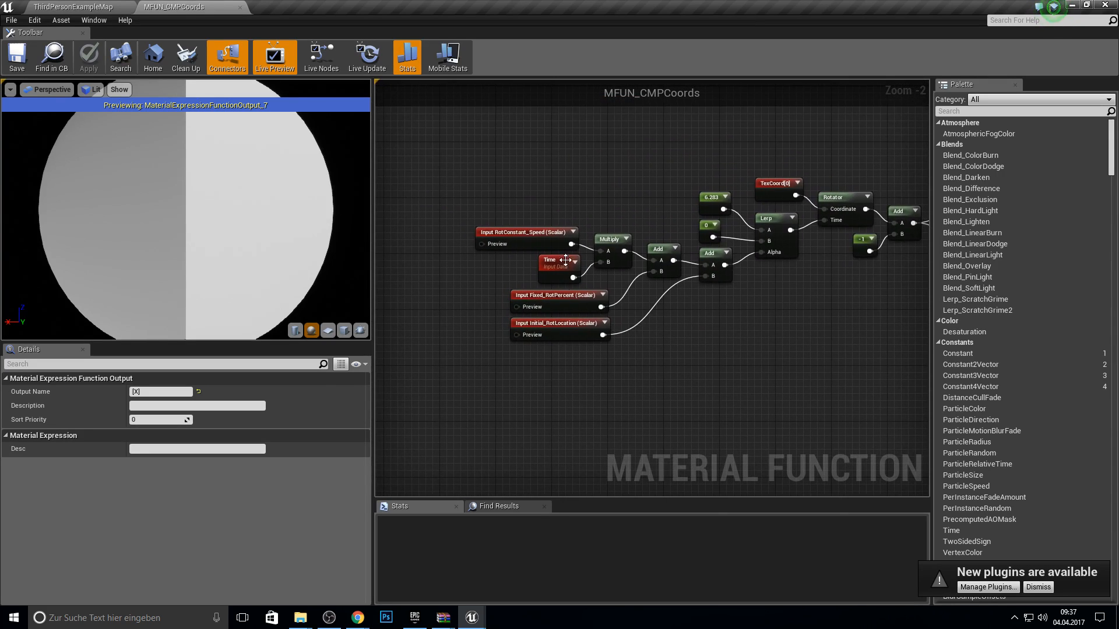
scroll("down", 3)
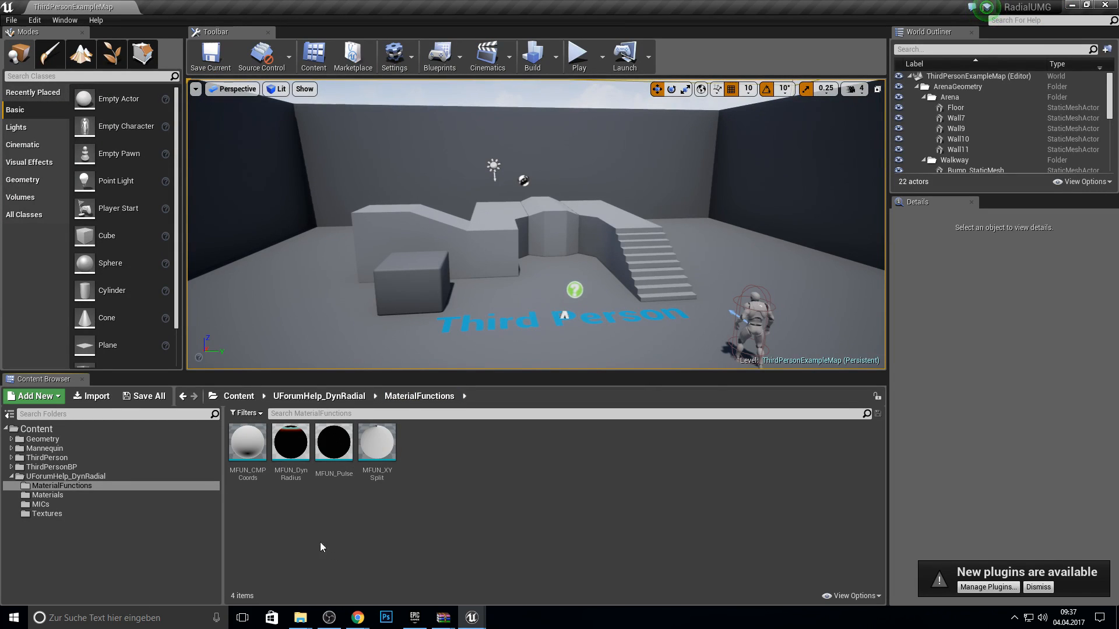
mouse_move(66, 508)
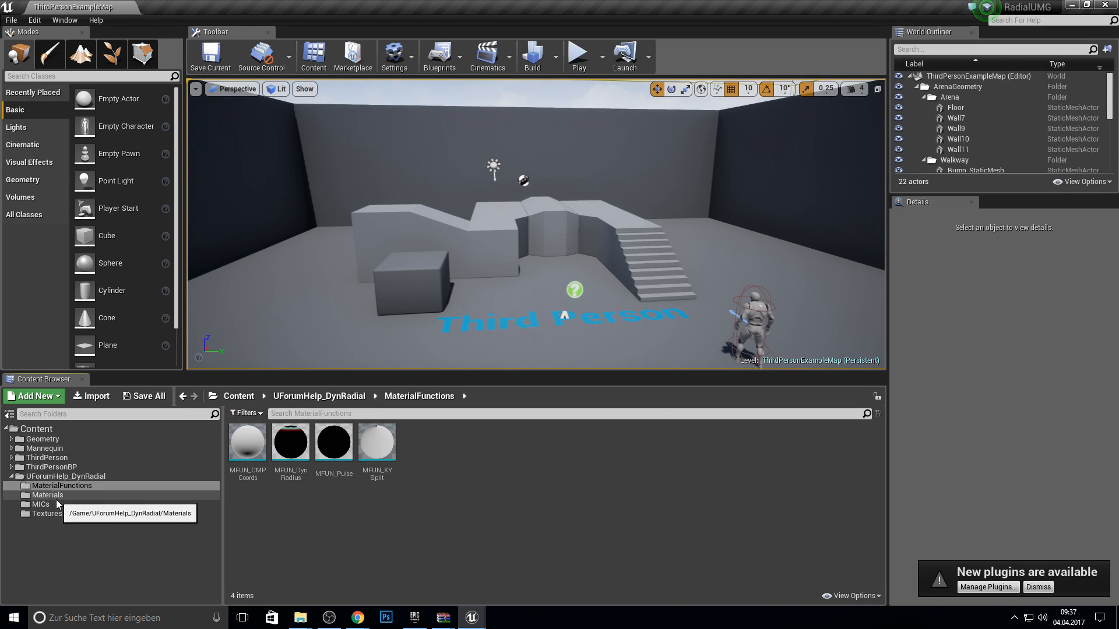
Select the Materials folder under UForumHelp_DynRadial in the folder tree
left_click(41, 504)
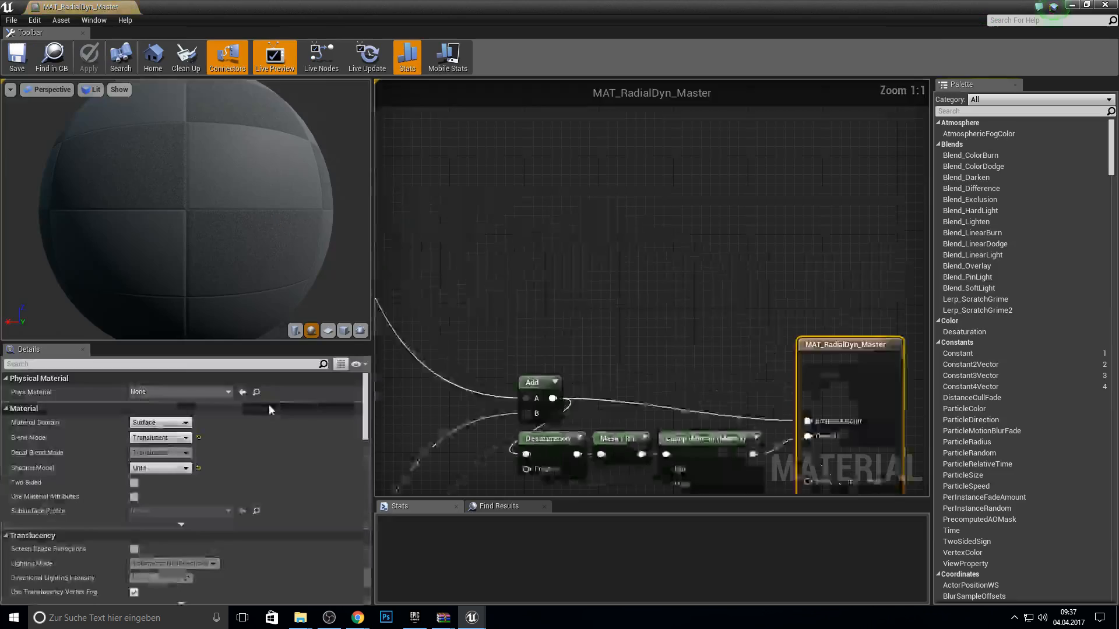
Switch the material editor preview mesh to a flat plane
scroll("down", 3)
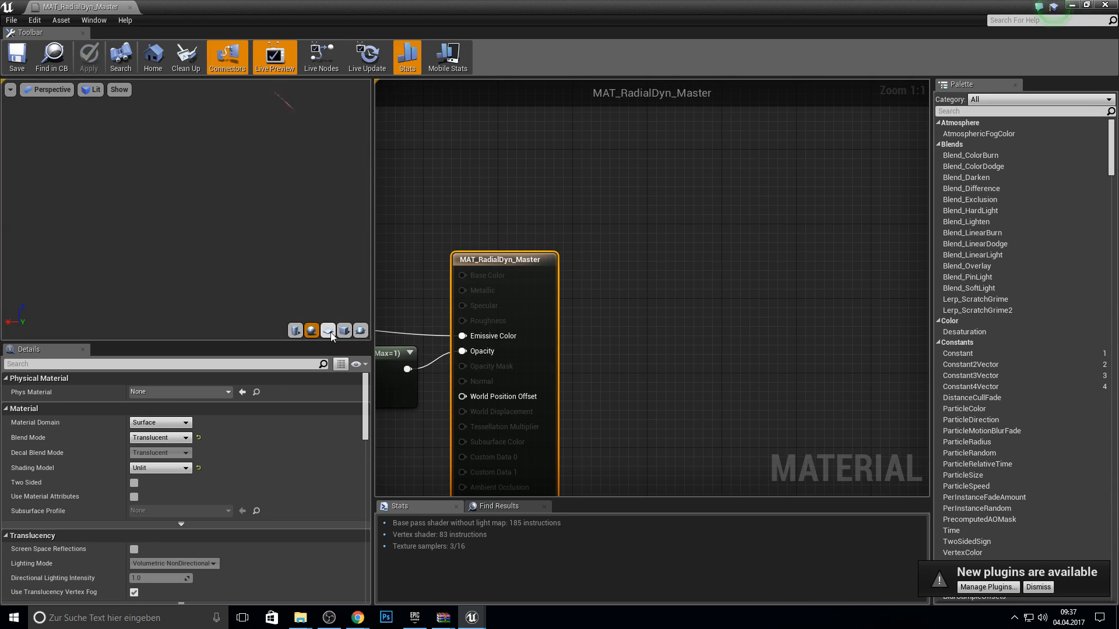
left_click(327, 331)
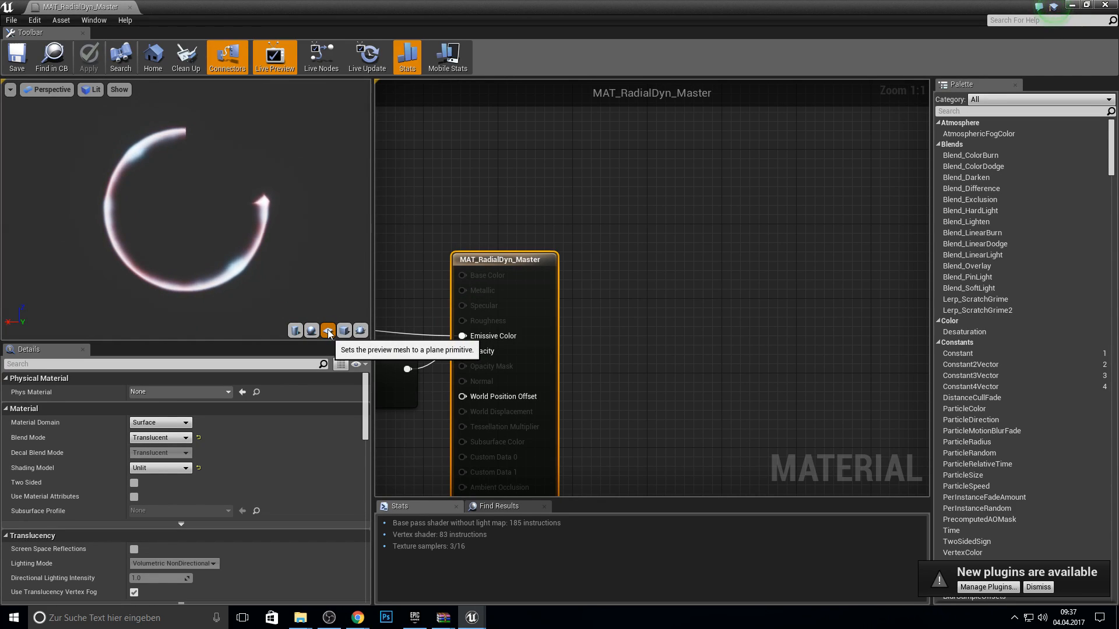
left_click(328, 330)
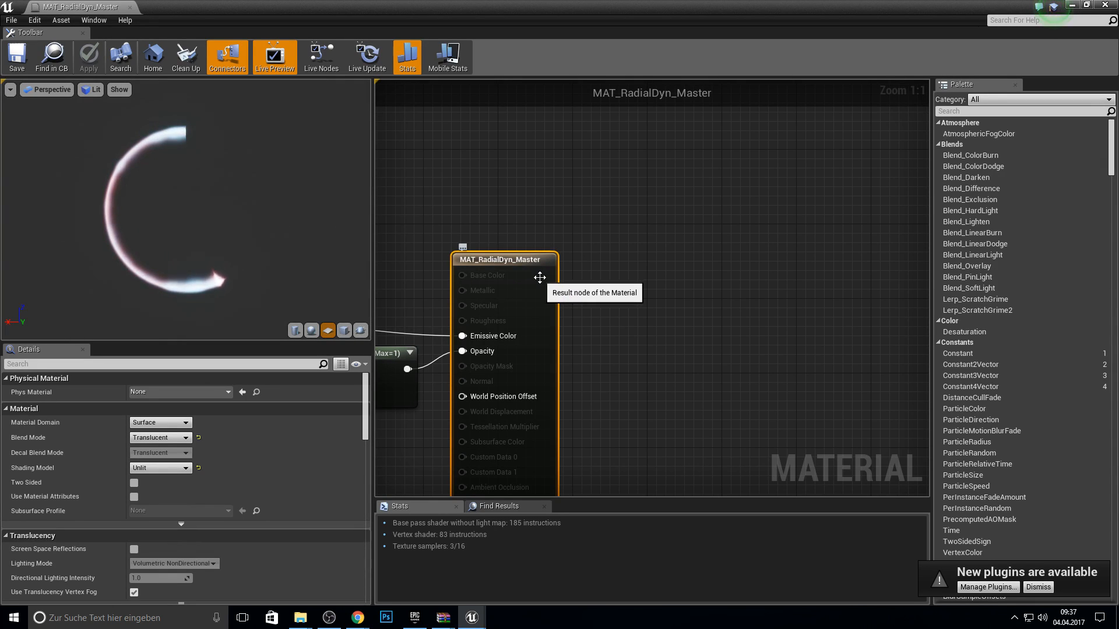
Set Material Domain to User Interface, apply, save, and return to the level
left_click(160, 421)
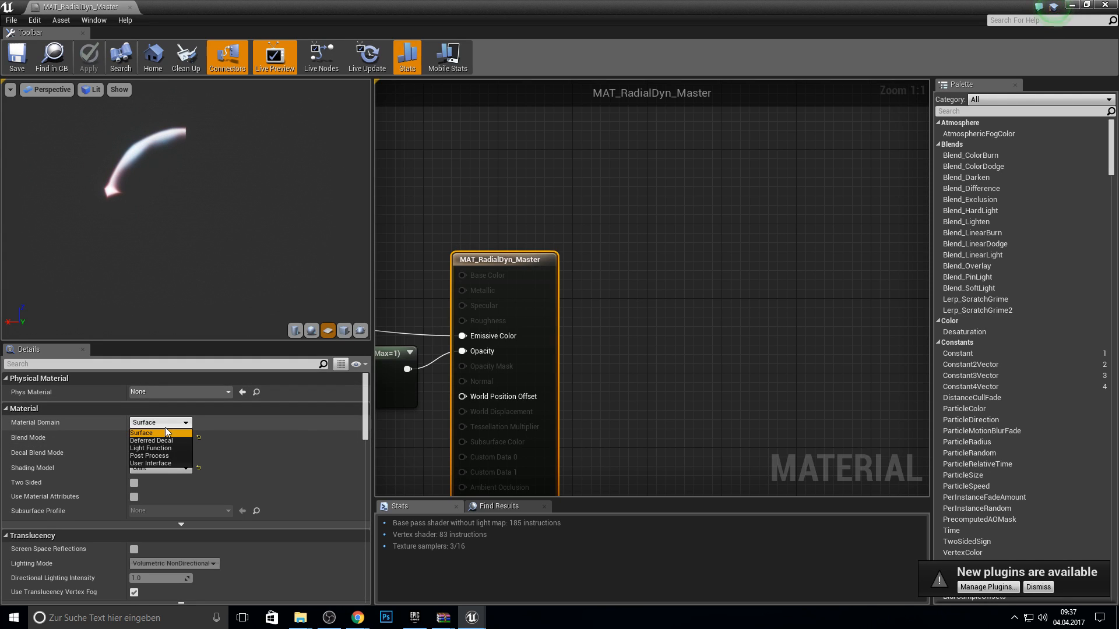
left_click(150, 463)
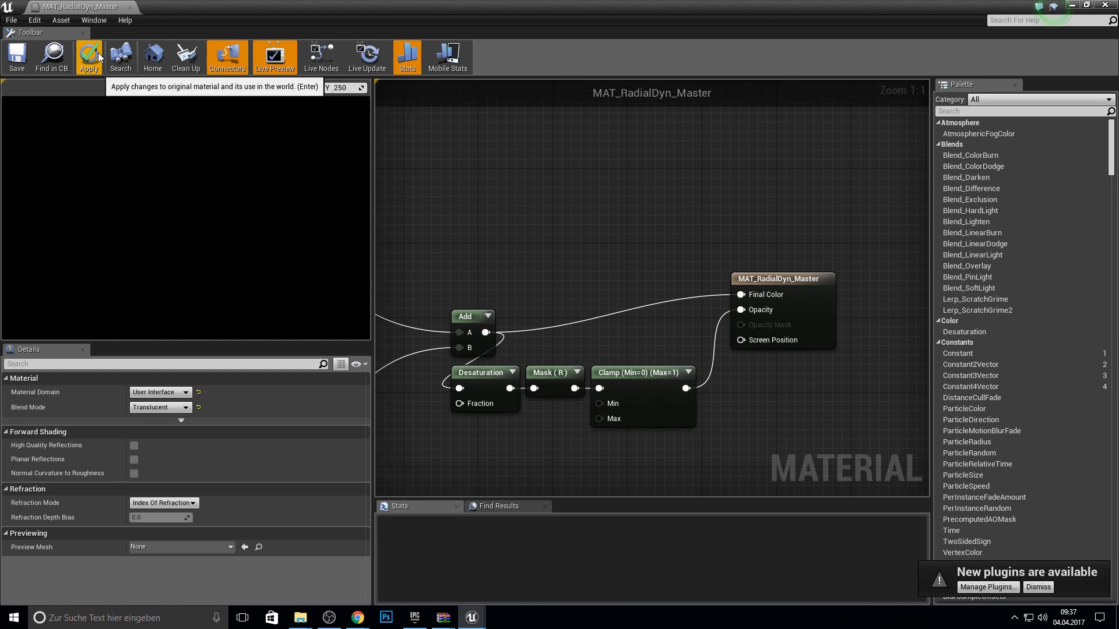
left_click(88, 57)
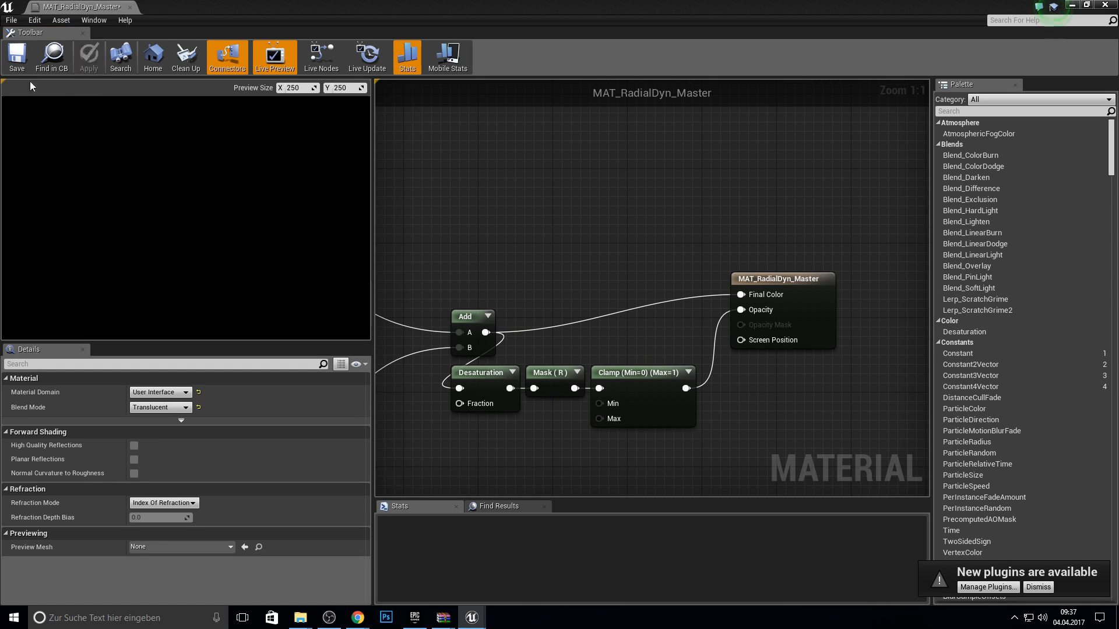
left_click(16, 57)
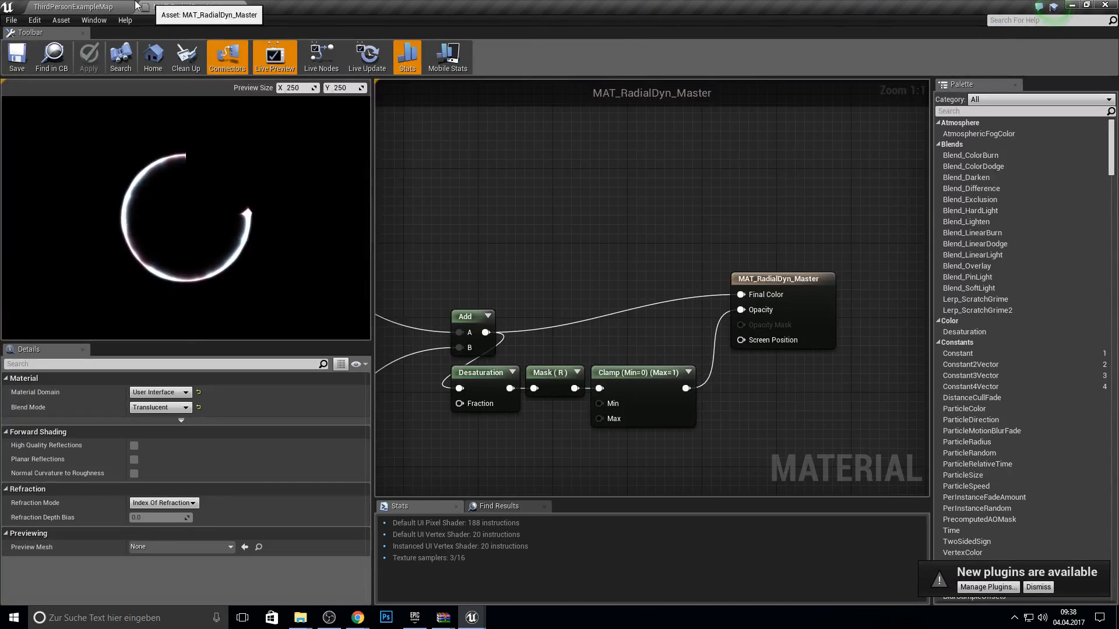
left_click(73, 7)
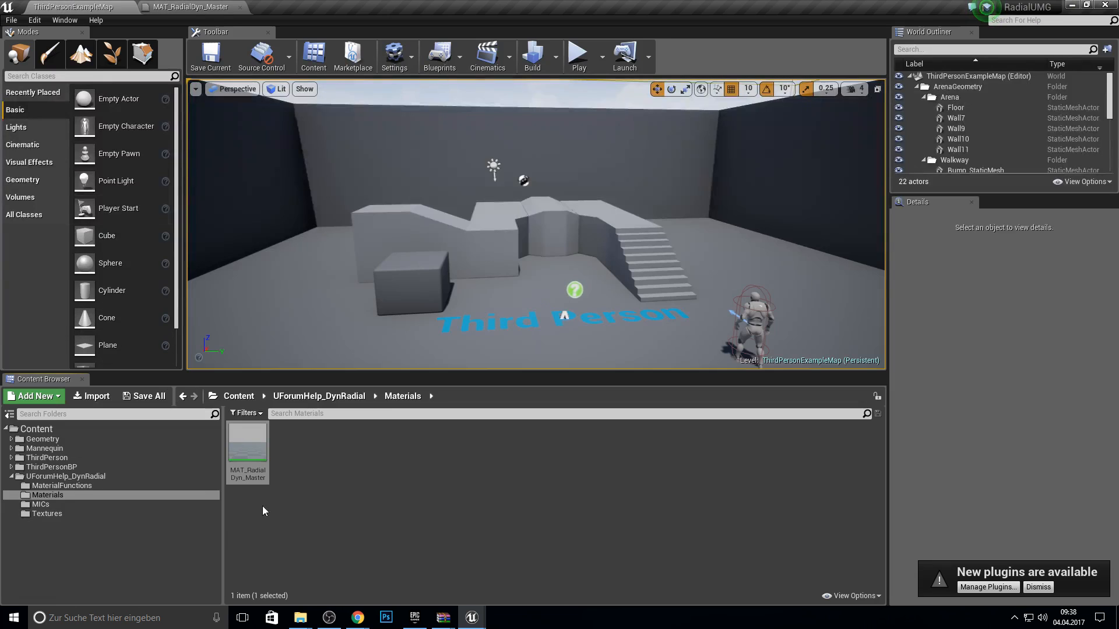
mouse_move(247, 449)
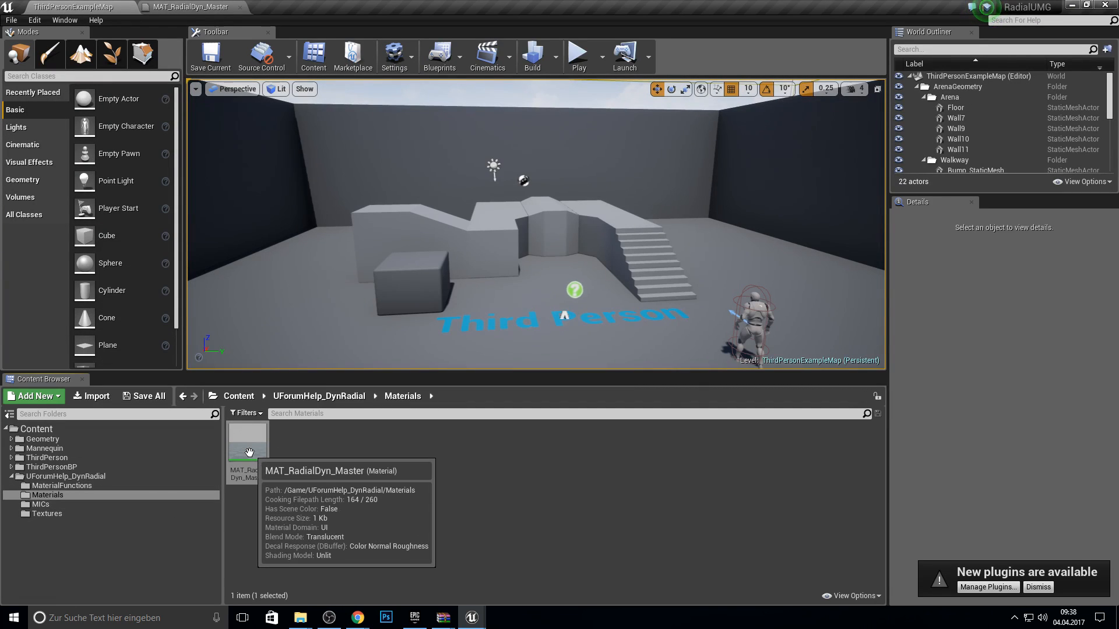
Open MAT_RadialDyn_Master and change the 0.2 constant to 1
double_click(247, 436)
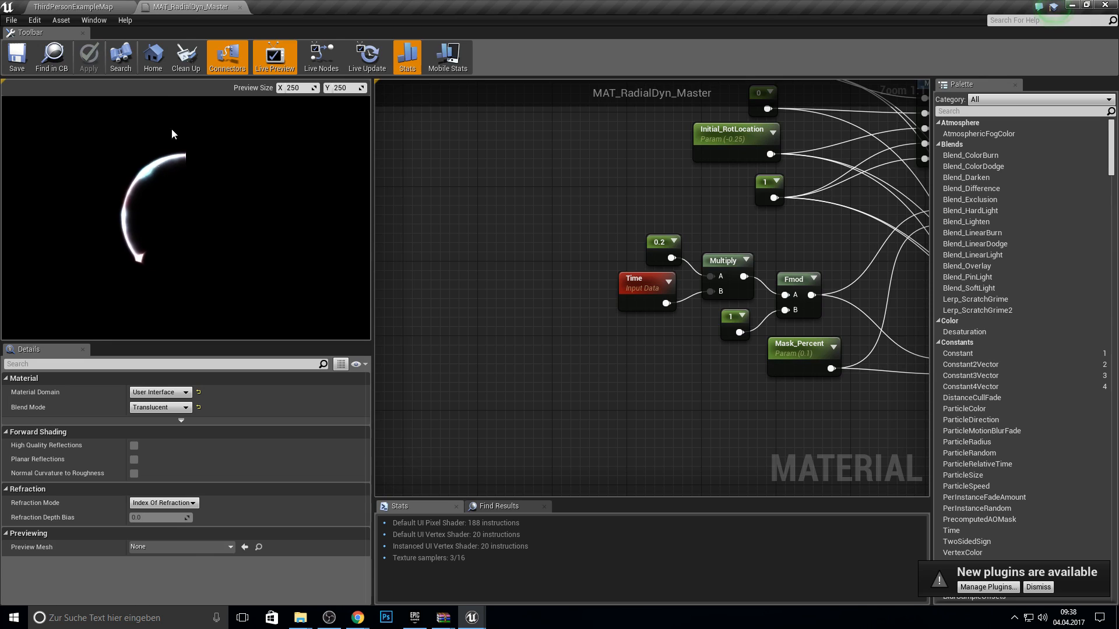
left_click(658, 242)
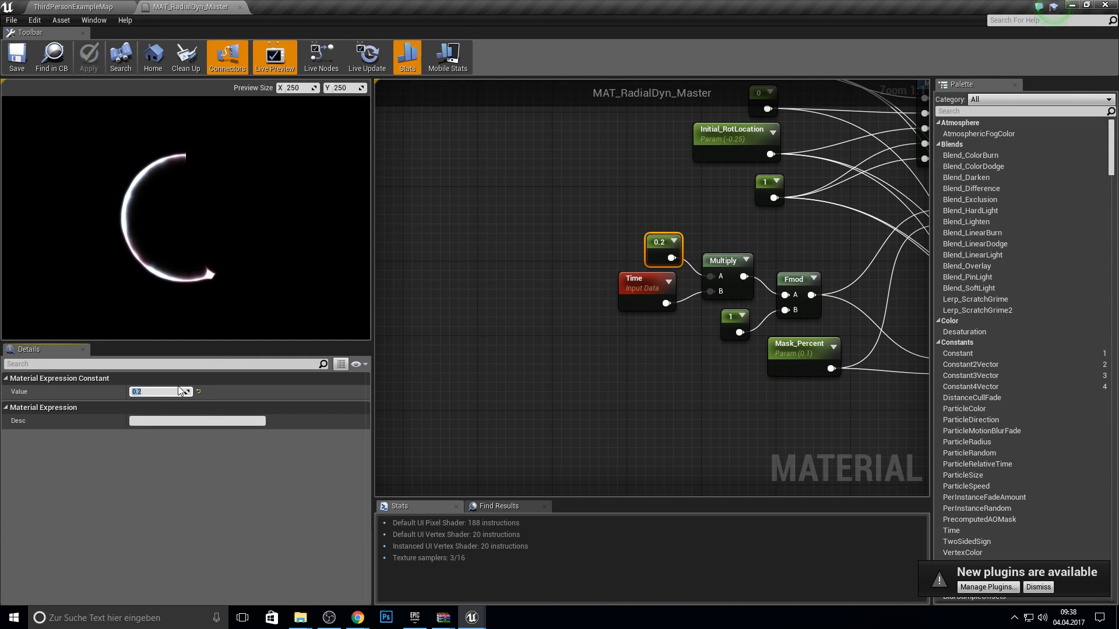
type("10.0")
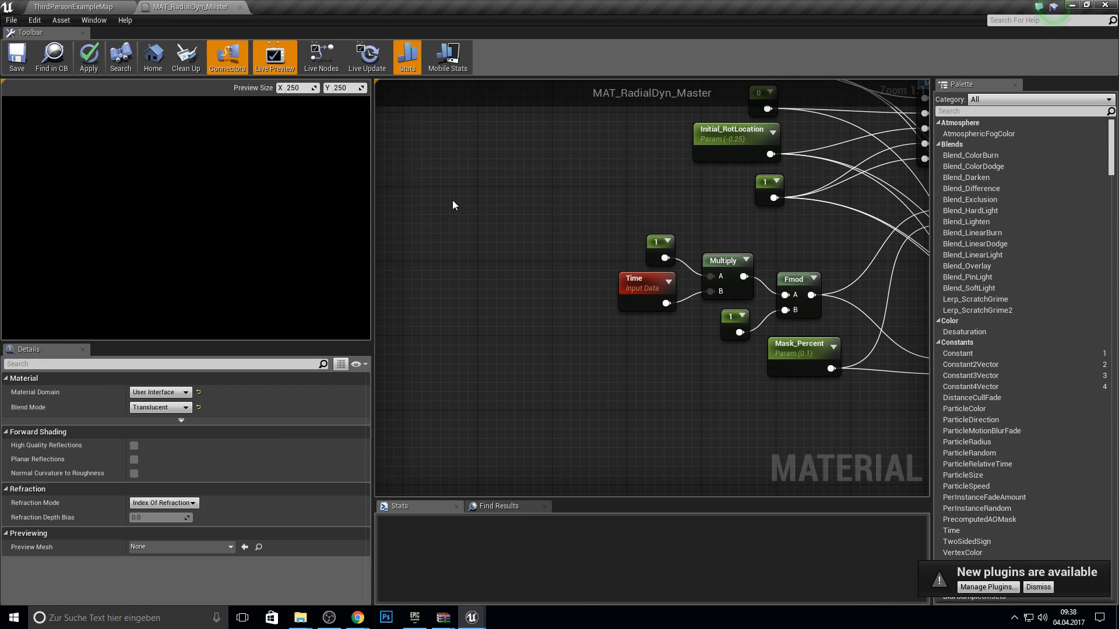
Replace Time with a ScalarParameter named Value, save, and return to the level
left_click(643, 287)
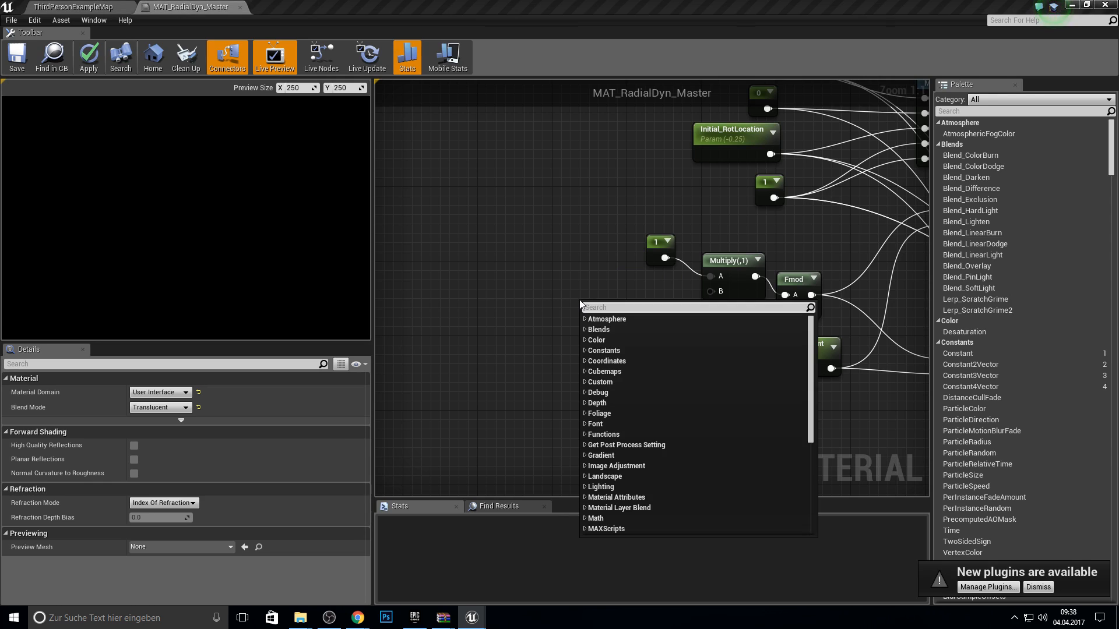
type("Scala")
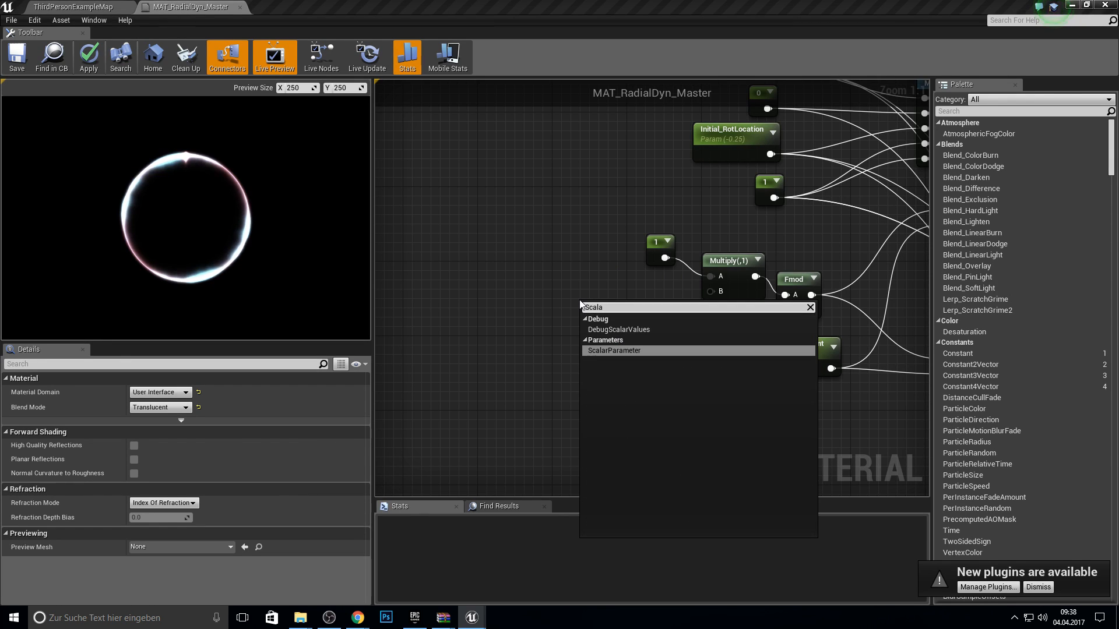
left_click(614, 350)
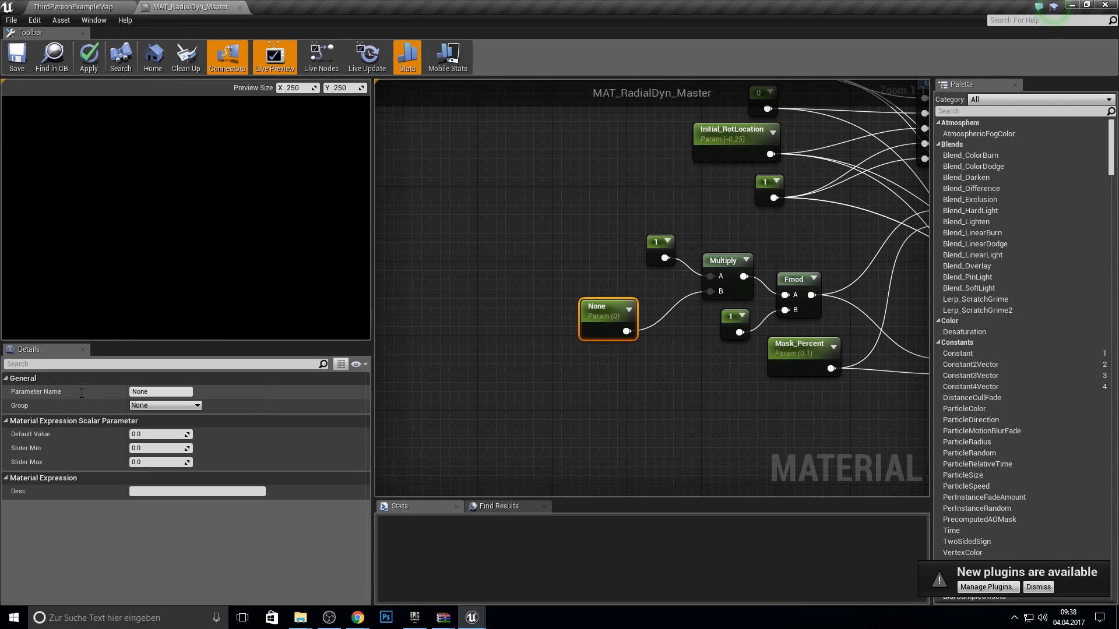
left_click(88, 57)
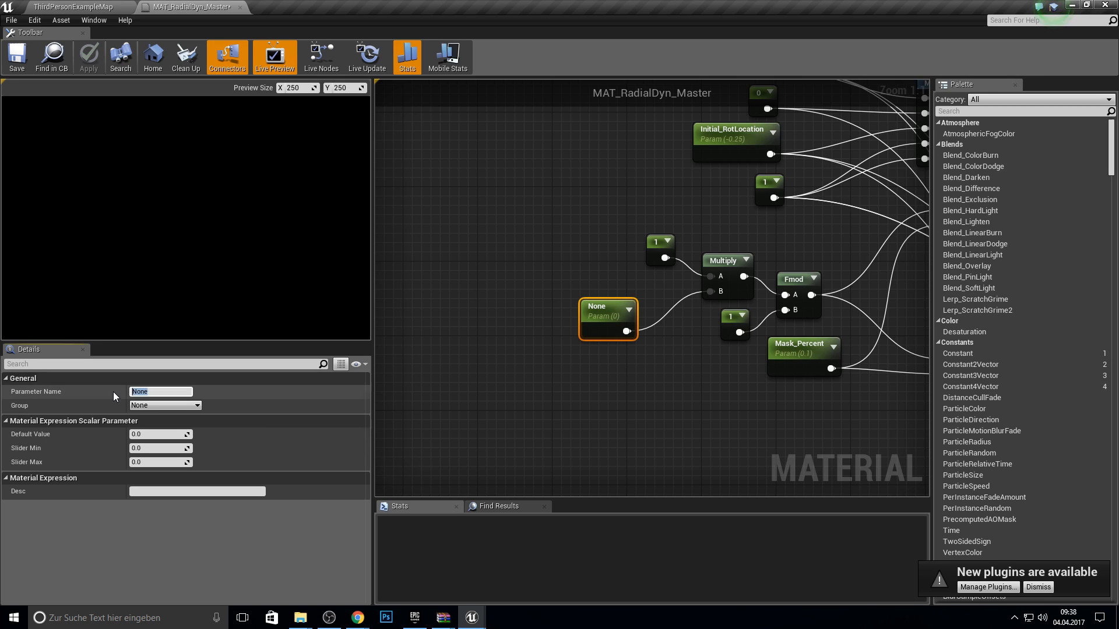
type("Value")
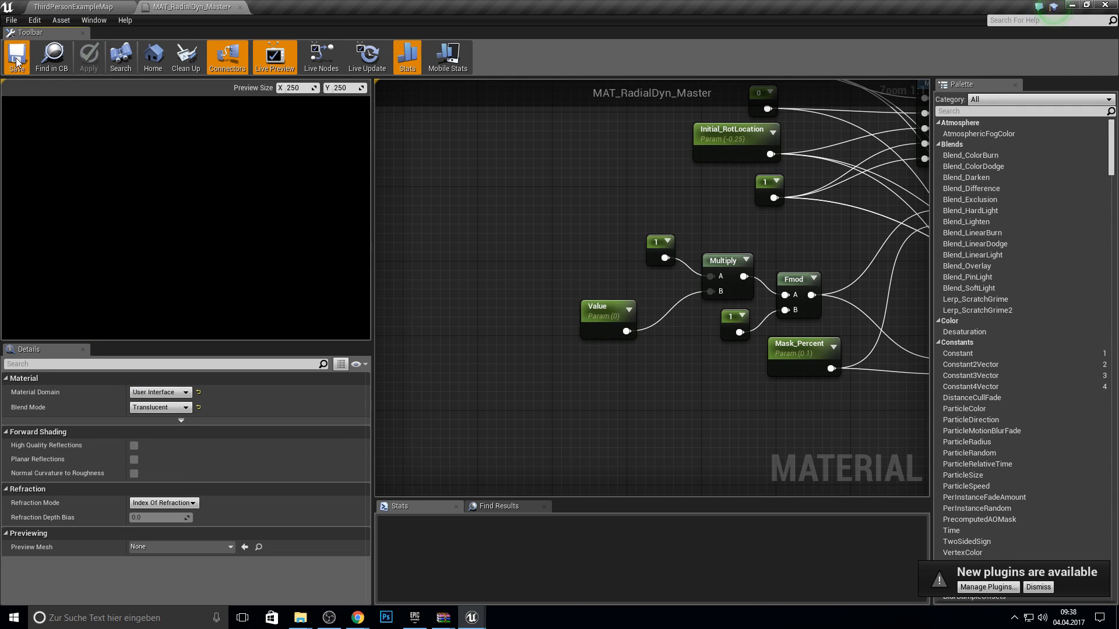
left_click(15, 57)
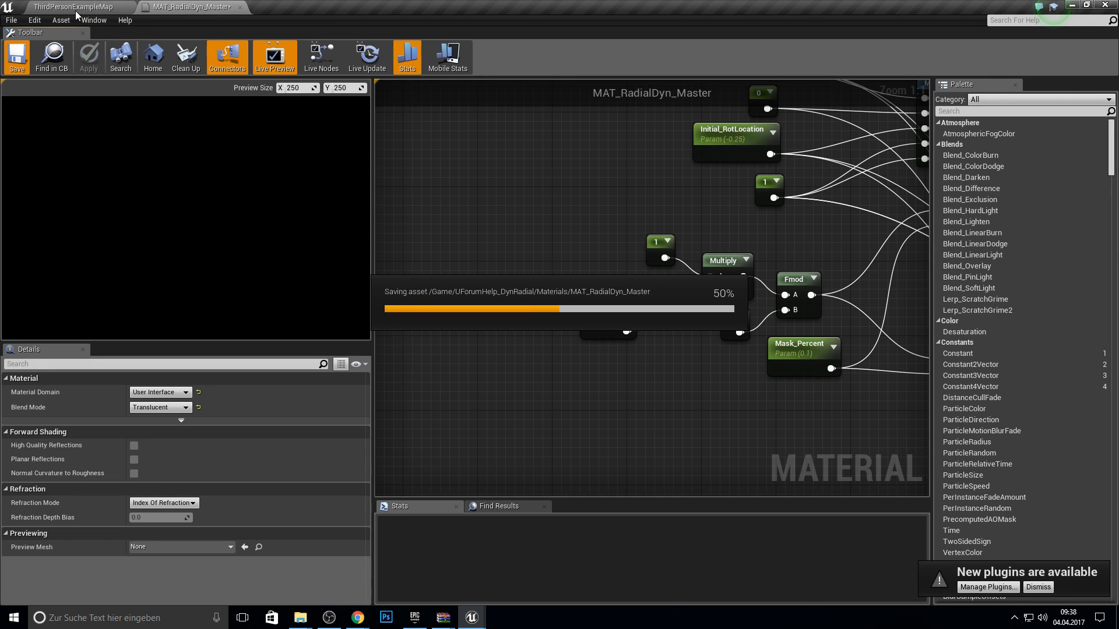
mouse_move(469, 137)
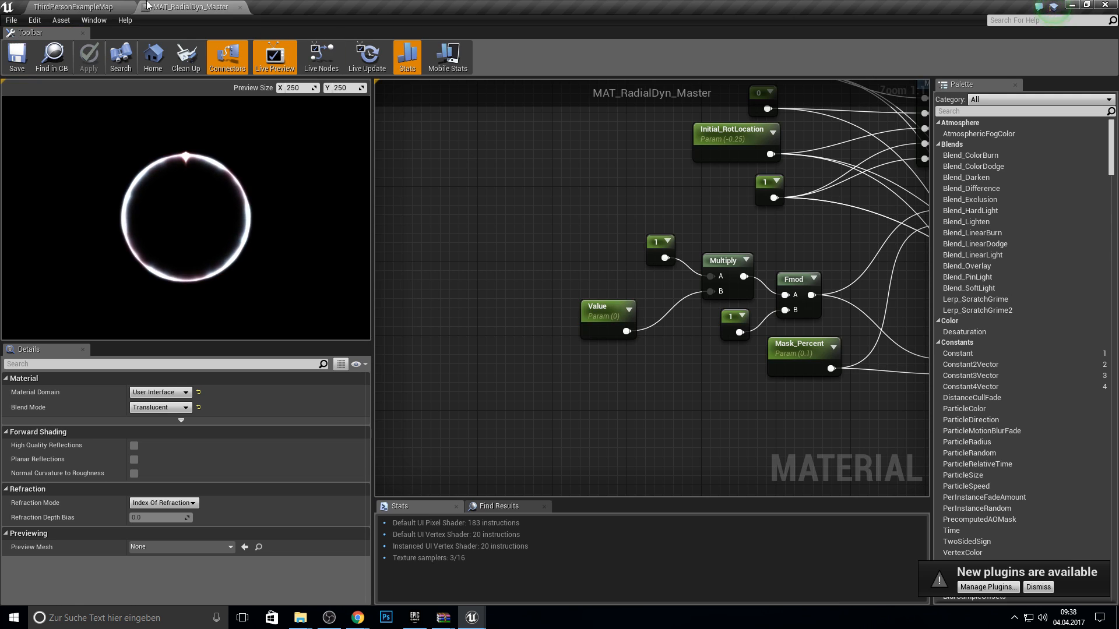
left_click(72, 6)
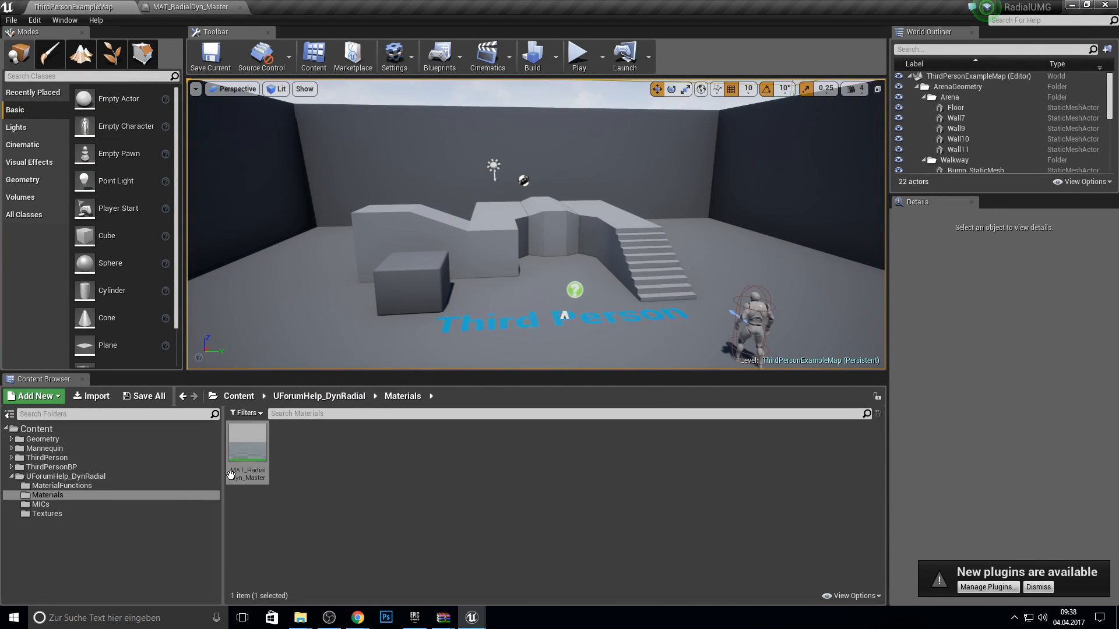
Create a material instance of MAT_RadialDyn_Master and name it HP
right_click(248, 449)
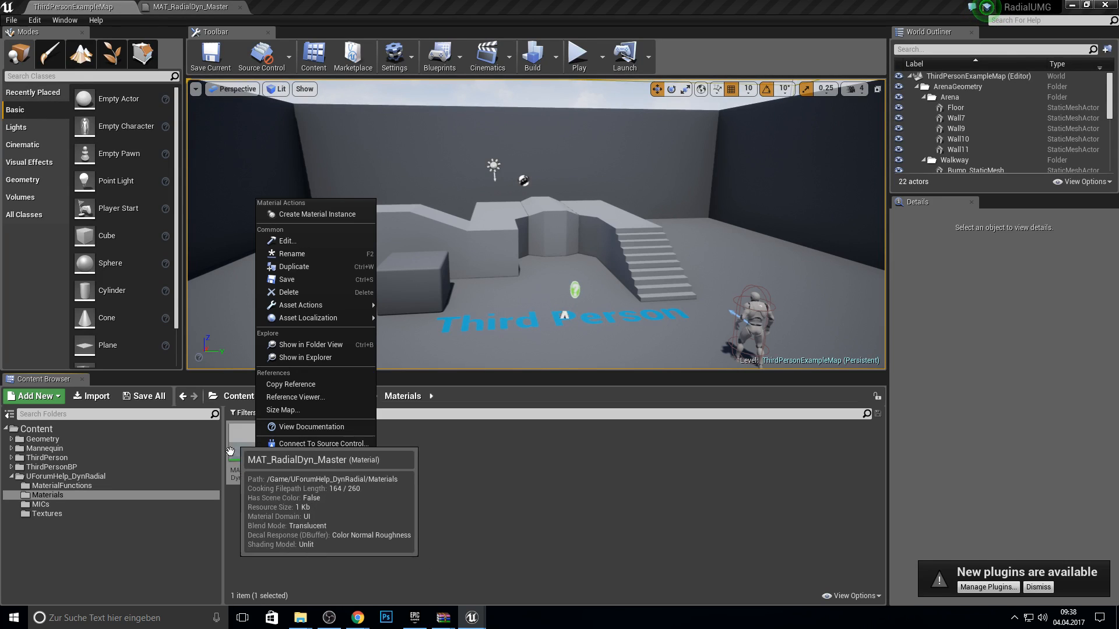
left_click(318, 214)
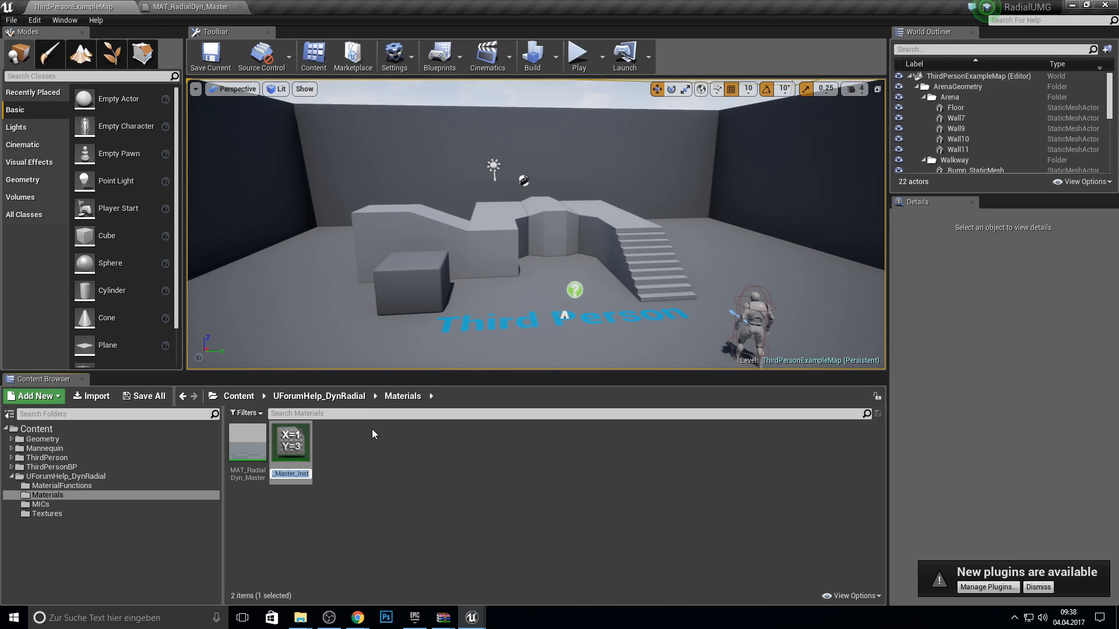
left_click(247, 439)
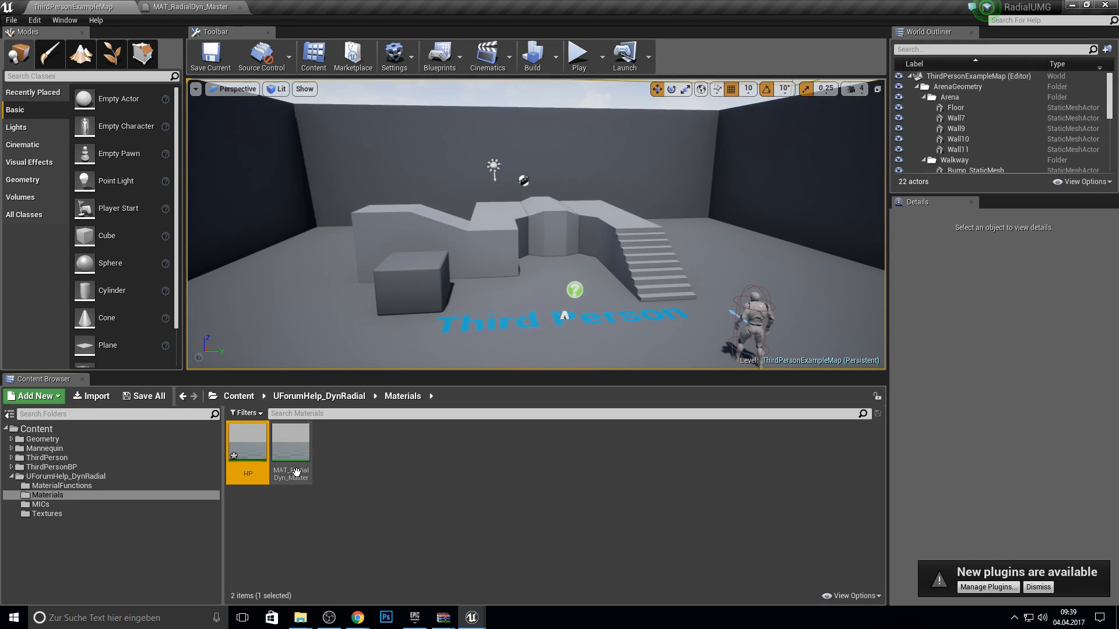
Open HP and tick its Demo_MaskPercent and Value parameter overrides
double_click(247, 436)
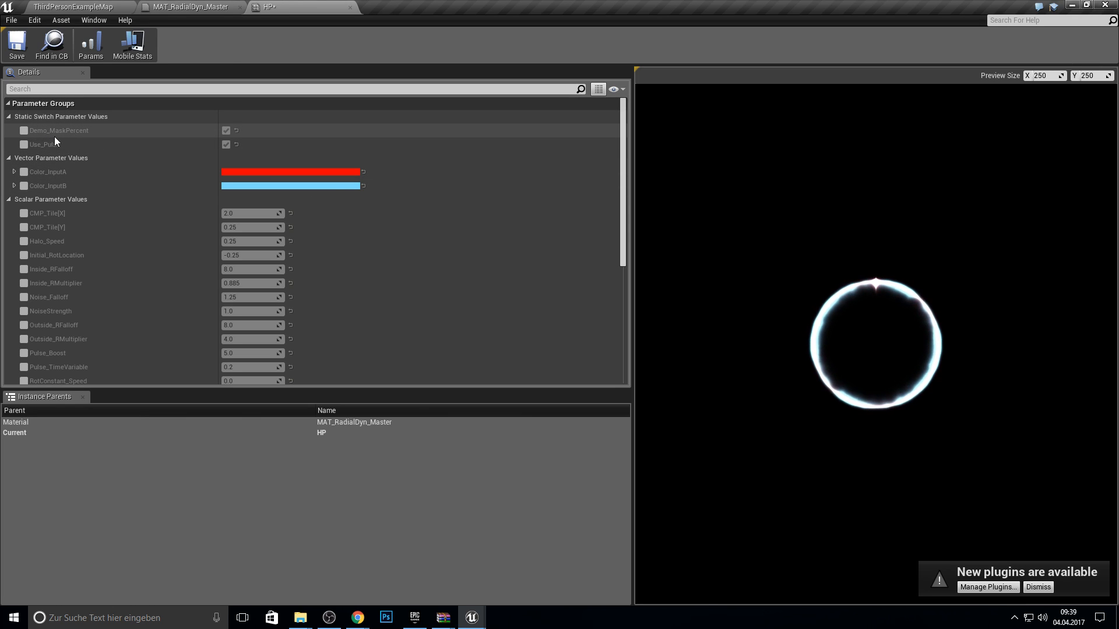
left_click(23, 131)
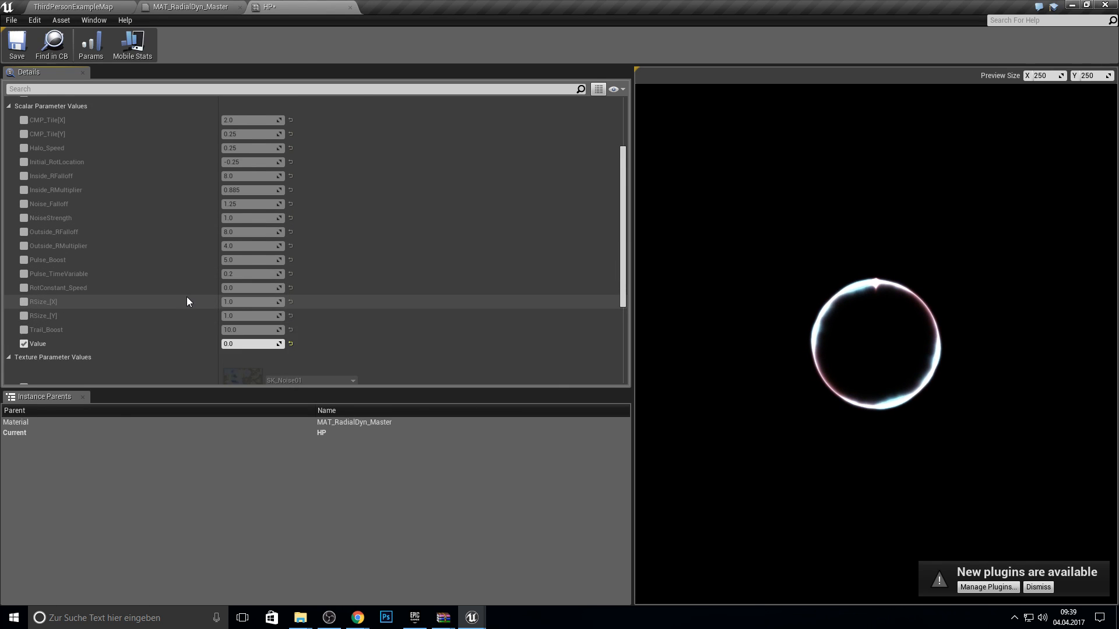
scroll("down", 3)
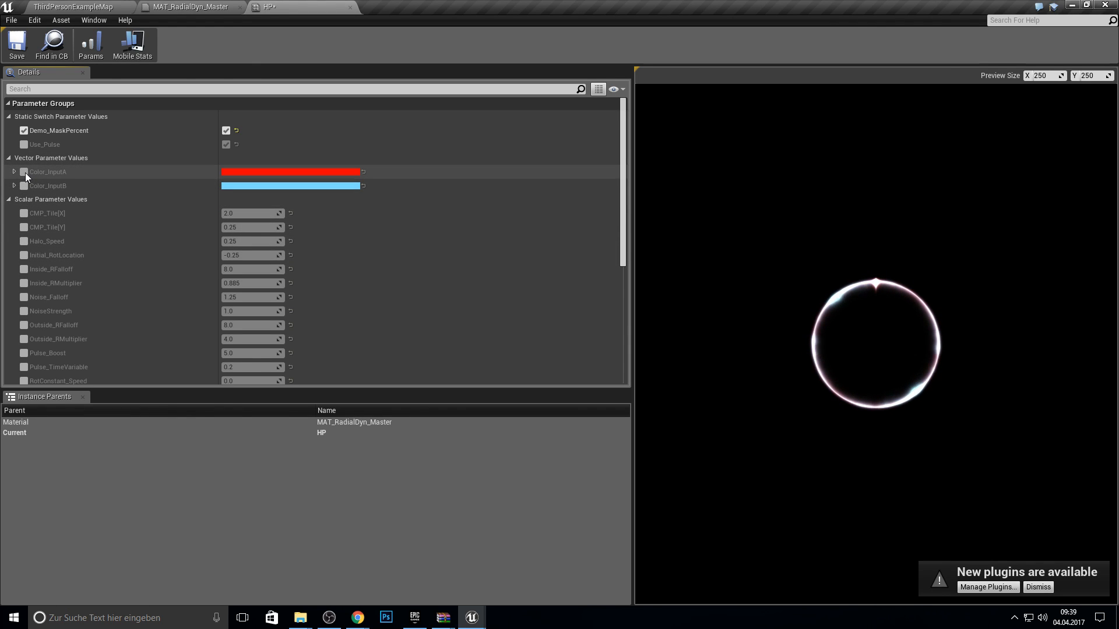
Override Color_InputA and Color_InputB and set both ring colours to green
left_click(291, 171)
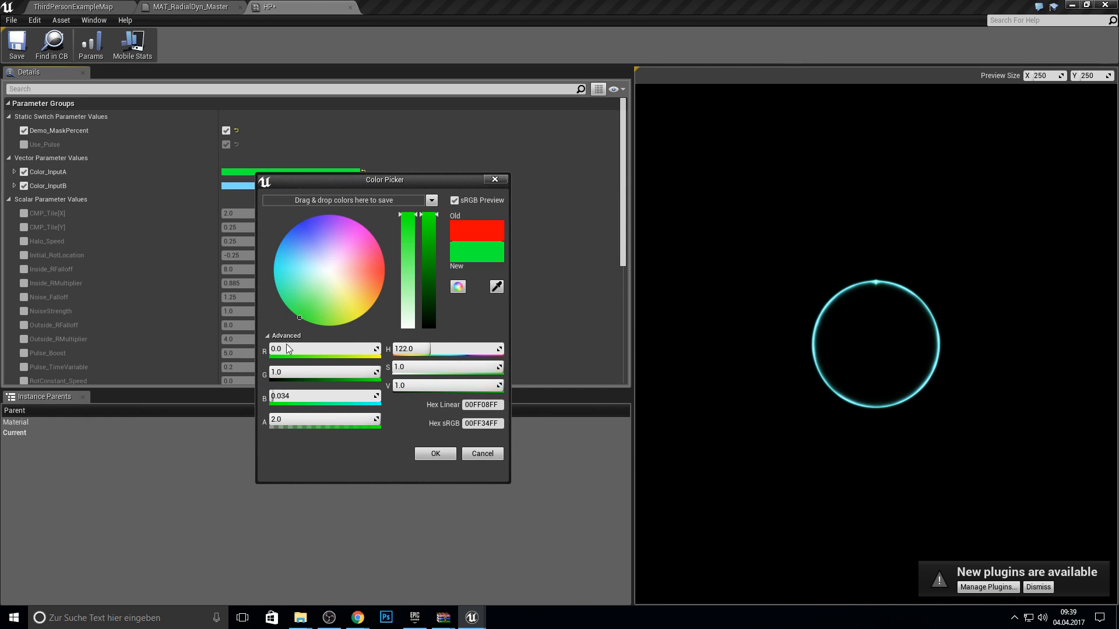
left_click(360, 214)
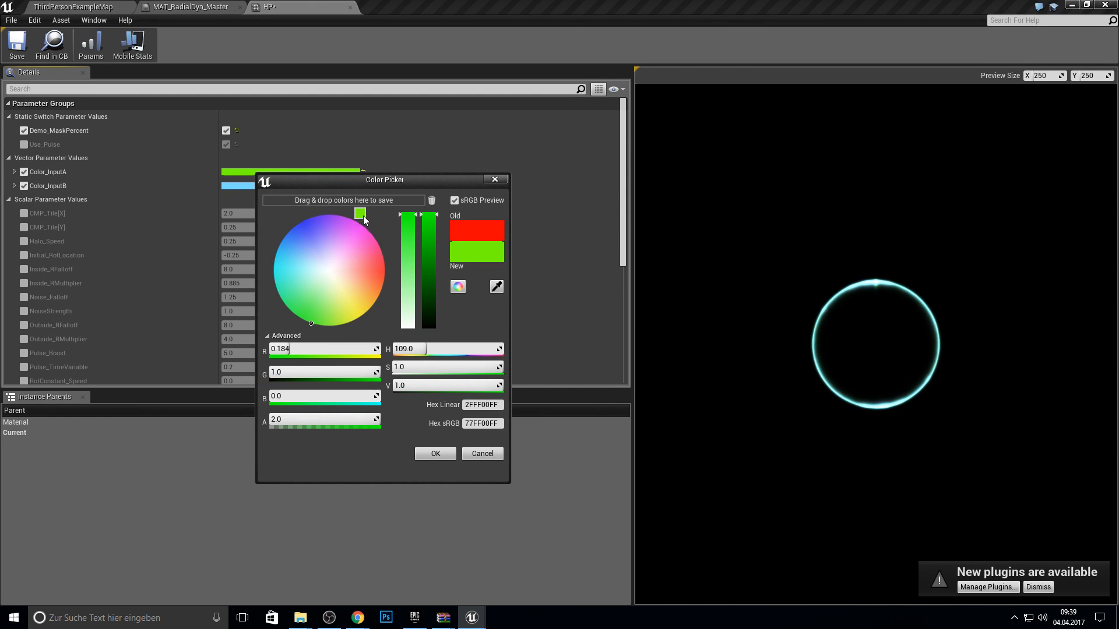
left_click(435, 453)
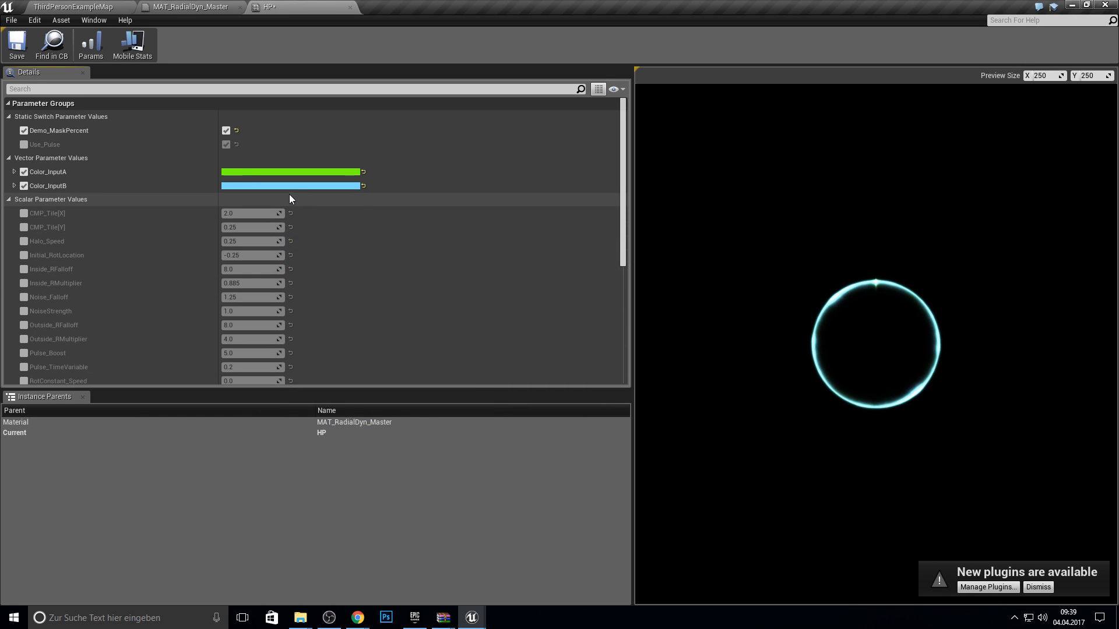
left_click(290, 185)
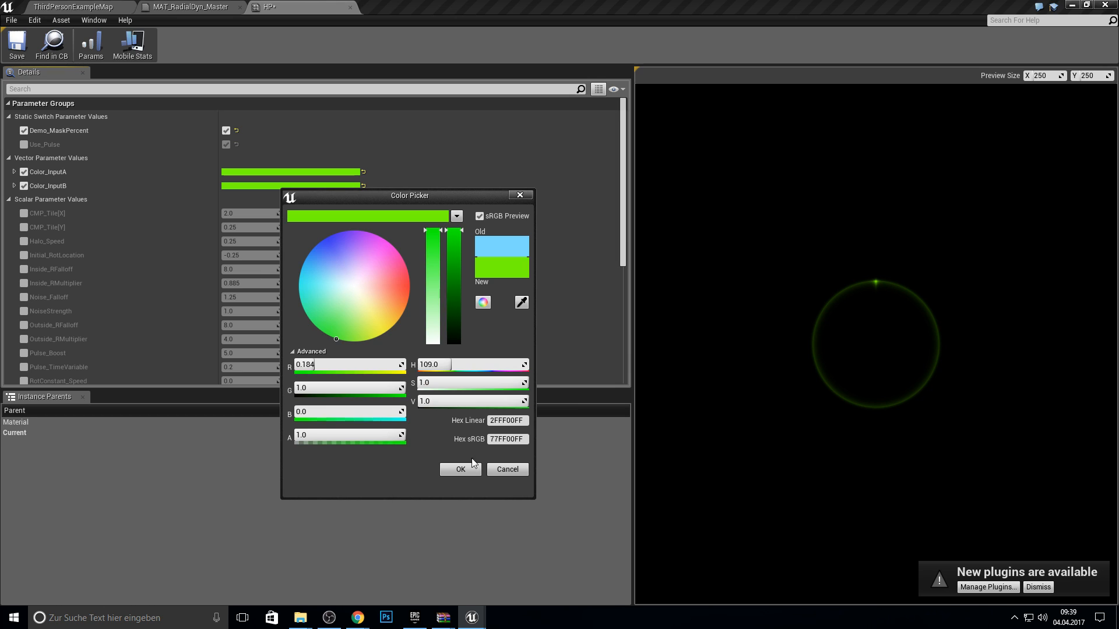
left_click(460, 470)
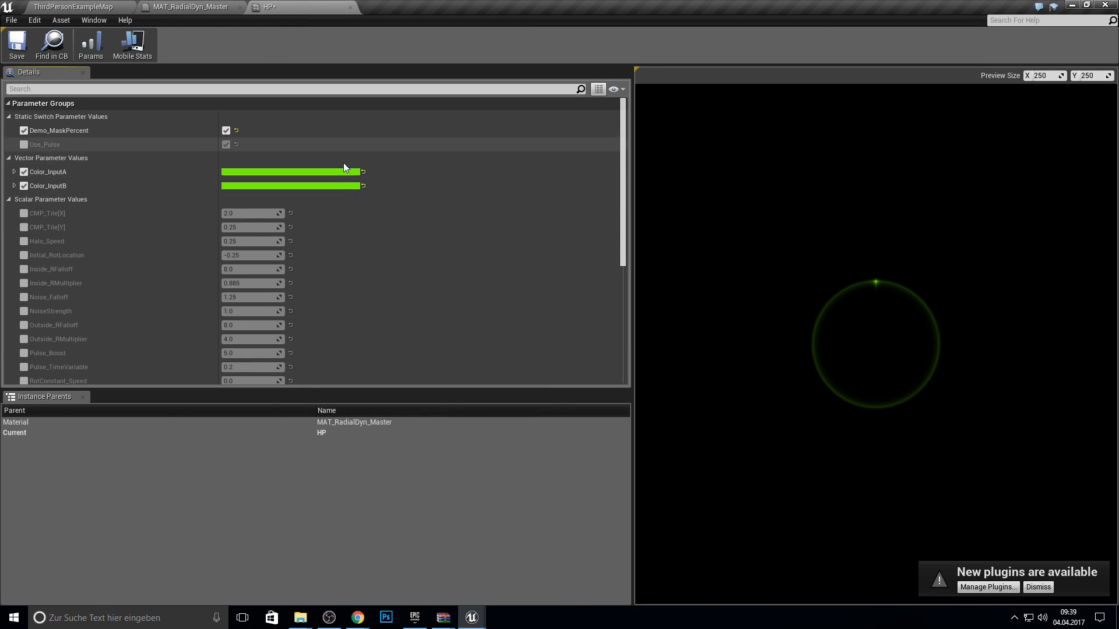
mouse_move(46, 241)
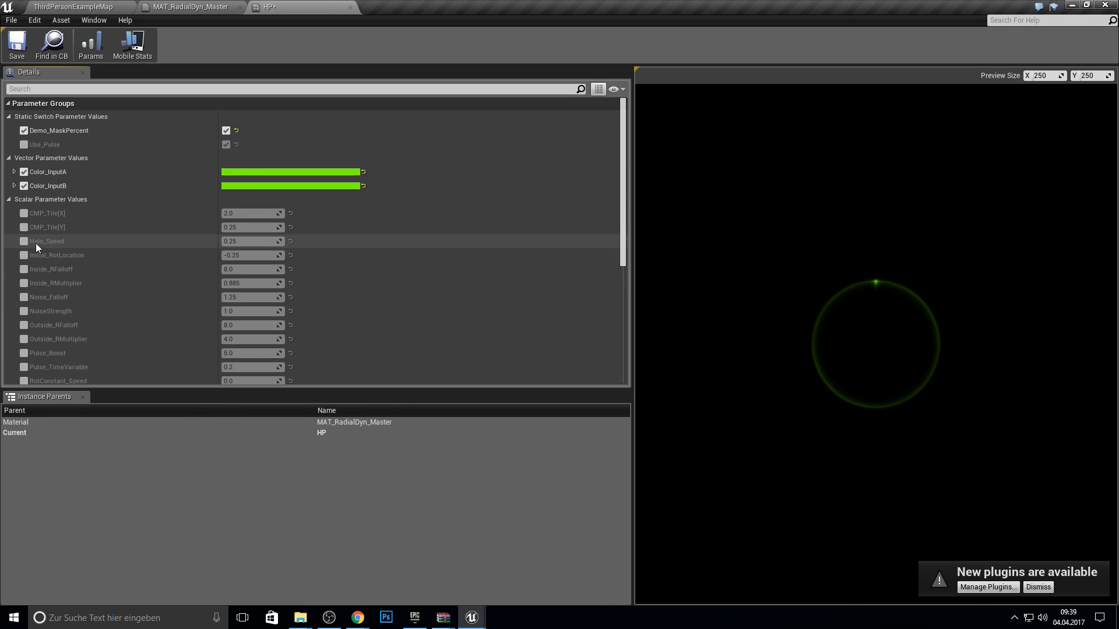
Enable Inside_RFalloff at 5.0 and return to the level editor
scroll("down", 3)
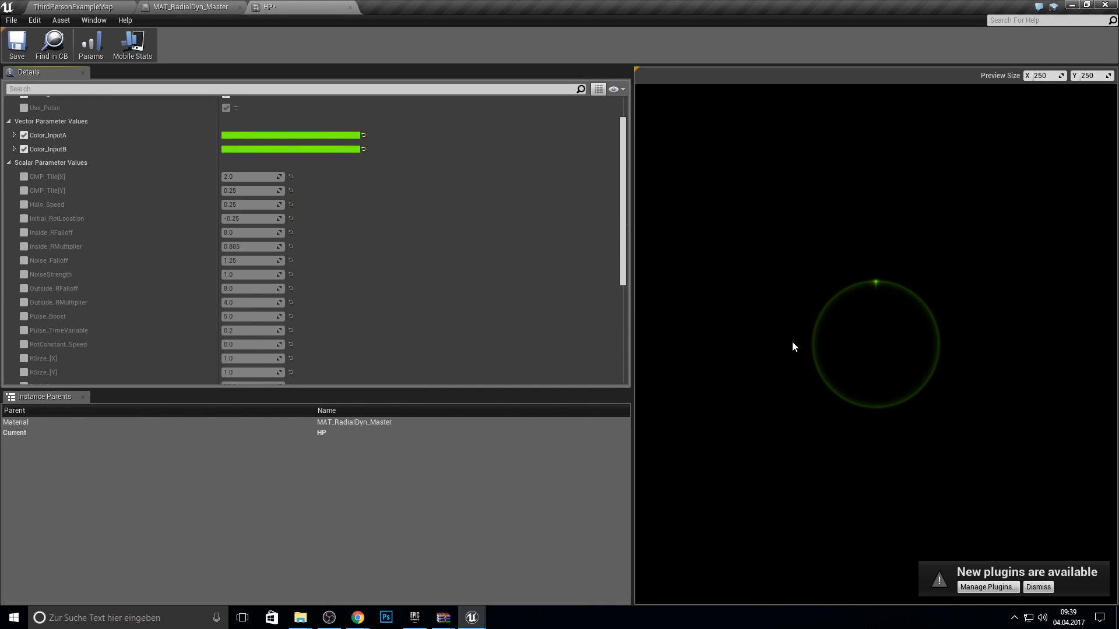
mouse_move(30, 278)
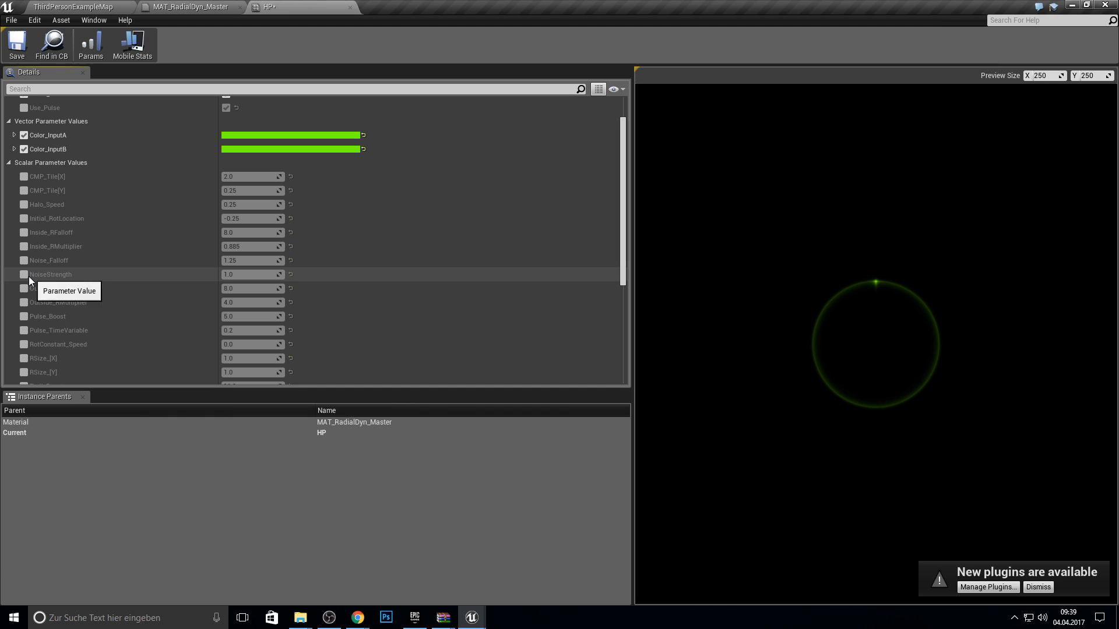
mouse_move(27, 235)
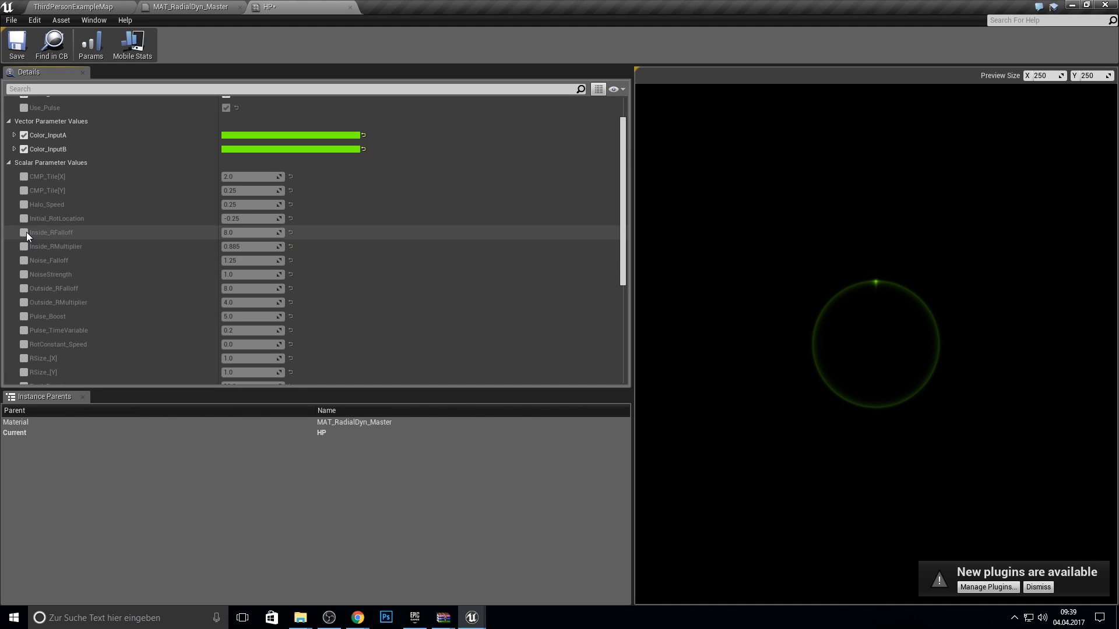
left_click(23, 232)
type("5")
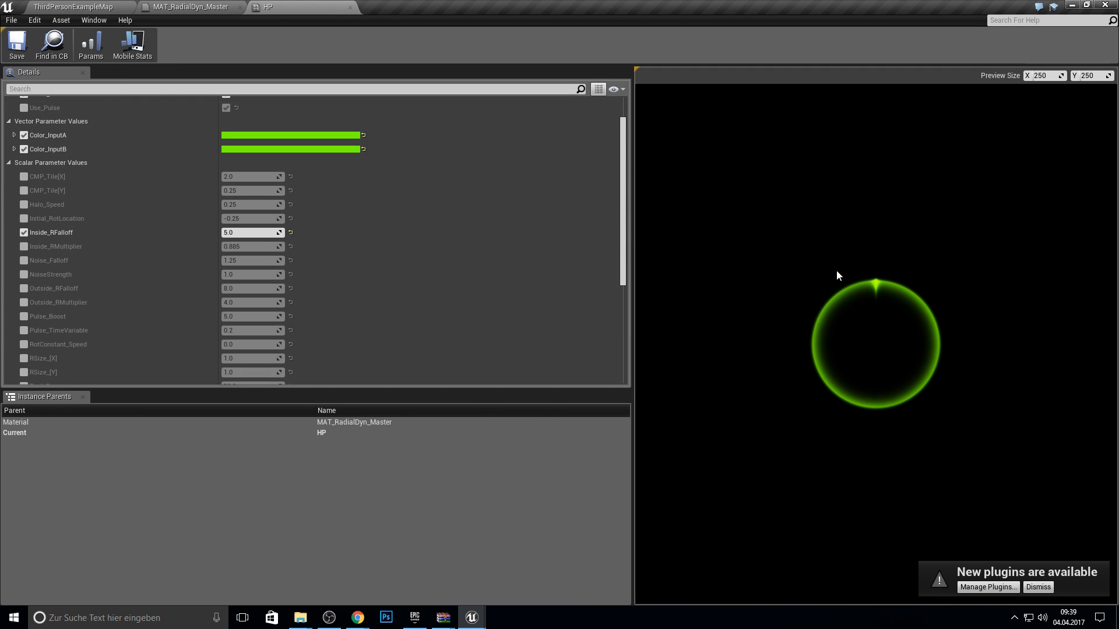
mouse_move(872, 320)
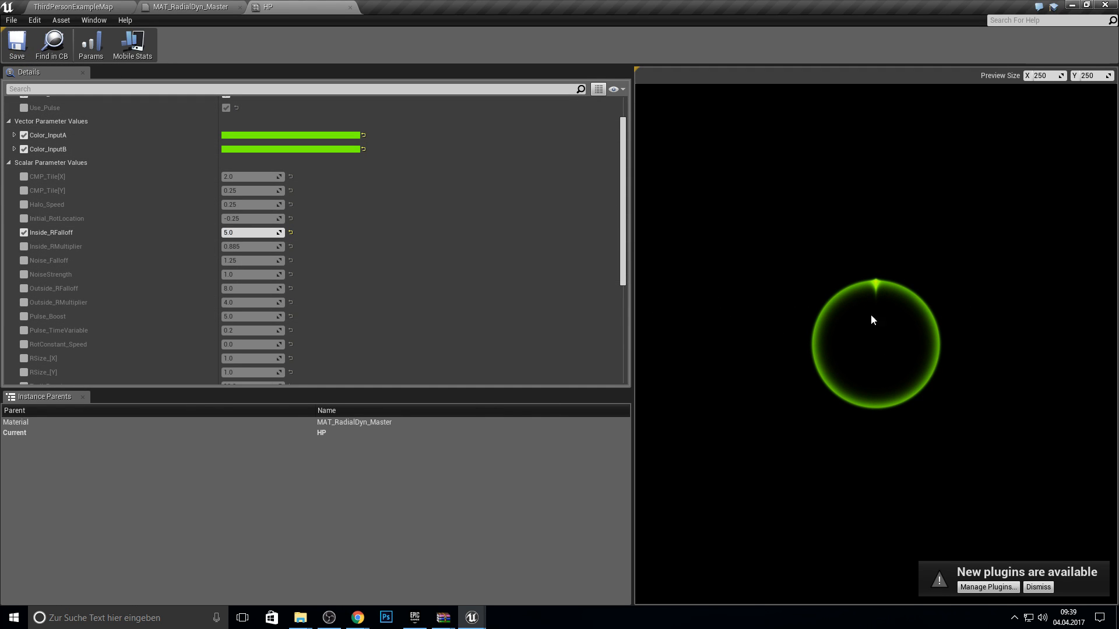
left_click(74, 6)
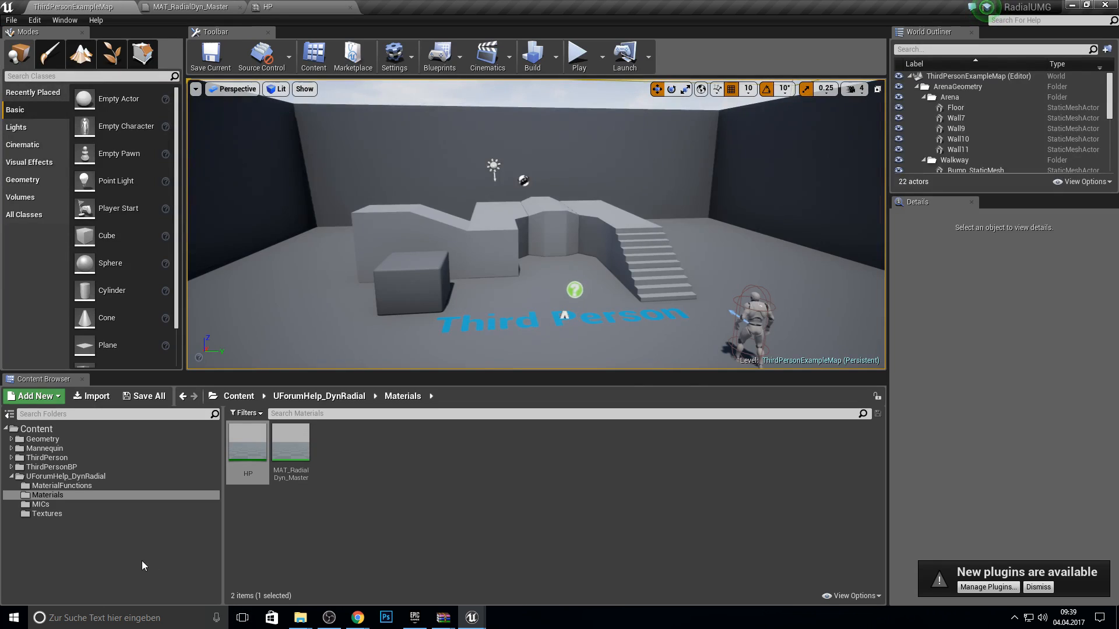
Open NewWidgetBlueprint from UForumHelp_DynRadial and drag an Image widget onto the canvas
left_click(66, 475)
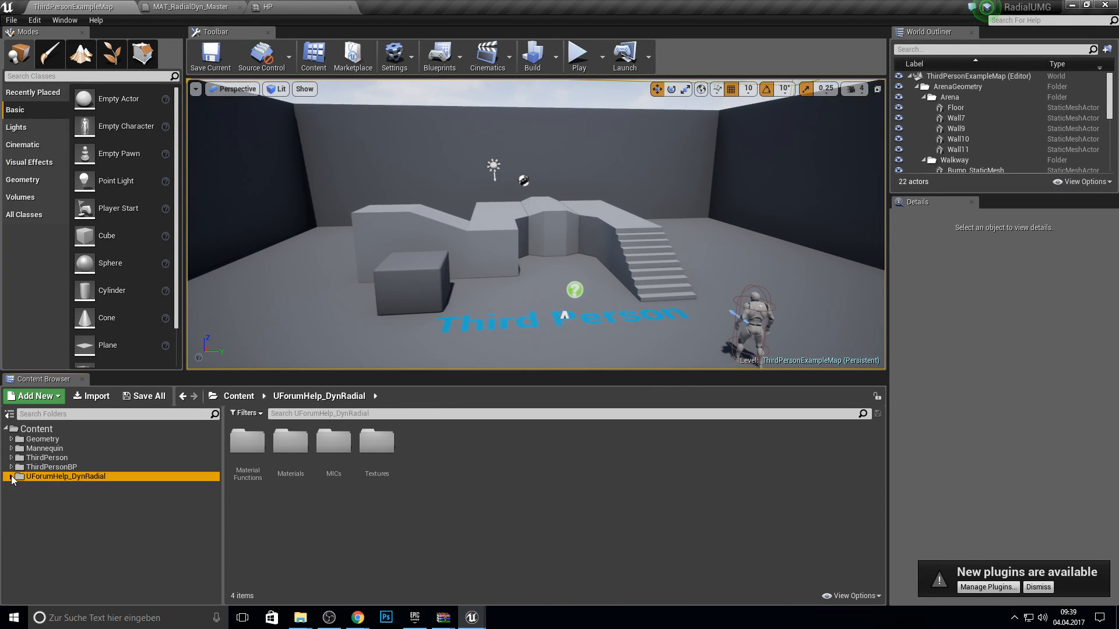
left_click(238, 396)
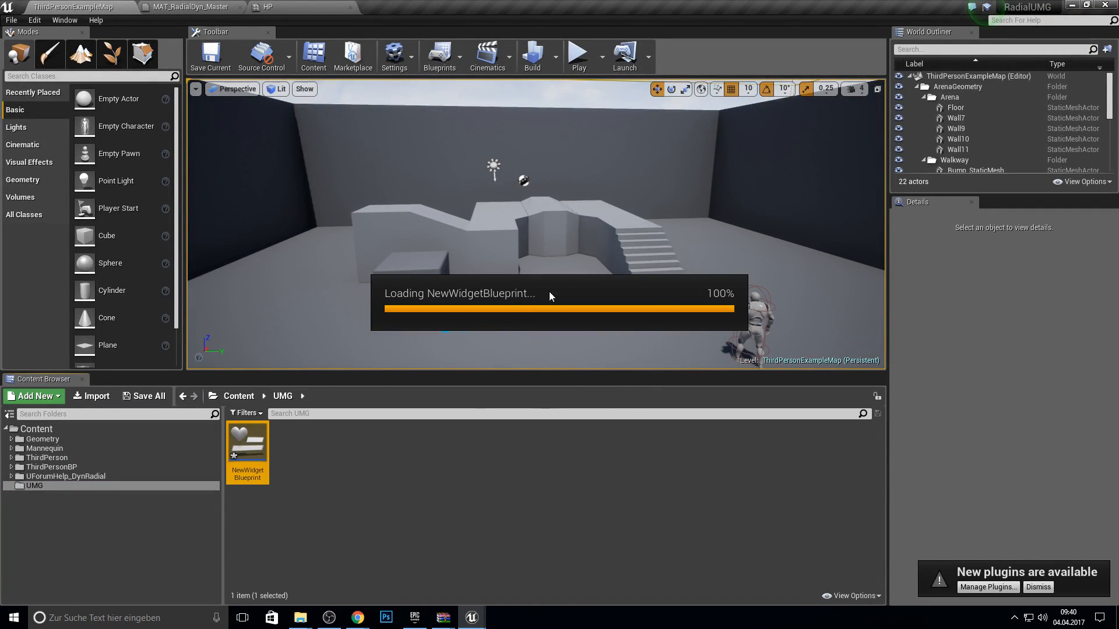
double_click(247, 438)
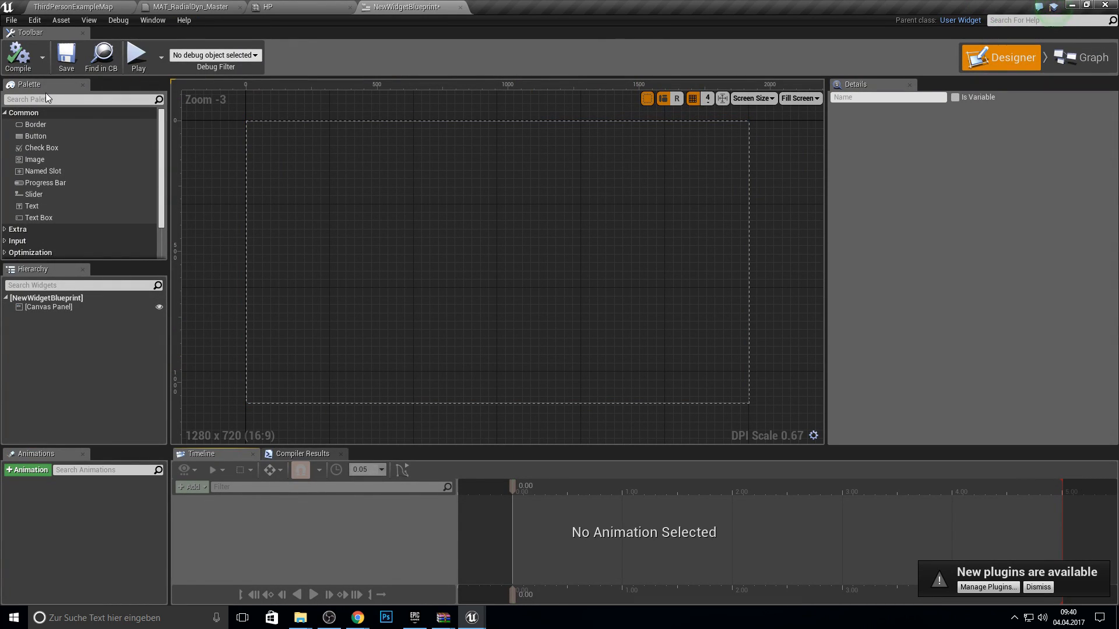
type("image")
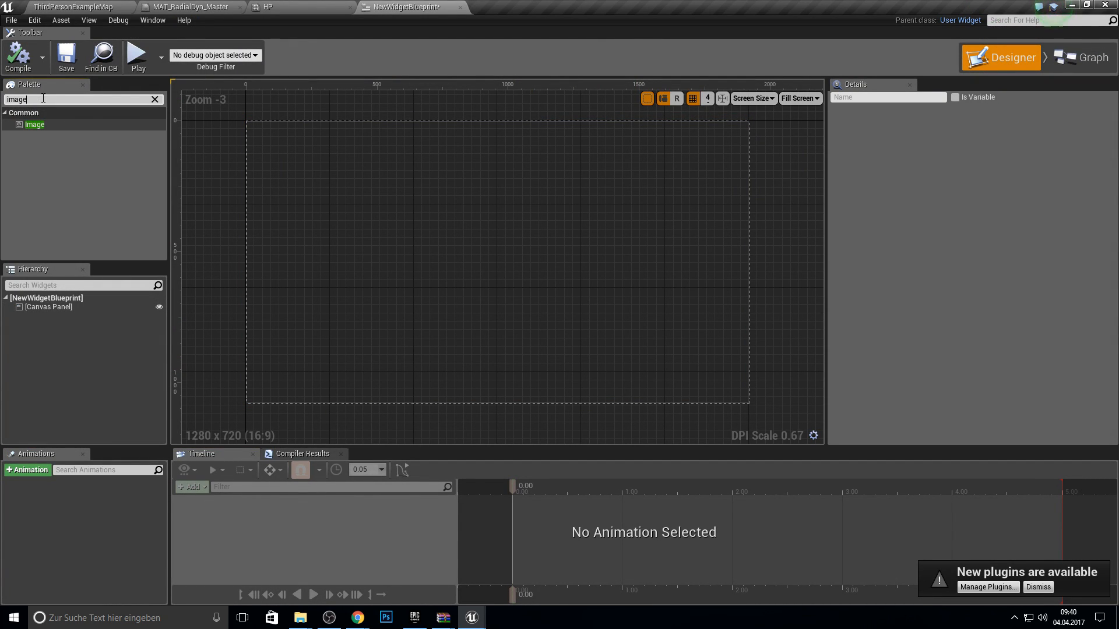
left_click_drag(35, 124, 579, 260)
type("20")
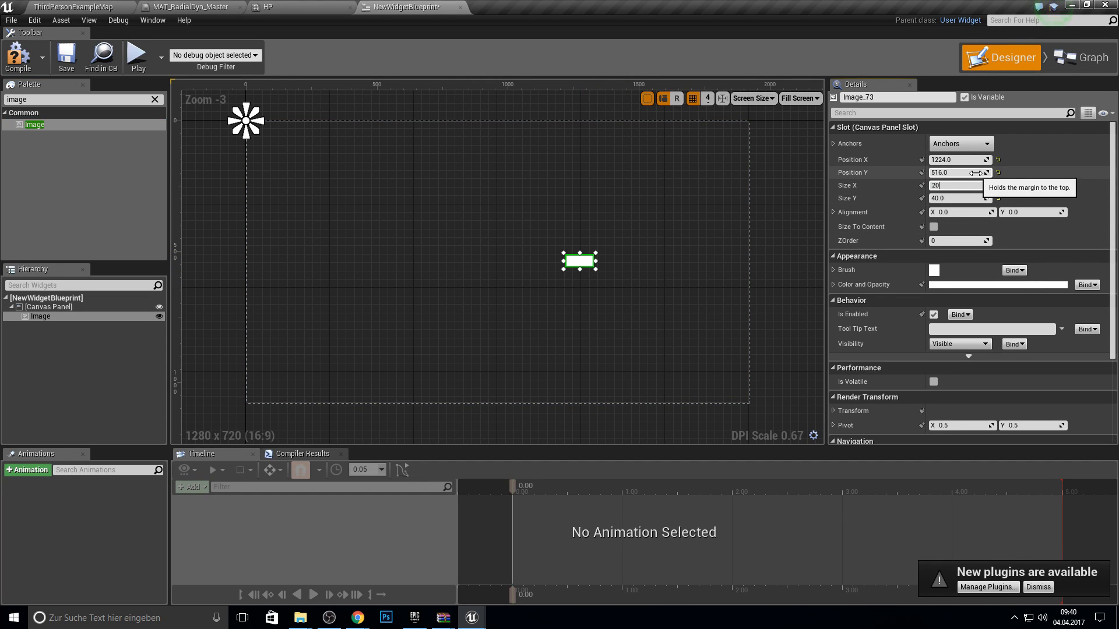
Make the image 200 by 200, anchored bottom-right with alignment 1,1, using HP as brush
left_click(986, 144)
type("0")
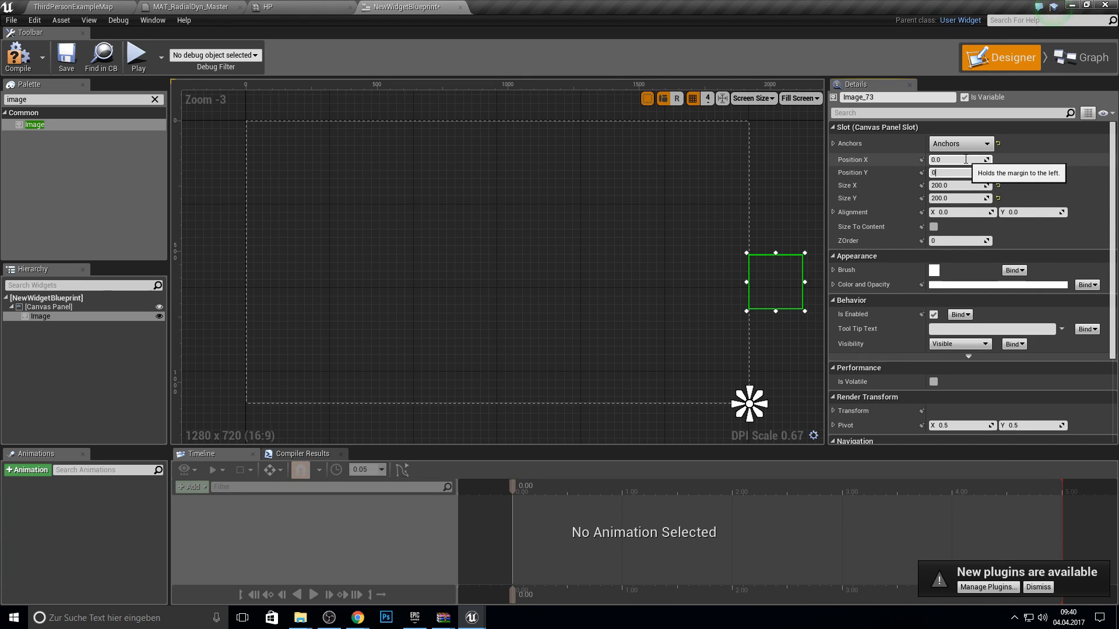
type("1")
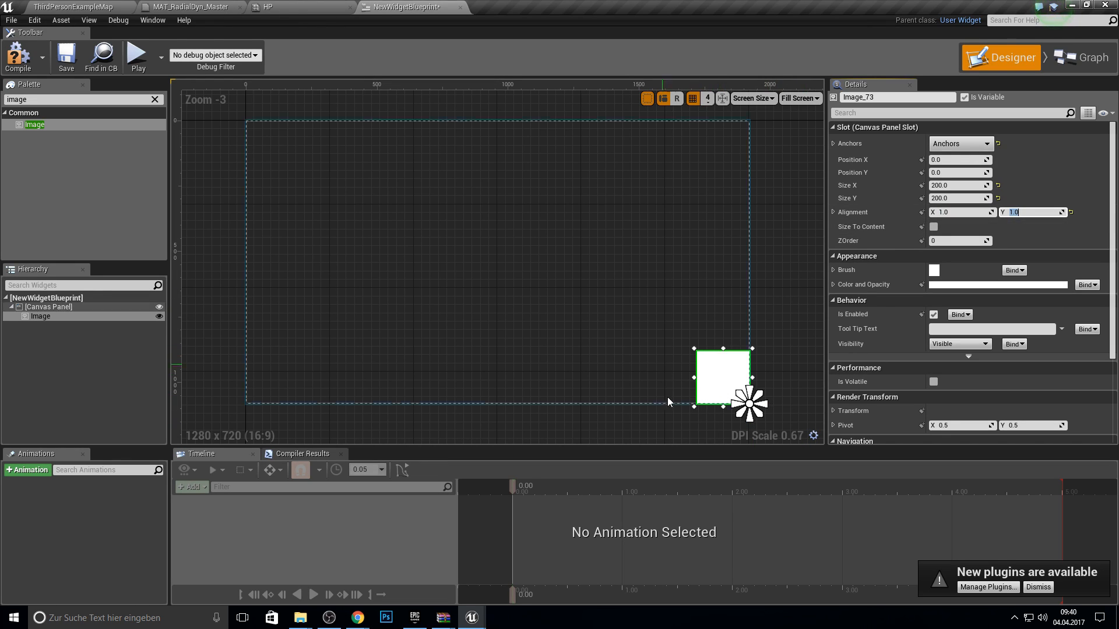
left_click(832, 269)
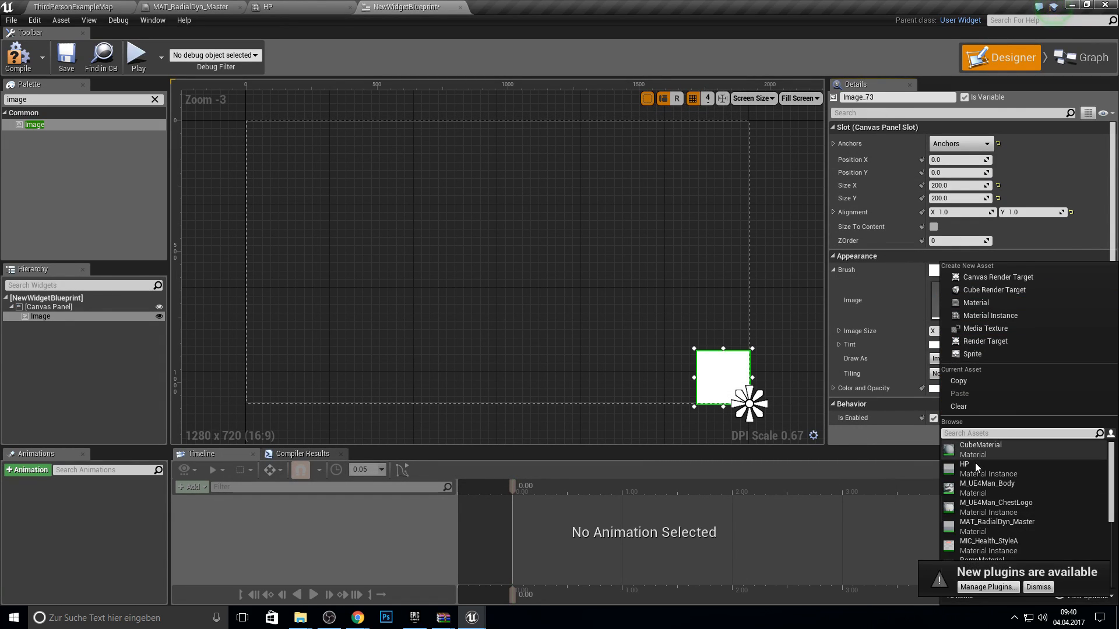
left_click(964, 465)
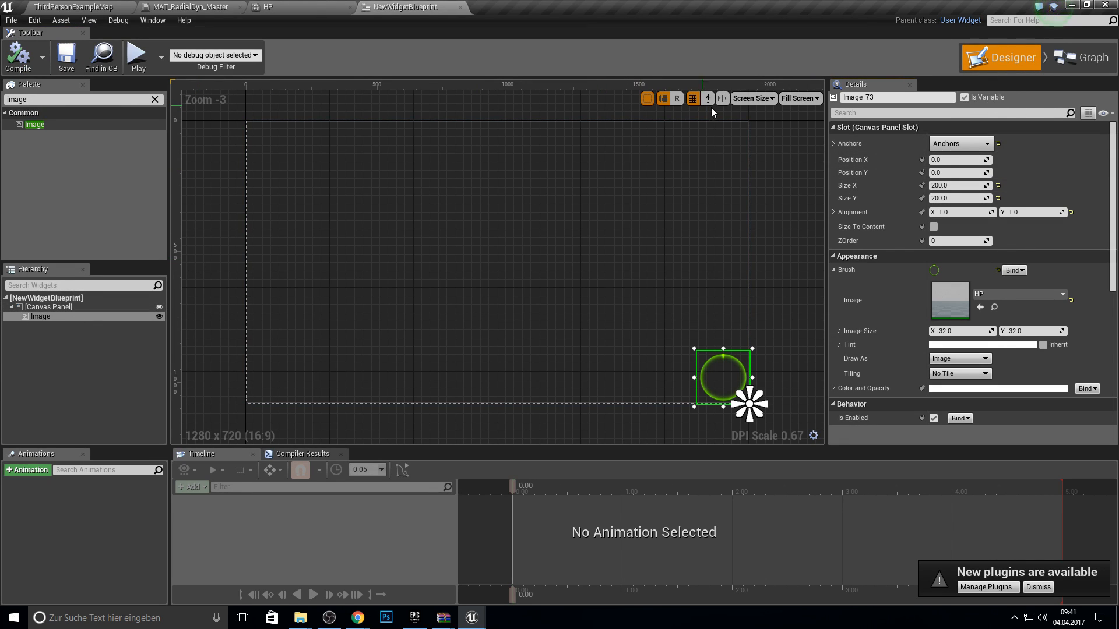
left_click(1091, 58)
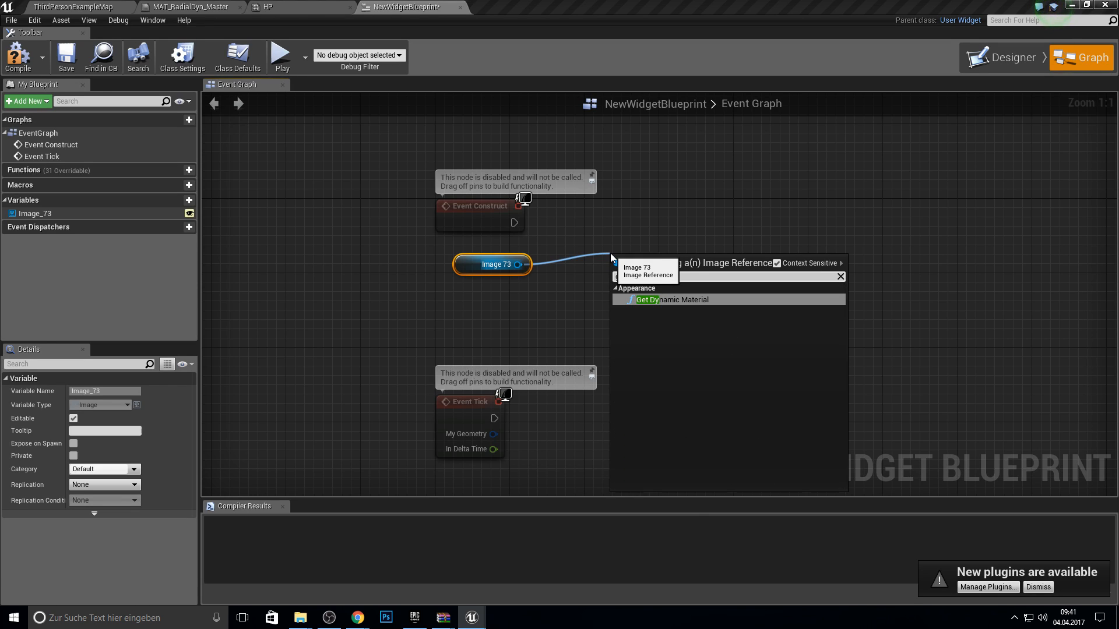
Add a Get Dynamic Material node for Image 73, then browse the material tabs and return
left_click(667, 300)
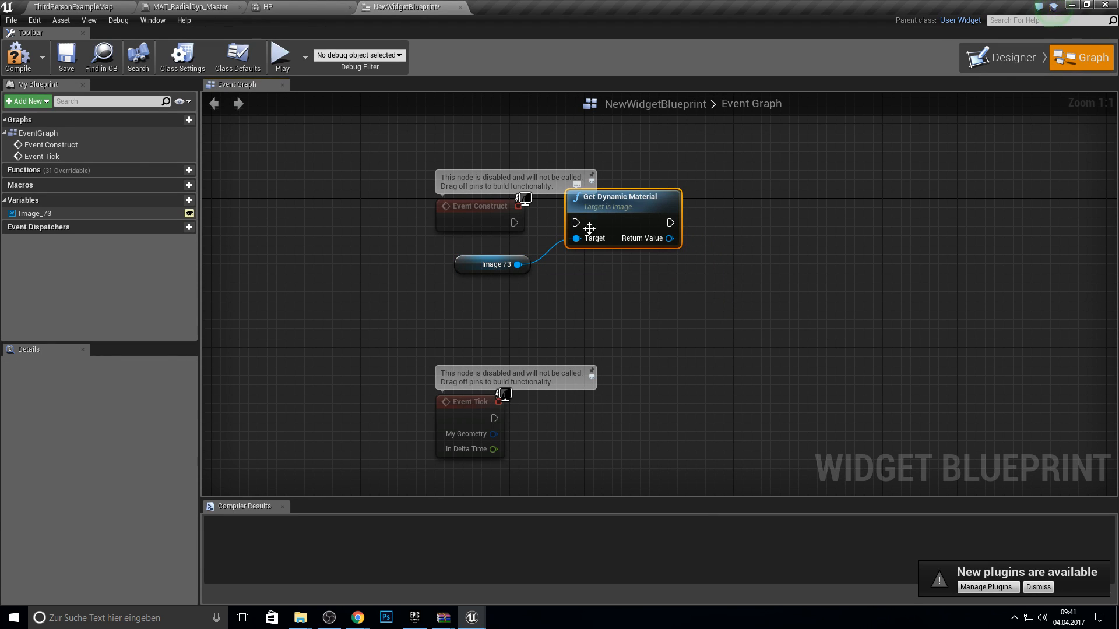
left_click(182, 7)
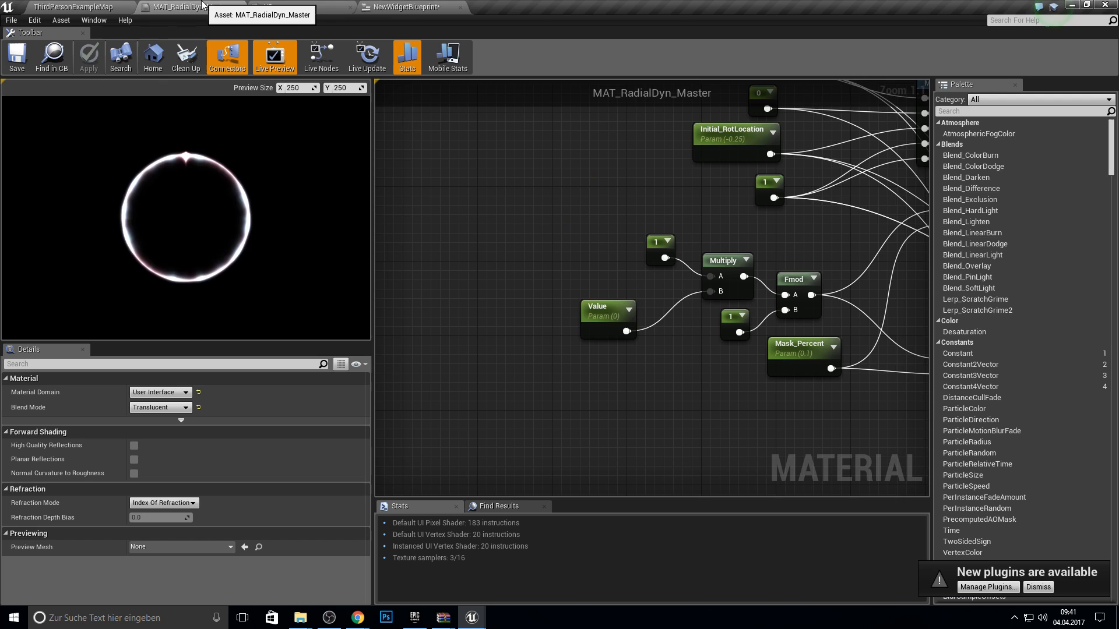
left_click(71, 6)
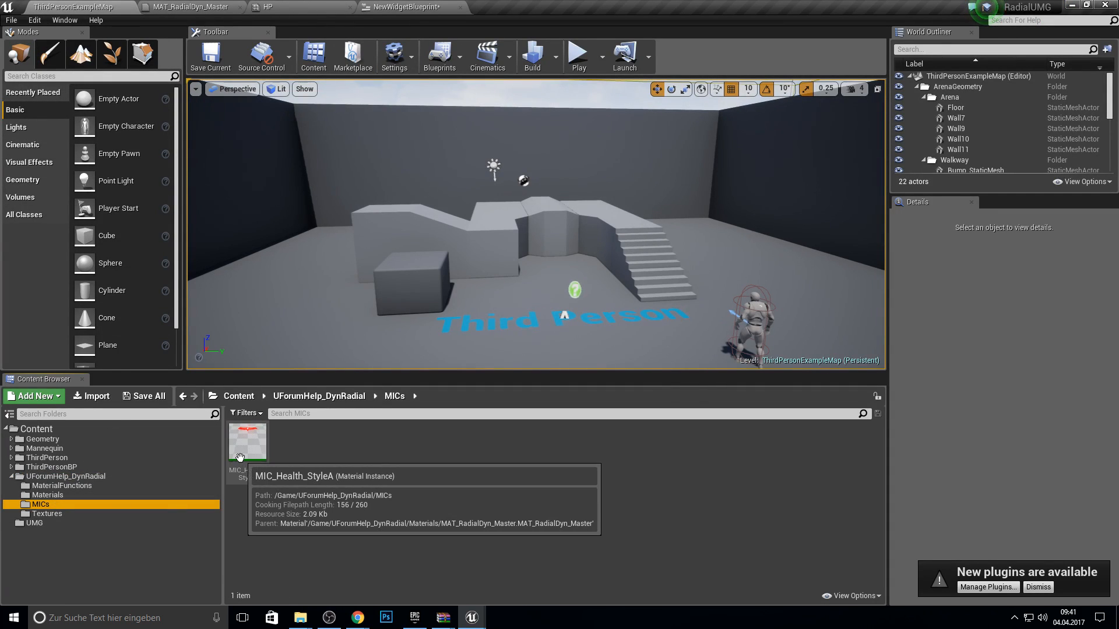
left_click(47, 494)
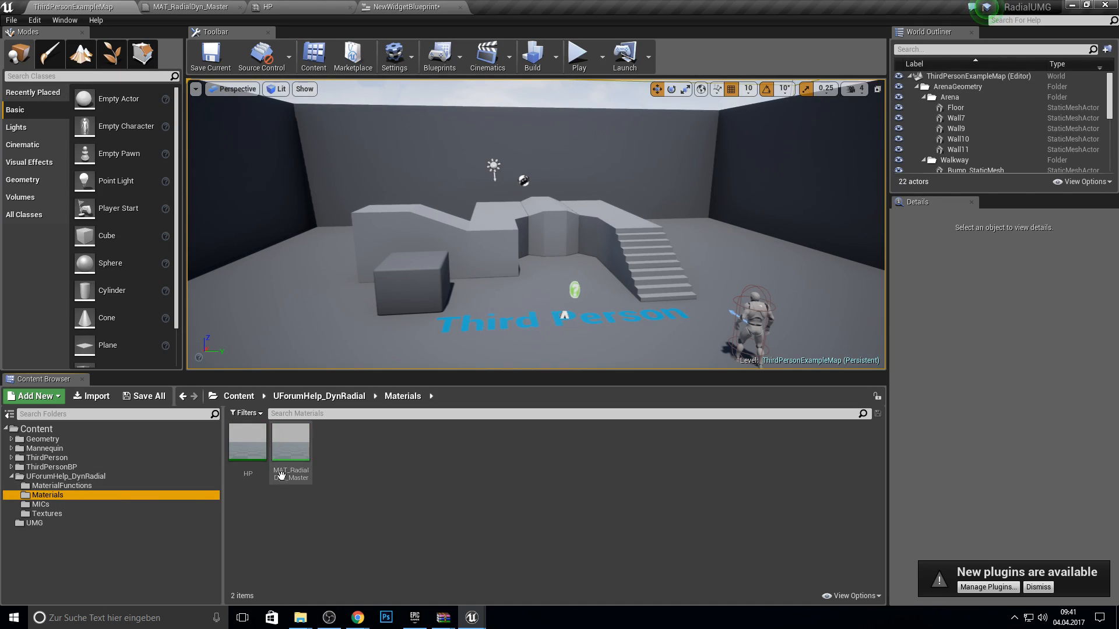
left_click(266, 6)
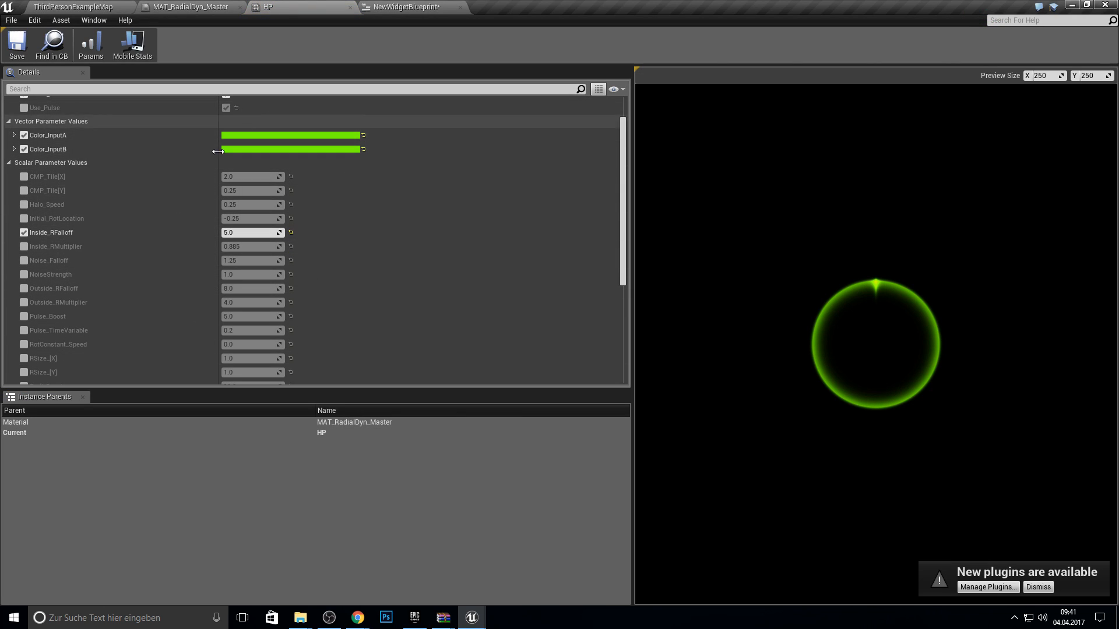
left_click(188, 6)
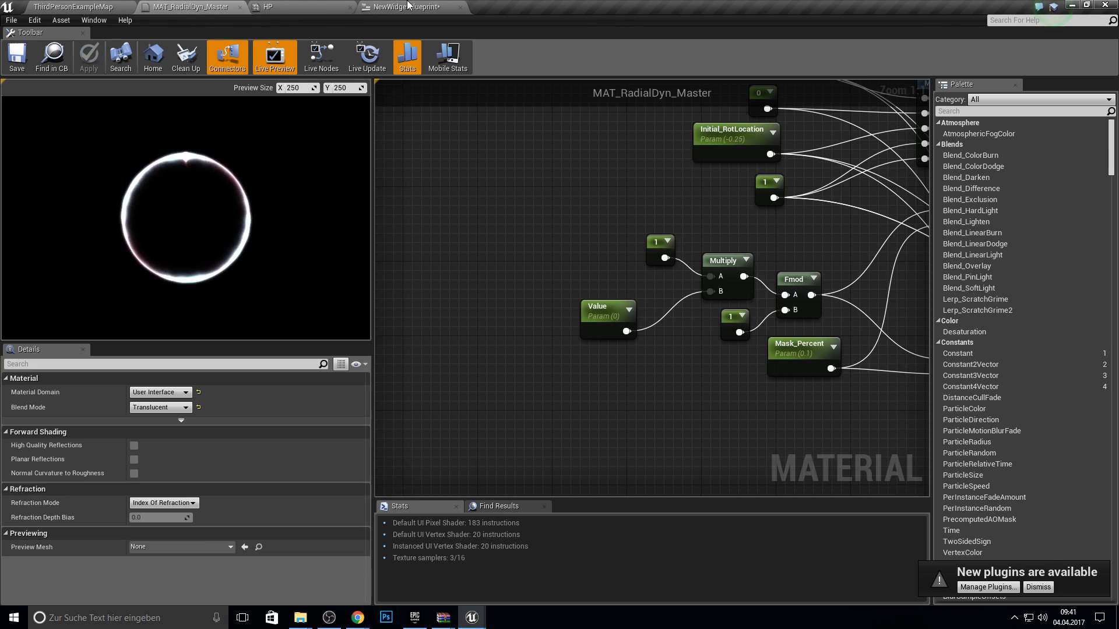
left_click(406, 6)
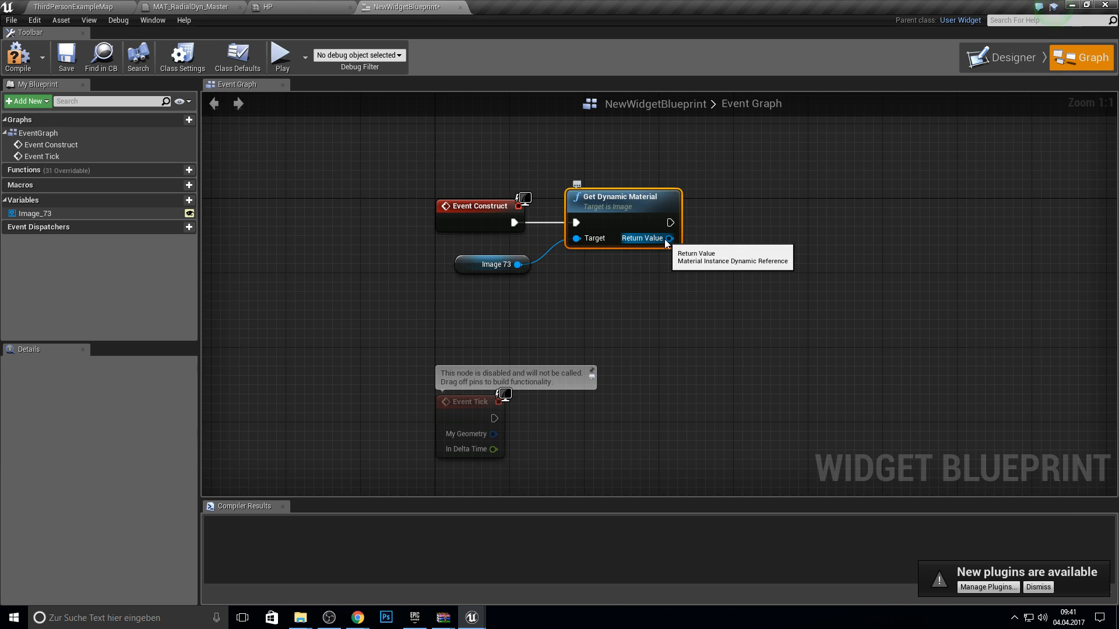
Promote Get Dynamic Material's Return Value to a variable named Instance1
left_click_drag(669, 238, 639, 150)
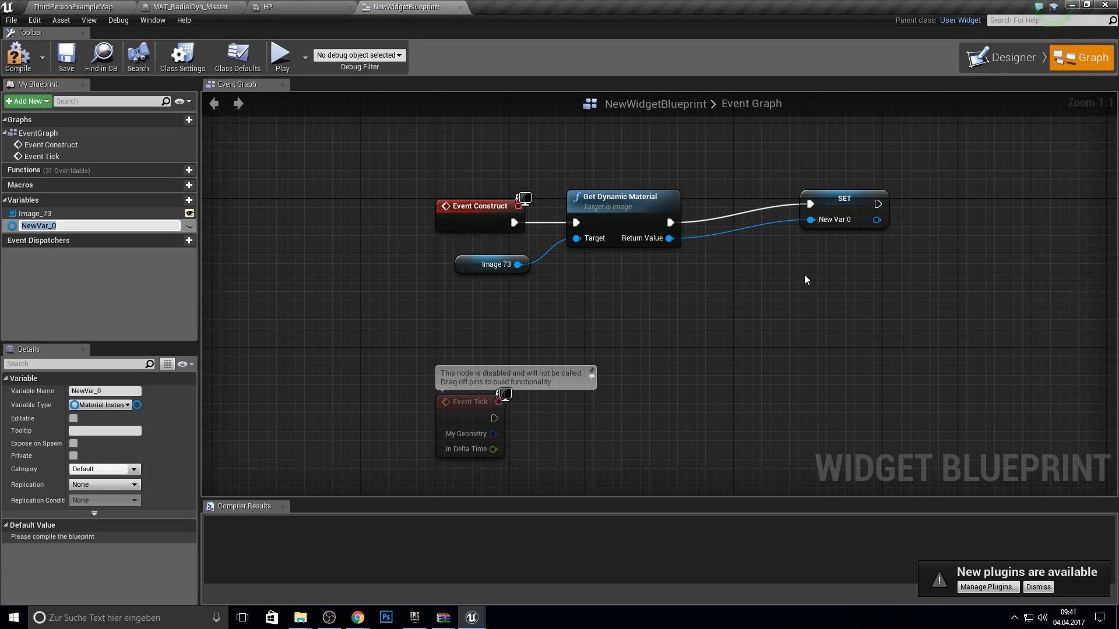
type("Instc")
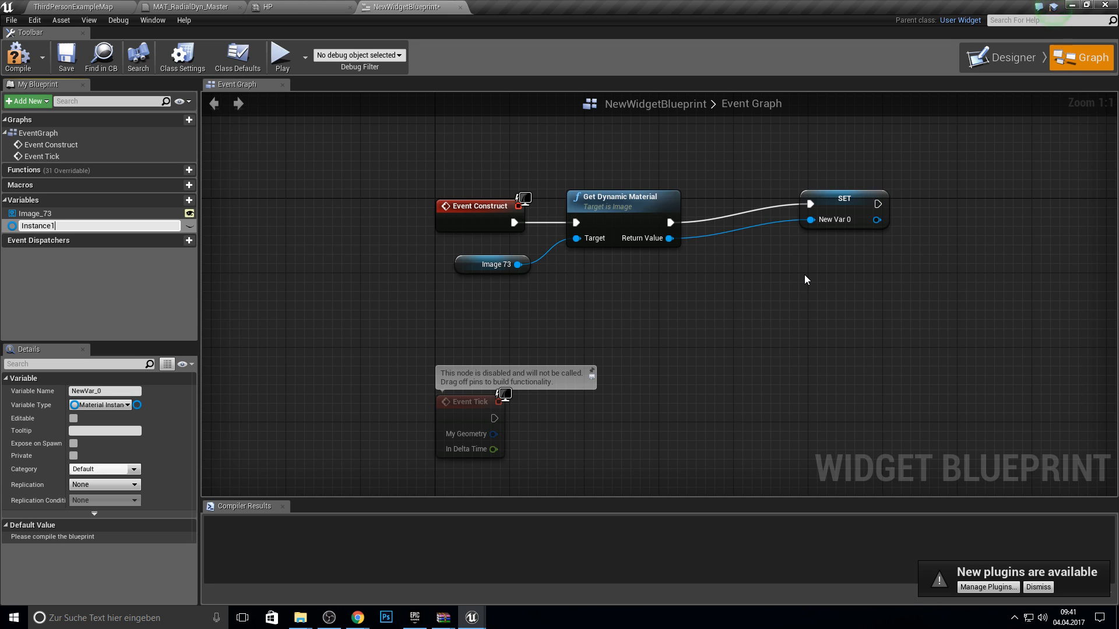
type("Instance1")
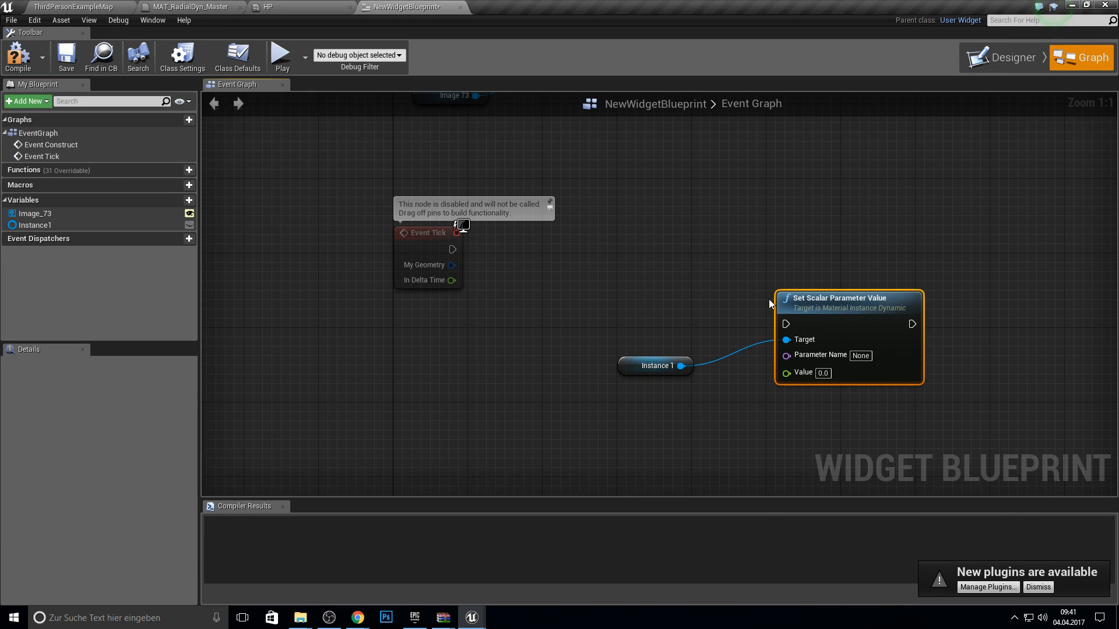
Rearrange the Event Tick area and add a new variable of type Float
left_click_drag(845, 298, 827, 223)
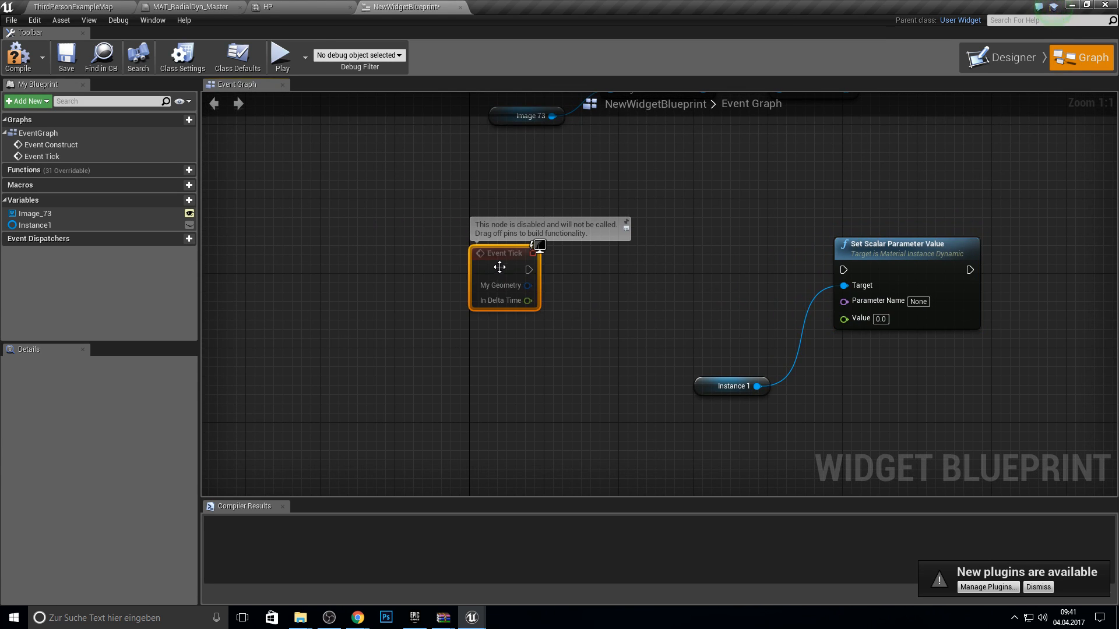
left_click_drag(500, 267, 417, 268)
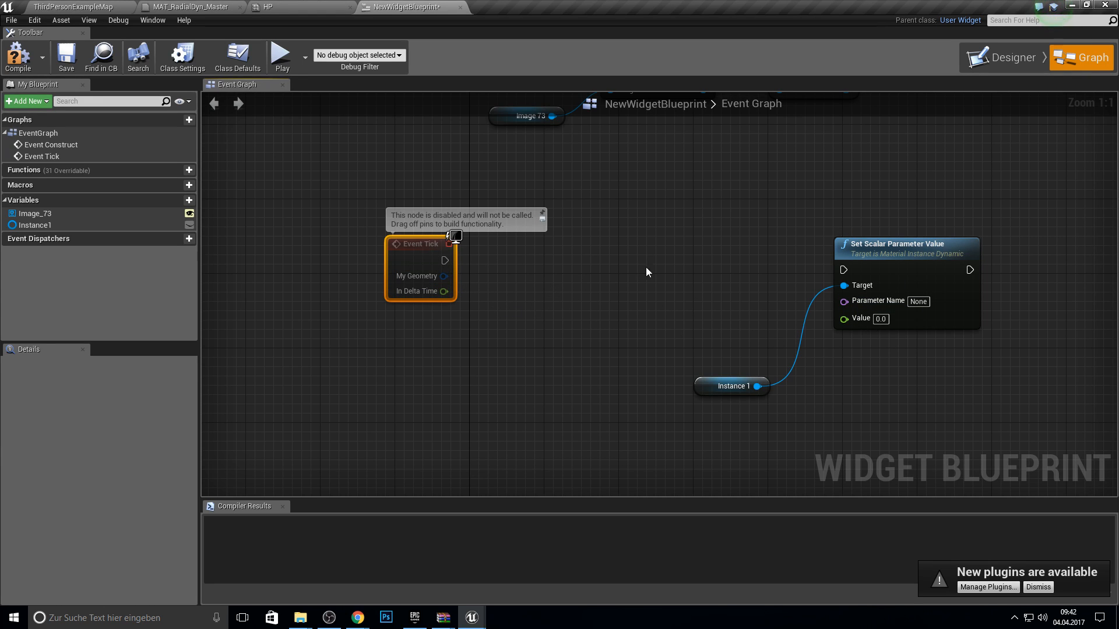
mouse_move(549, 244)
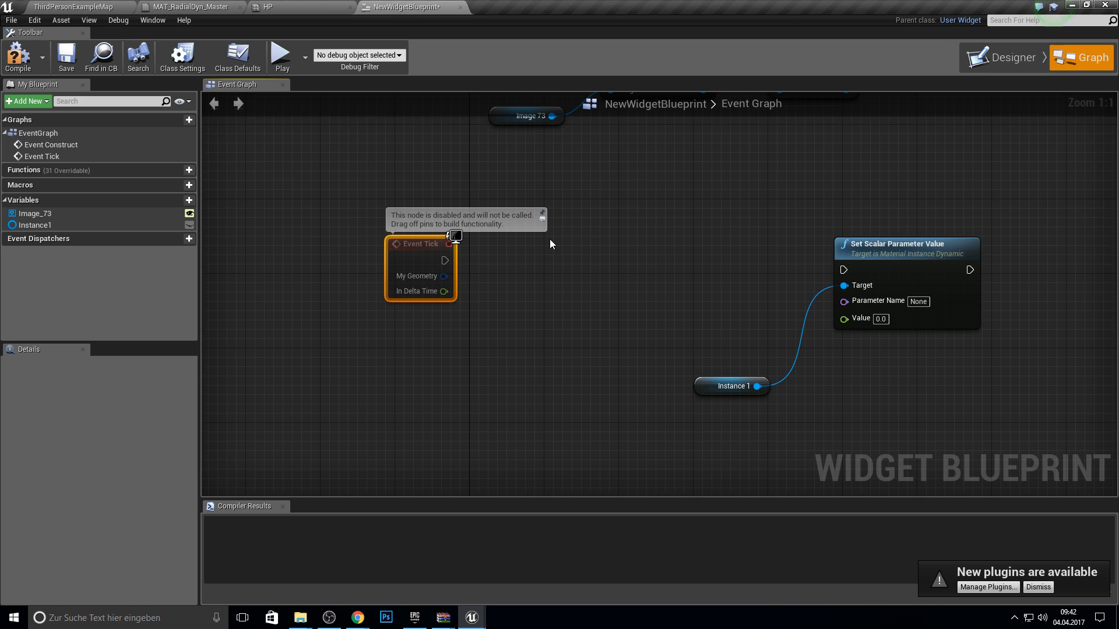
mouse_move(490, 264)
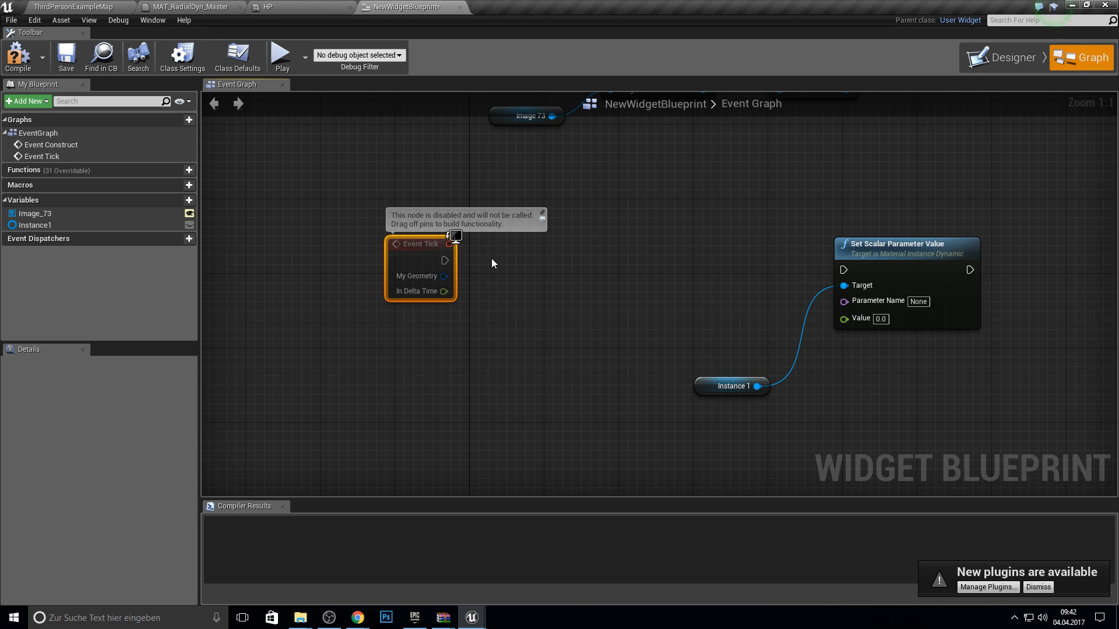
mouse_move(510, 235)
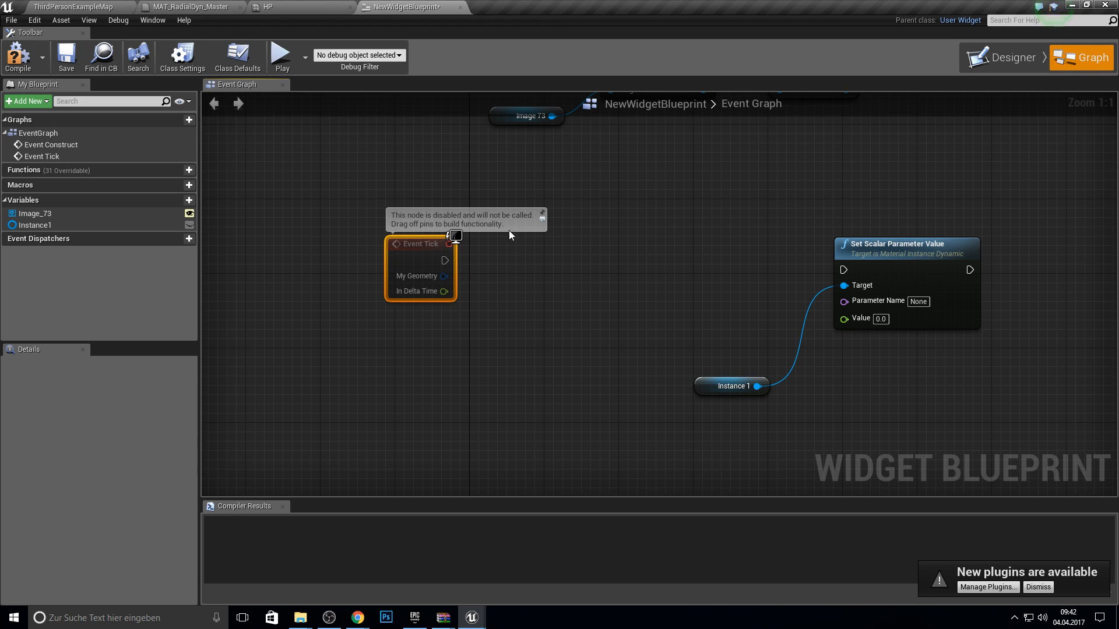
mouse_move(529, 283)
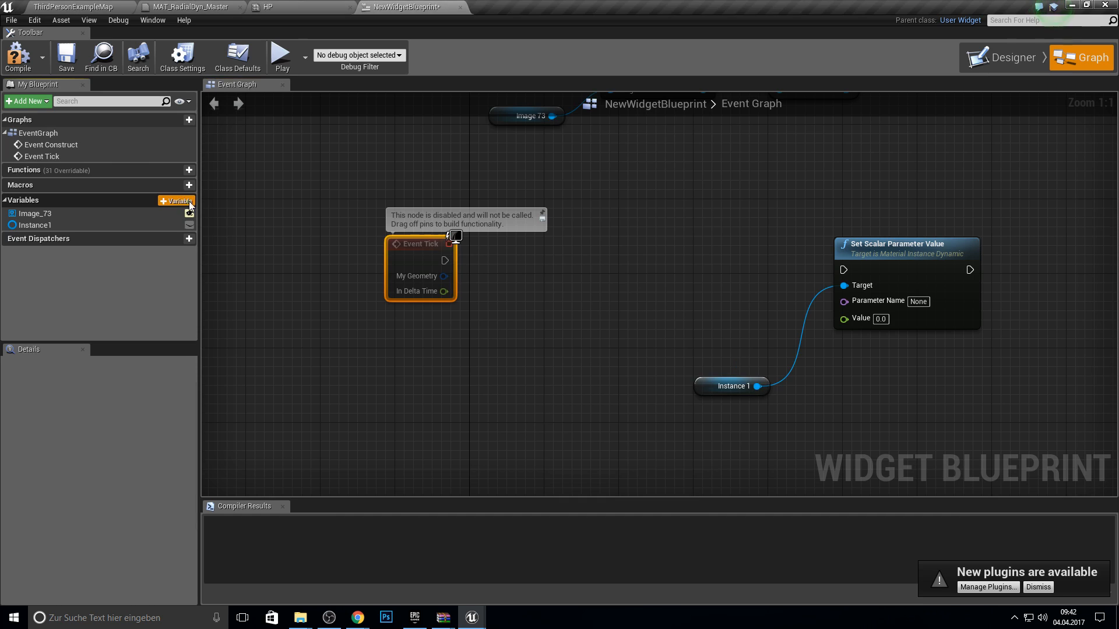
left_click(176, 201)
type("Float")
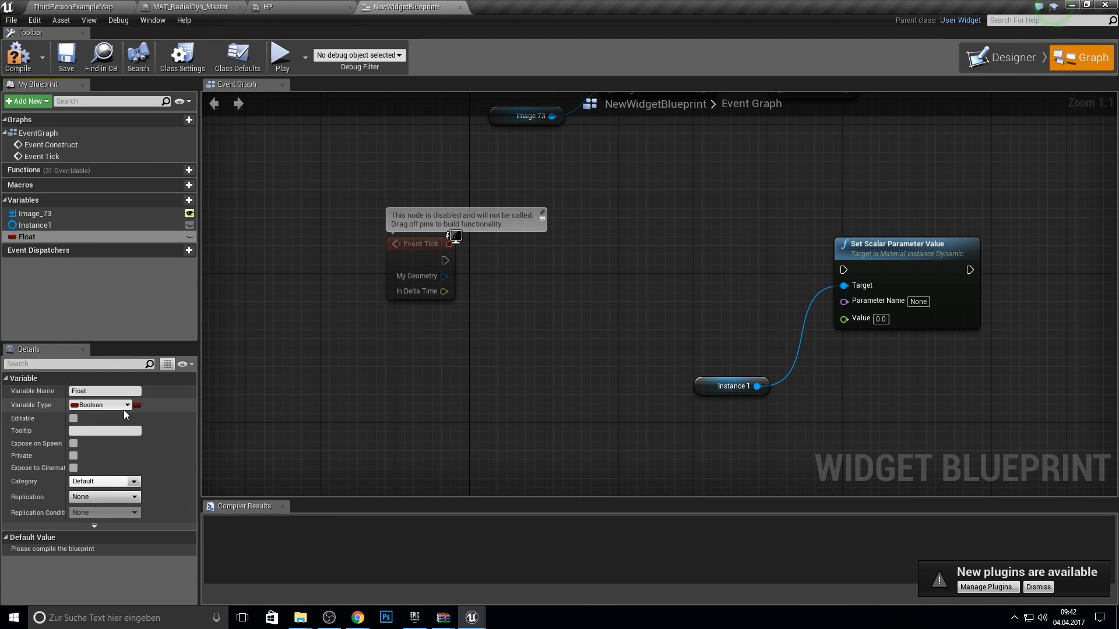
left_click(103, 404)
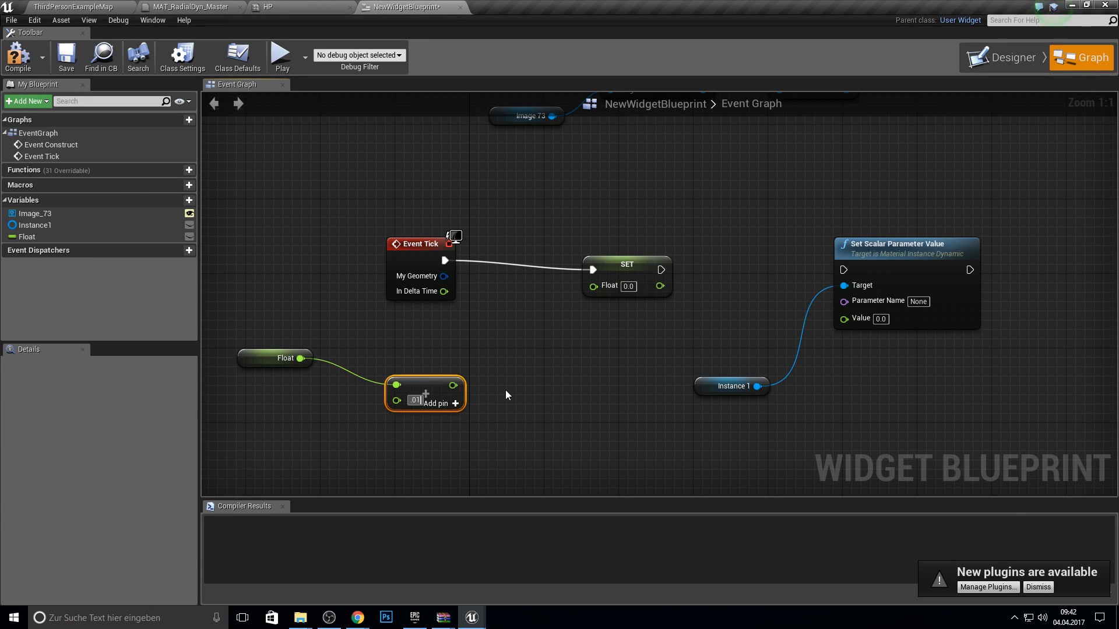
mouse_move(453, 385)
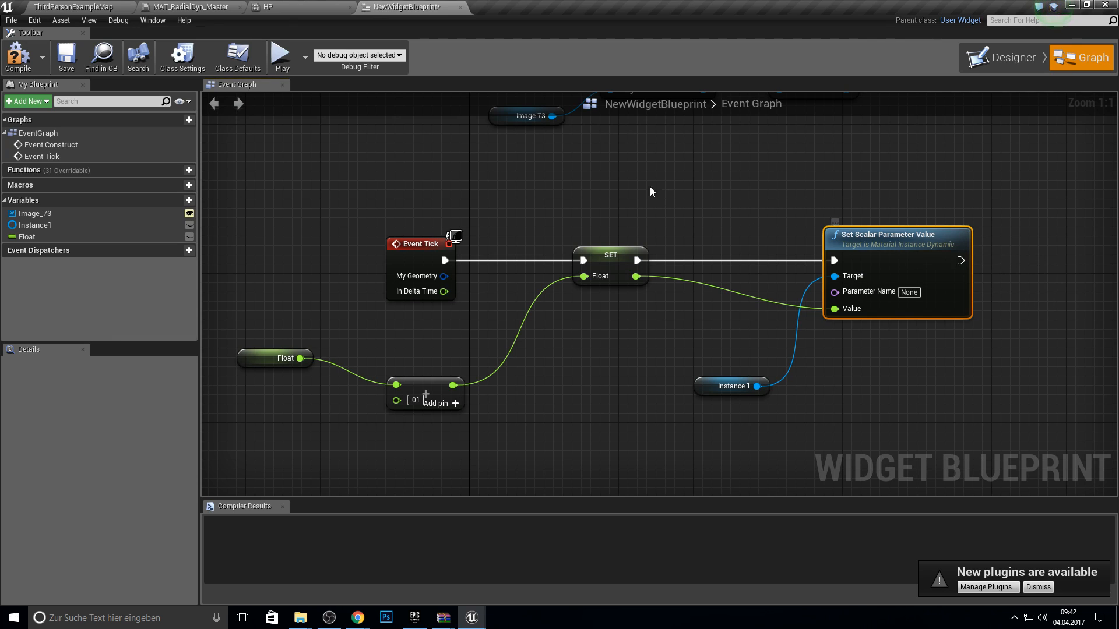
Confirm the master's Value parameter name, enter Value on Set Scalar Parameter Value, and save
left_click(267, 7)
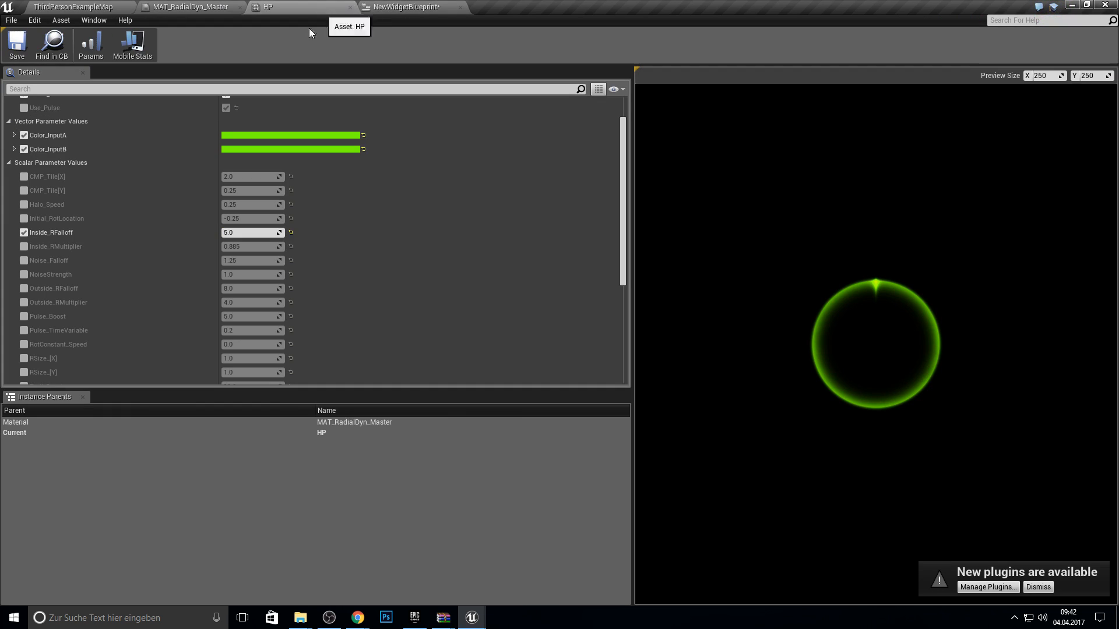
left_click(187, 7)
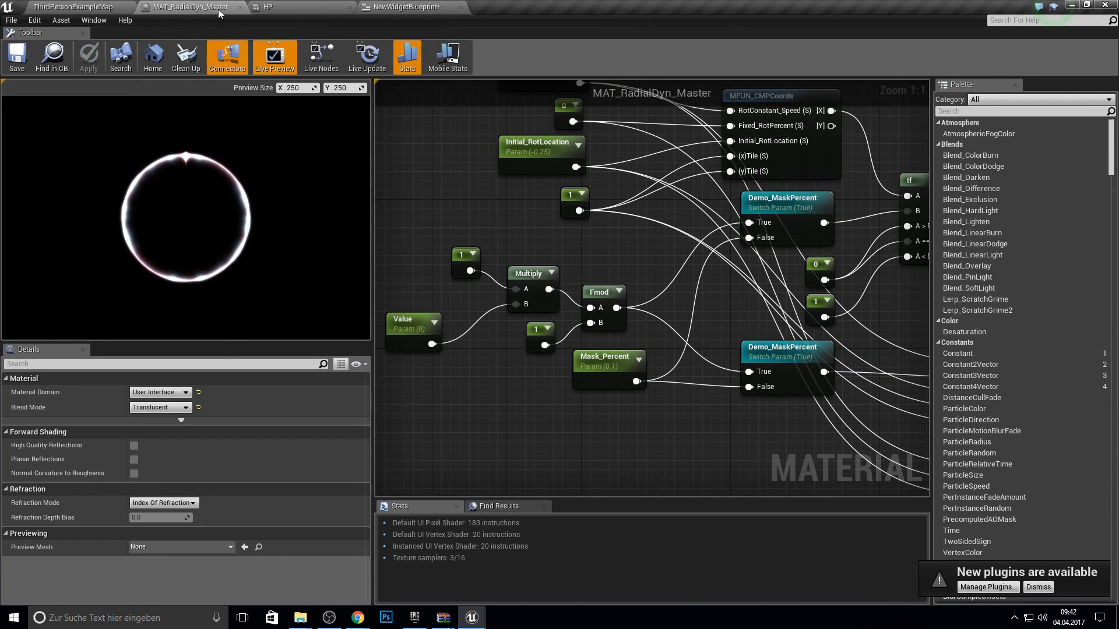
left_click(414, 328)
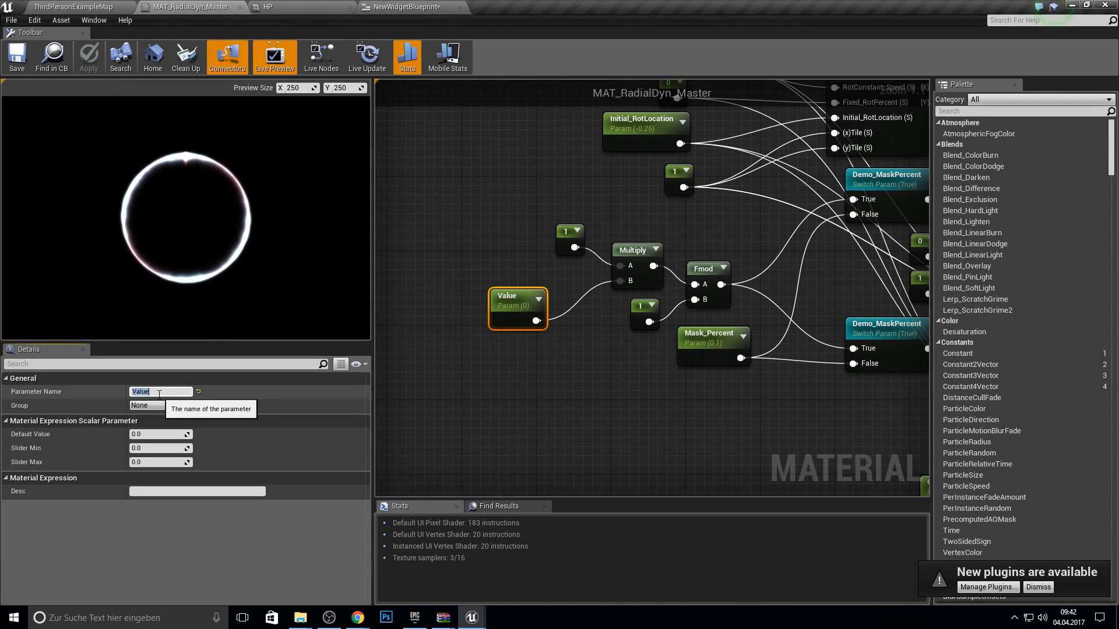
left_click(407, 7)
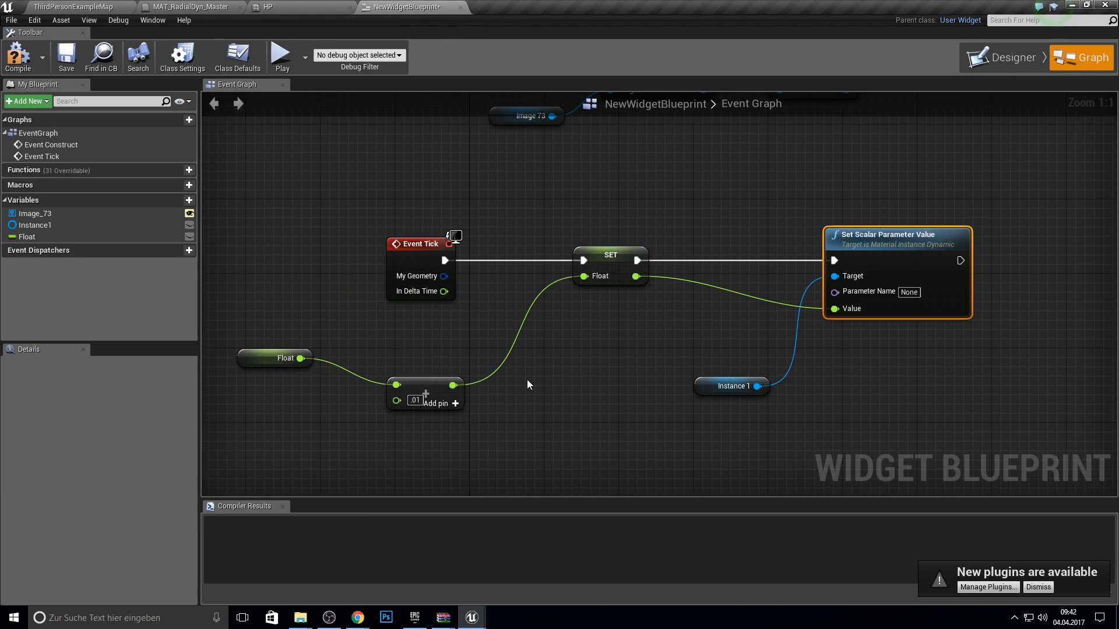
type("Value")
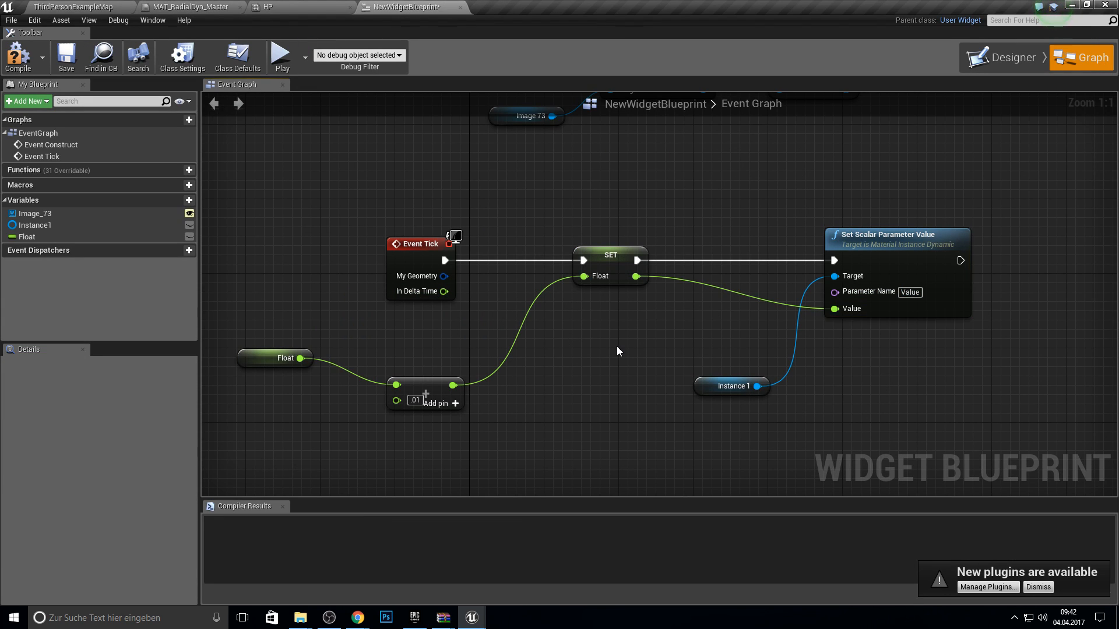
mouse_move(65, 56)
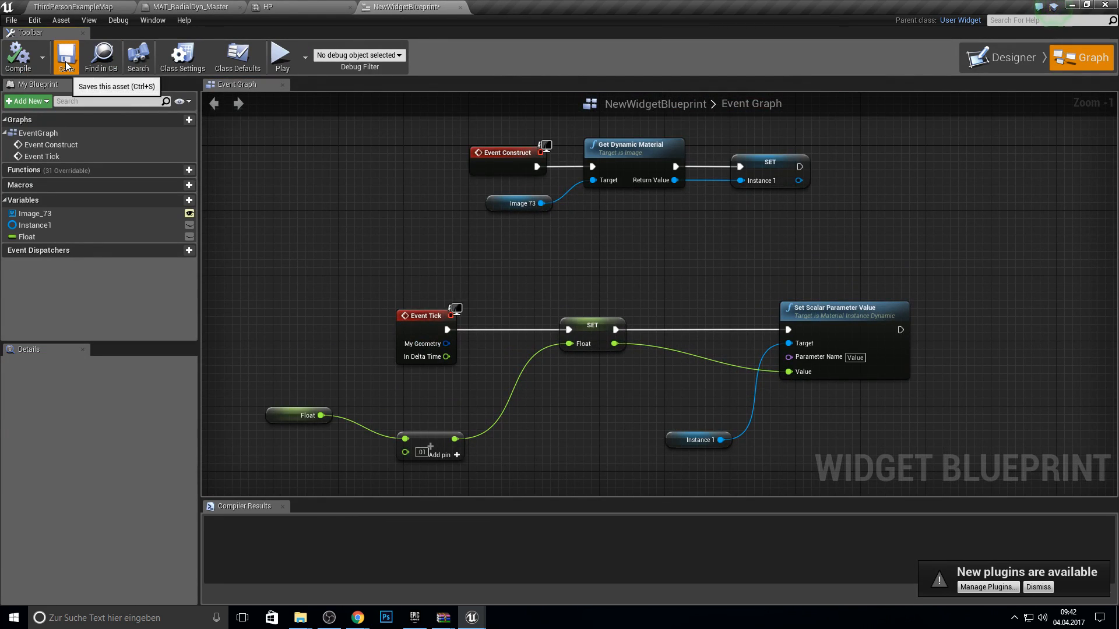
left_click(281, 57)
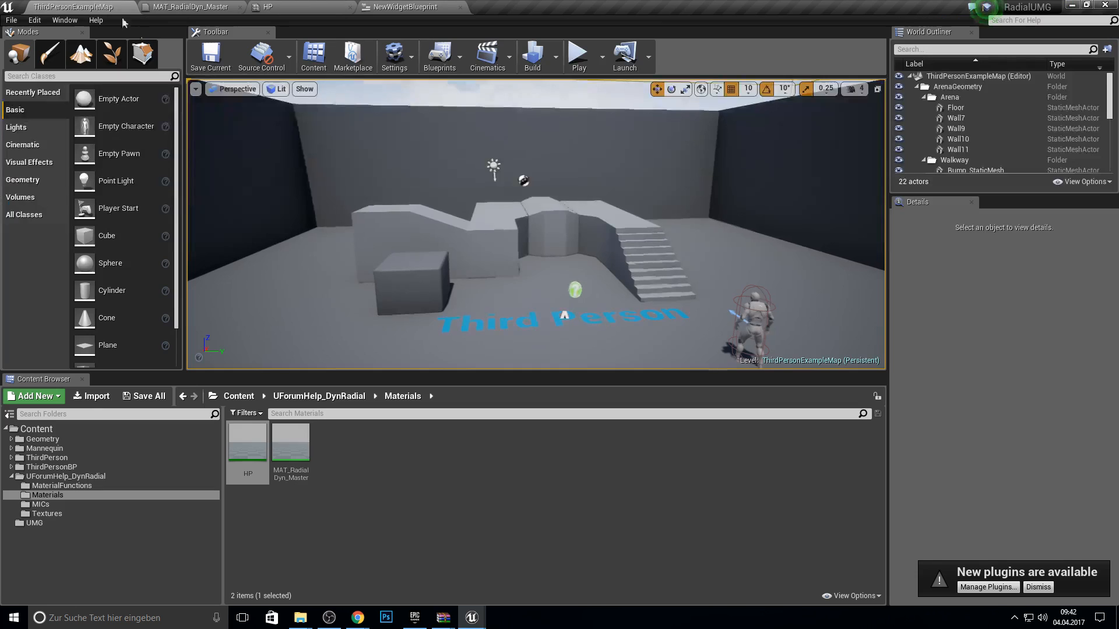
Open the Level Blueprint and add an event node found by searching 'even'
left_click(439, 57)
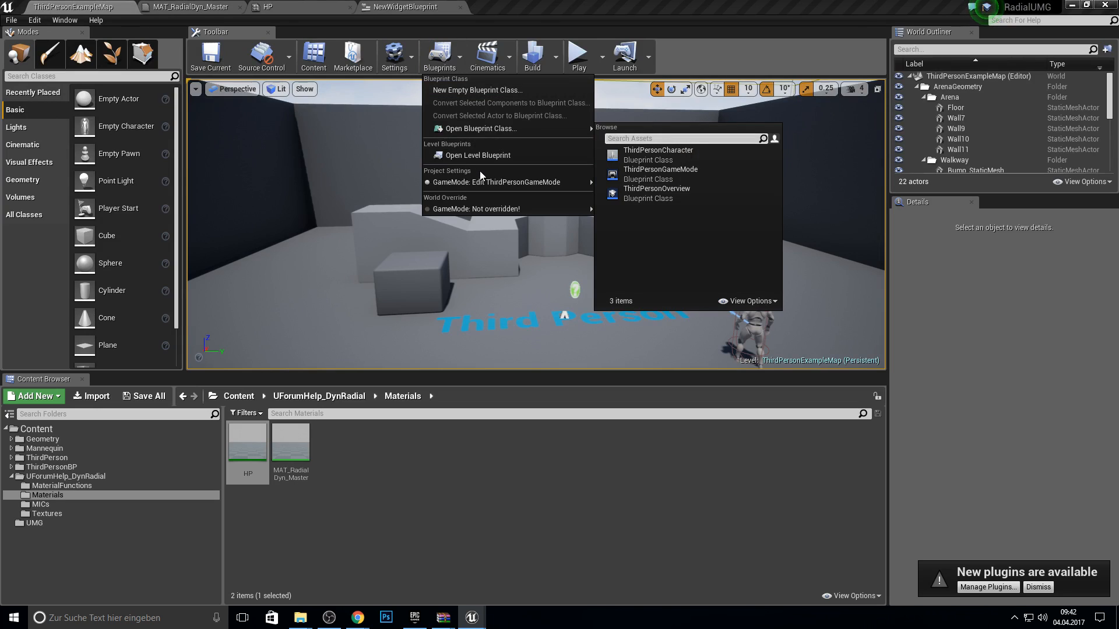
mouse_move(477, 155)
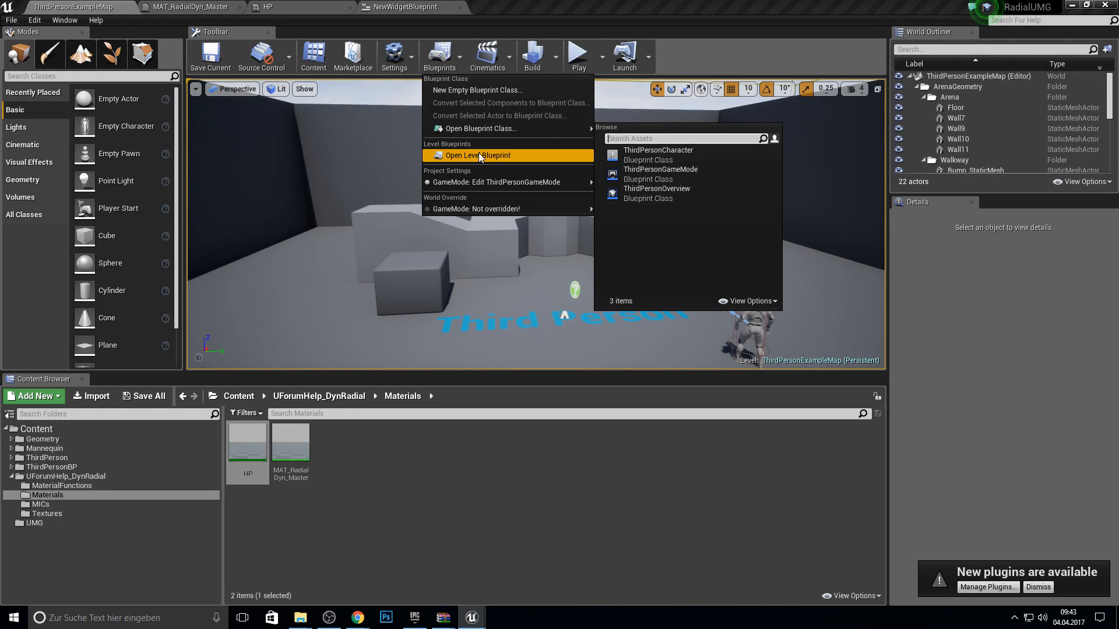
left_click(477, 156)
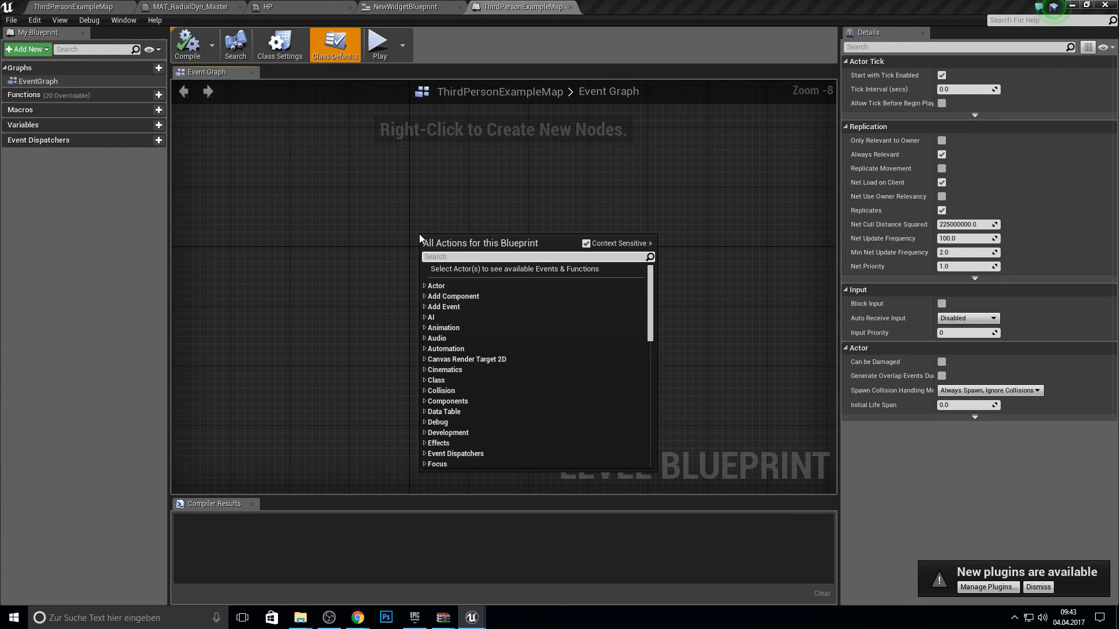
type("event")
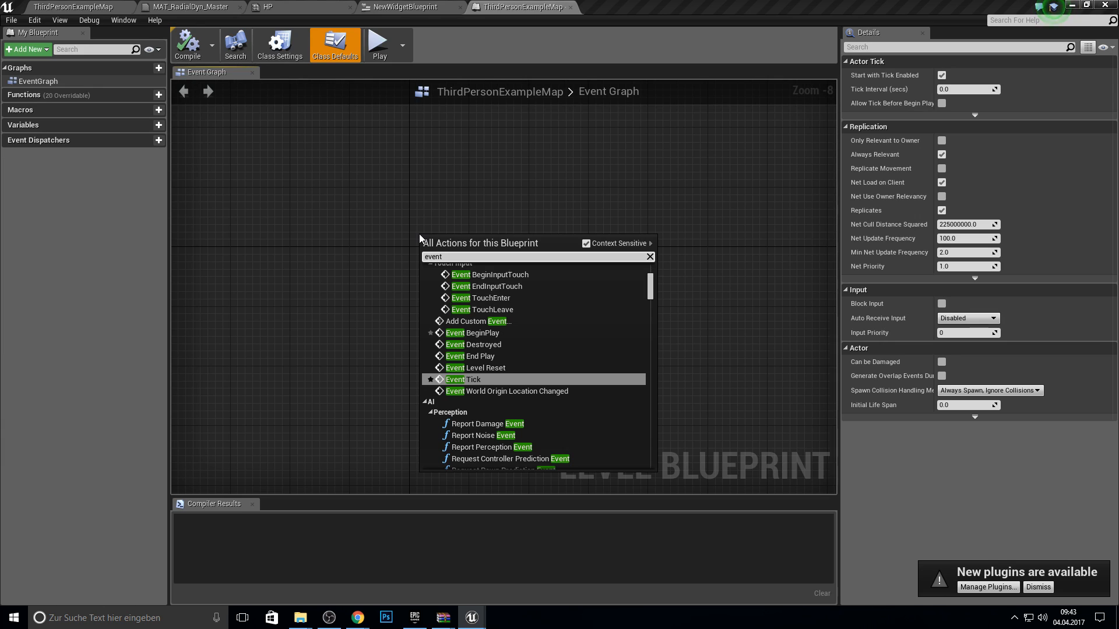
left_click(473, 333)
type("creat")
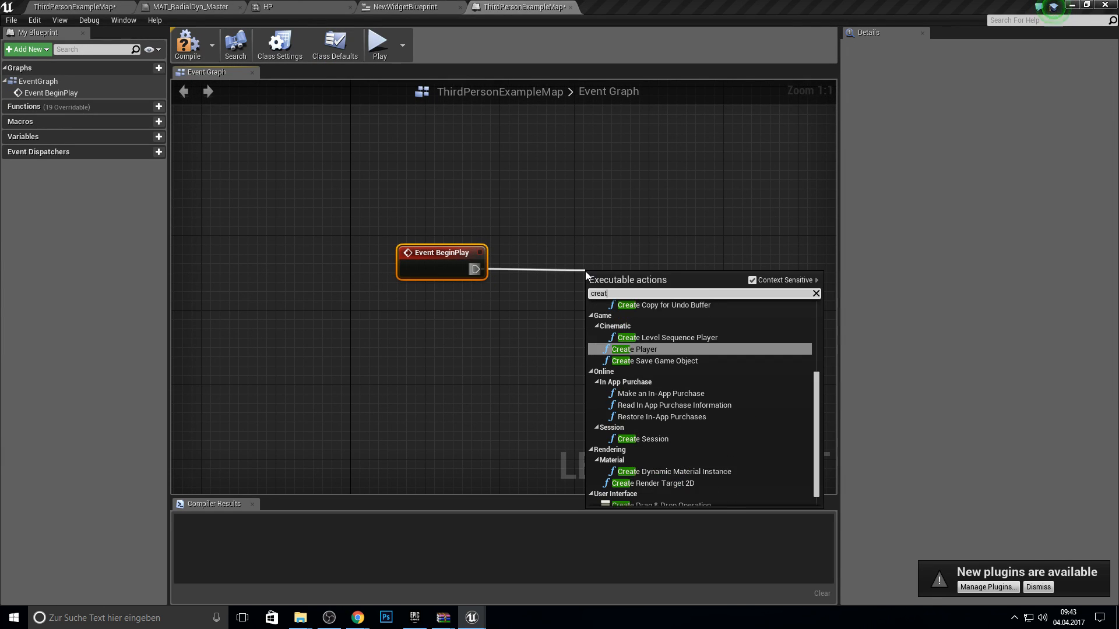
Add Create Widget with class New Widget Blueprint, followed by Add to Viewport
left_click(635, 349)
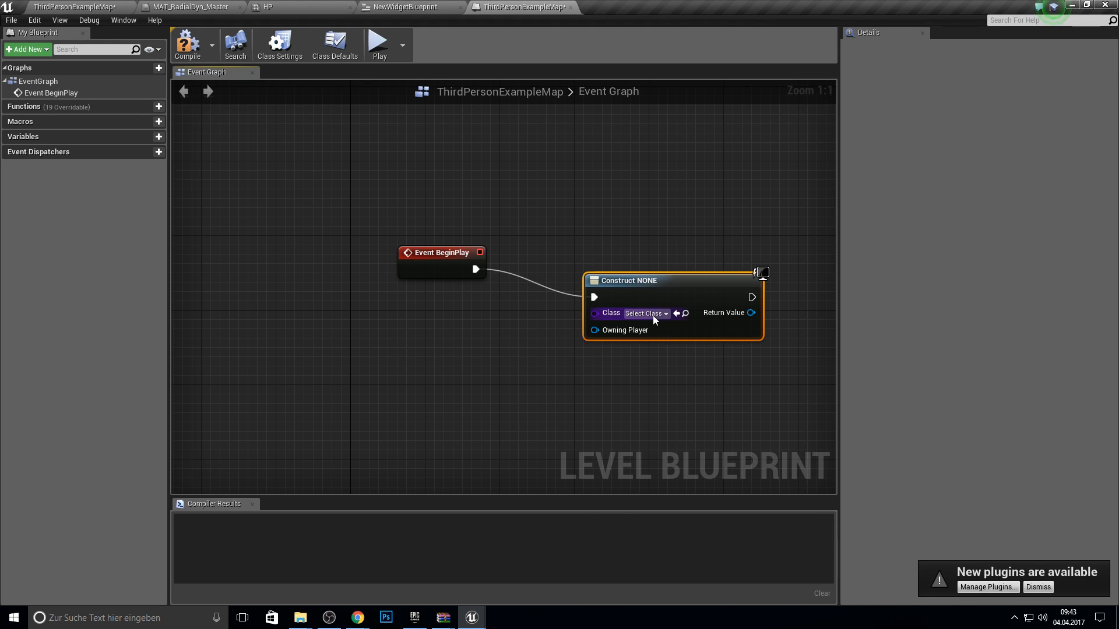
left_click(645, 312)
type("add")
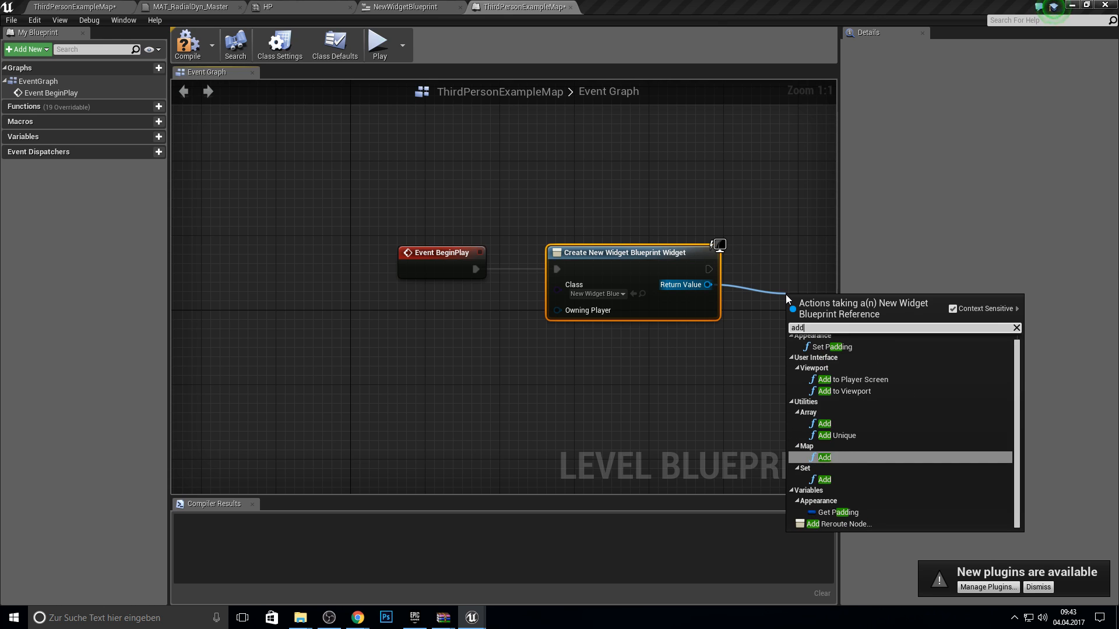
left_click(847, 391)
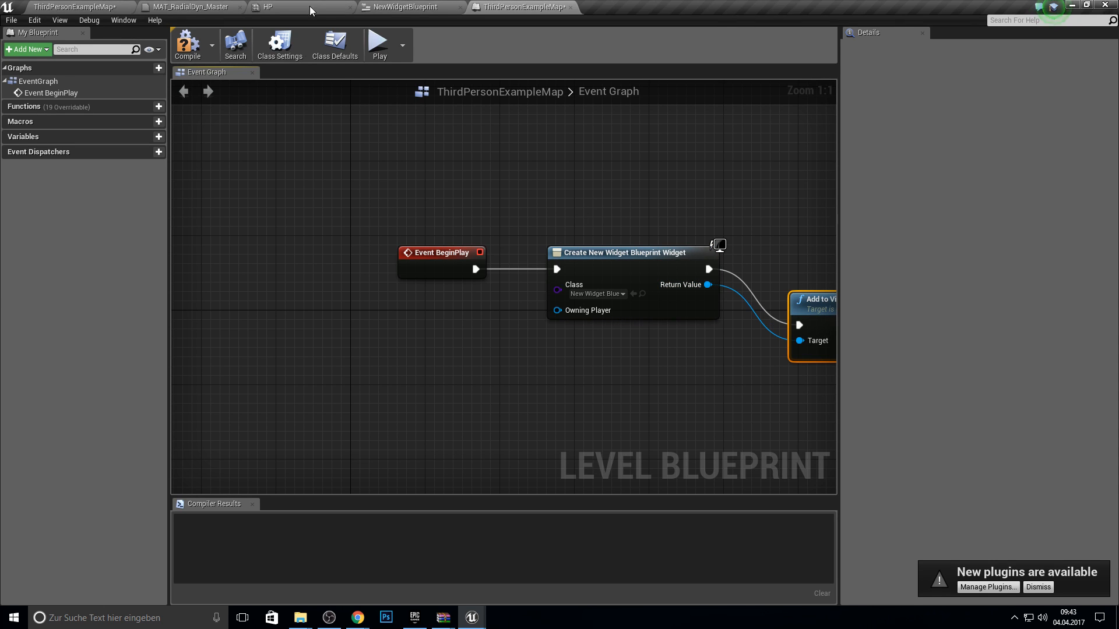
left_click(378, 43)
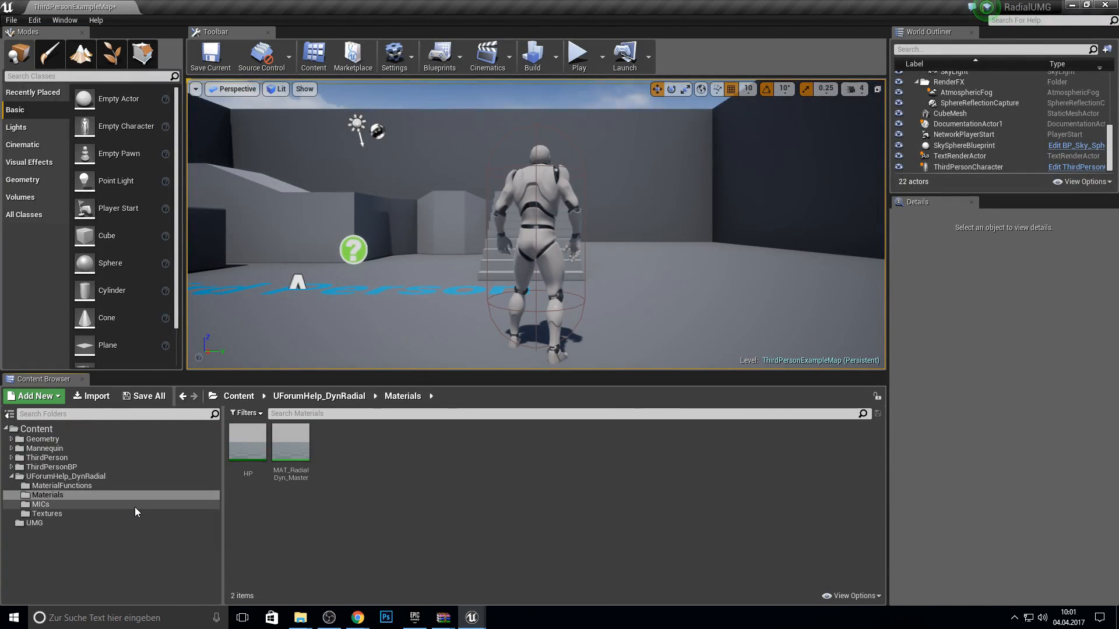
Open MIC_Health_StyleA from the MICs folder in the Material Instance Editor
left_click(40, 505)
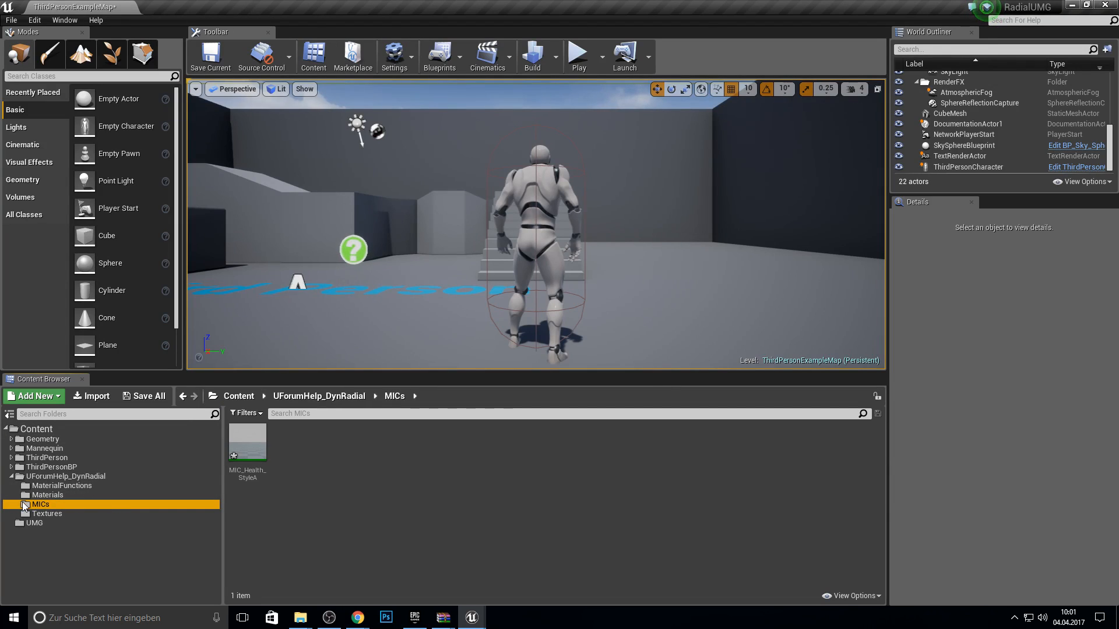
double_click(247, 441)
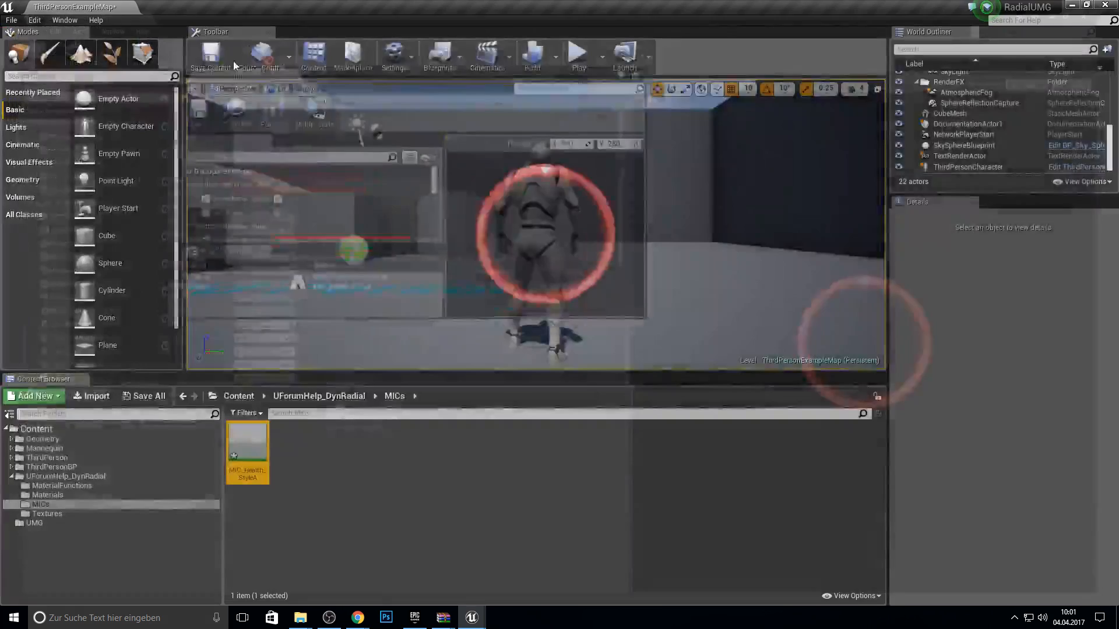
double_click(247, 437)
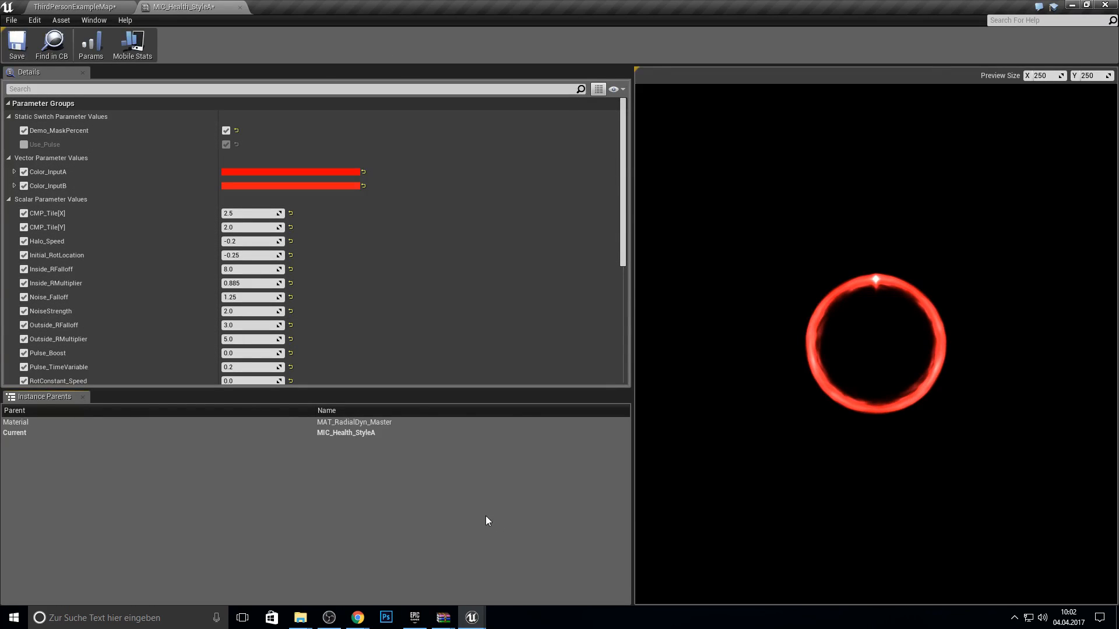
mouse_move(770, 282)
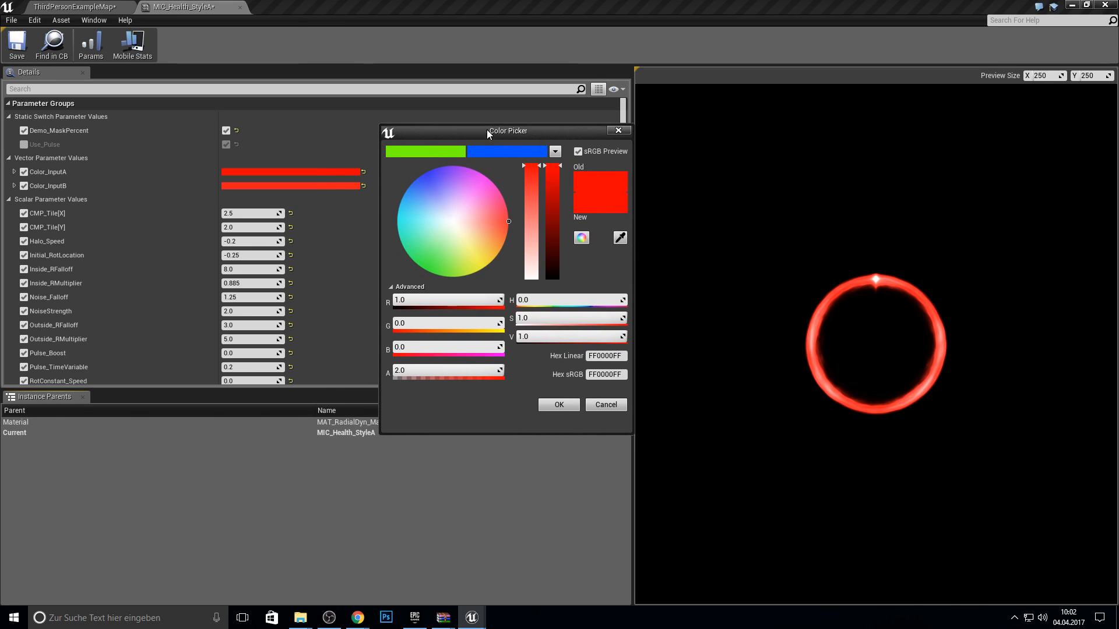
left_click(420, 176)
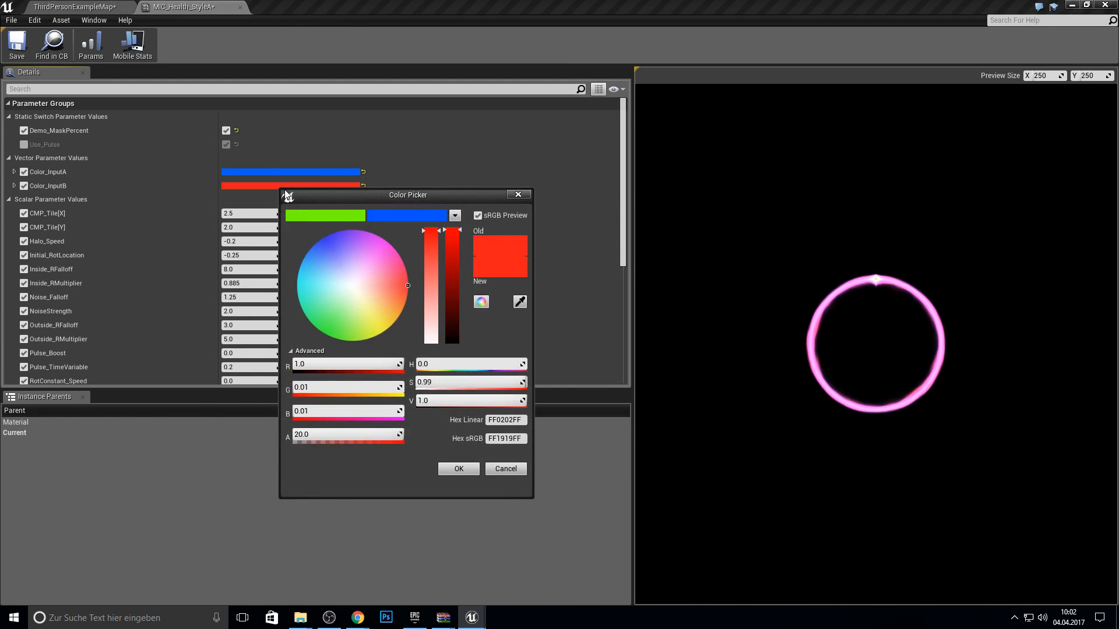
left_click(325, 235)
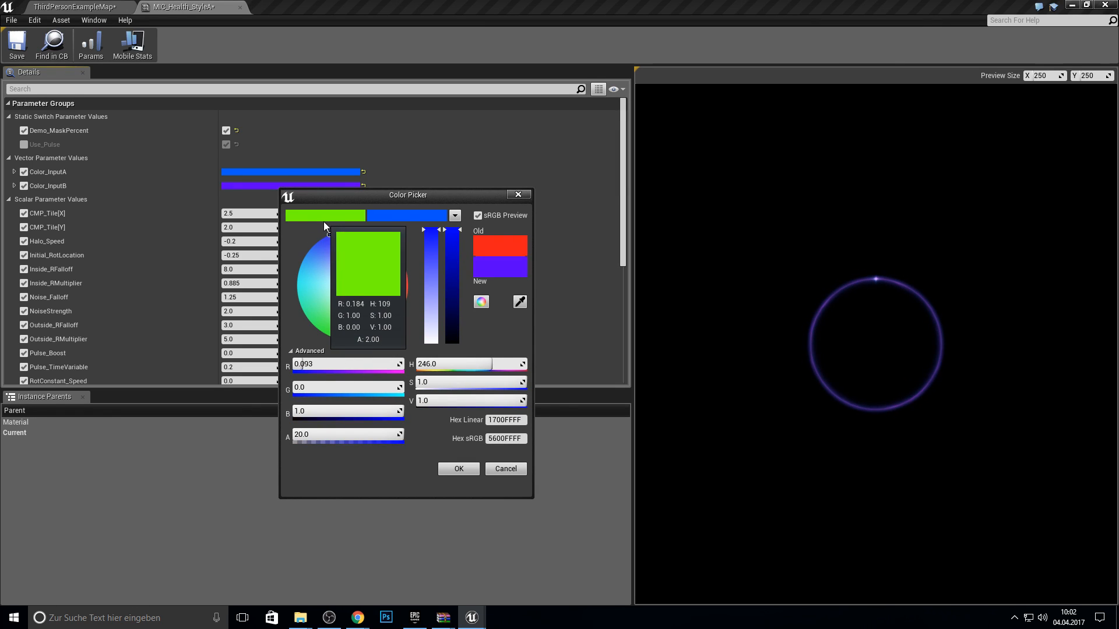
left_click(322, 239)
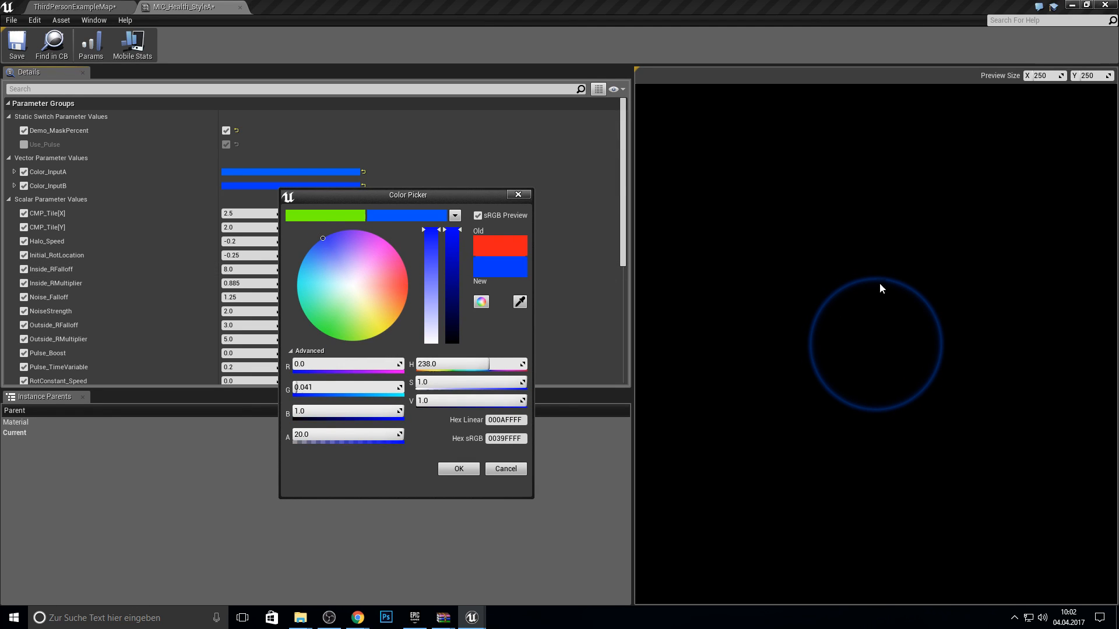
mouse_move(776, 250)
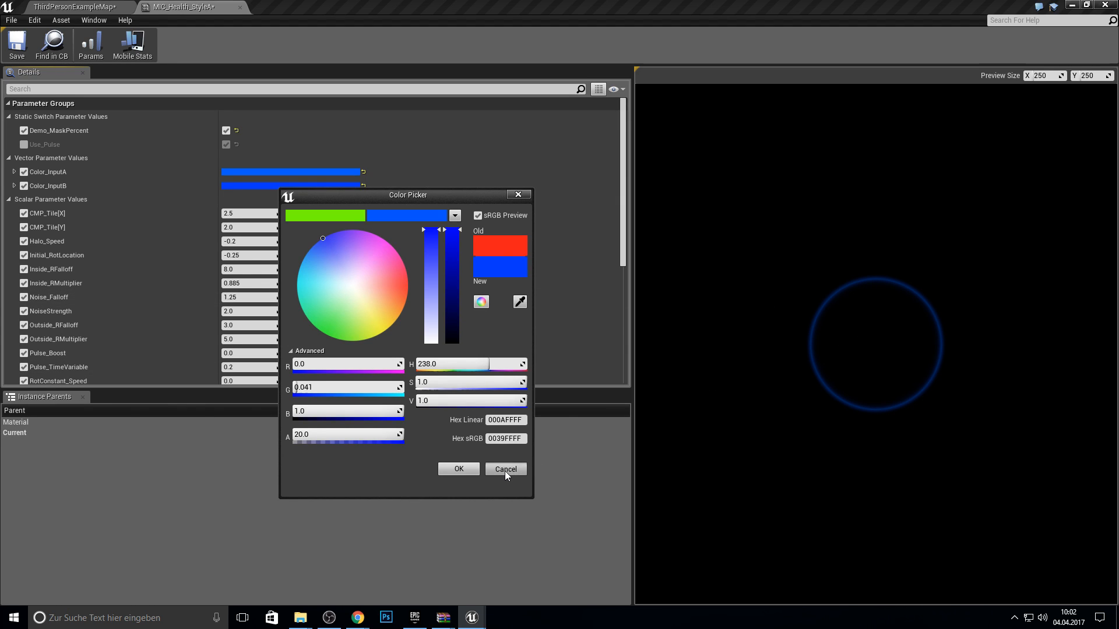
left_click(505, 468)
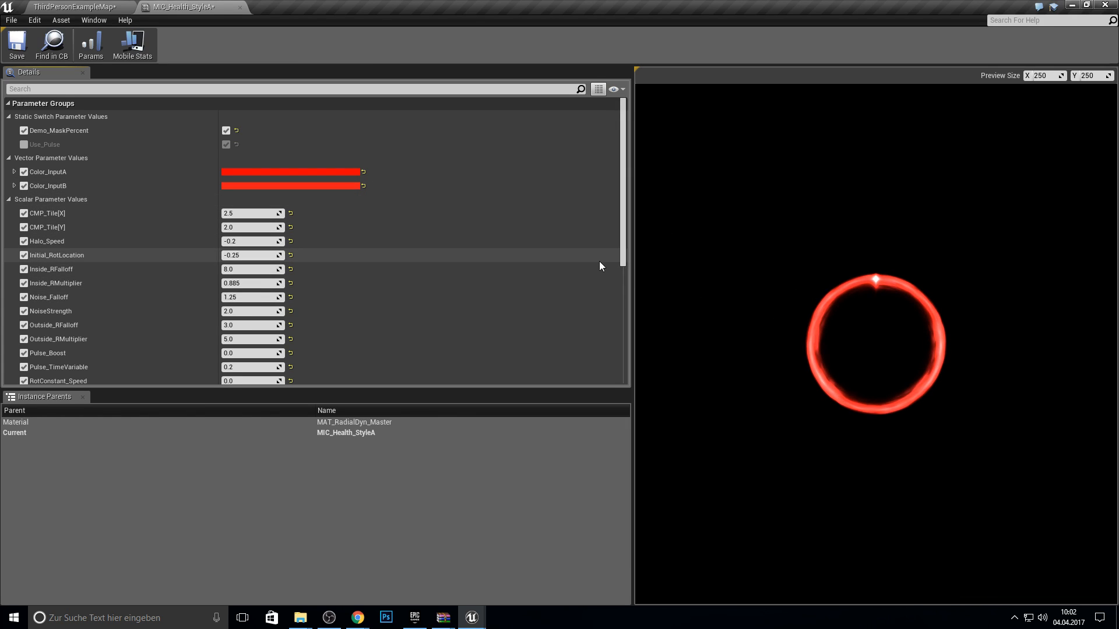
mouse_move(46, 218)
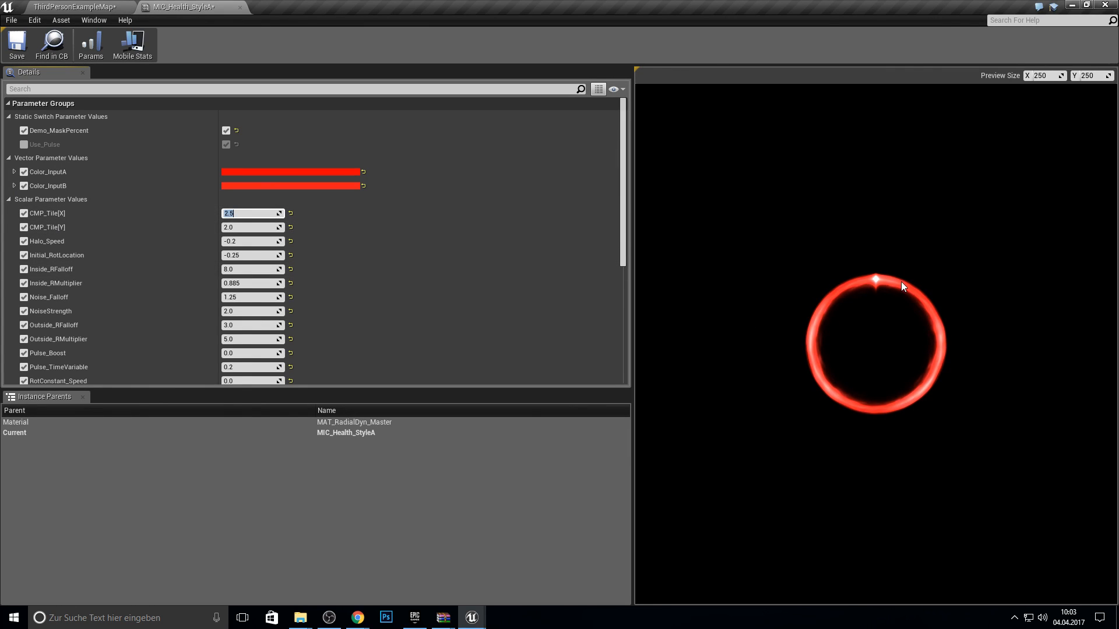
Try CMP_Tile values of 1.0 and 10.0, then drag both X and Y down to 3.0
type("1.0")
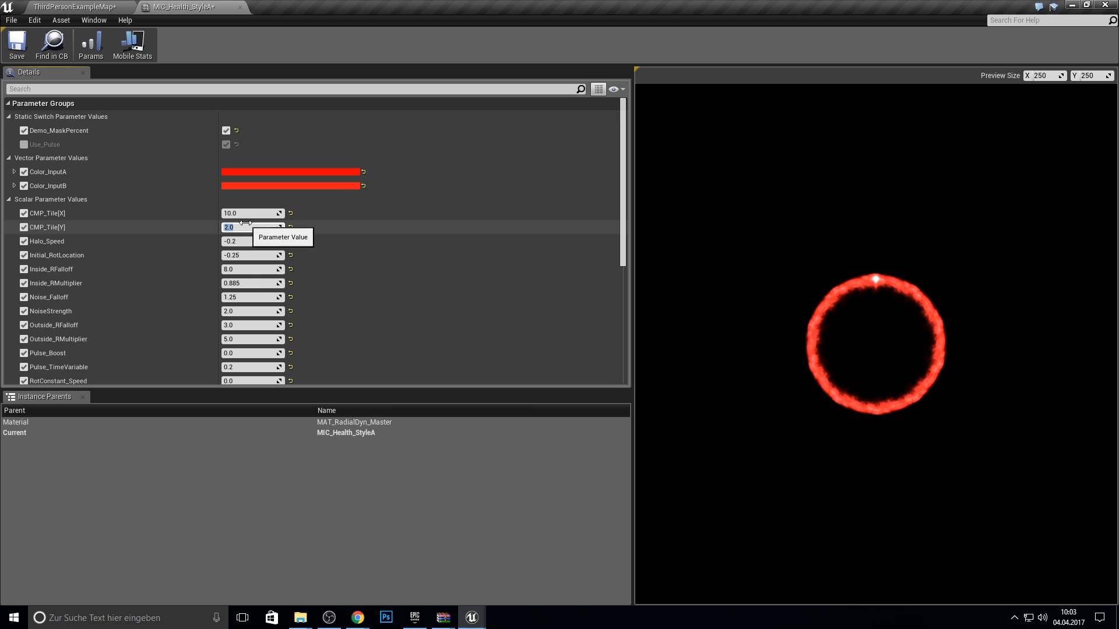
type("10.0")
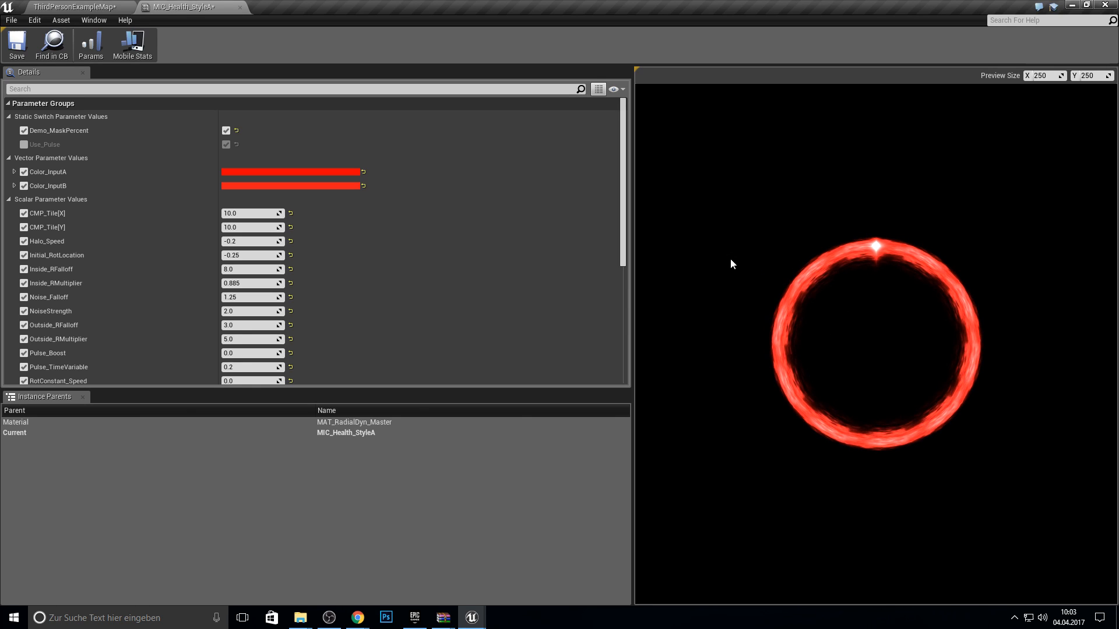
mouse_move(811, 226)
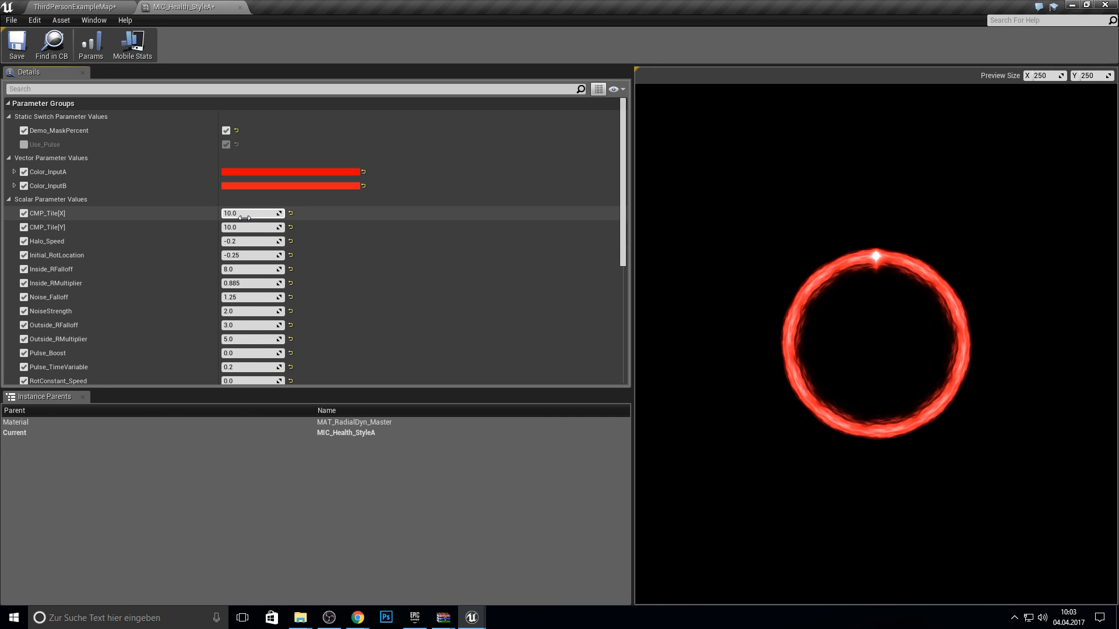
left_click_drag(250, 212, 214, 212)
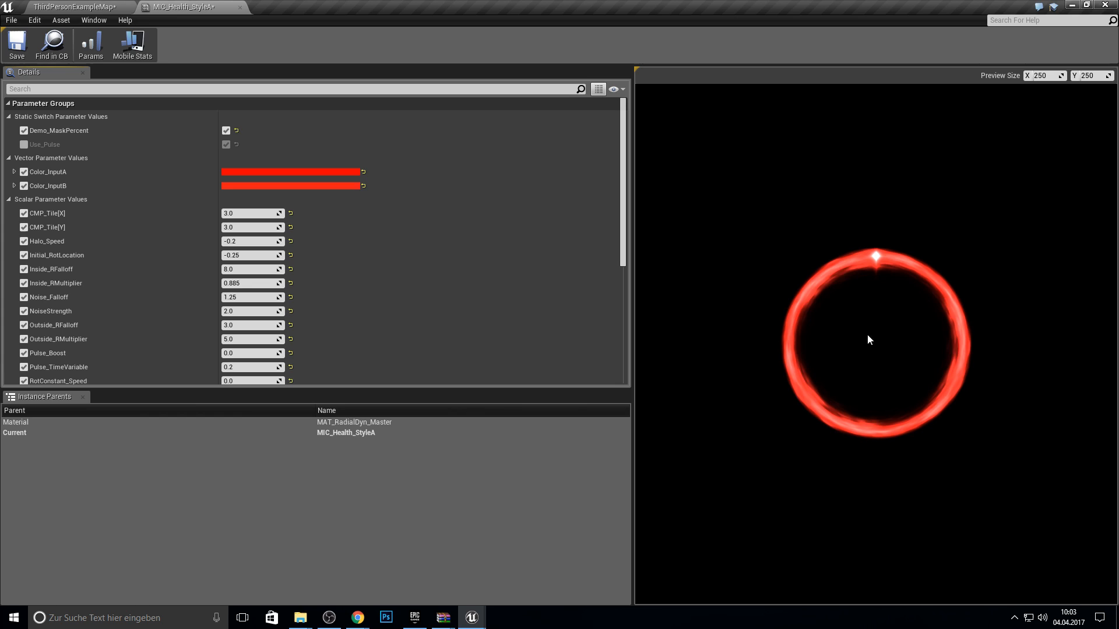
mouse_move(692, 290)
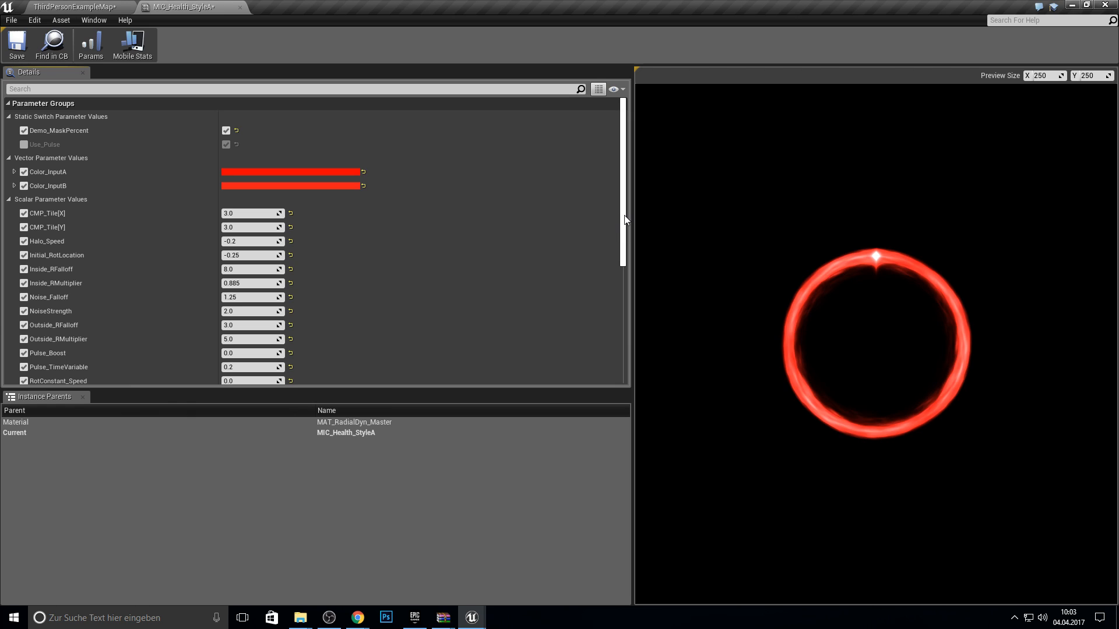
mouse_move(250, 213)
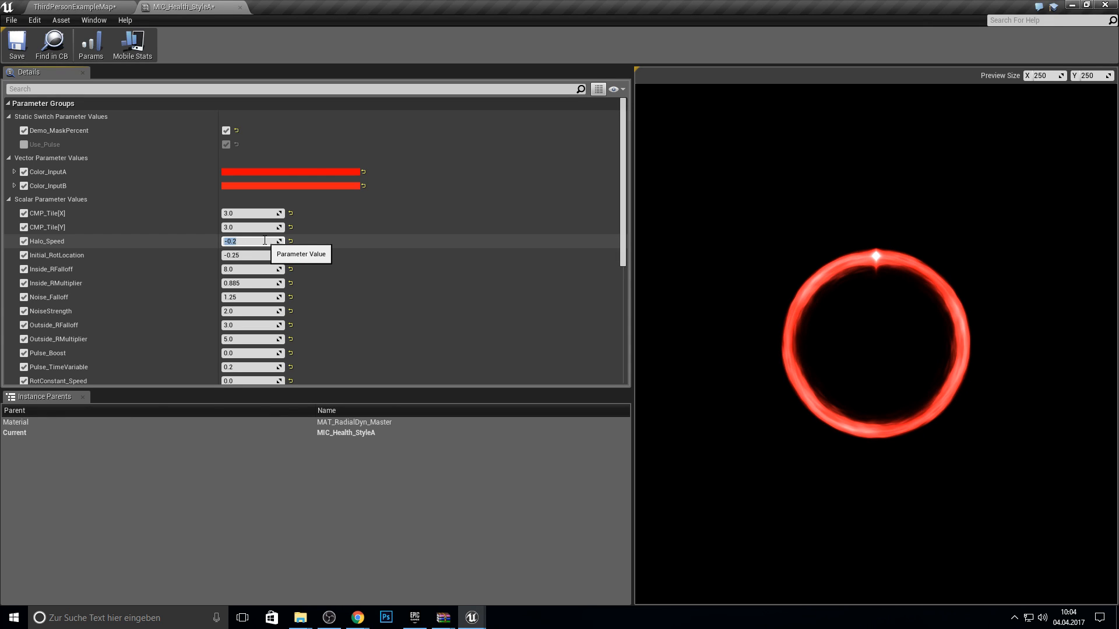
Set Halo_Speed to 1.0, then disable the Initial_RotLocation override after dragging it to about -0.14
type("1.0")
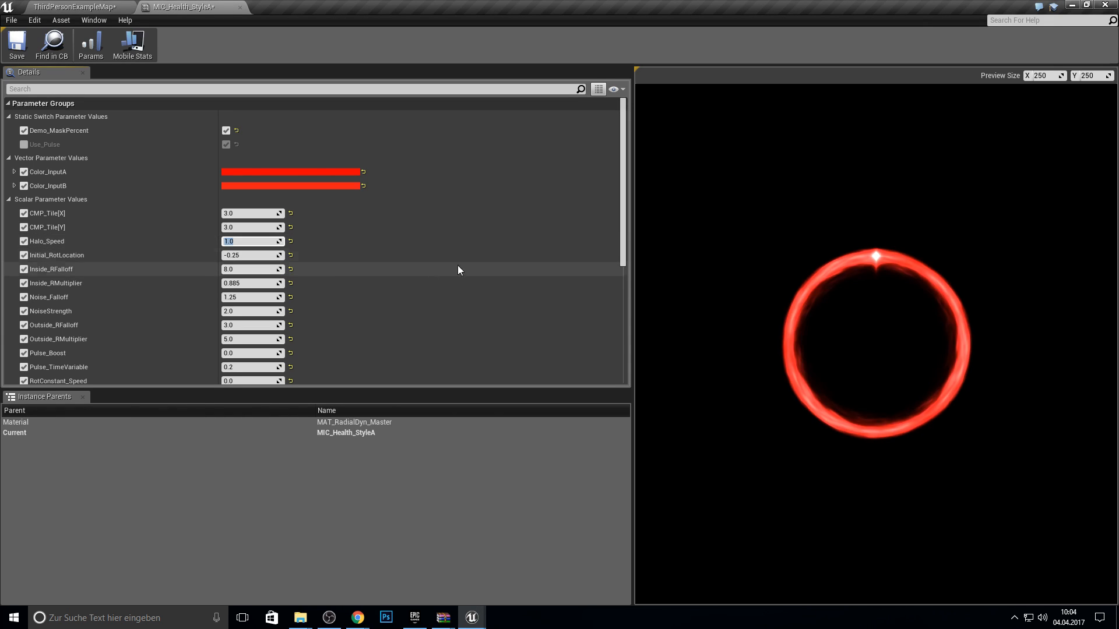
mouse_move(840, 282)
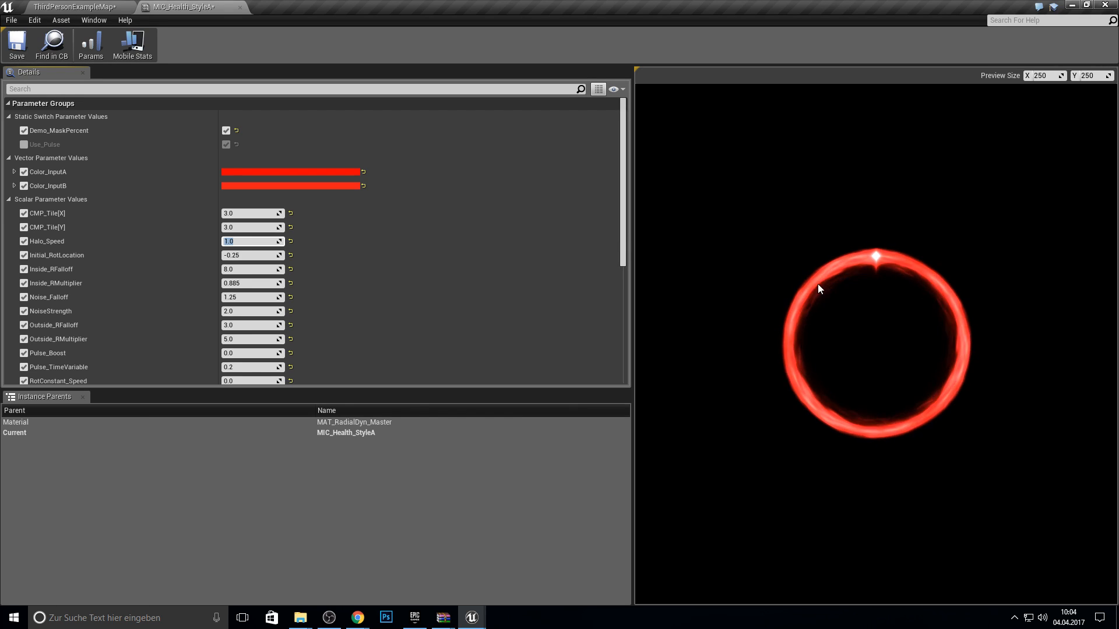
mouse_move(749, 252)
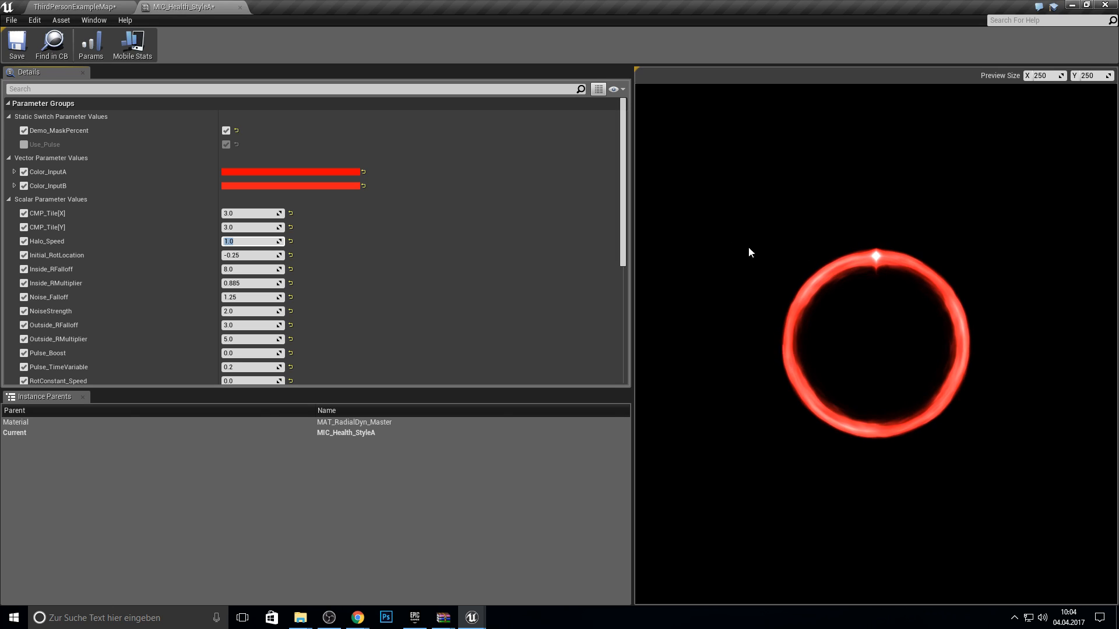
mouse_move(924, 223)
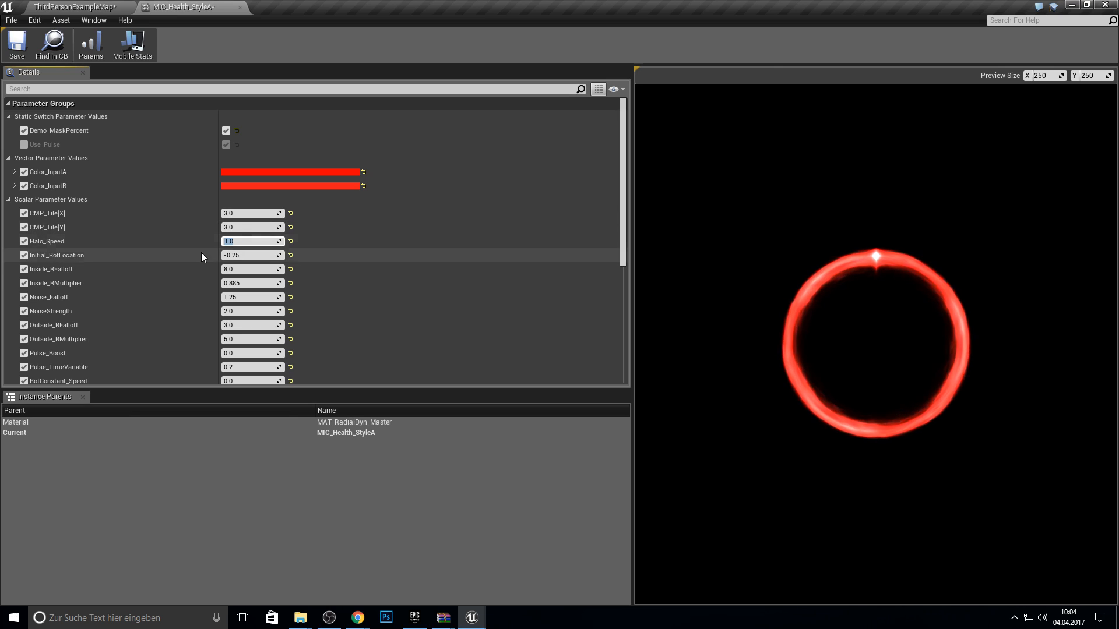
mouse_move(46, 263)
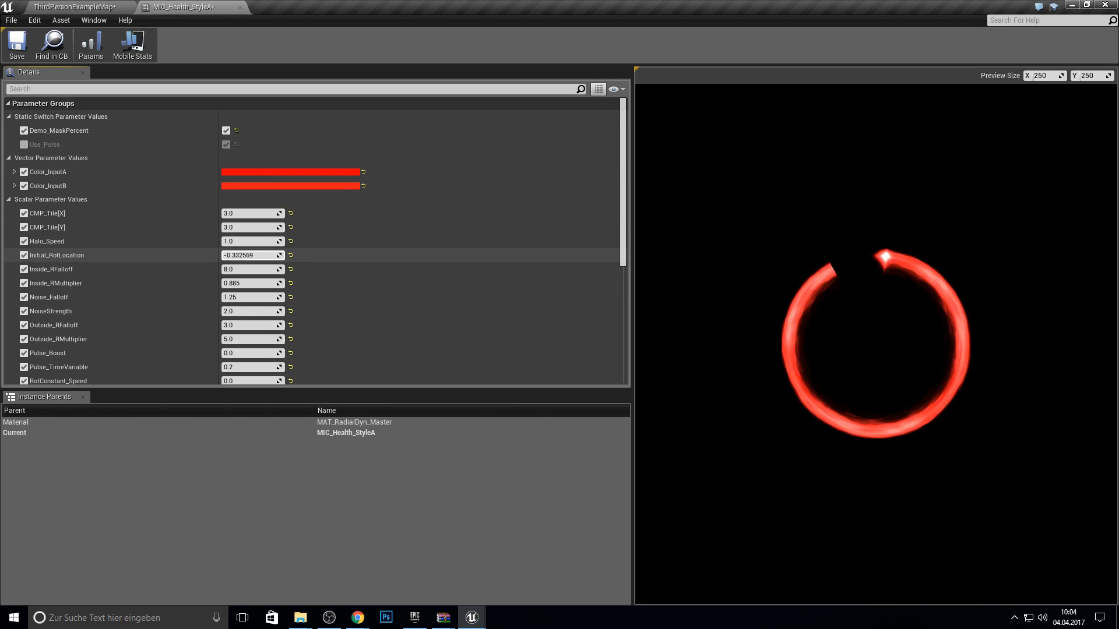
left_click_drag(228, 255, 254, 255)
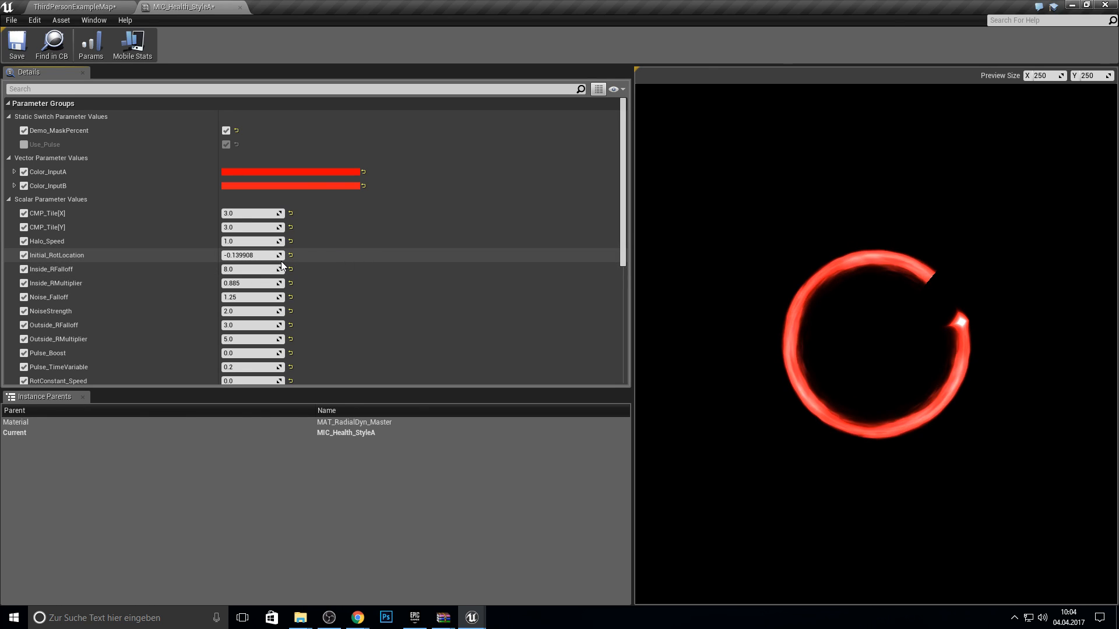
left_click(24, 254)
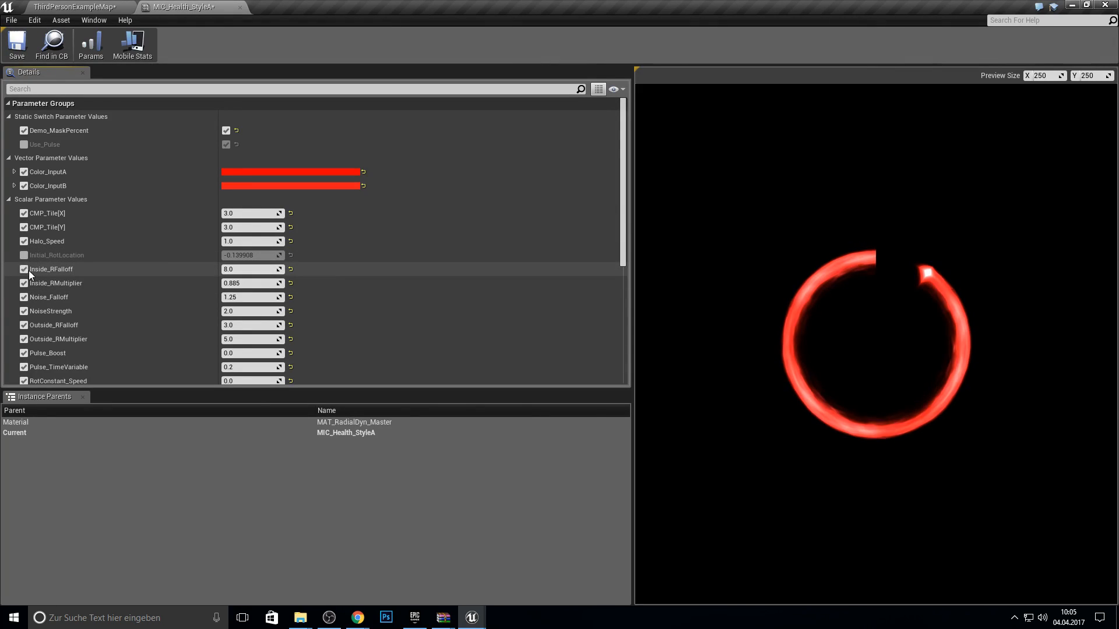
mouse_move(71, 273)
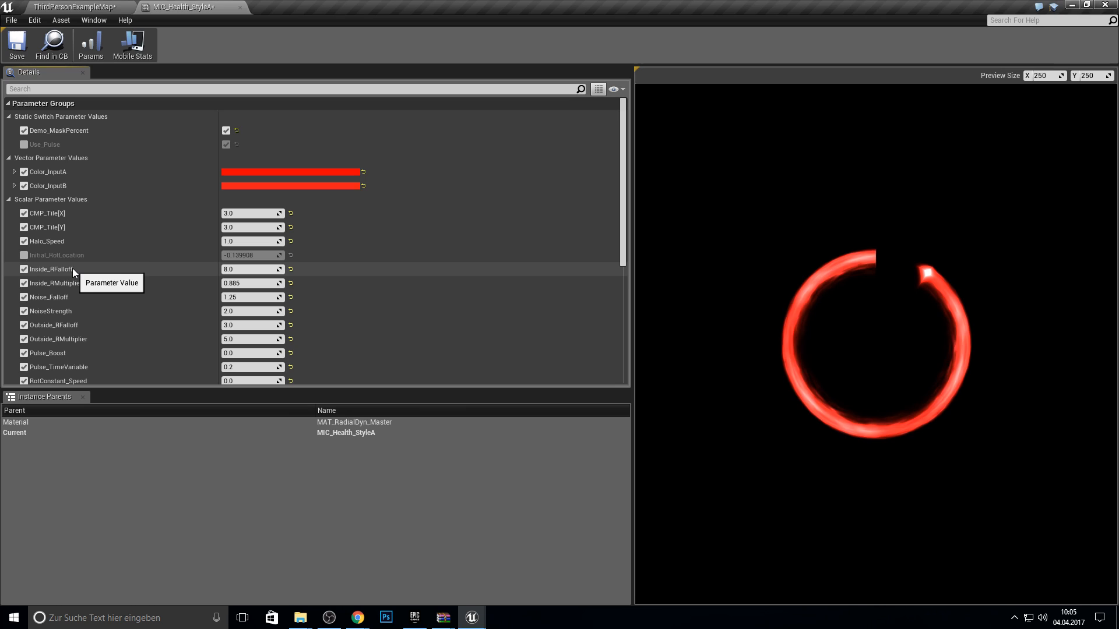
Drag Inside_RMultiplier down to about 0.028, turning the red ring into a filled disc
left_click(251, 269)
type("1")
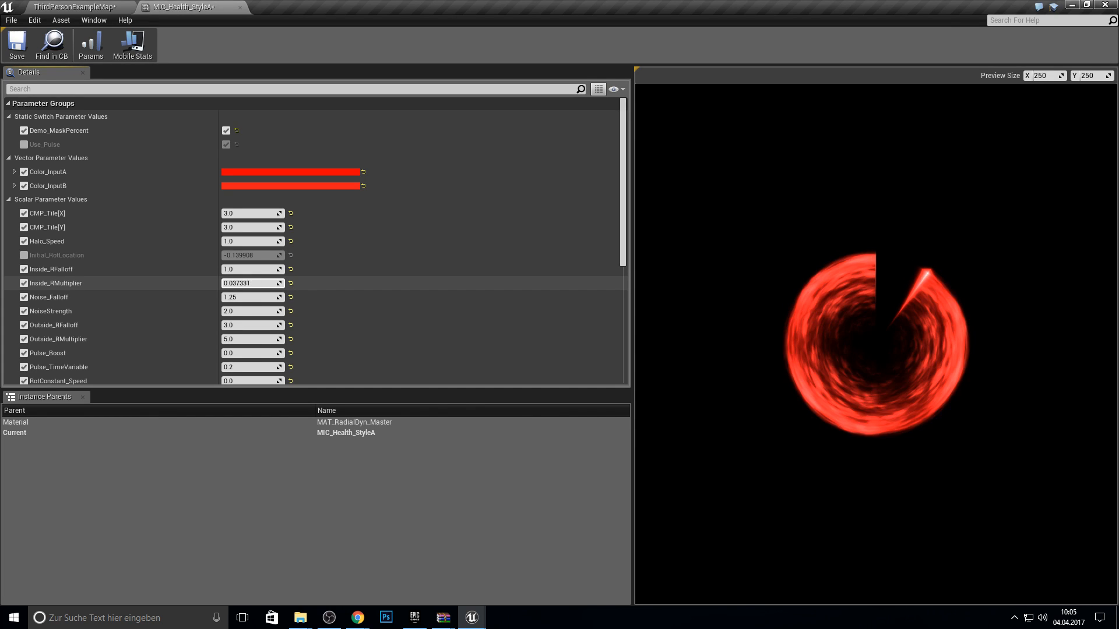
mouse_move(759, 280)
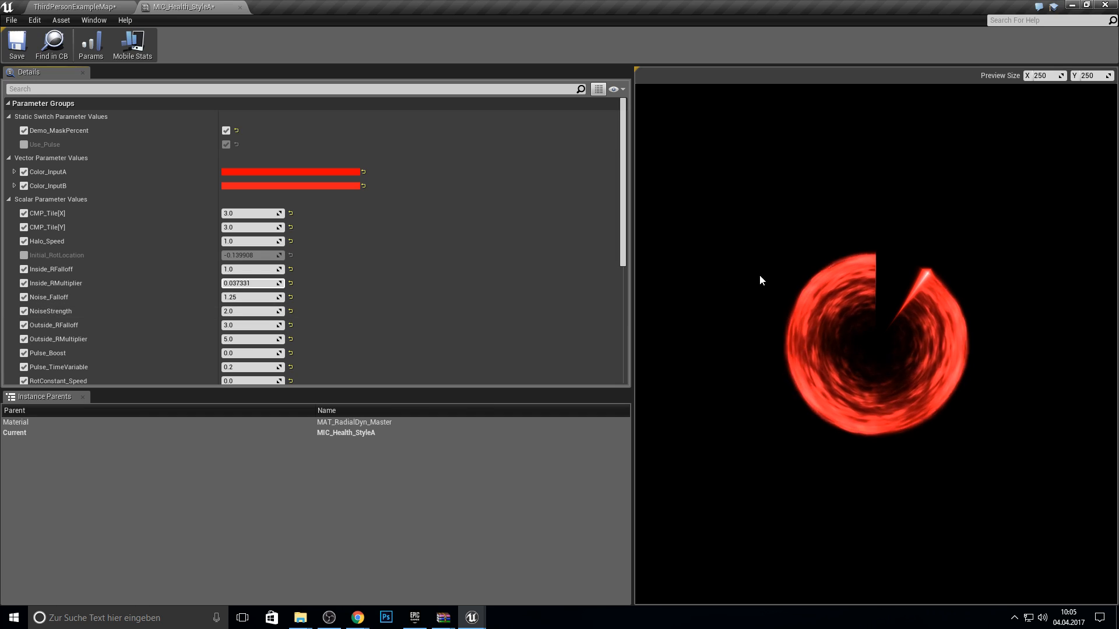
mouse_move(891, 272)
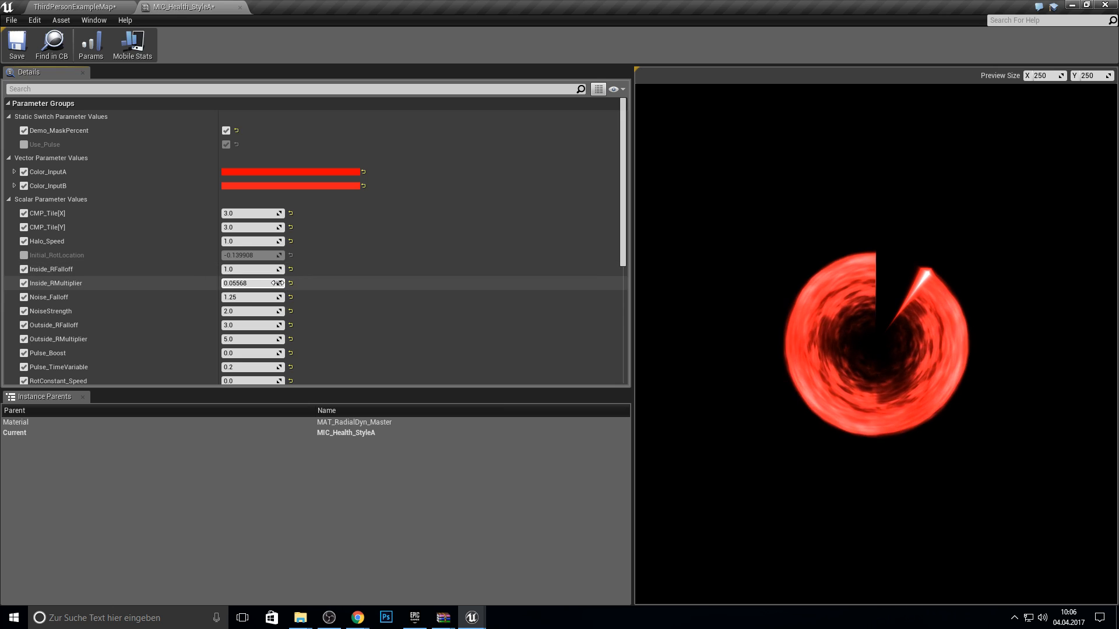
left_click_drag(253, 283, 246, 283)
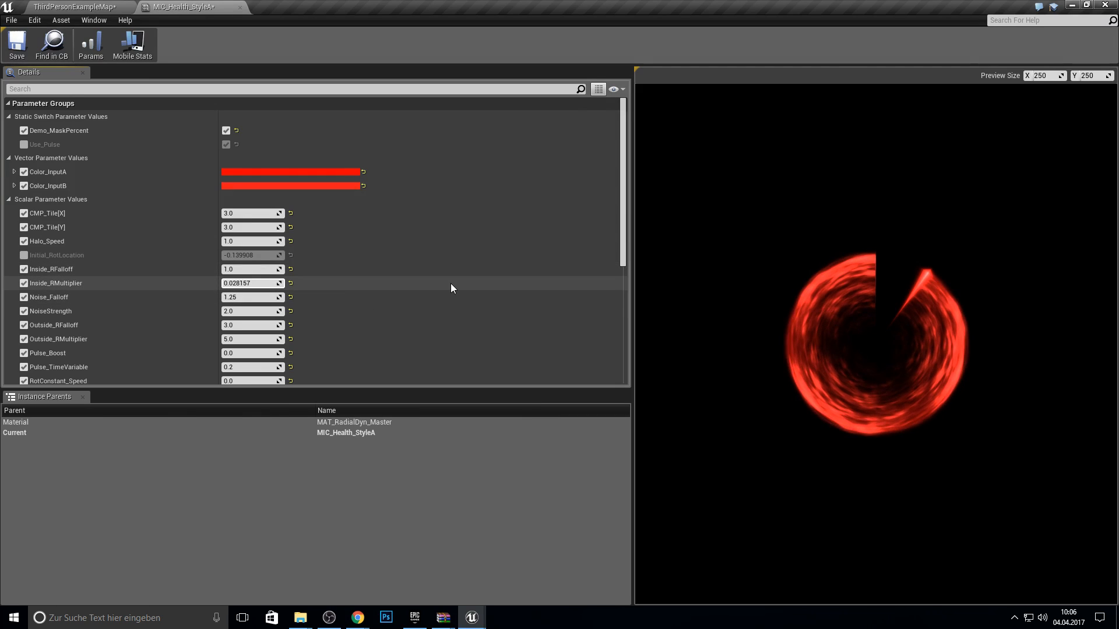
mouse_move(235, 296)
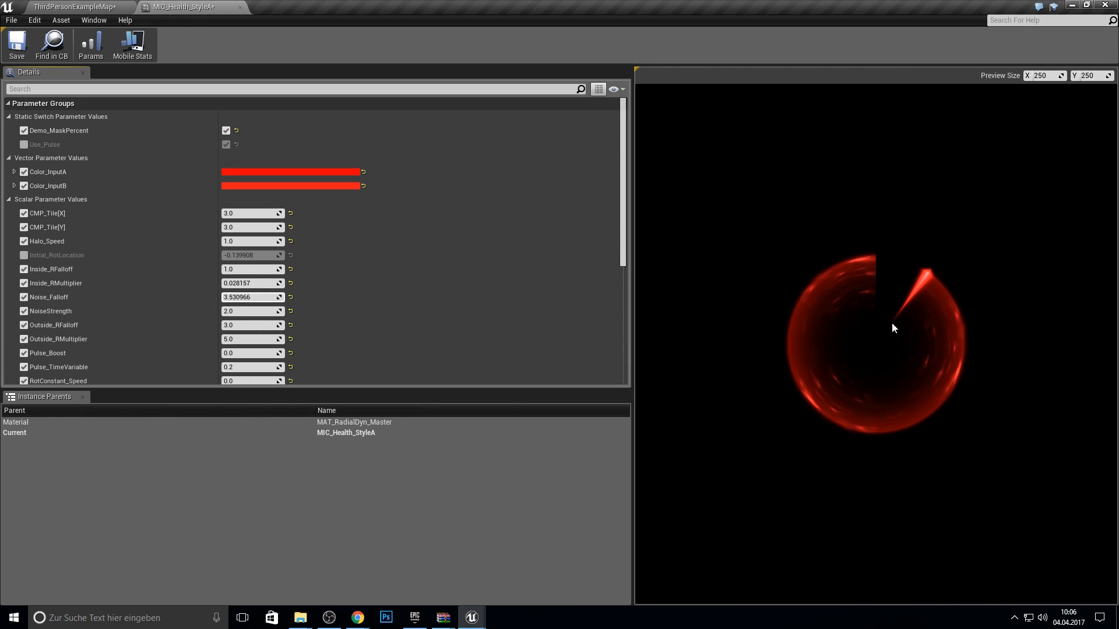
mouse_move(851, 291)
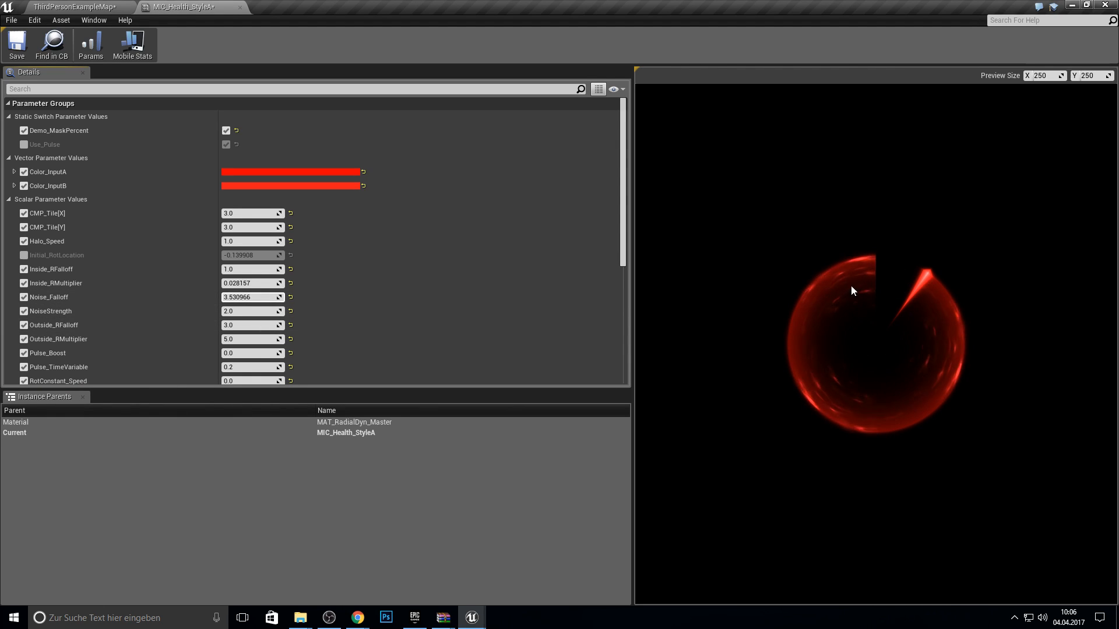
mouse_move(211, 305)
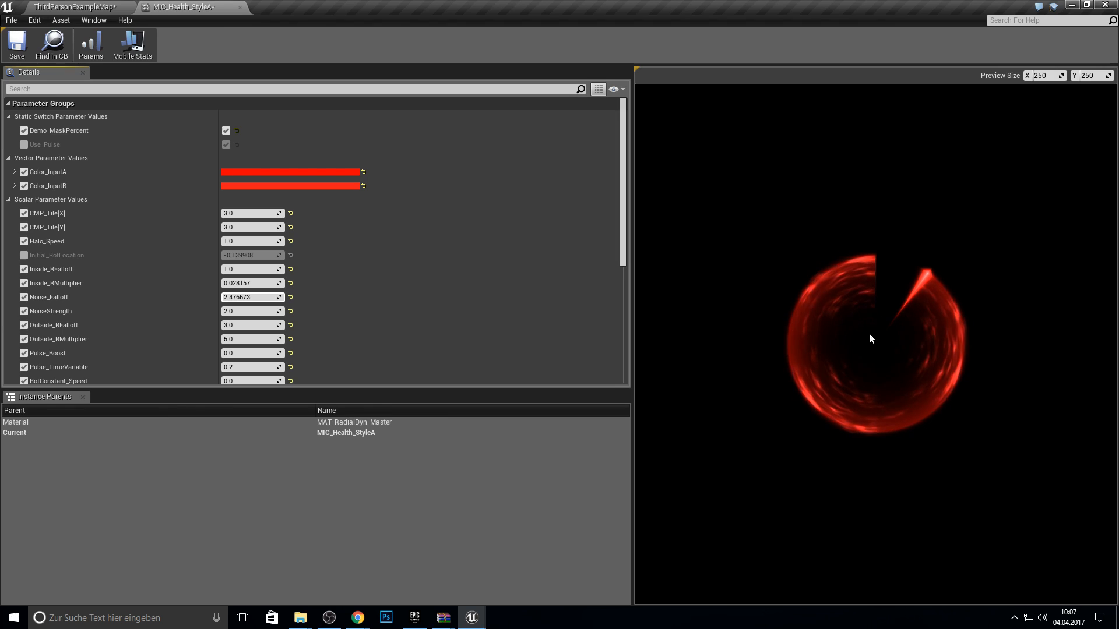
mouse_move(813, 279)
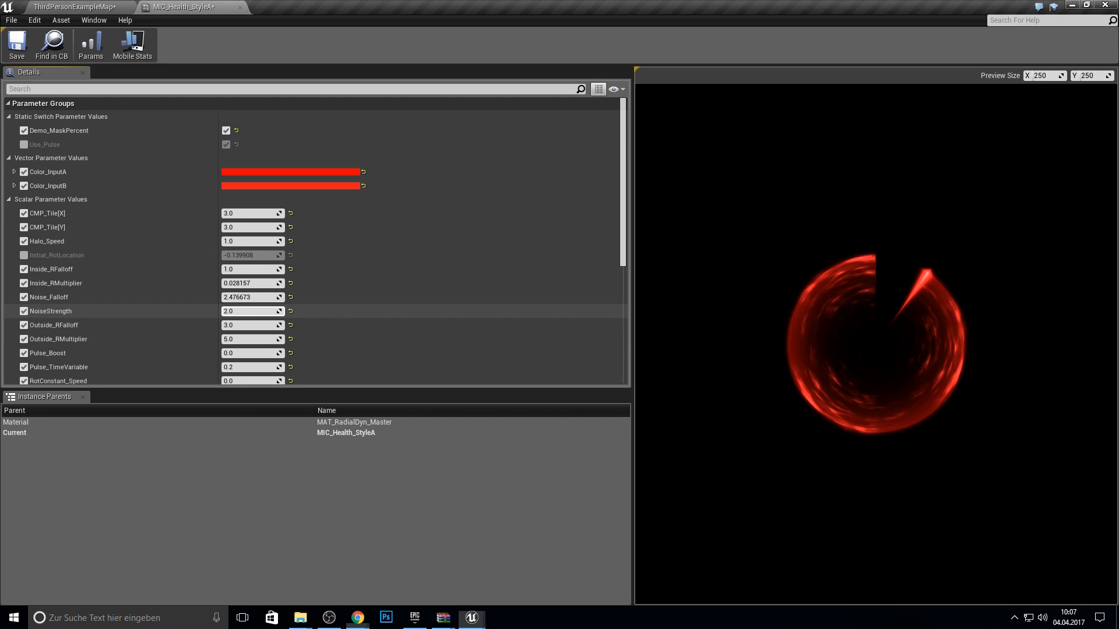
Enter 15.172376 as a trial Noise_Falloff value on MIC_Health_StyleA
type("15.172376")
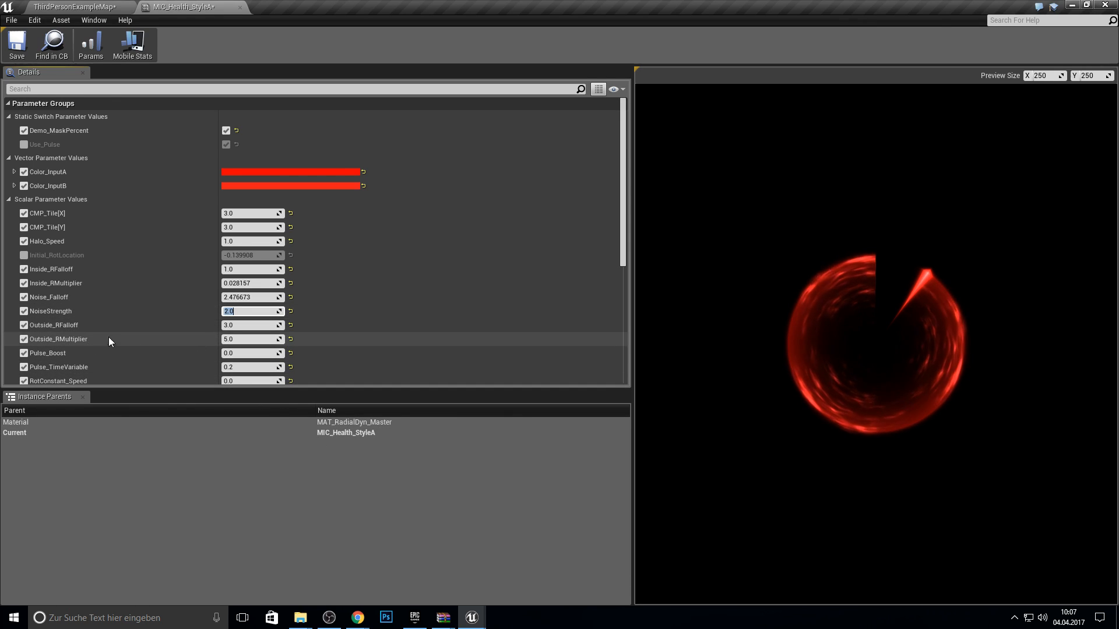
mouse_move(199, 299)
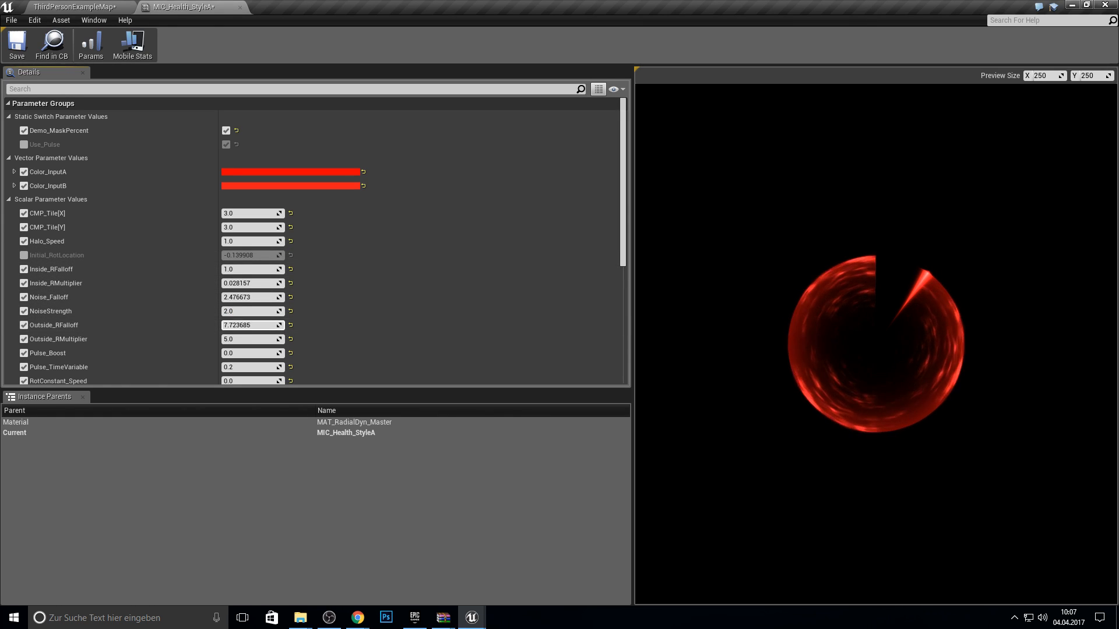
Try -1.117288 in Outside_RFalloff, then settle on 2.0
type("-1.117288")
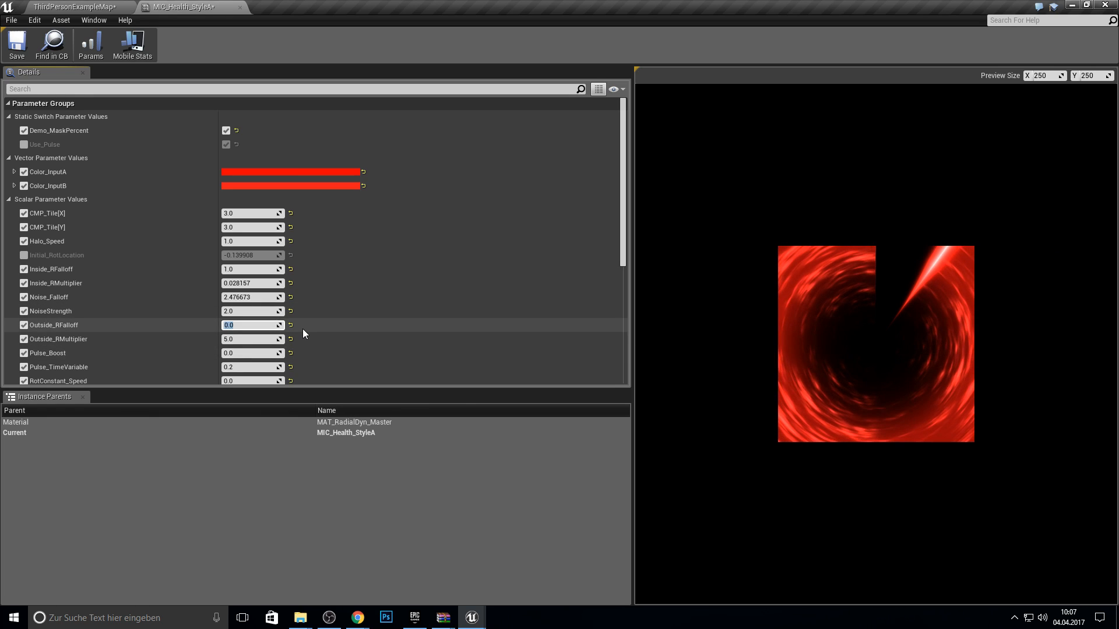
type("2.0")
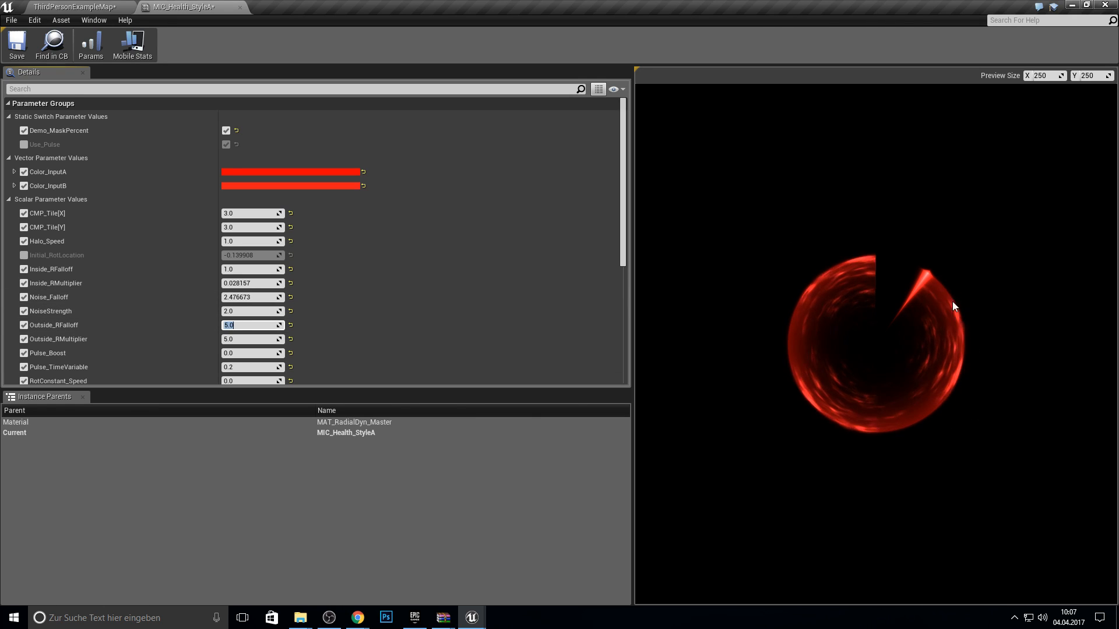
type("2.0")
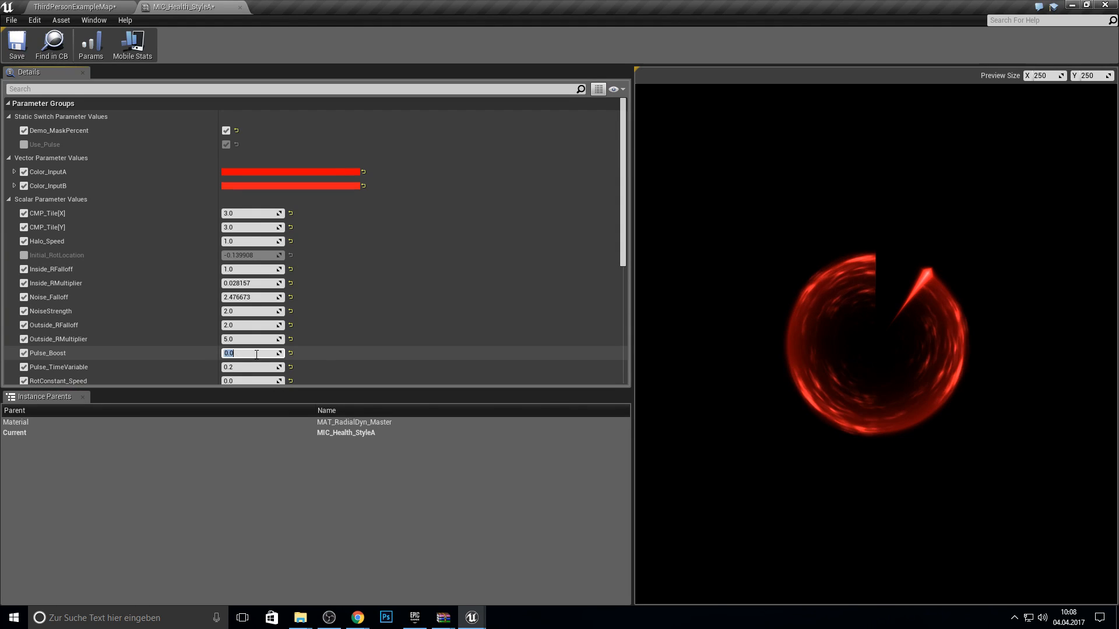
Enter Pulse_Boost 5.0, then try Pulse_TimeVariable and following values 5.0, 0 and 0.2
type("5.0")
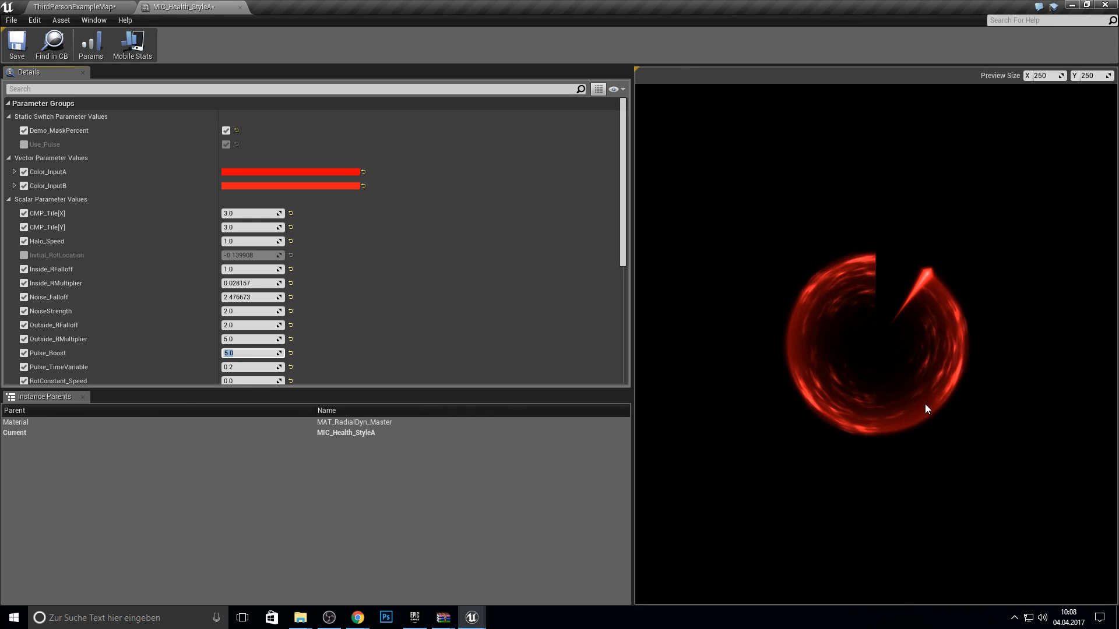
mouse_move(924, 307)
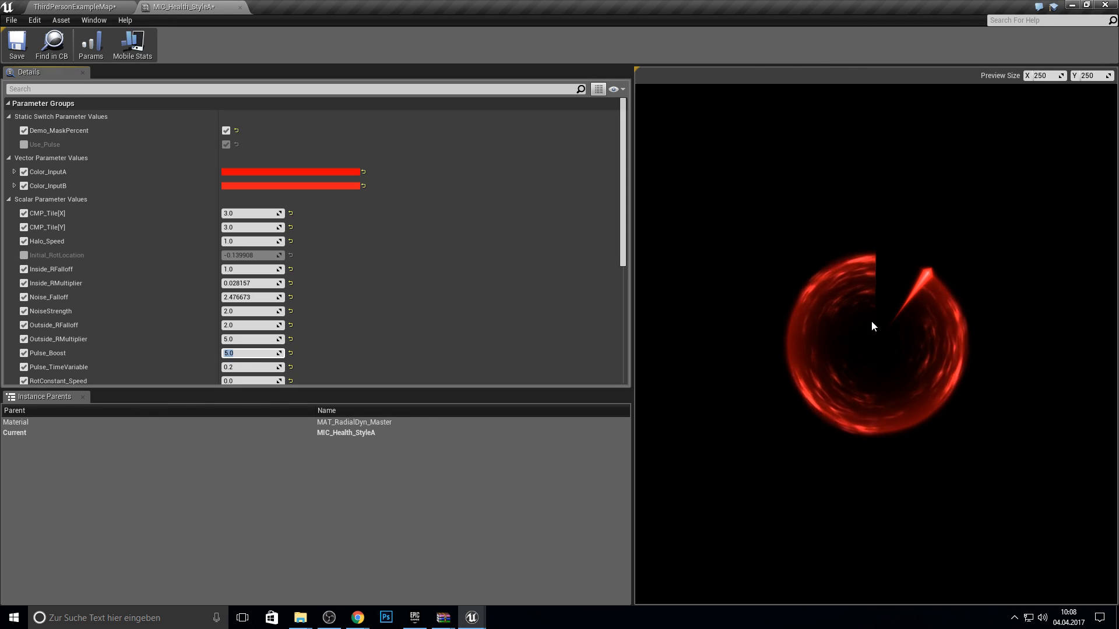
mouse_move(878, 378)
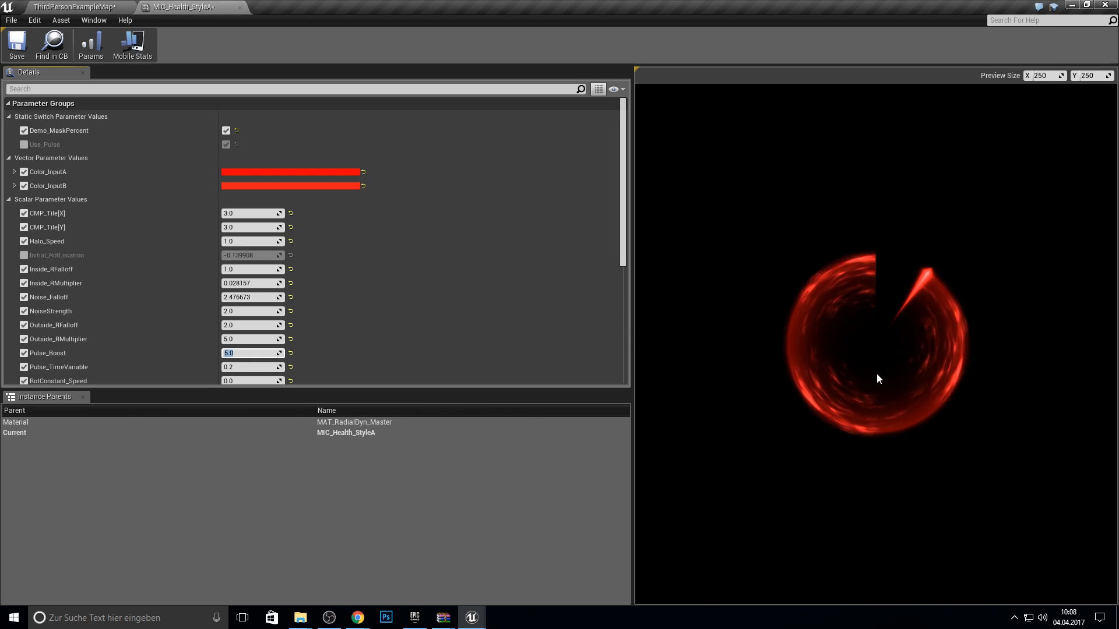
mouse_move(838, 366)
type("10")
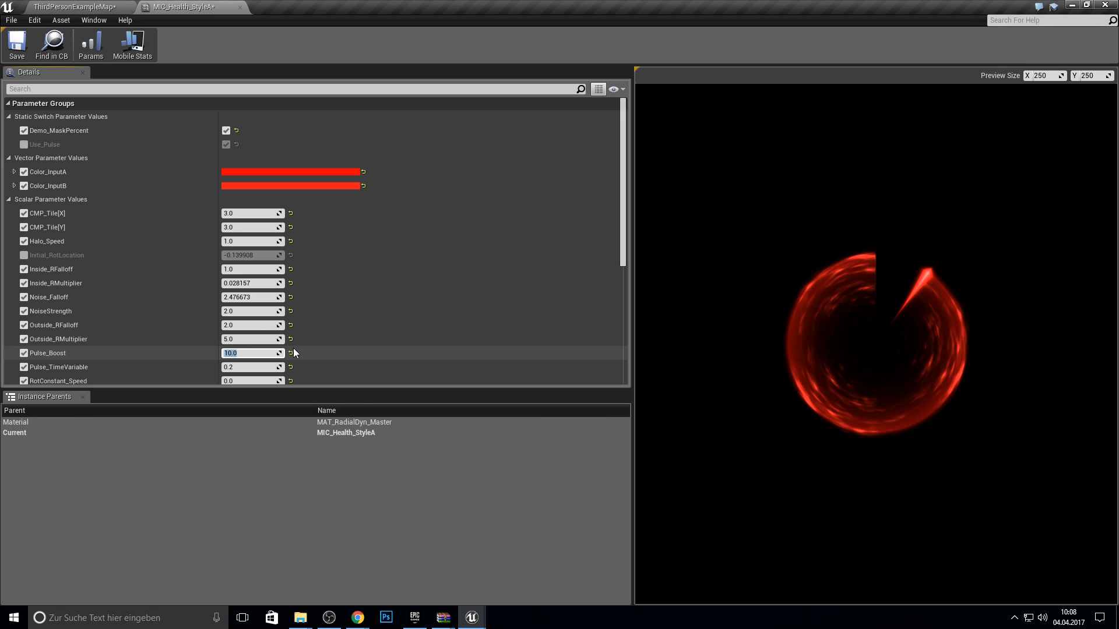
left_click(251, 367)
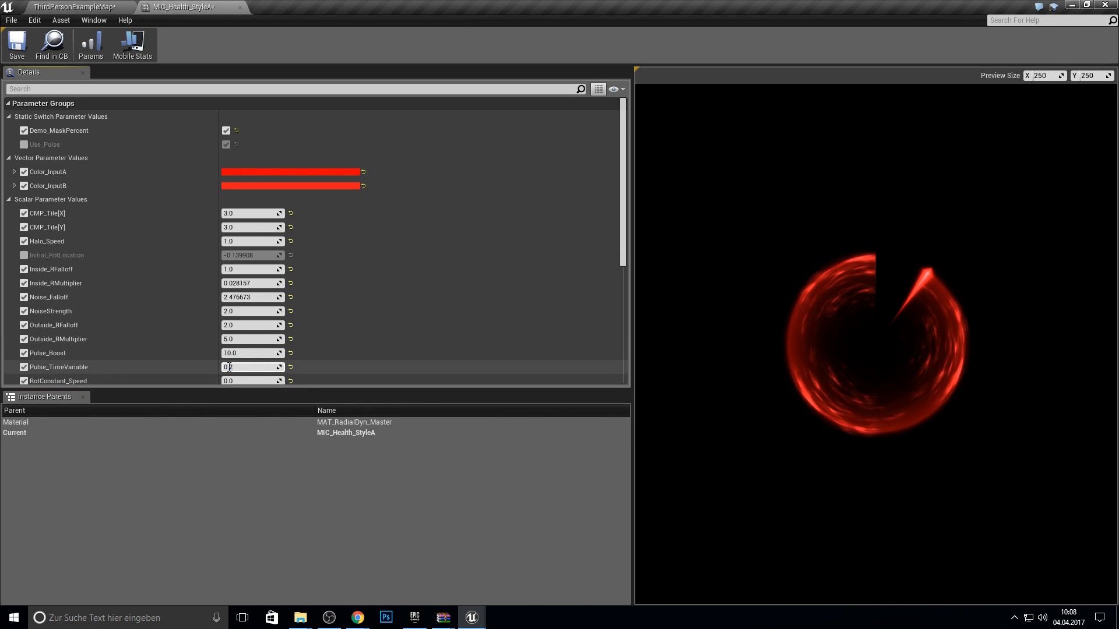
type("5.0")
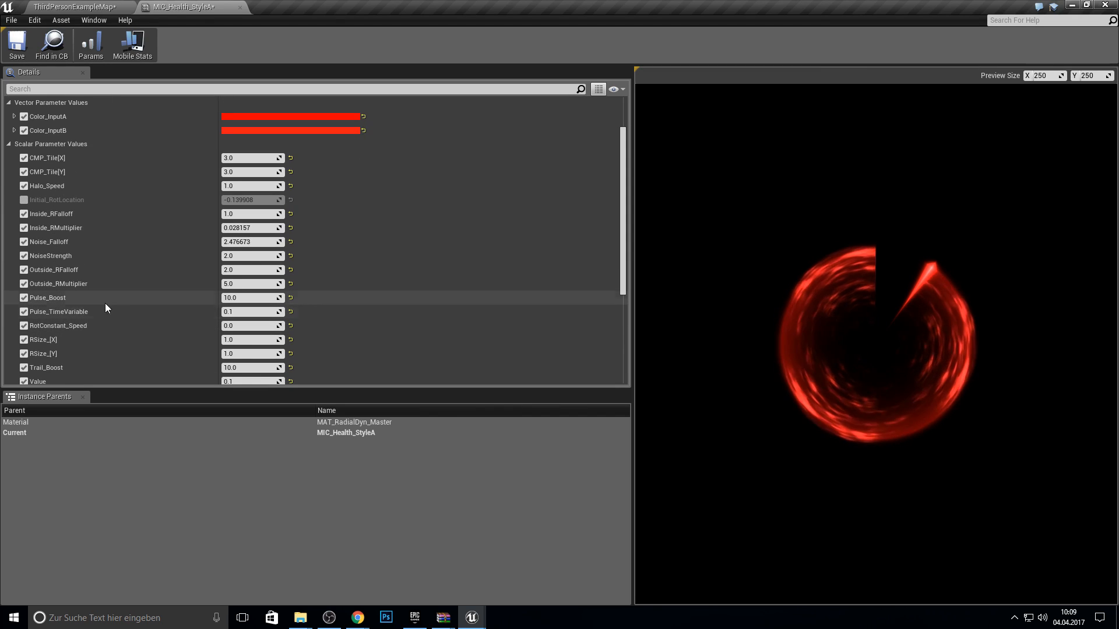
mouse_move(70, 331)
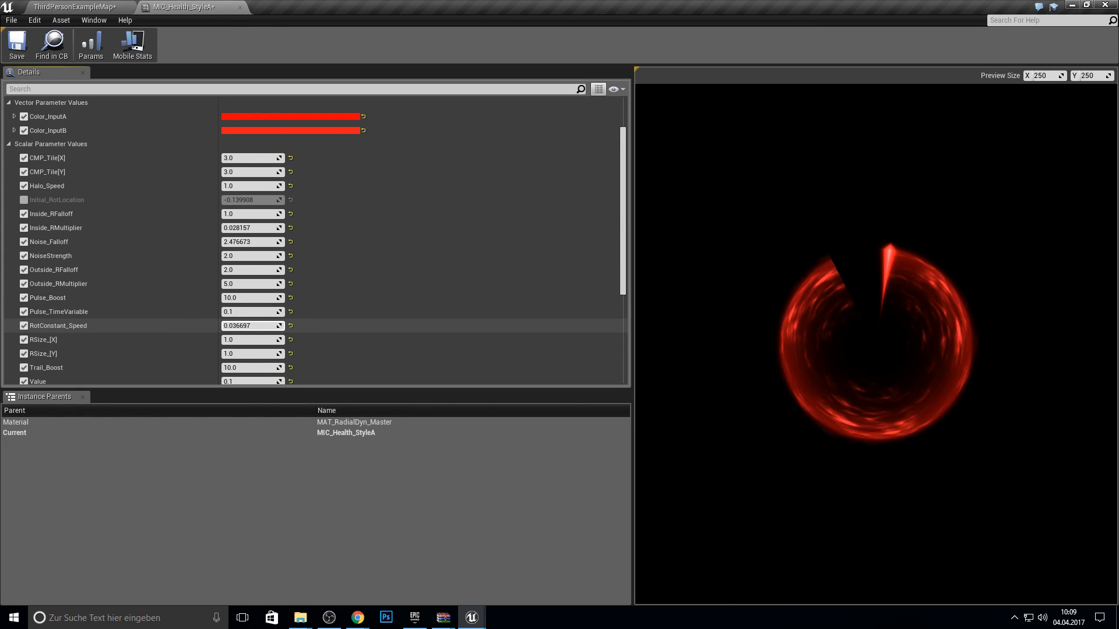
type("0.")
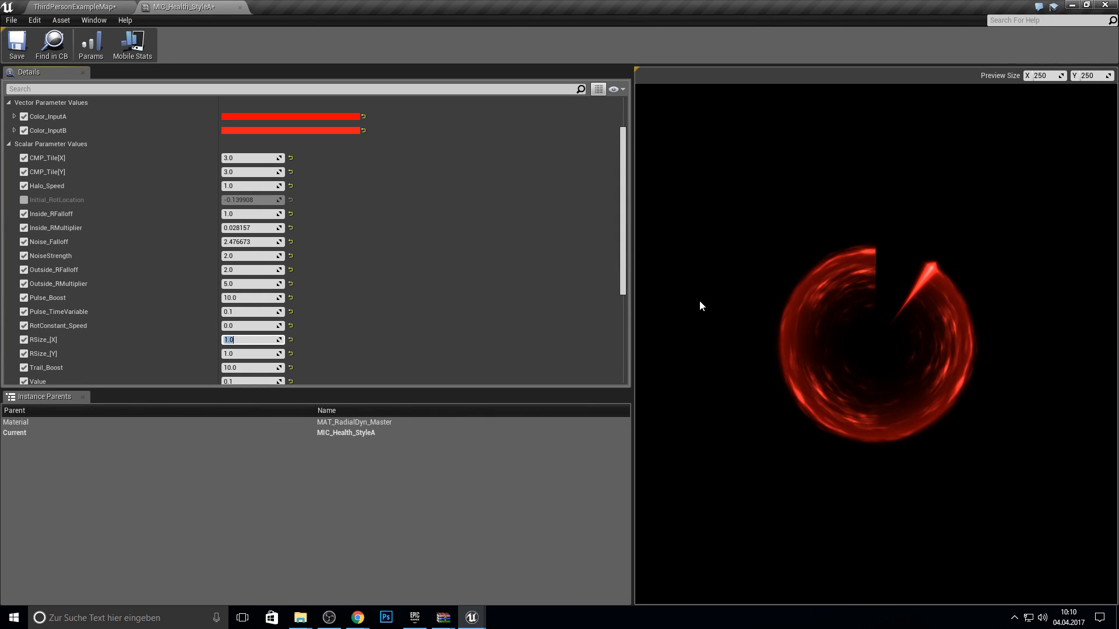
type("0.2")
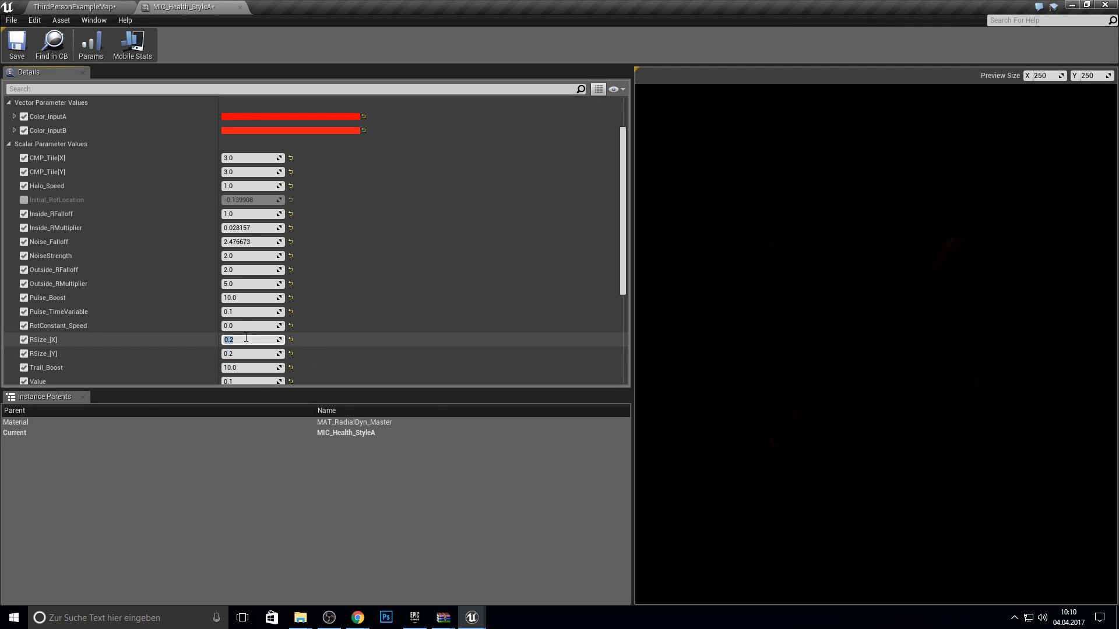
Enter trial values 2.0 and 1.843997, then test Trail_Boost at 2.0, 0.0, 20.0 and 2.0
type("2.0")
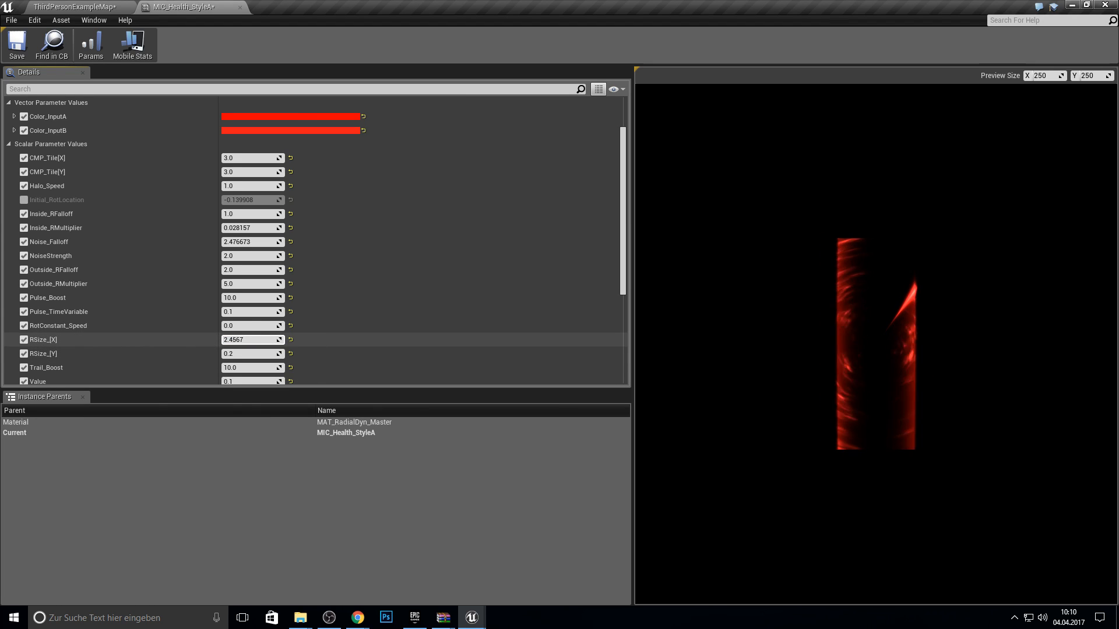
type("1.843997")
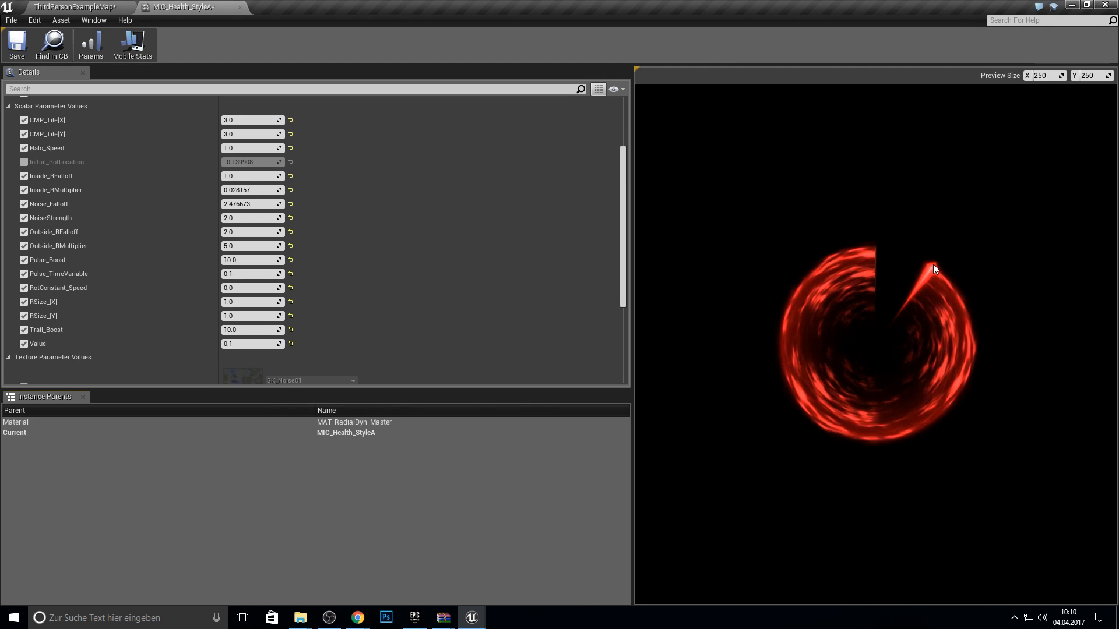
left_click(252, 330)
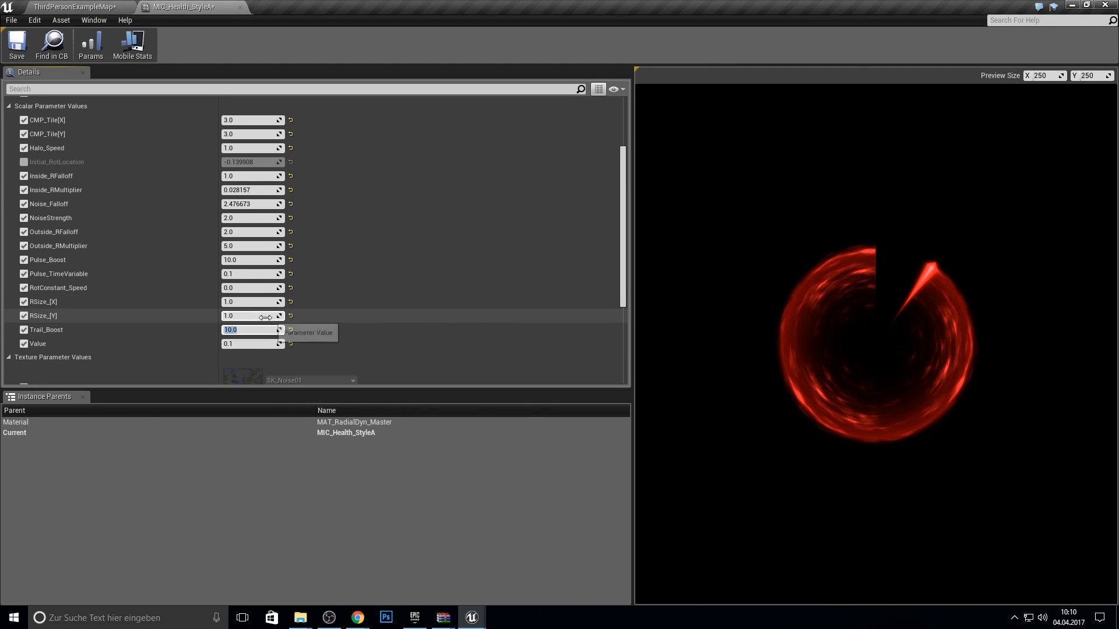
type("2.0")
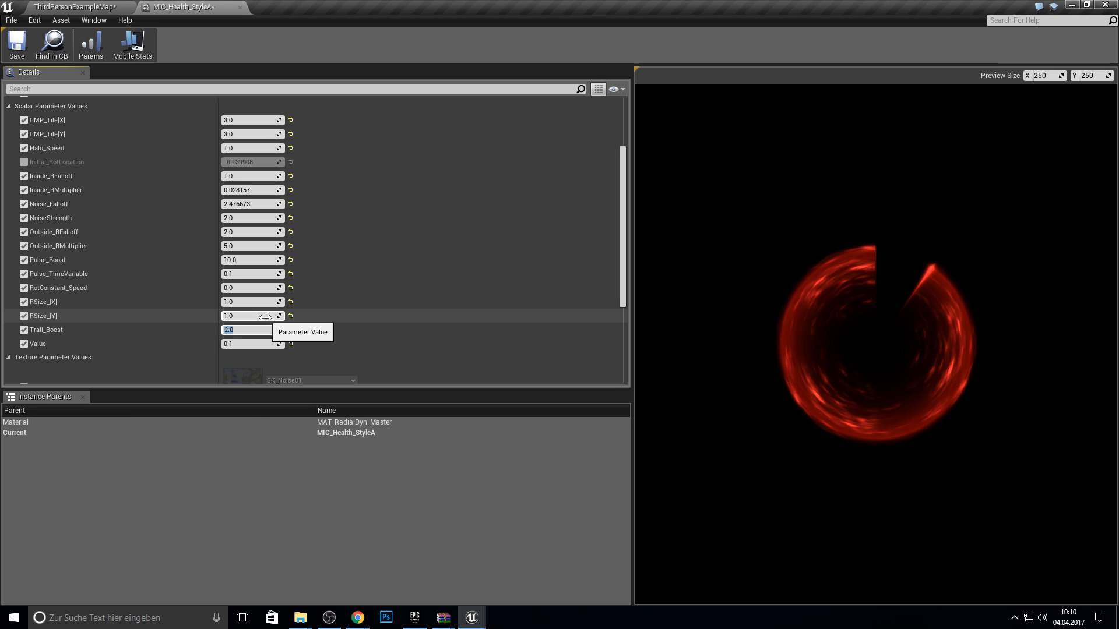
type("0.0")
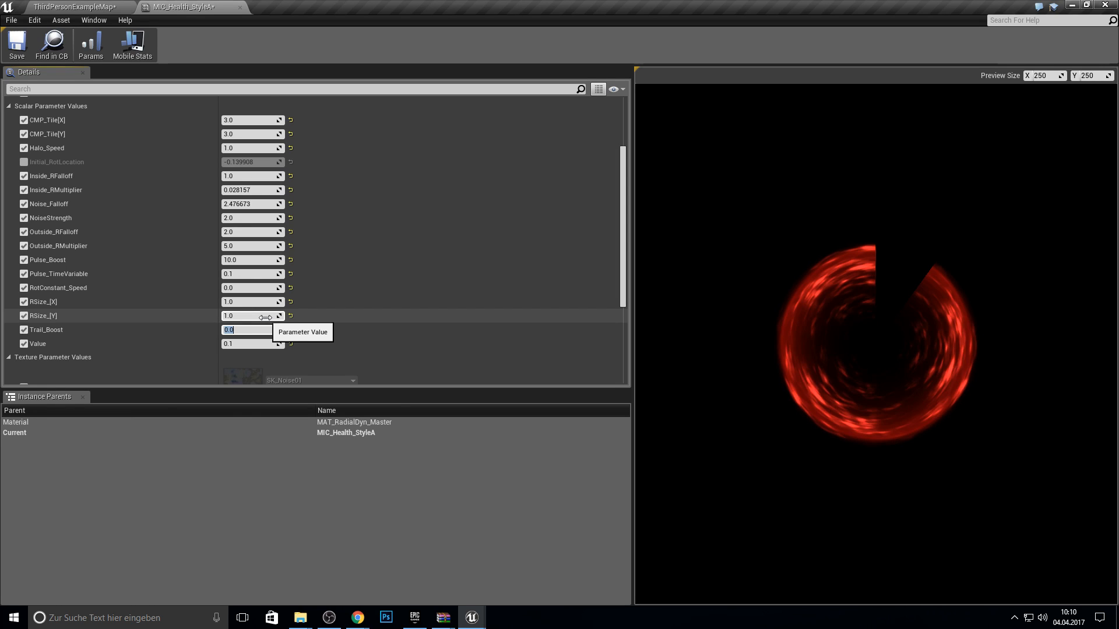
type("20.0")
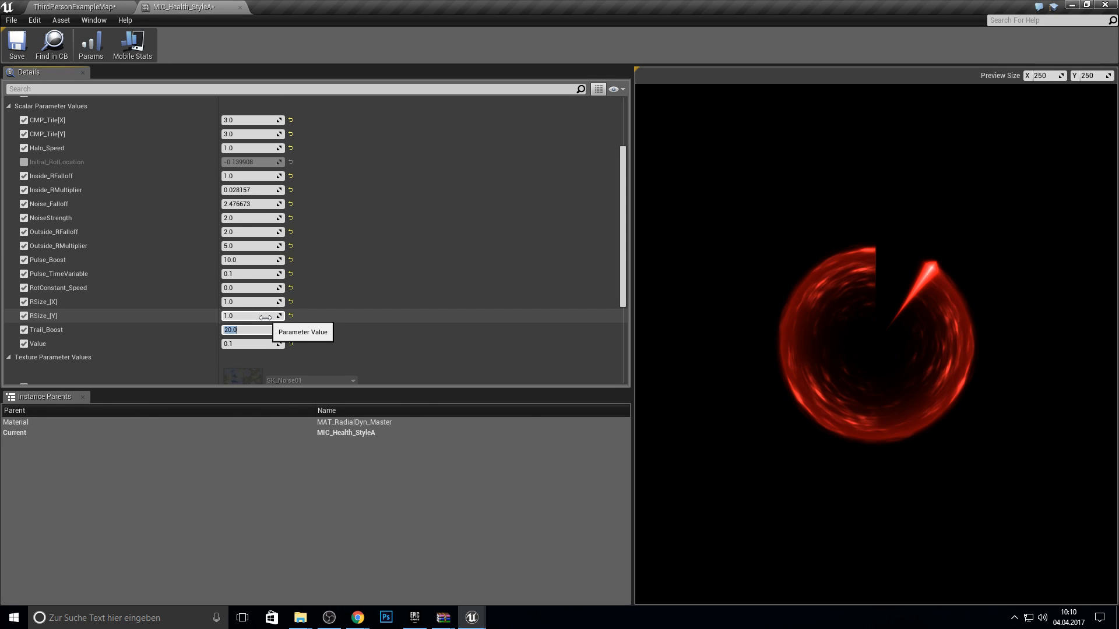
type("2.0")
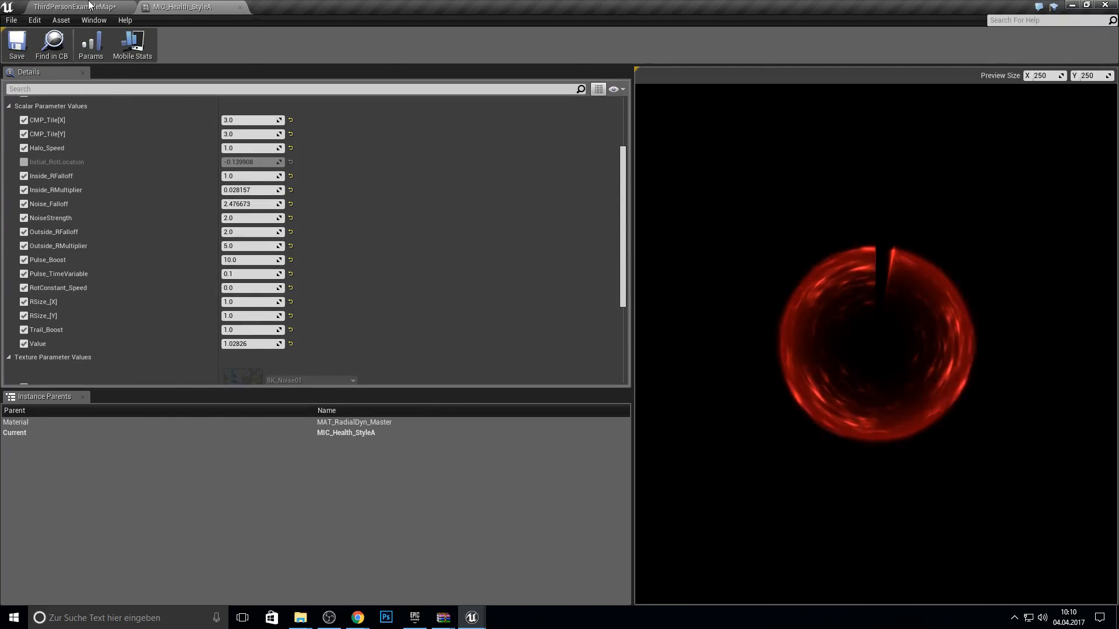
Set NewWidgetBlueprint's image brush to MIC_Health_StyleA, compile, and return to the level
left_click(71, 7)
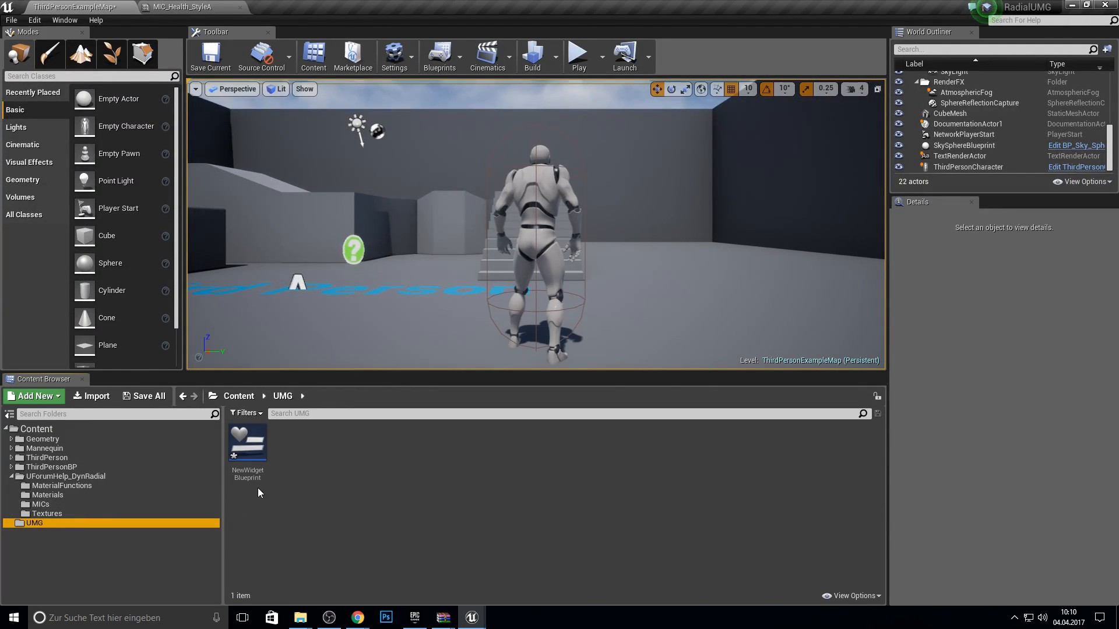
double_click(247, 441)
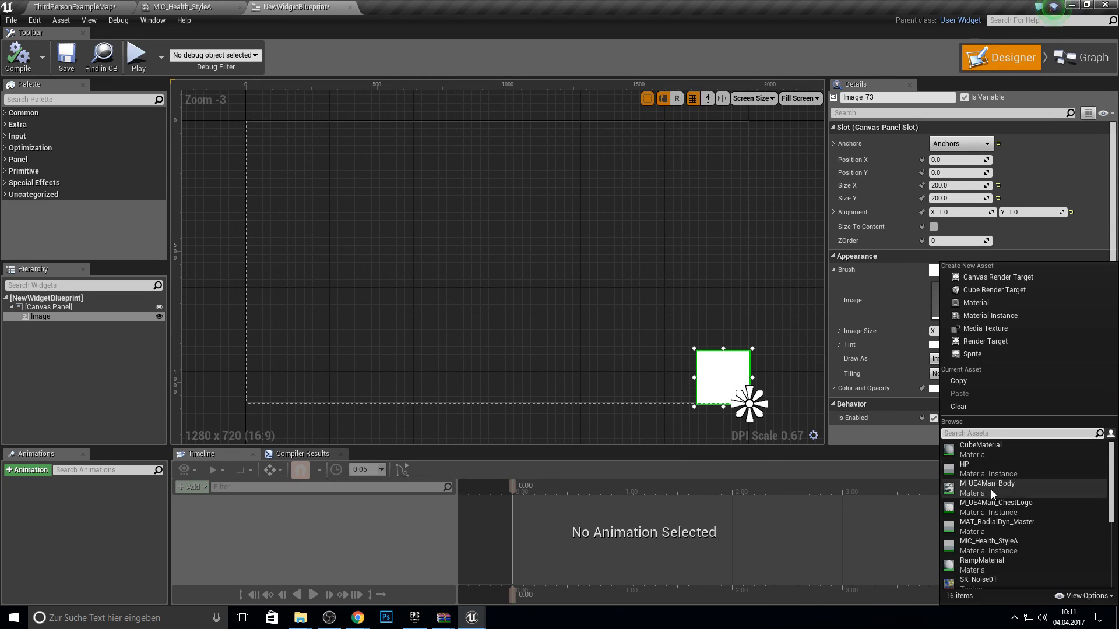
left_click(986, 541)
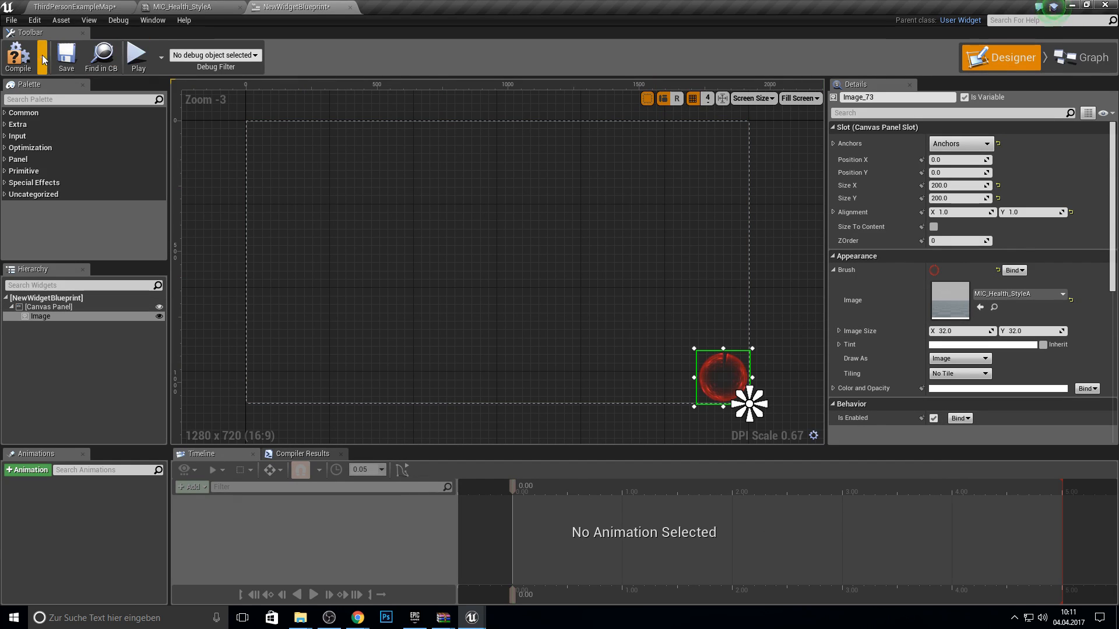
left_click(136, 57)
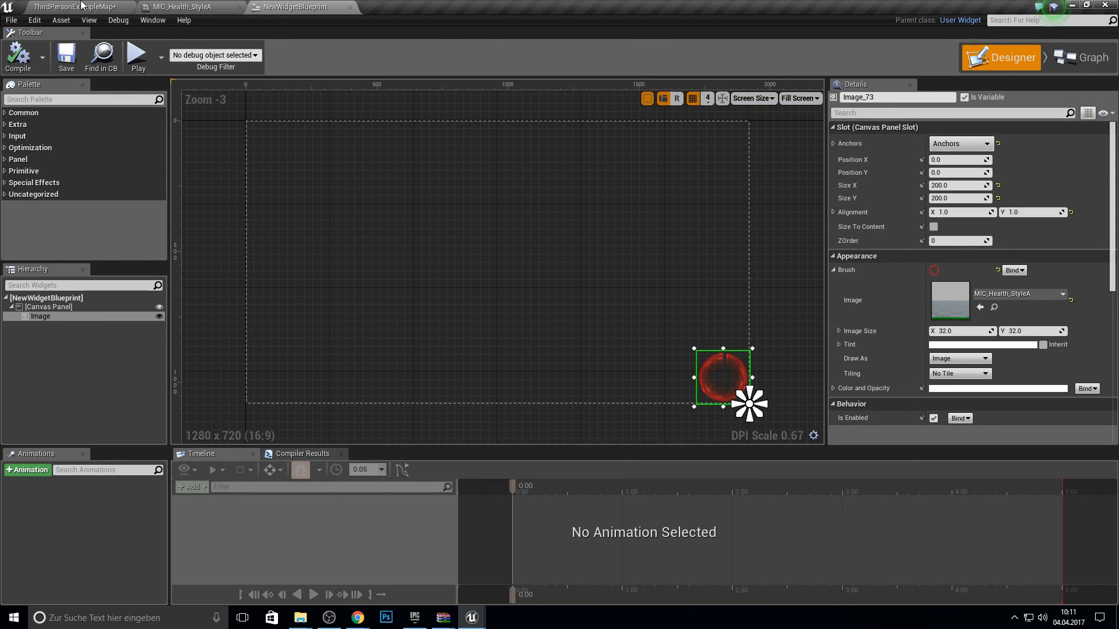
left_click(71, 7)
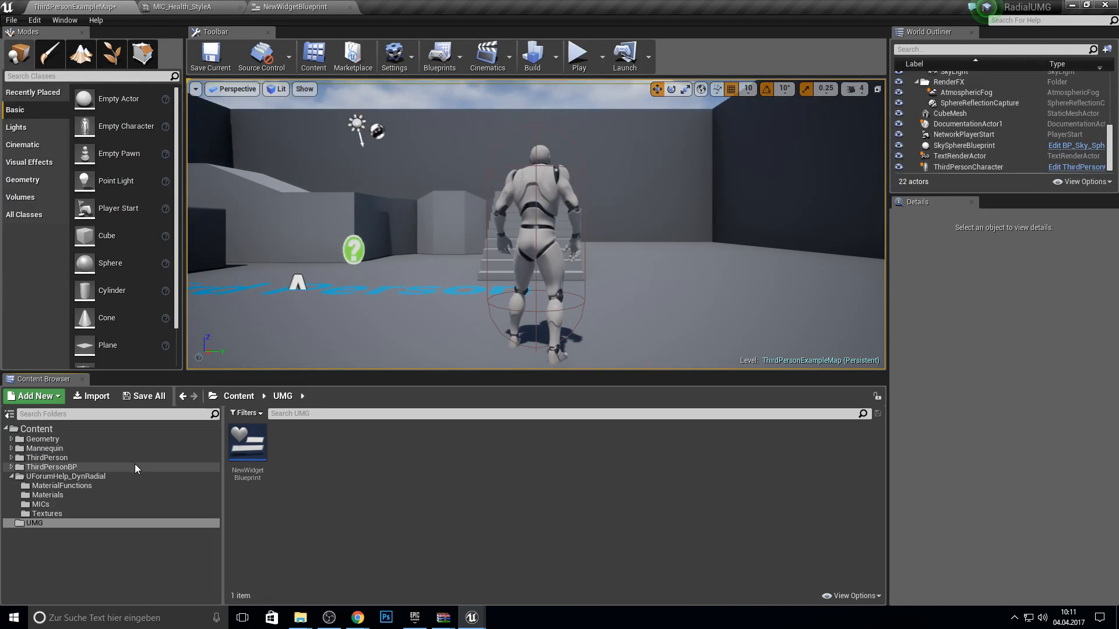
Download UForumHelp_DynRadial.rar from the forum thread's Dropbox link into Downloads
left_click(64, 477)
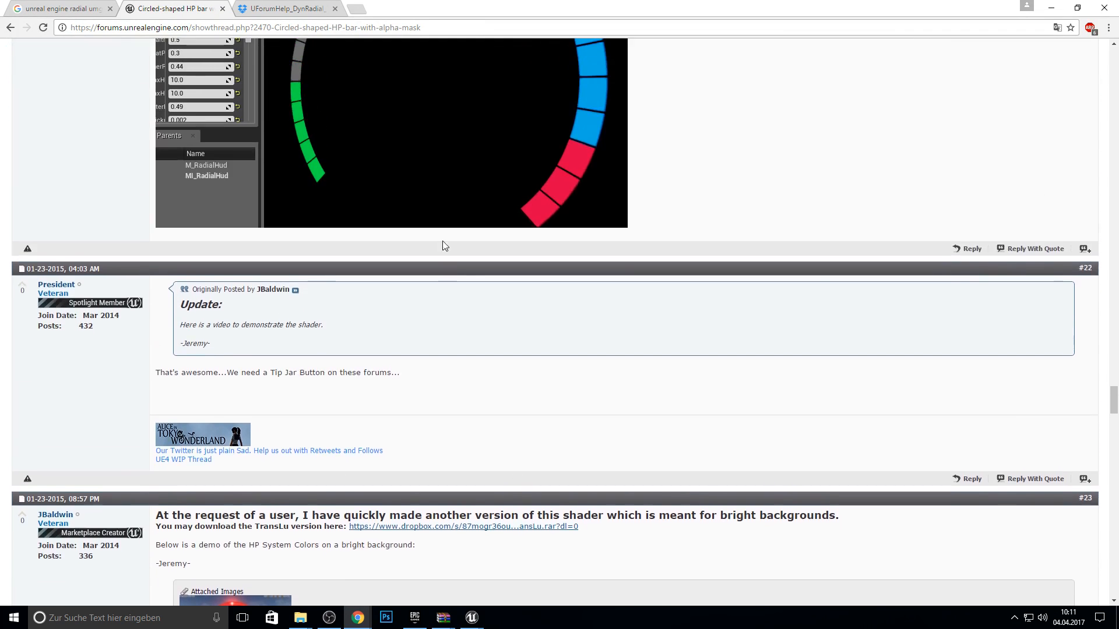
scroll("down", 3)
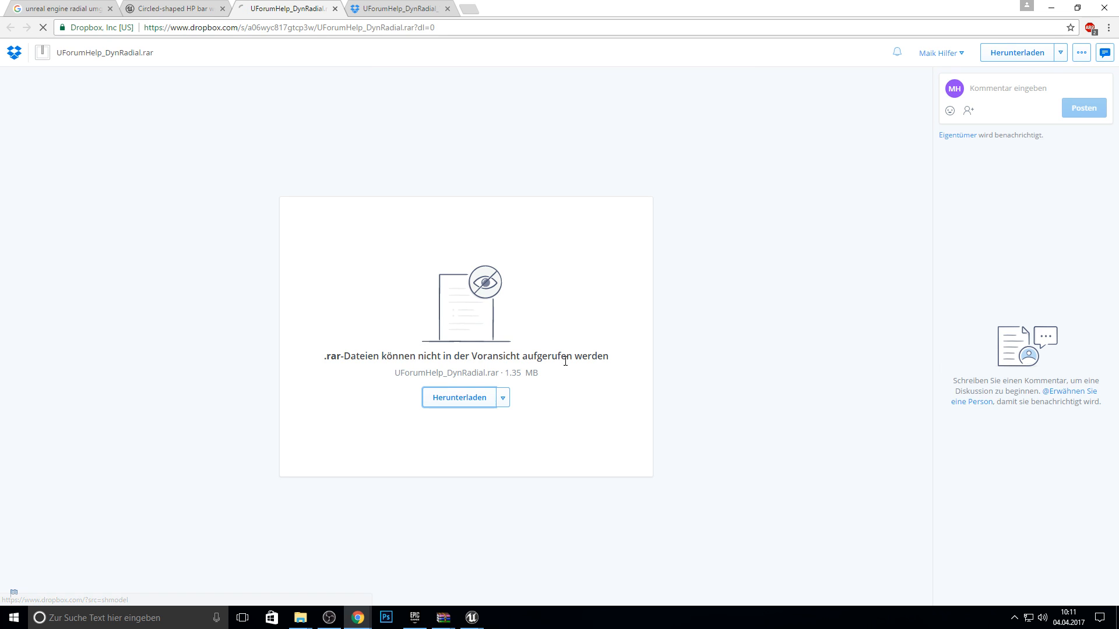
left_click(460, 397)
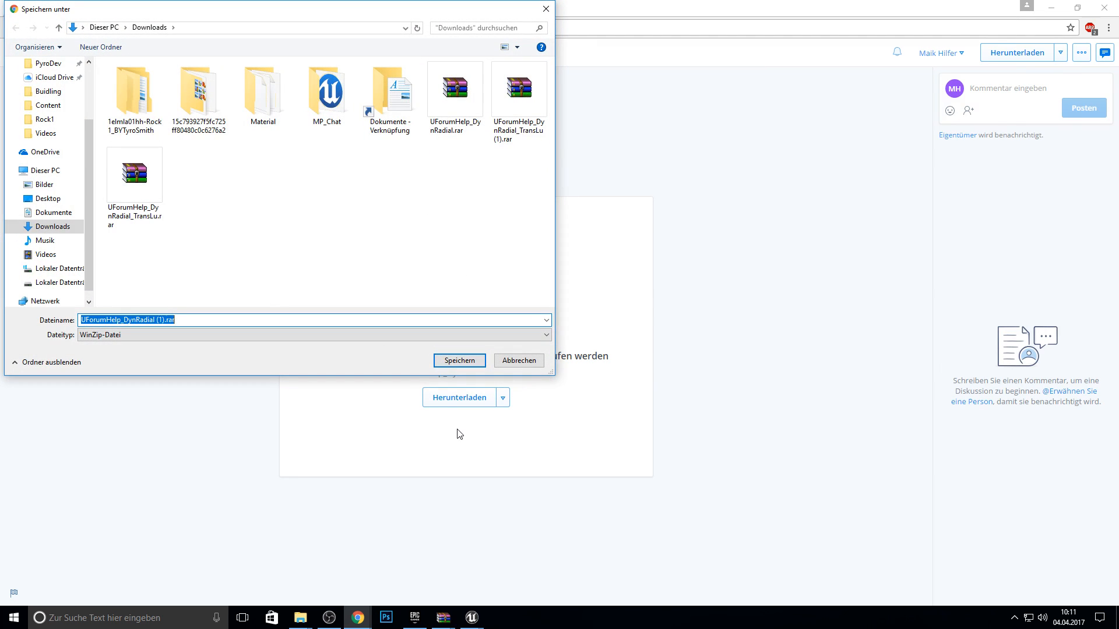
left_click(459, 360)
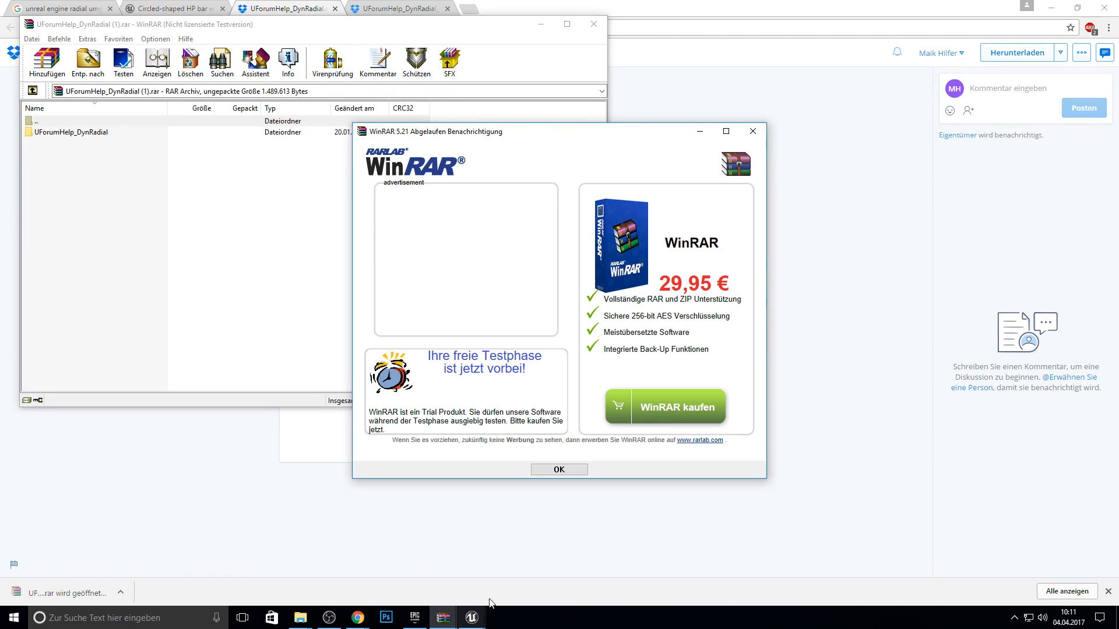
Open the RadialUMG project folder from the Epic launcher, then relaunch the RadialUMG project
left_click(469, 617)
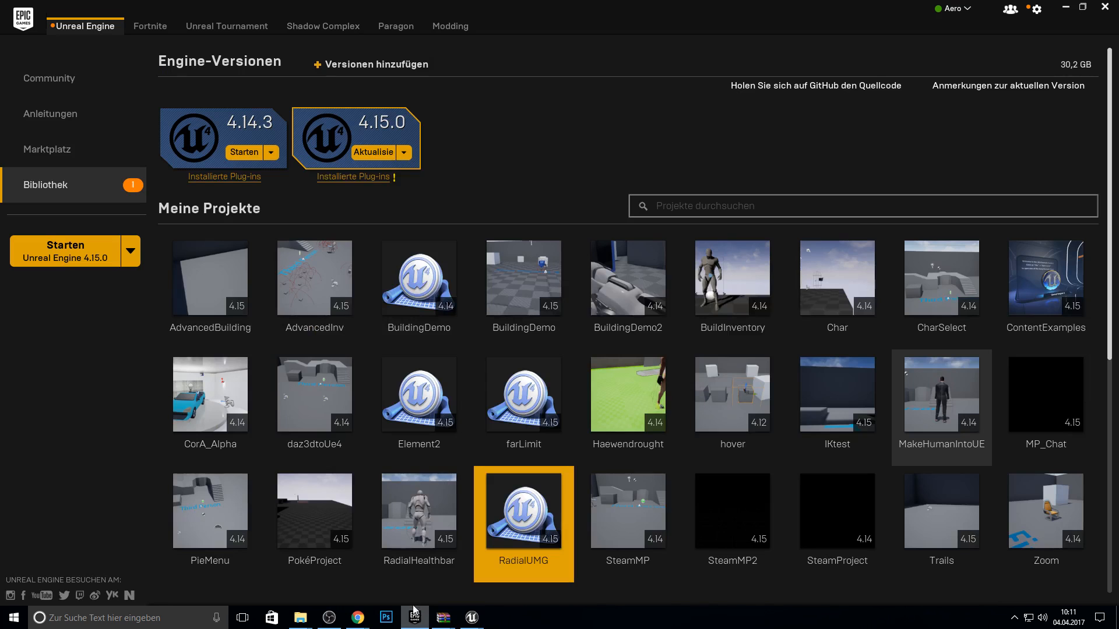
right_click(523, 522)
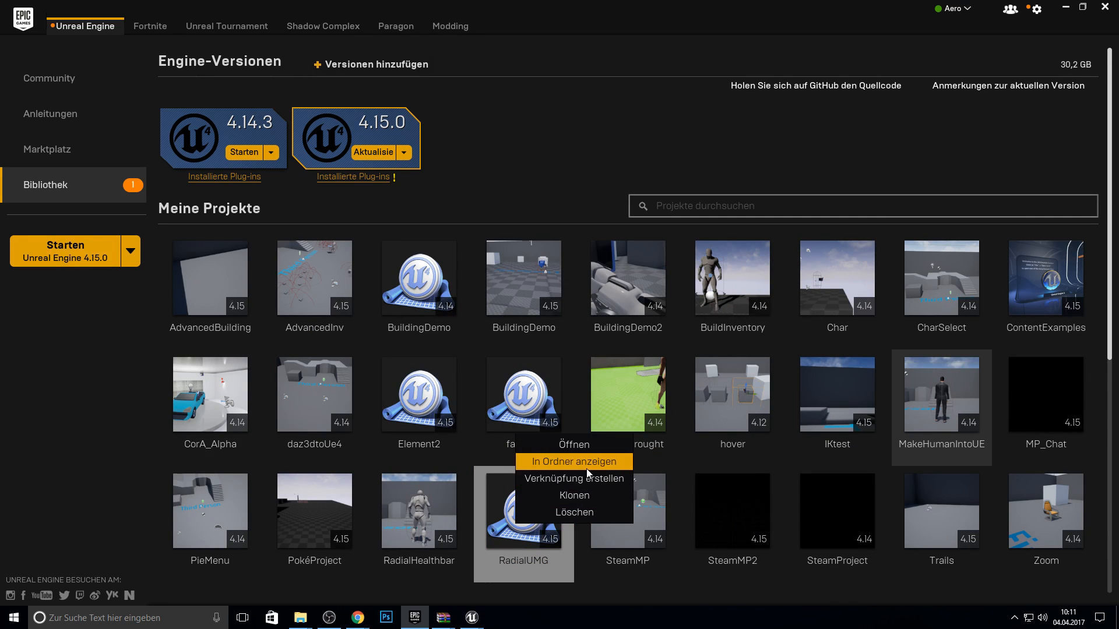
left_click(574, 461)
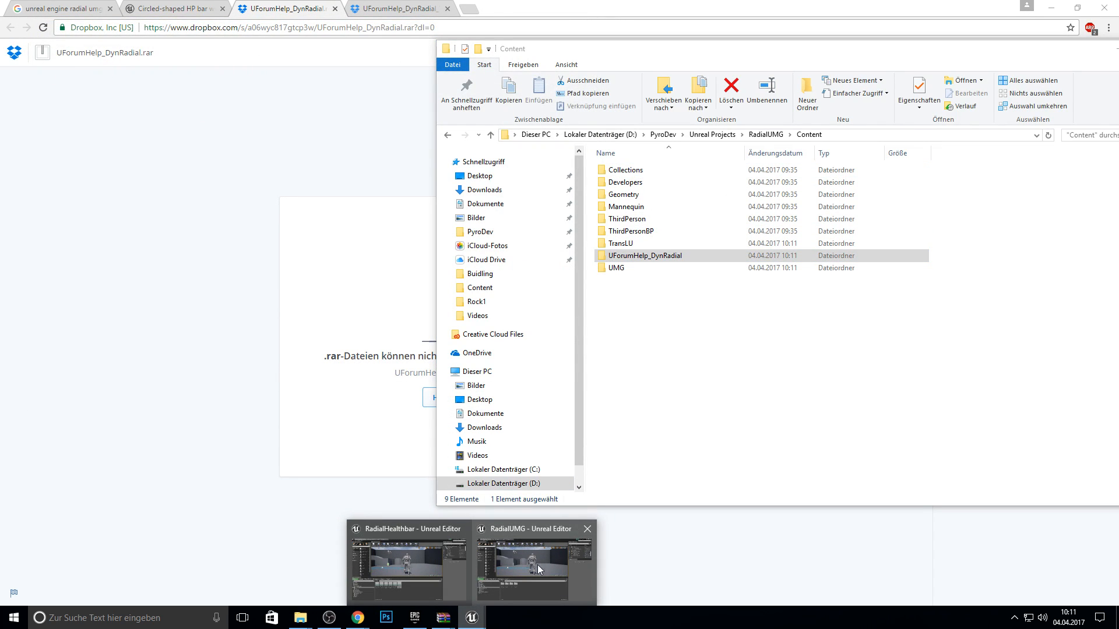
left_click(534, 564)
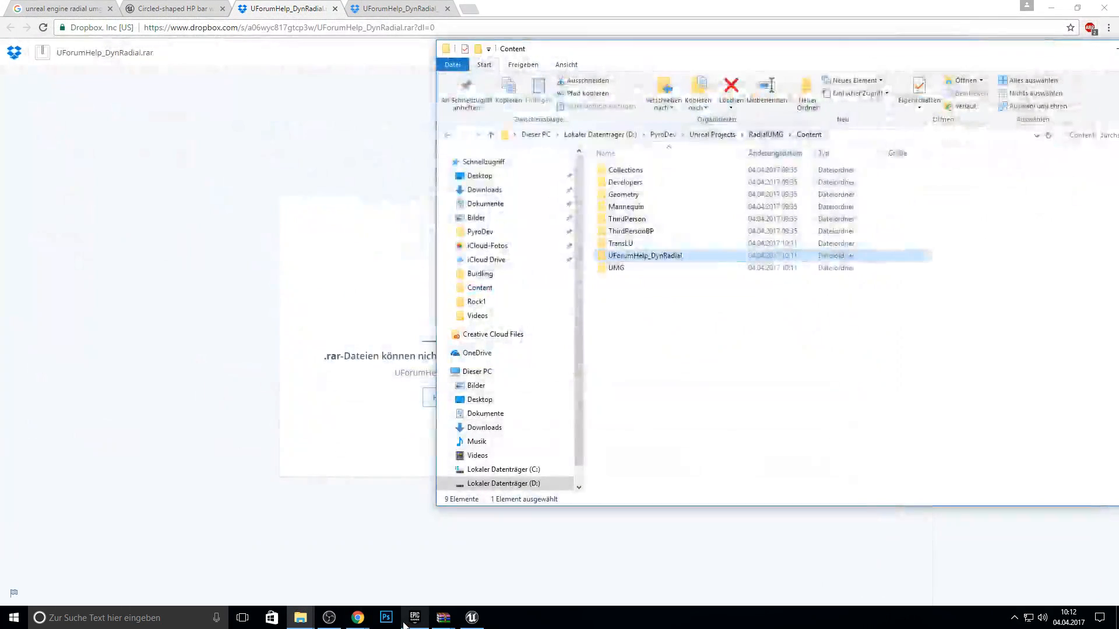
left_click(413, 618)
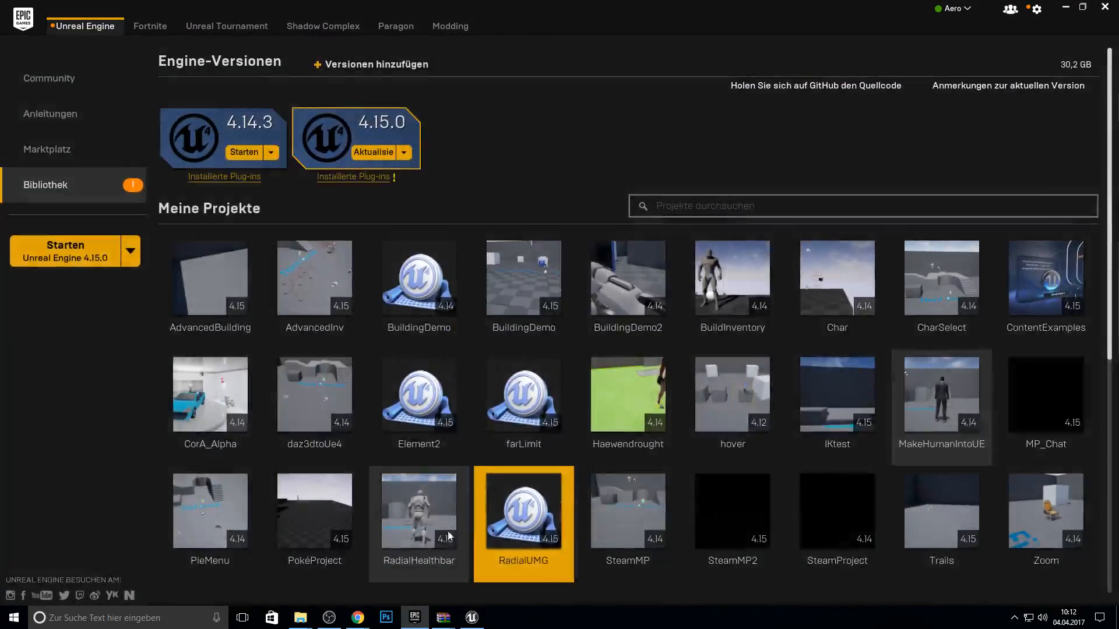
double_click(523, 511)
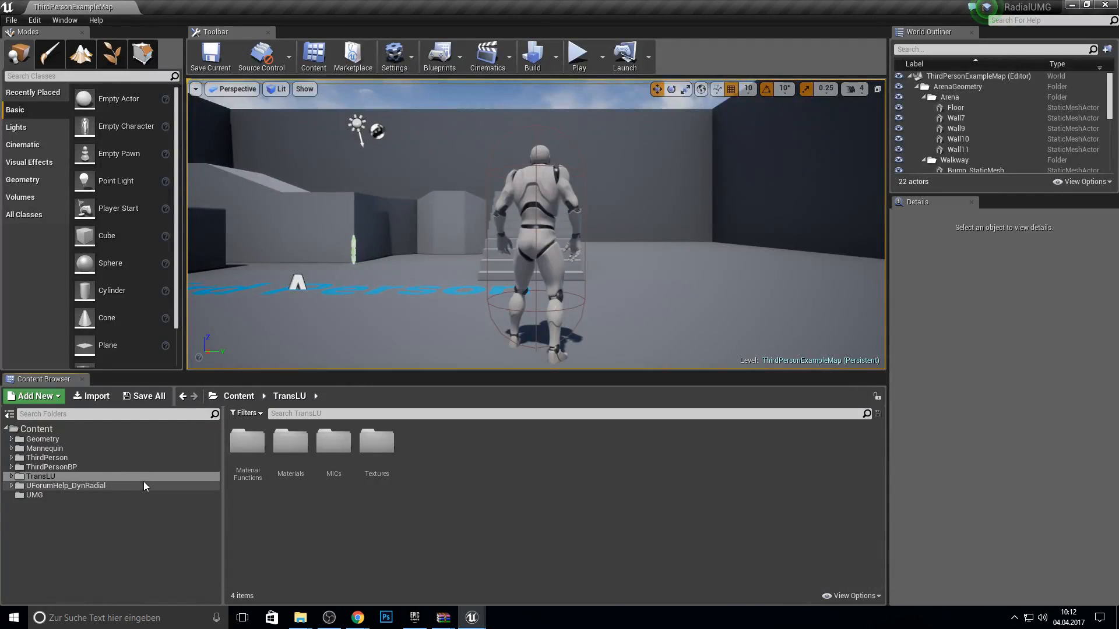
Rename the 'None' scalar parameter node in MAT_RadialDyn_Master to 'Value'
left_click(65, 485)
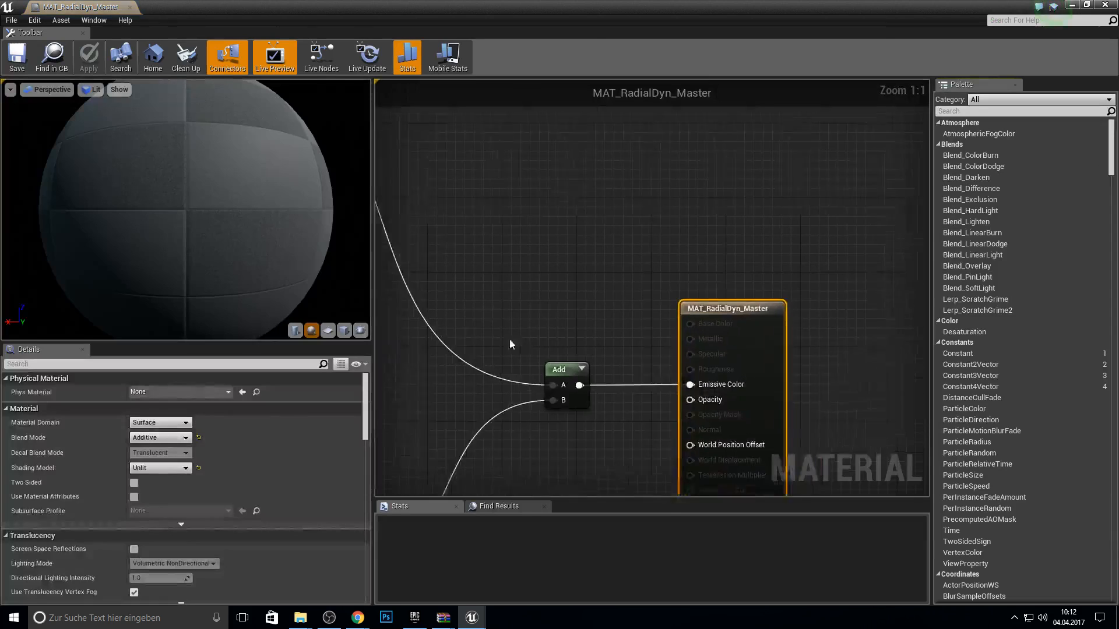
left_click(159, 423)
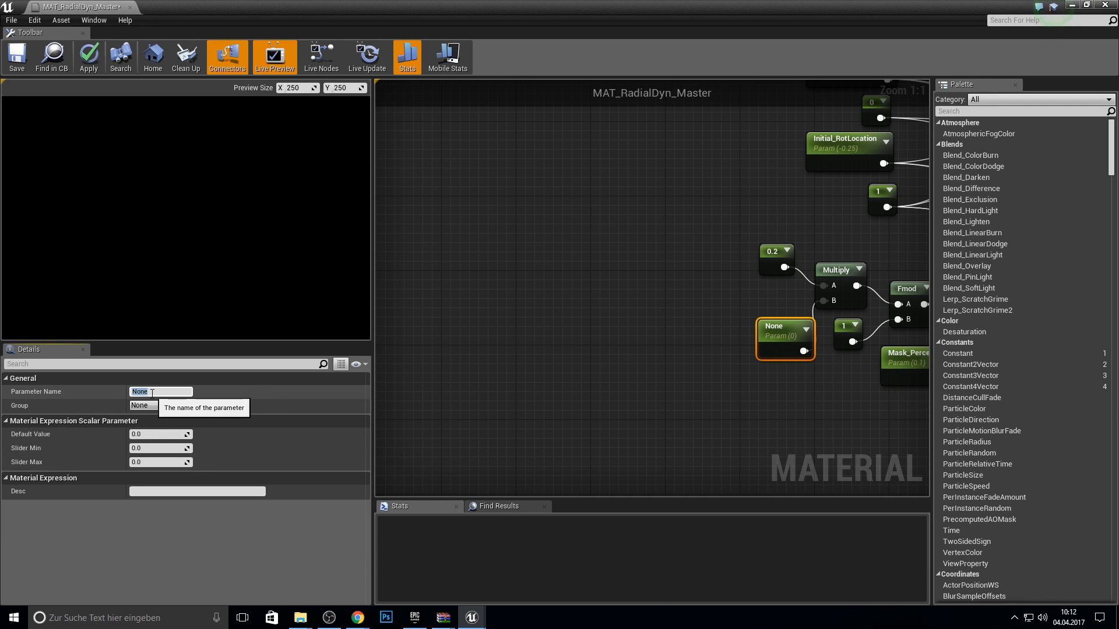
type("Value")
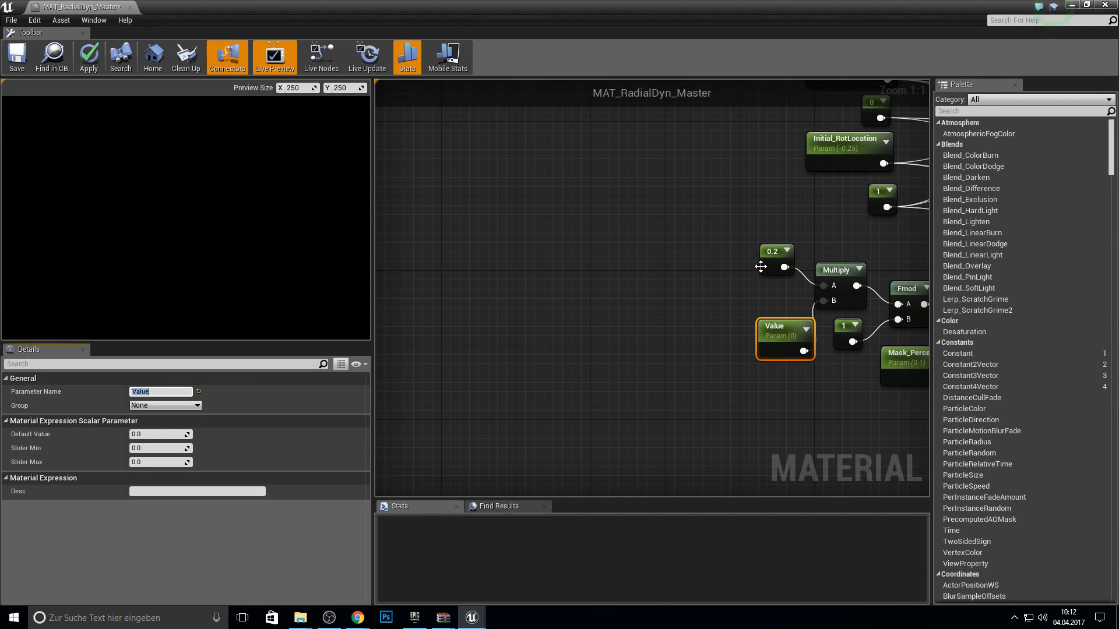
left_click(771, 259)
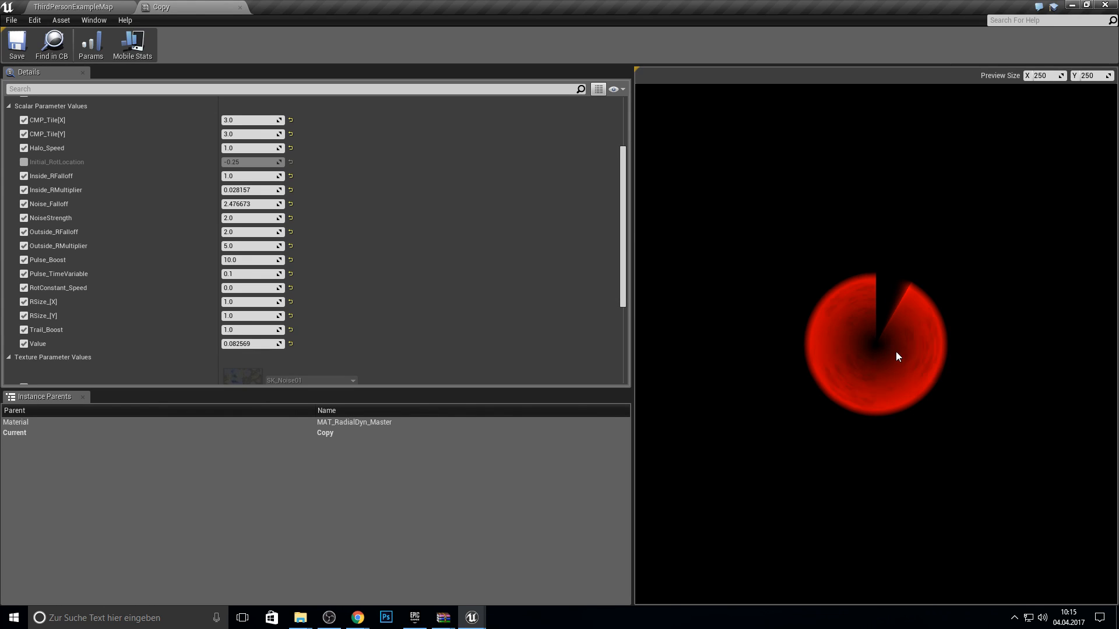
mouse_move(888, 363)
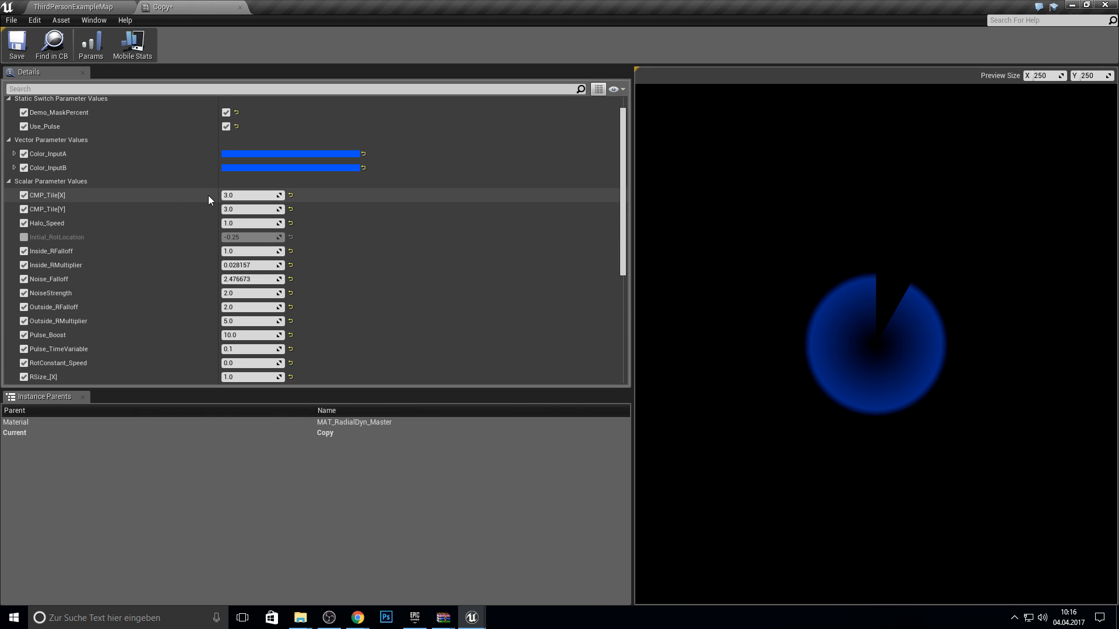
mouse_move(711, 288)
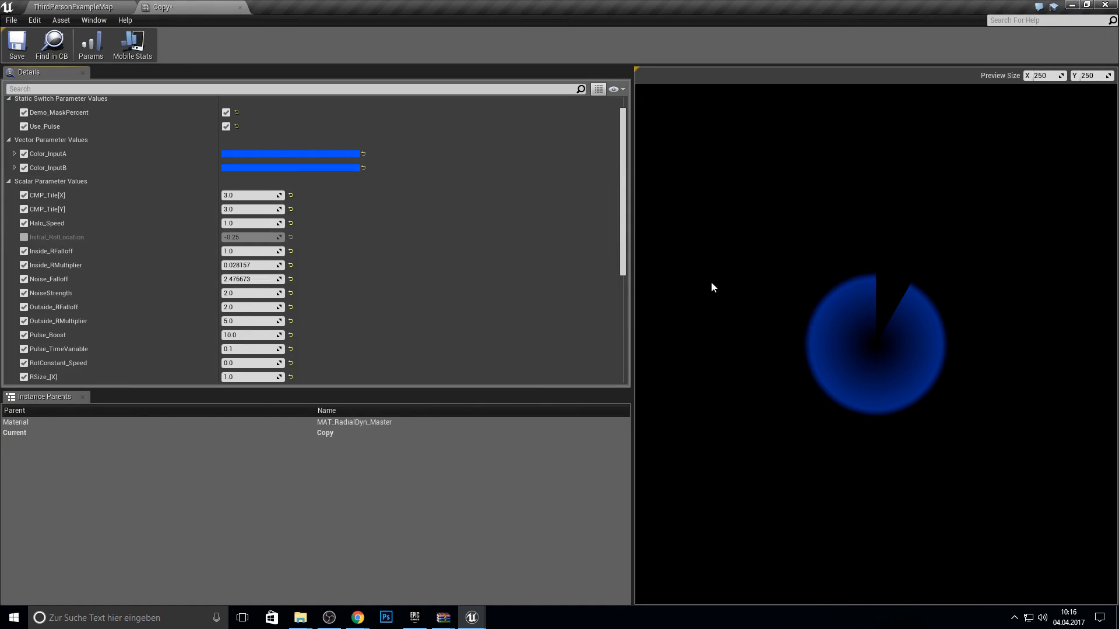
Browse the content browser to the TransLU Materials > MICs folder
left_click(71, 6)
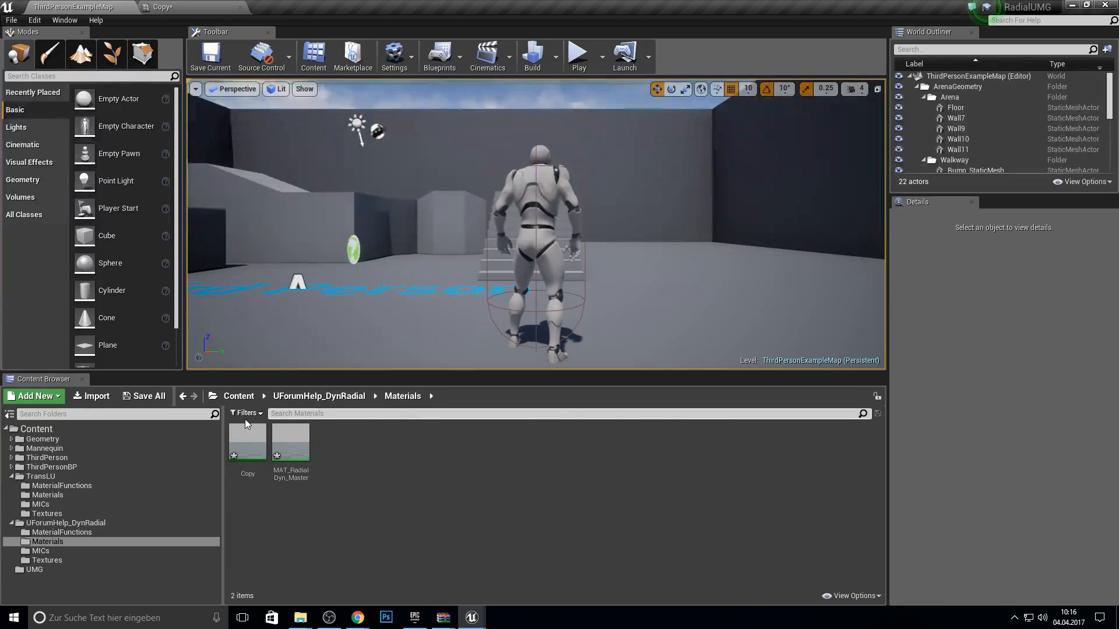
left_click(47, 494)
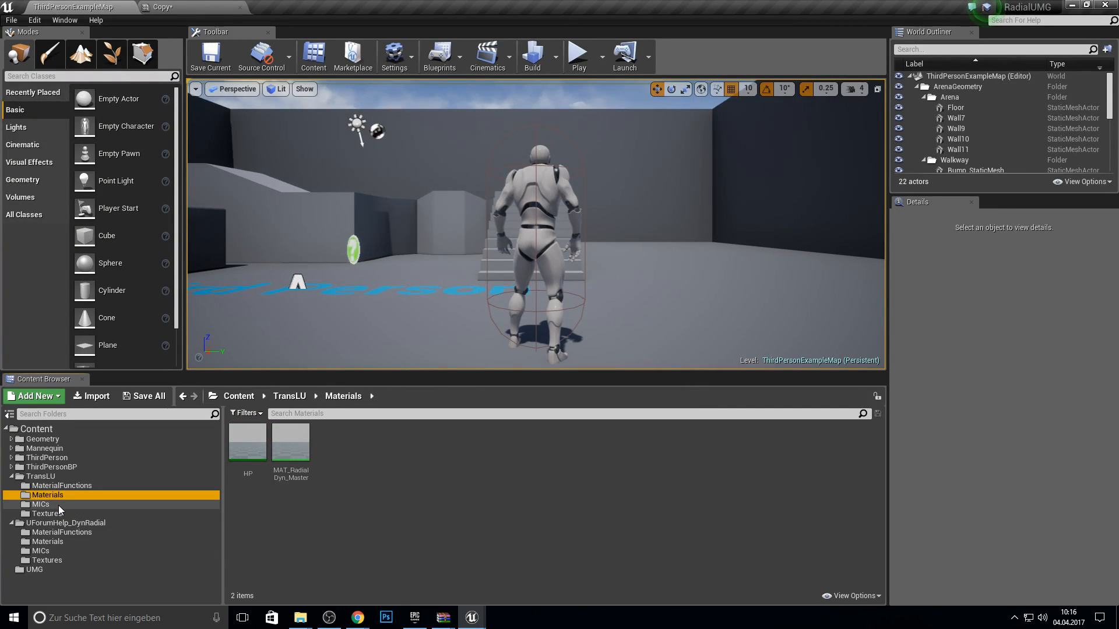
left_click(41, 504)
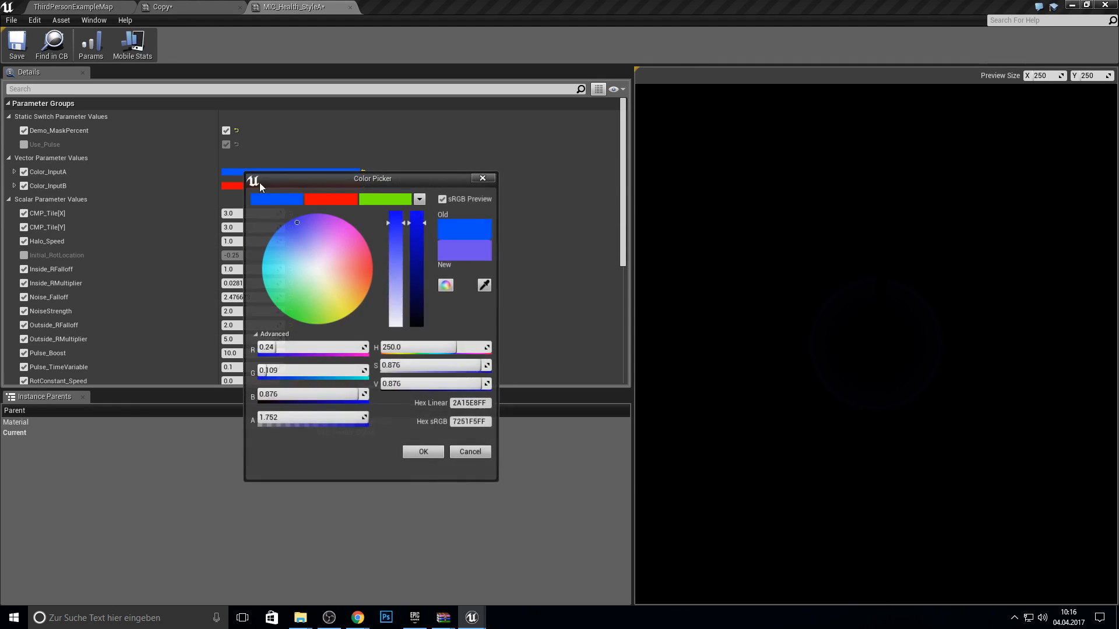
Try pure red for Color_InputA, then go back to the Copy material instance
left_click(372, 269)
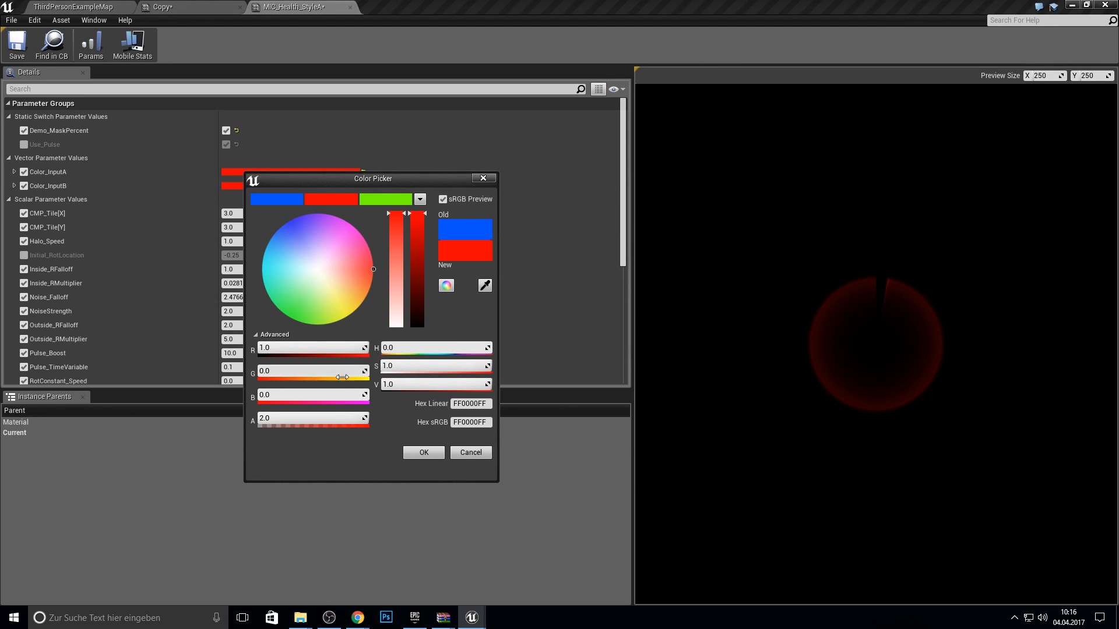
left_click(422, 452)
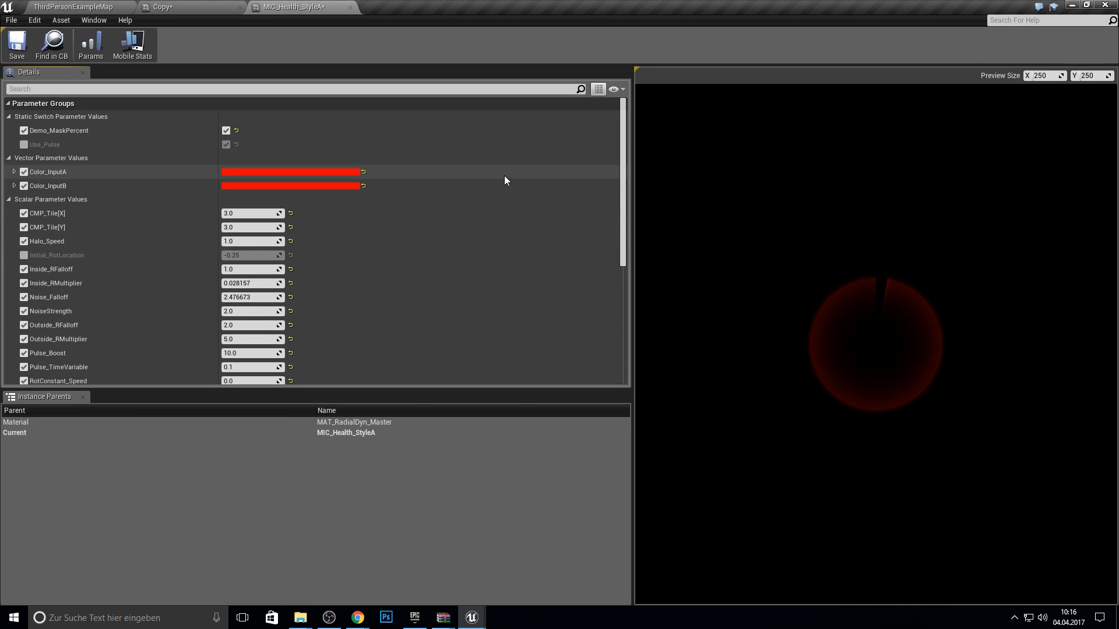
left_click(291, 172)
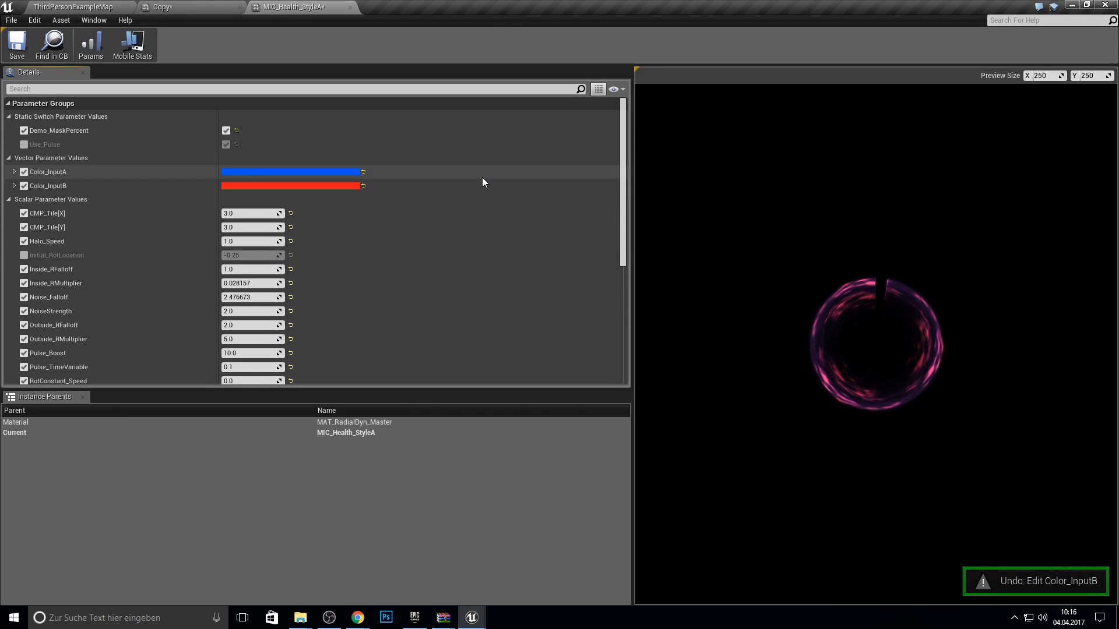
left_click(164, 7)
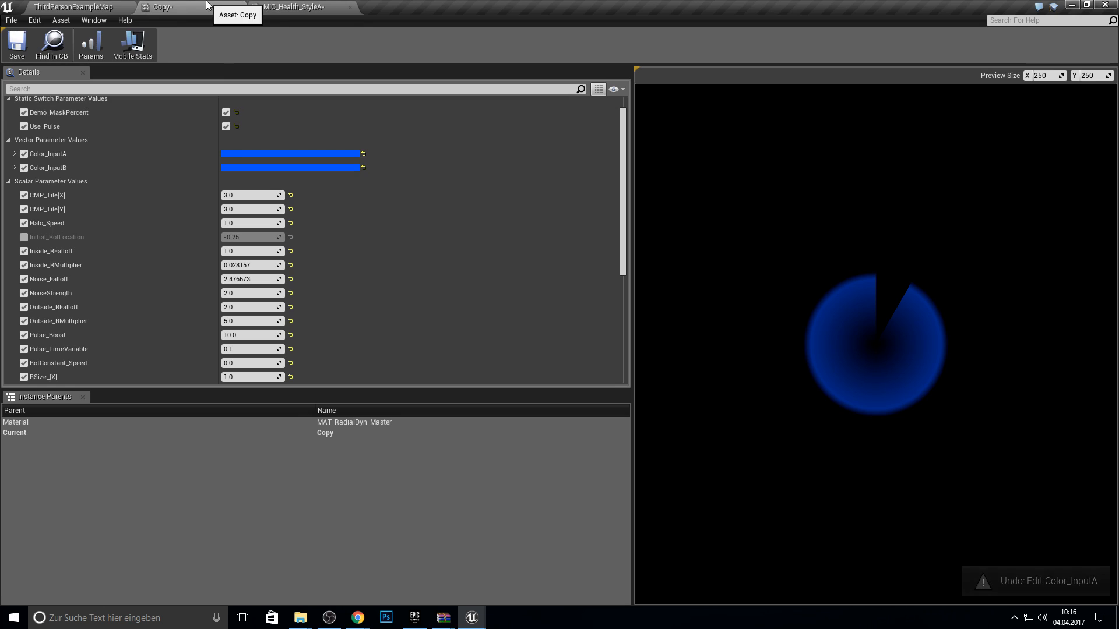